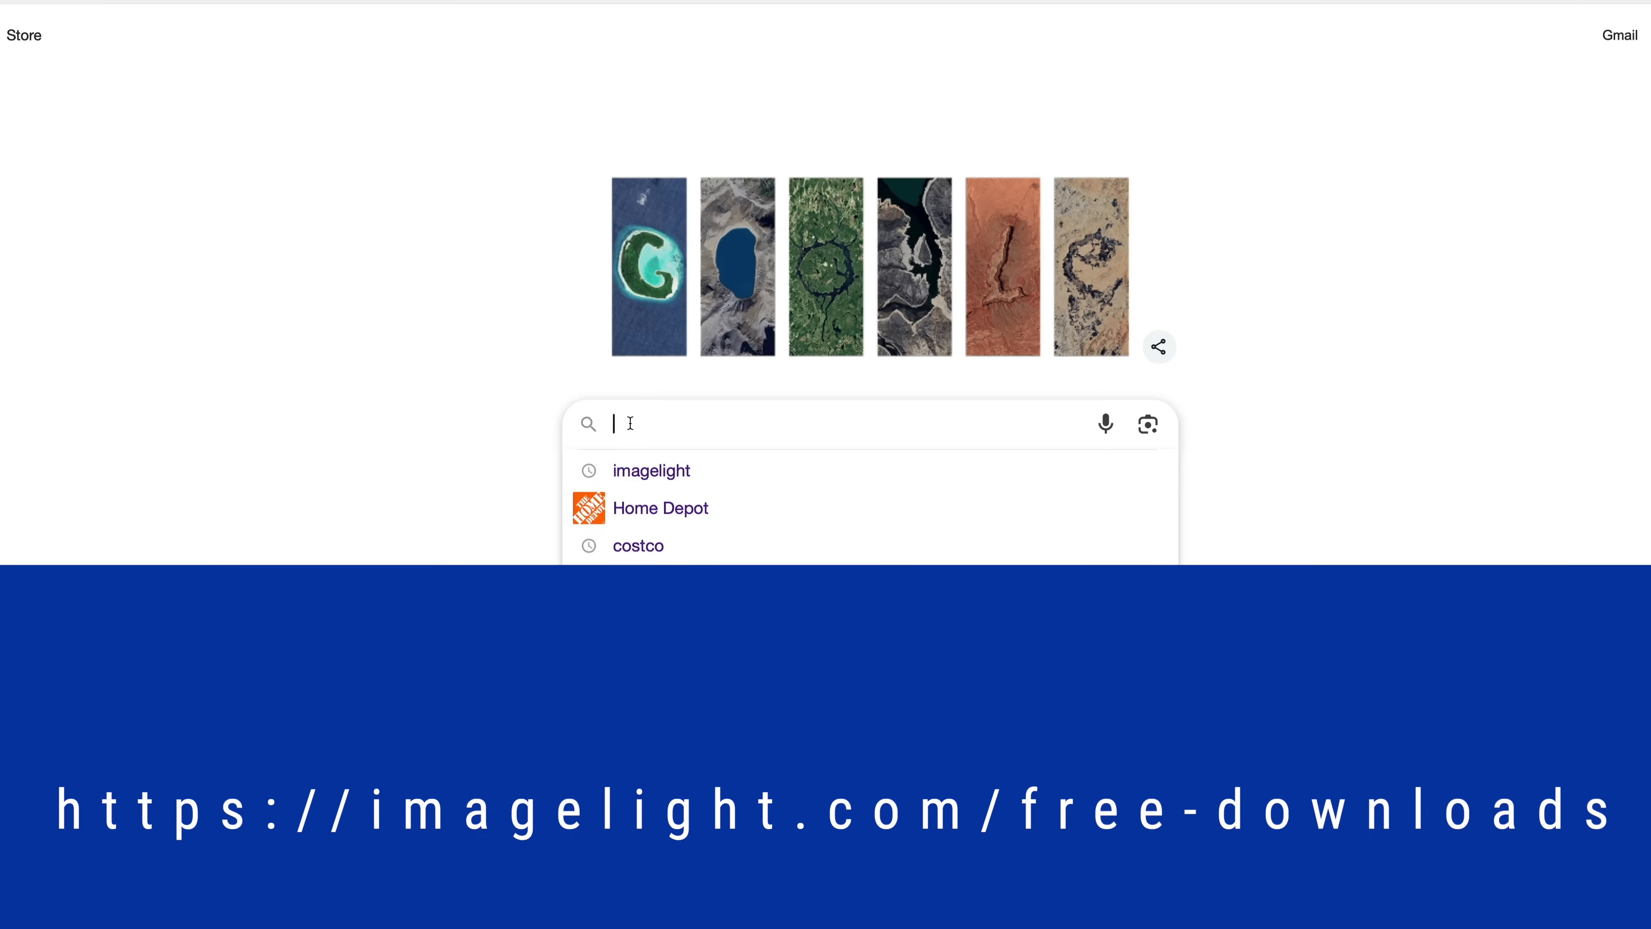
Search Google for 'imagelight'
type("imagelight")
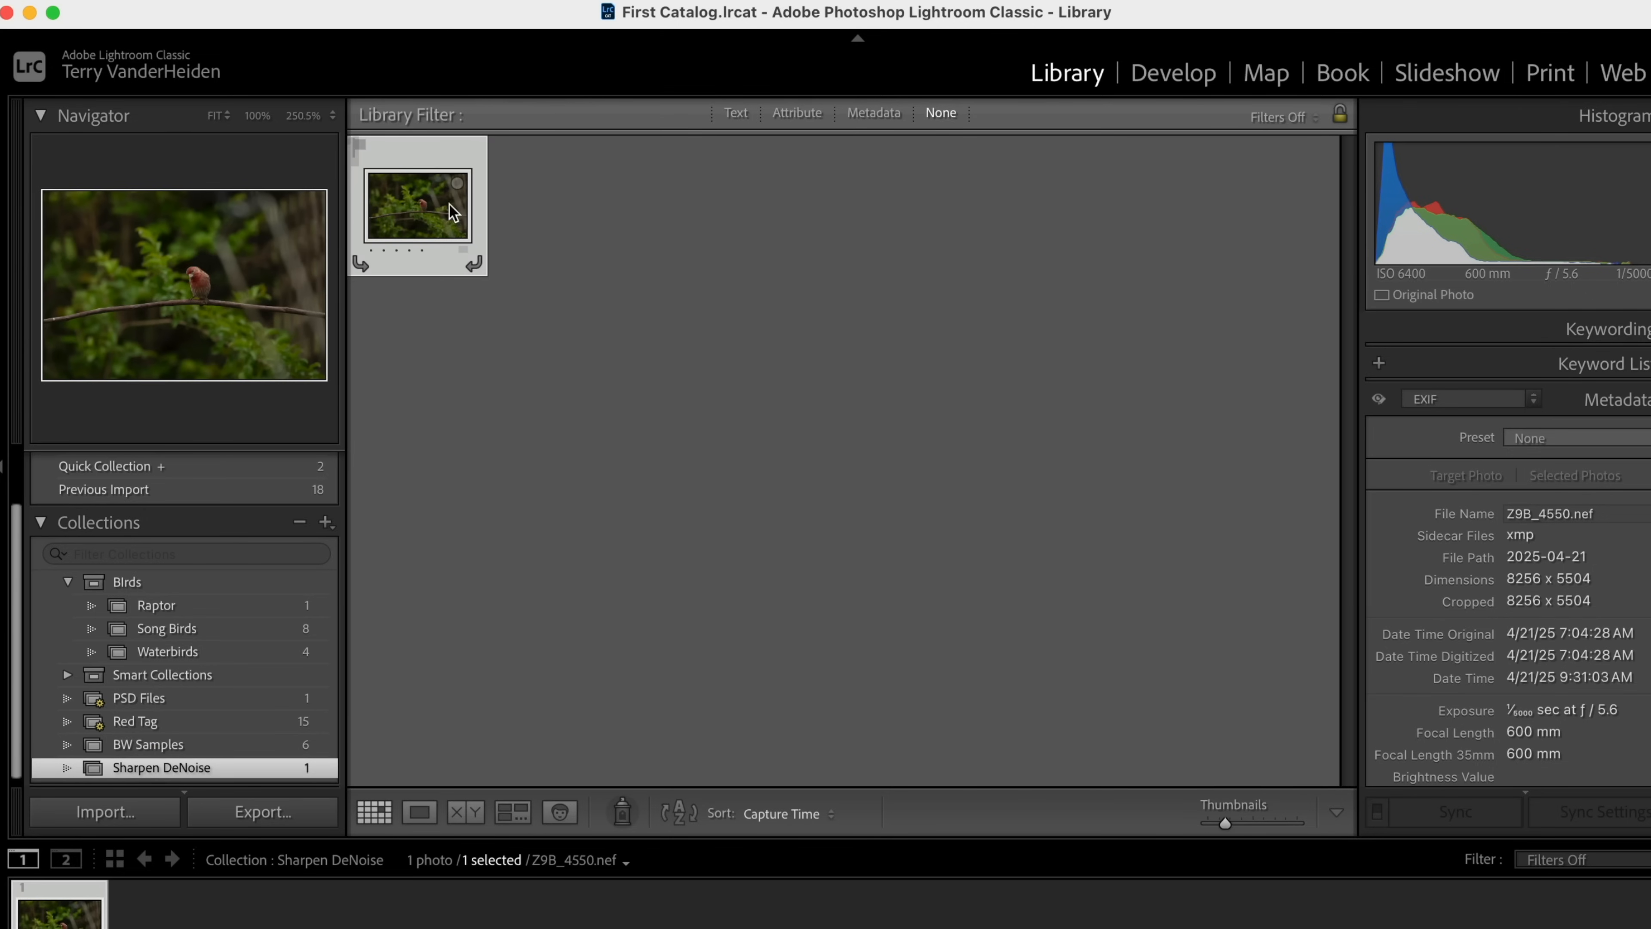
View the finch photo in Loupe at 200% magnification, panned onto the bird's head to inspect the noise
left_click(418, 812)
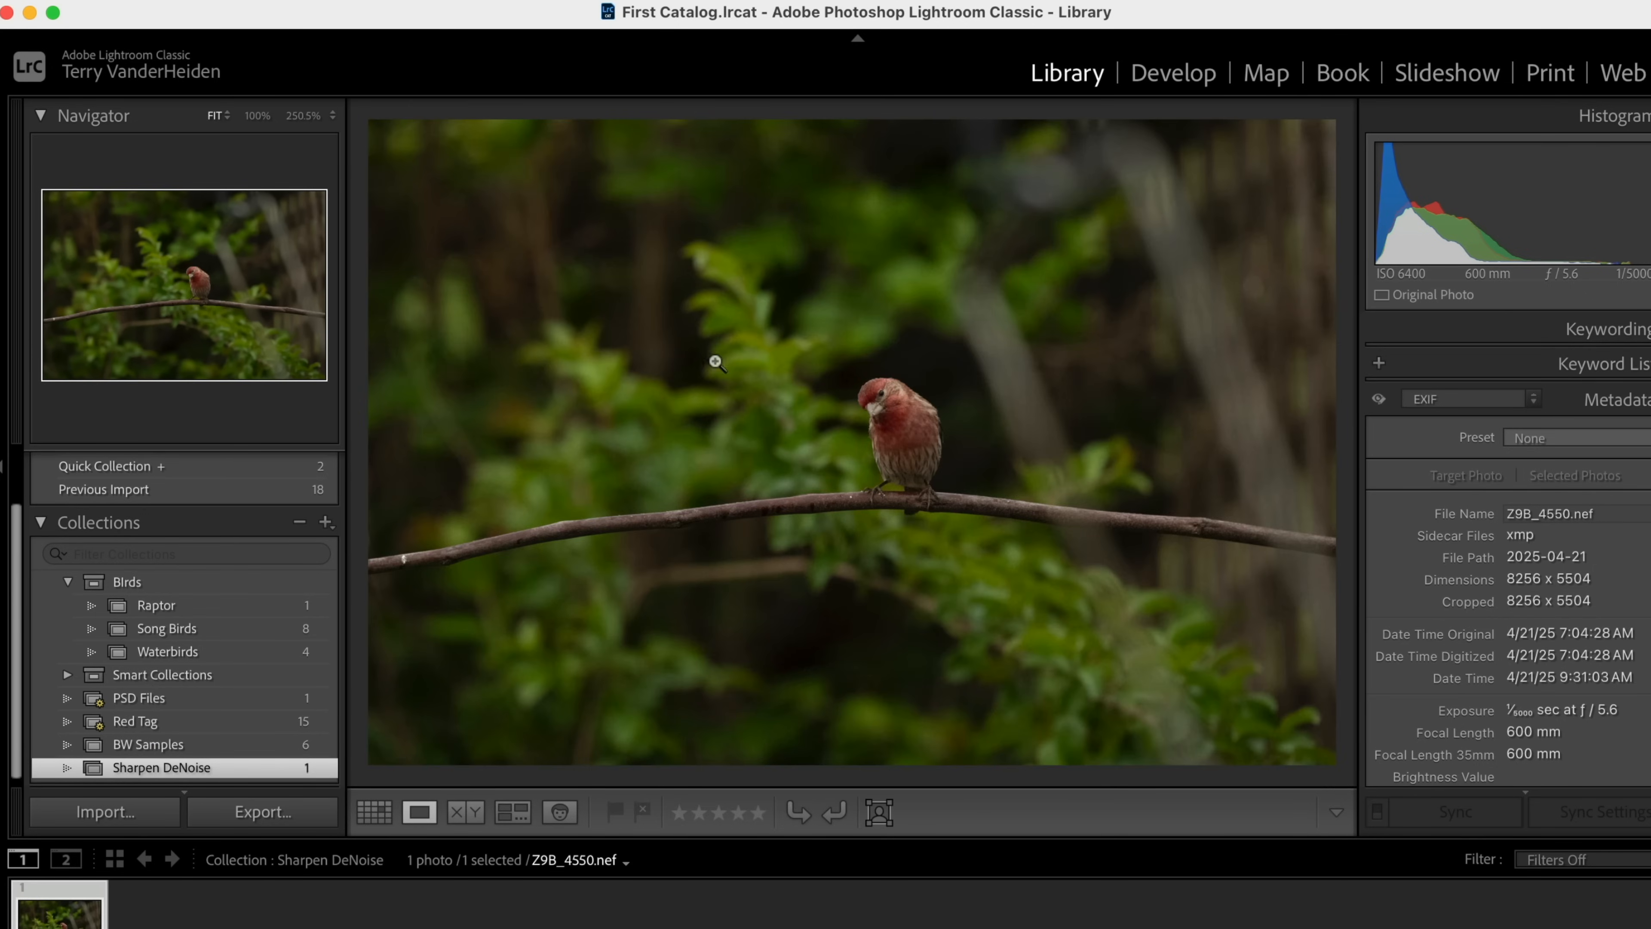
mouse_move(1459, 321)
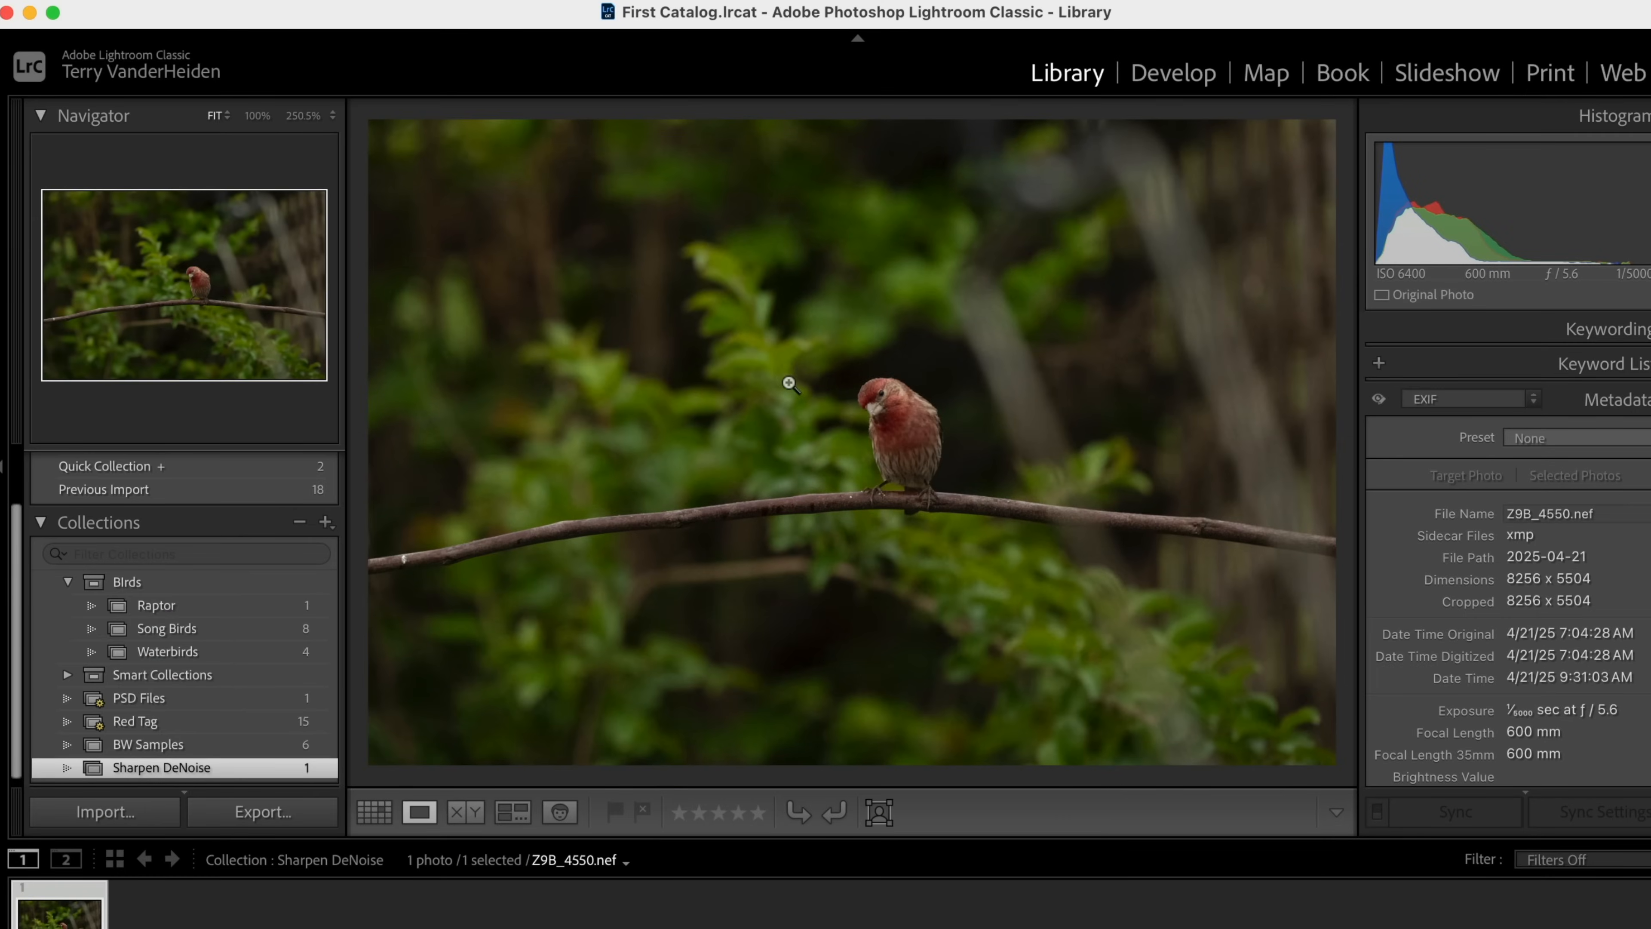
left_click(788, 385)
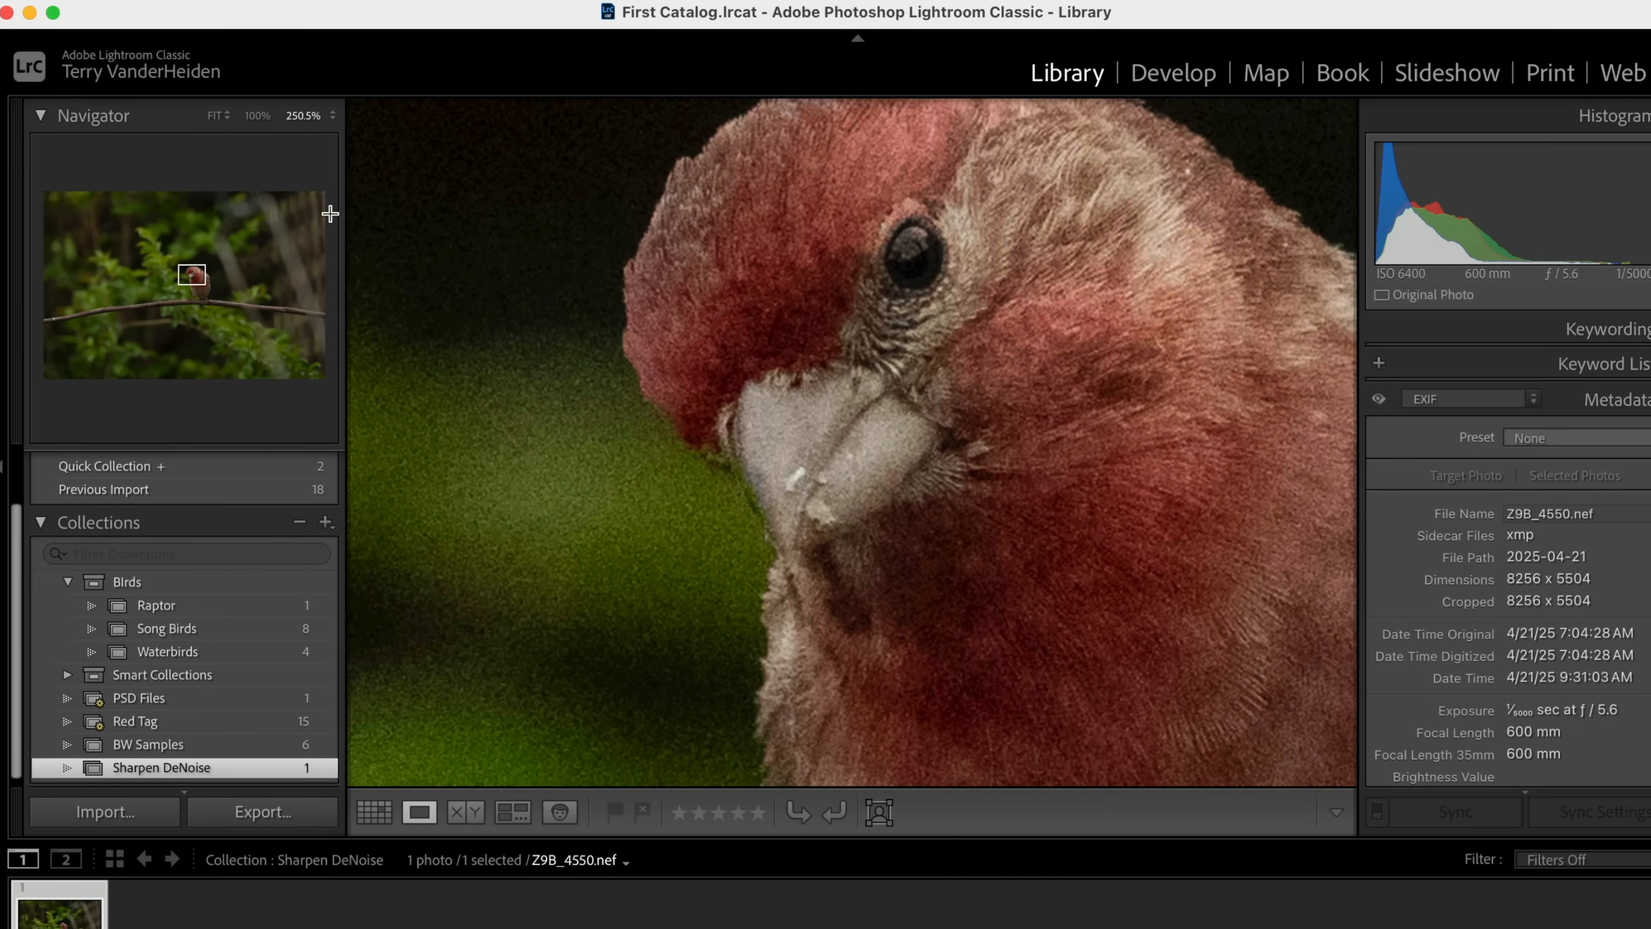
left_click(305, 114)
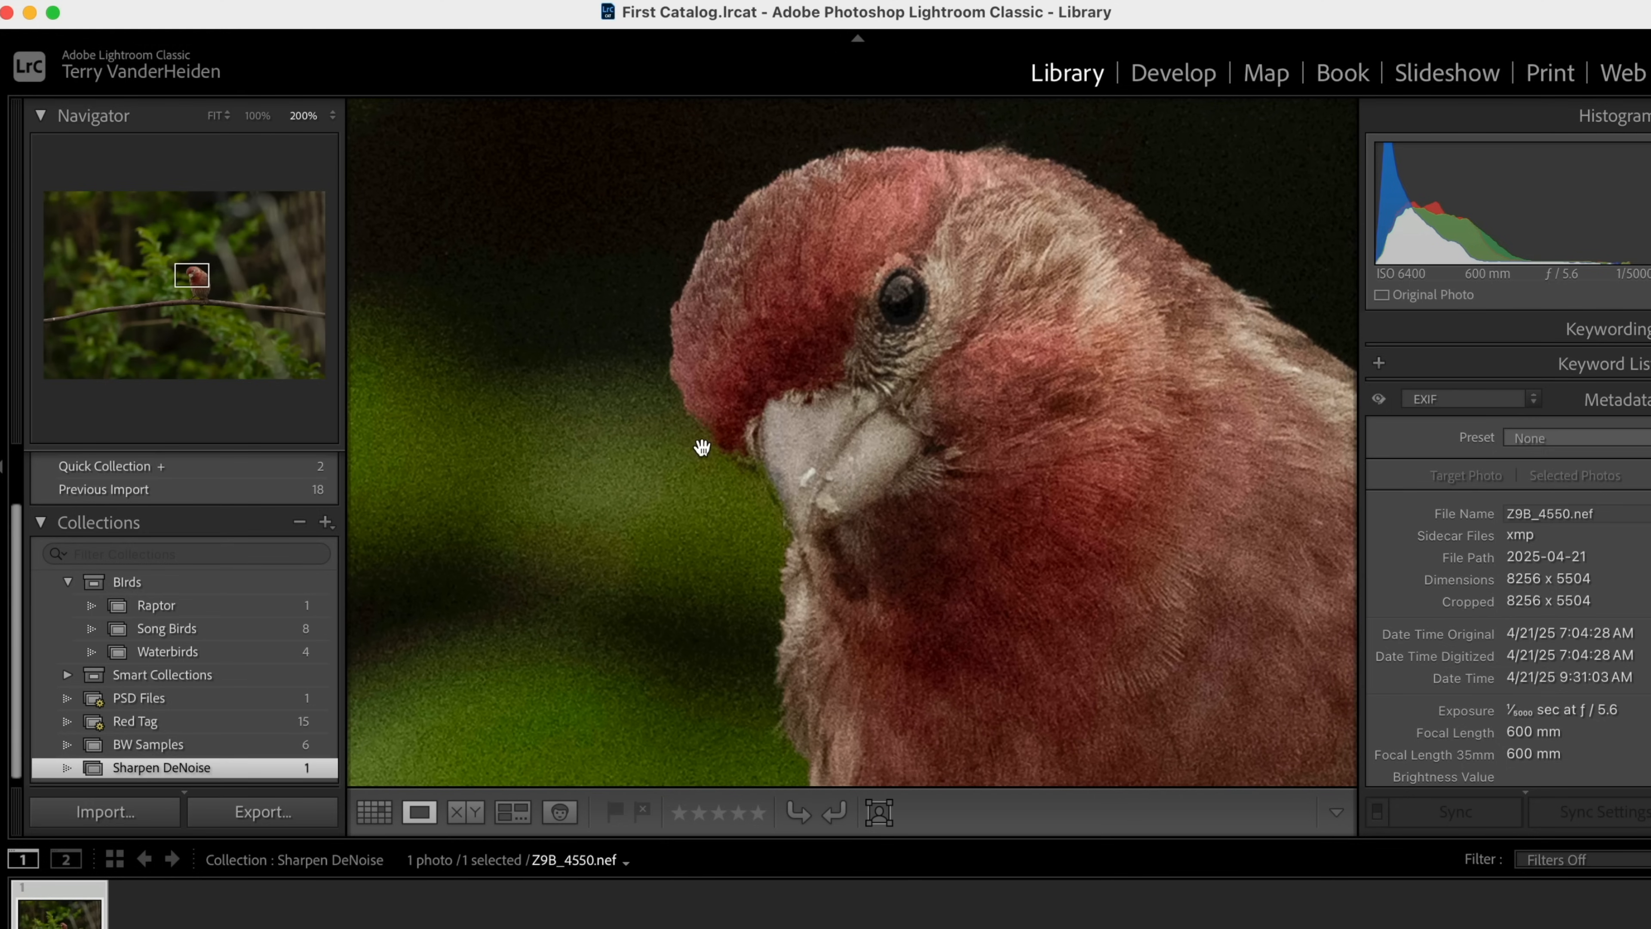
mouse_move(656, 530)
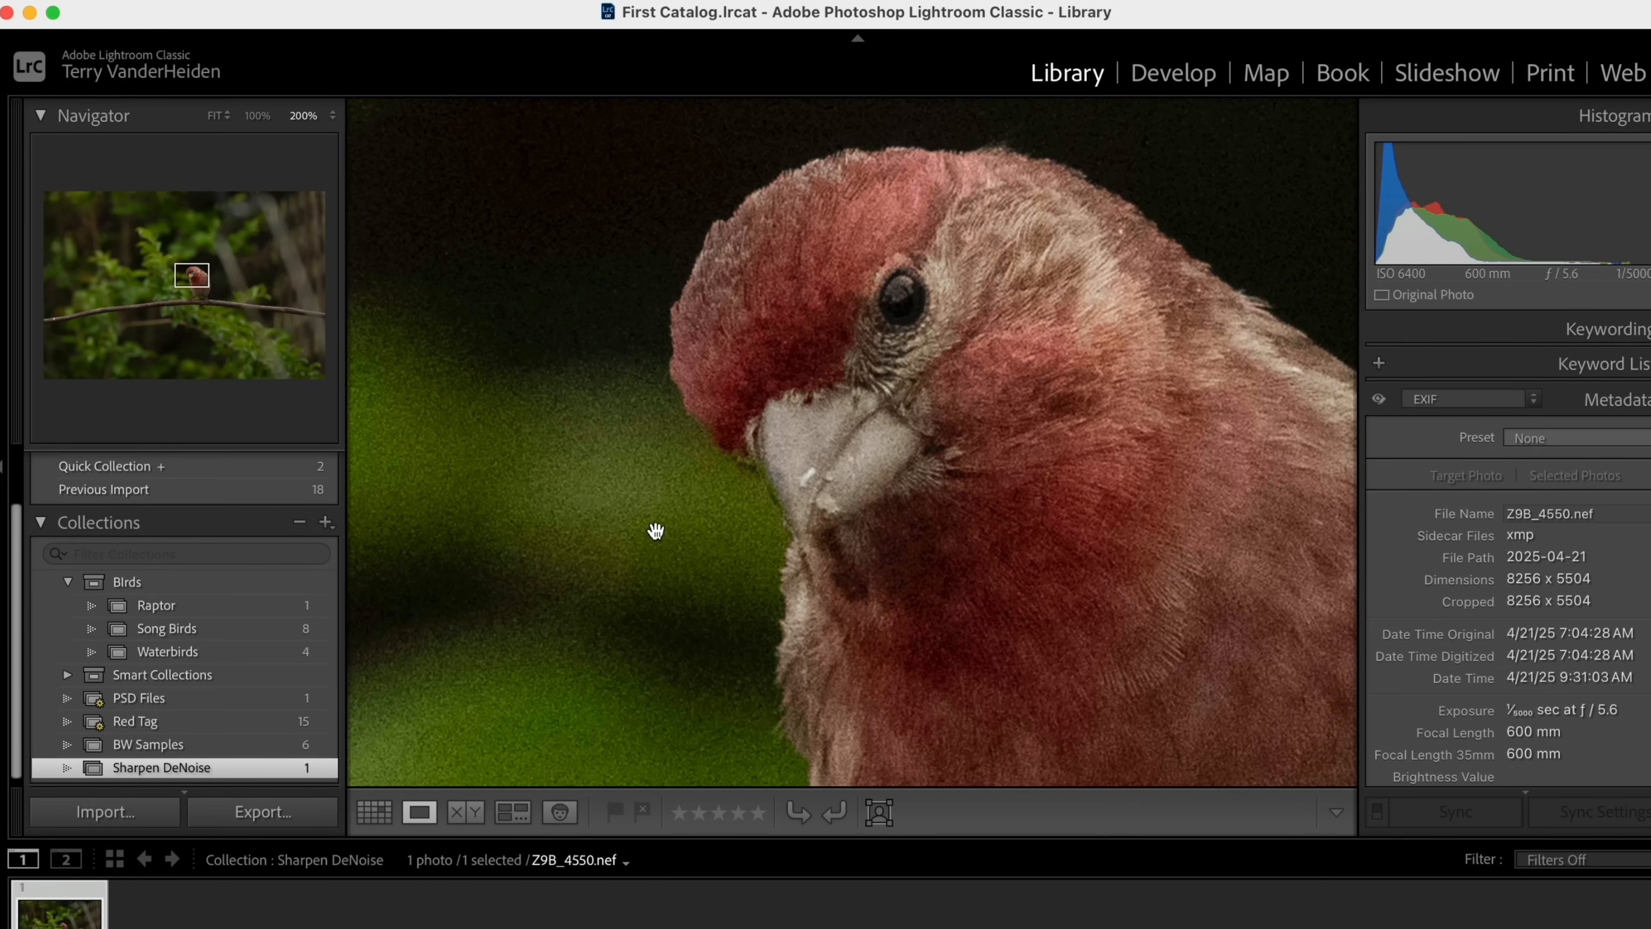
mouse_move(918, 252)
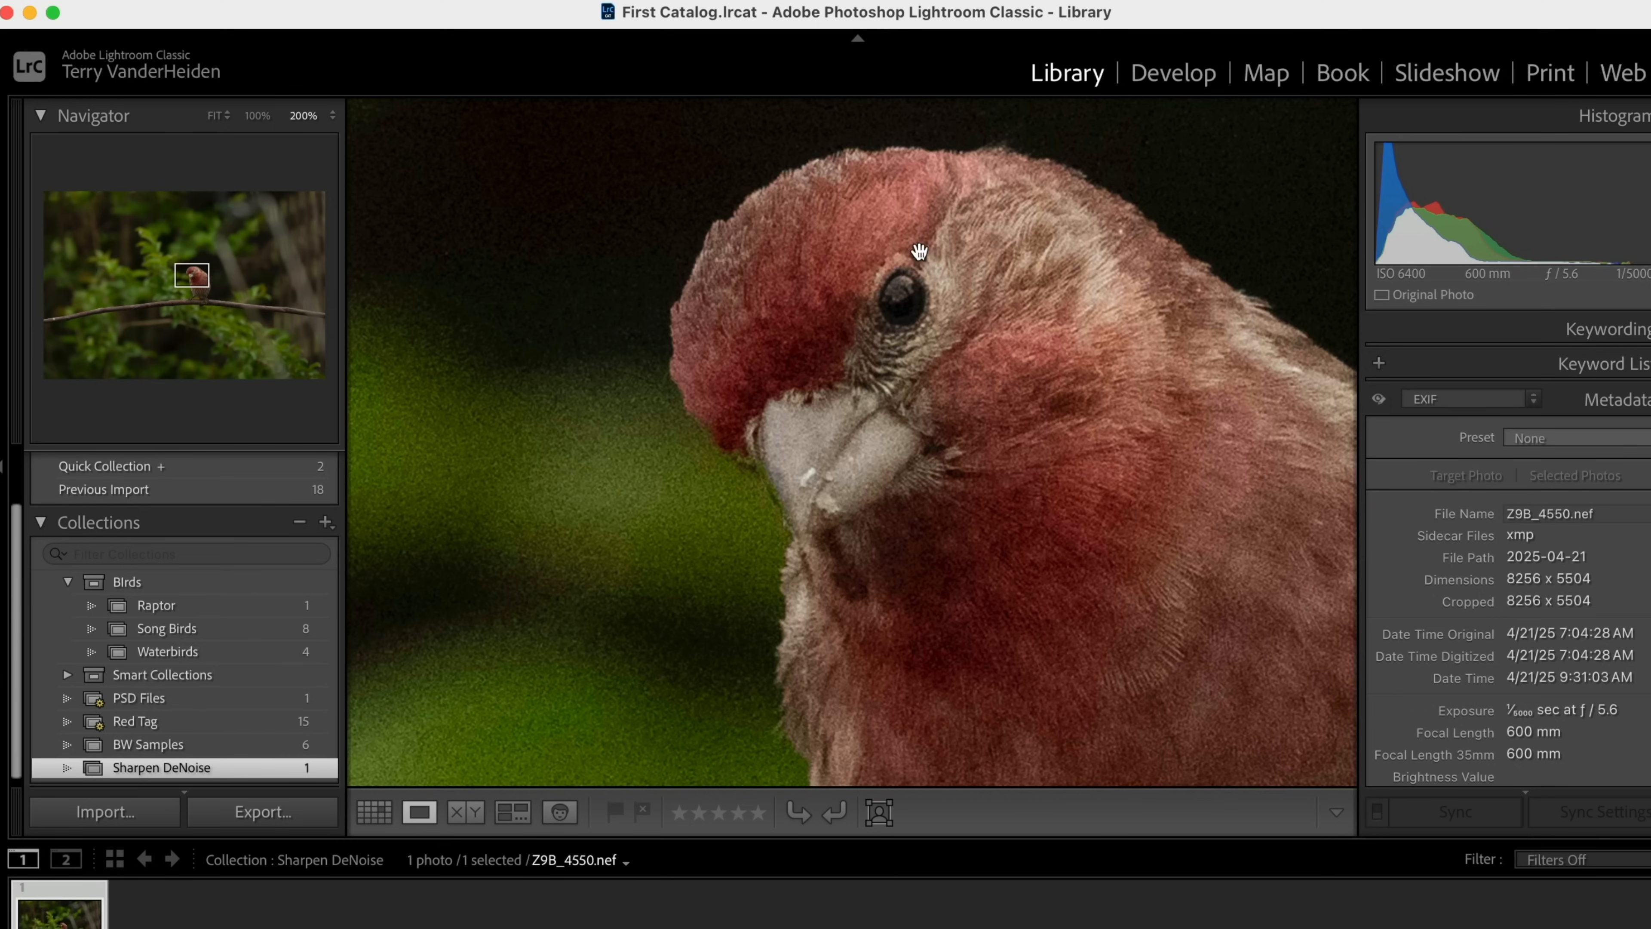
left_click_drag(919, 252, 784, 325)
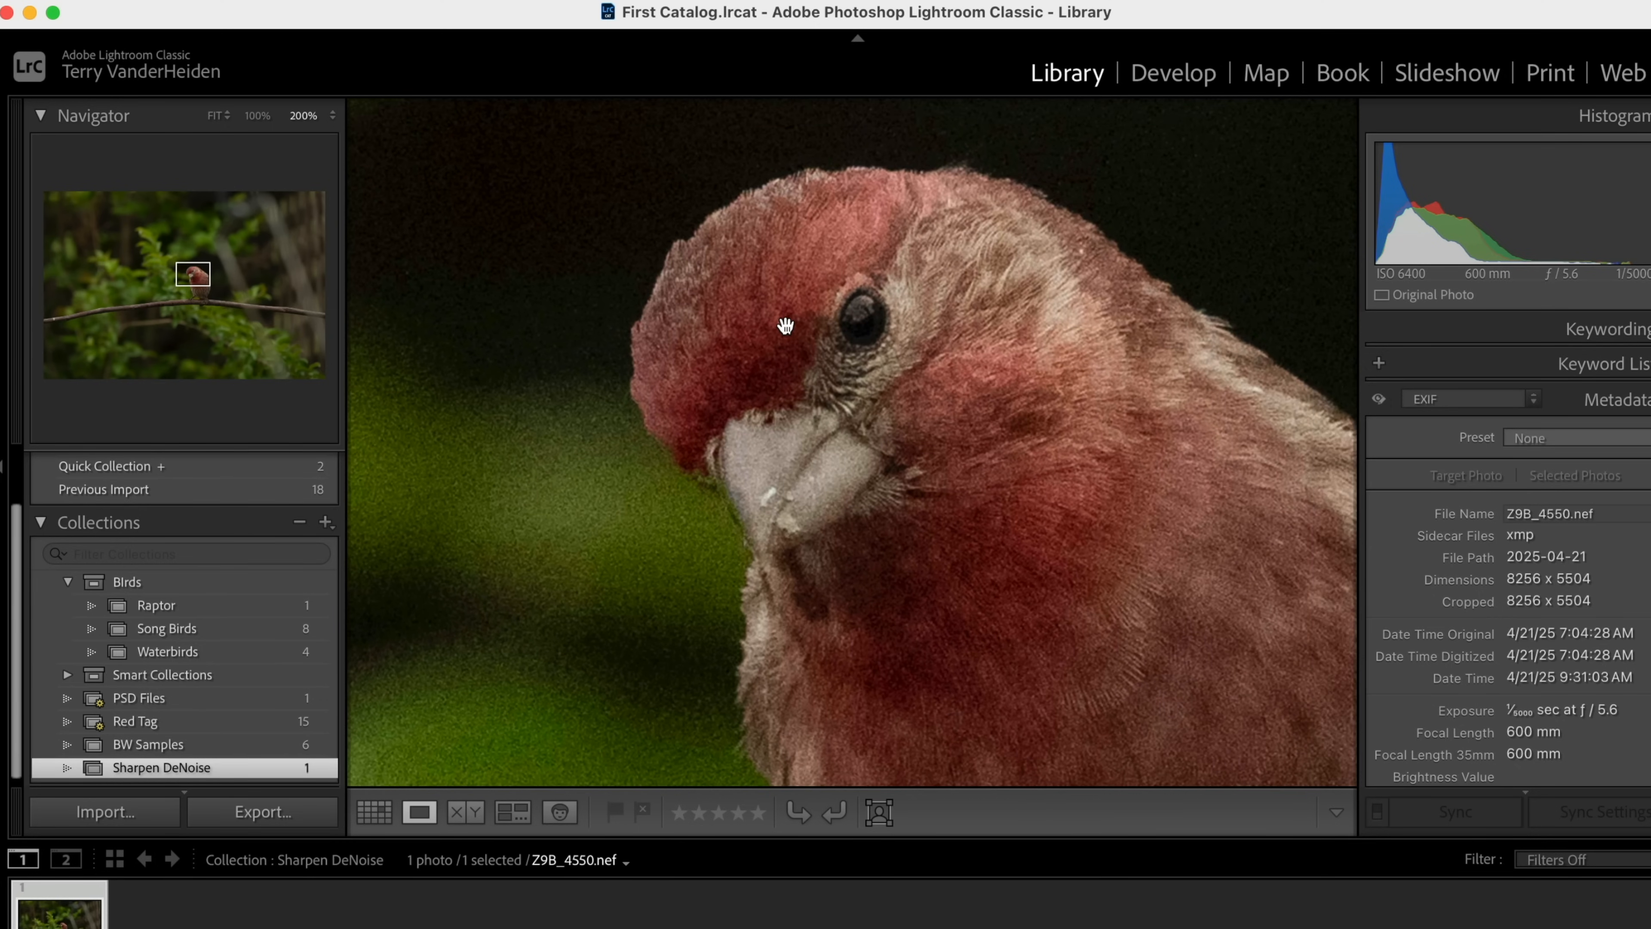
mouse_move(787, 324)
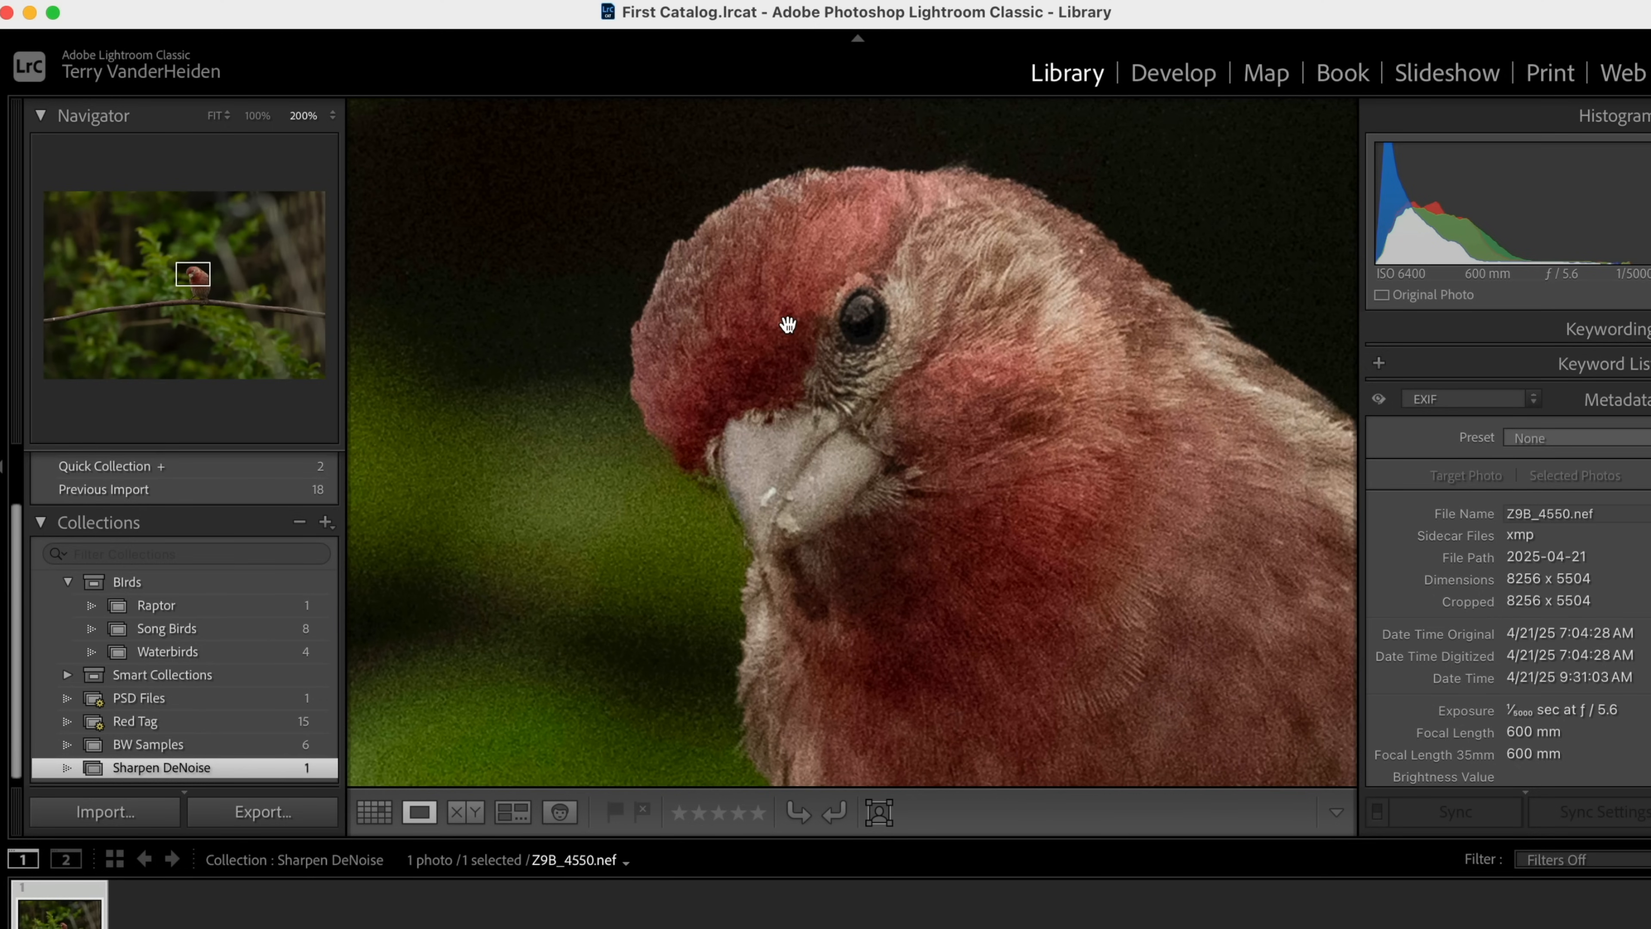
left_click_drag(788, 323, 864, 402)
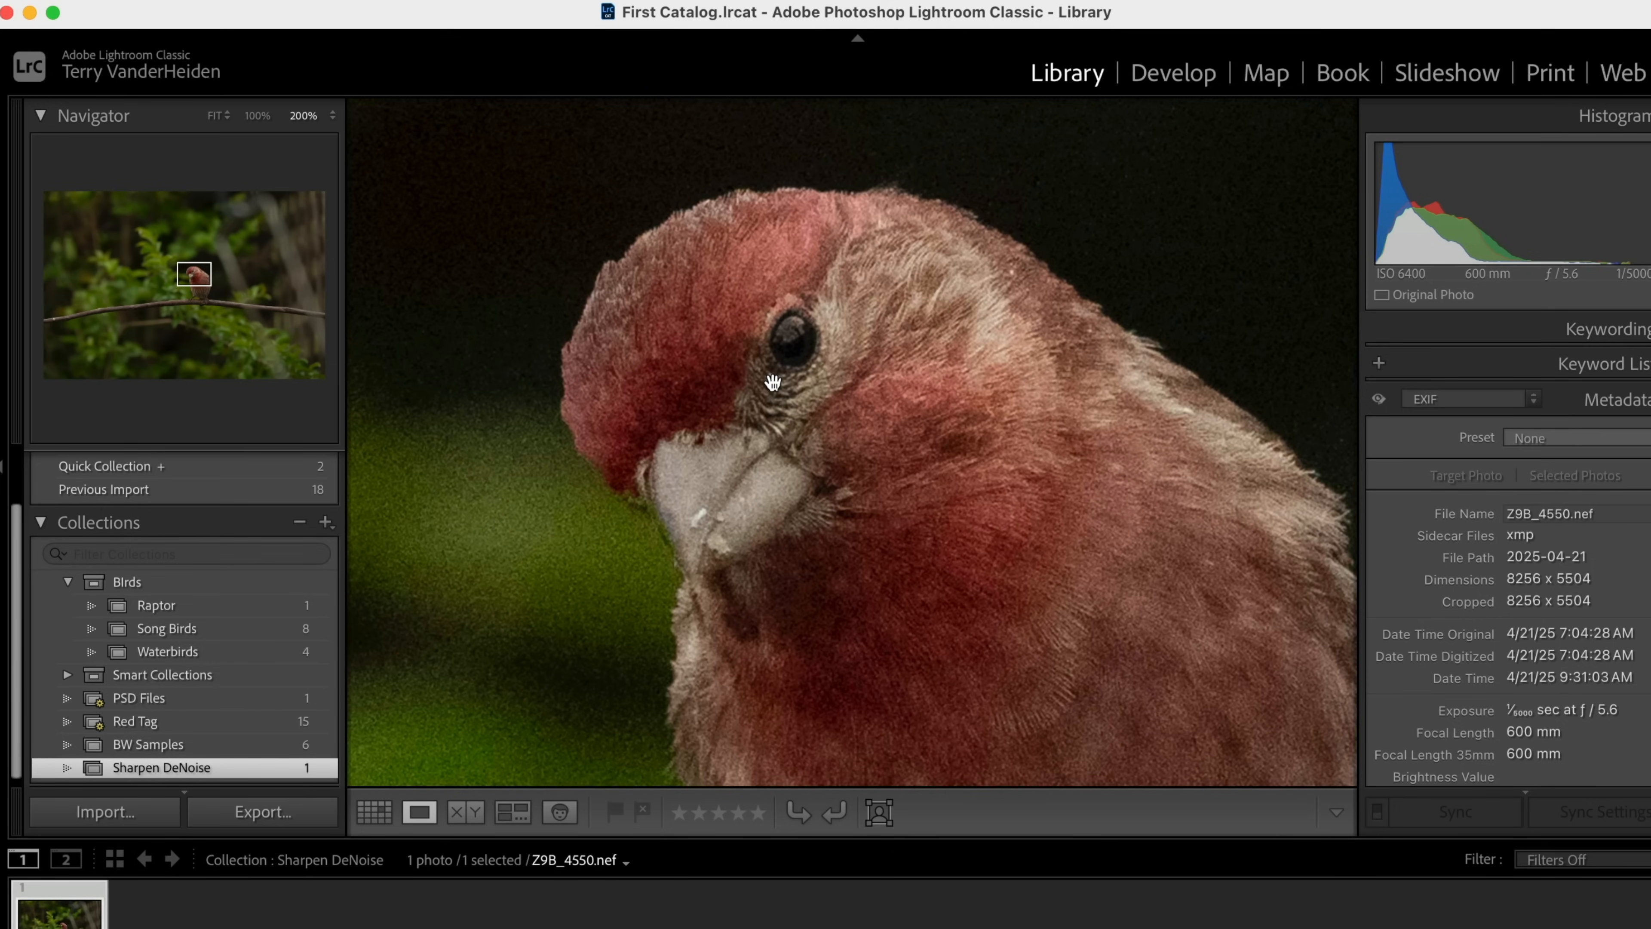
mouse_move(827, 338)
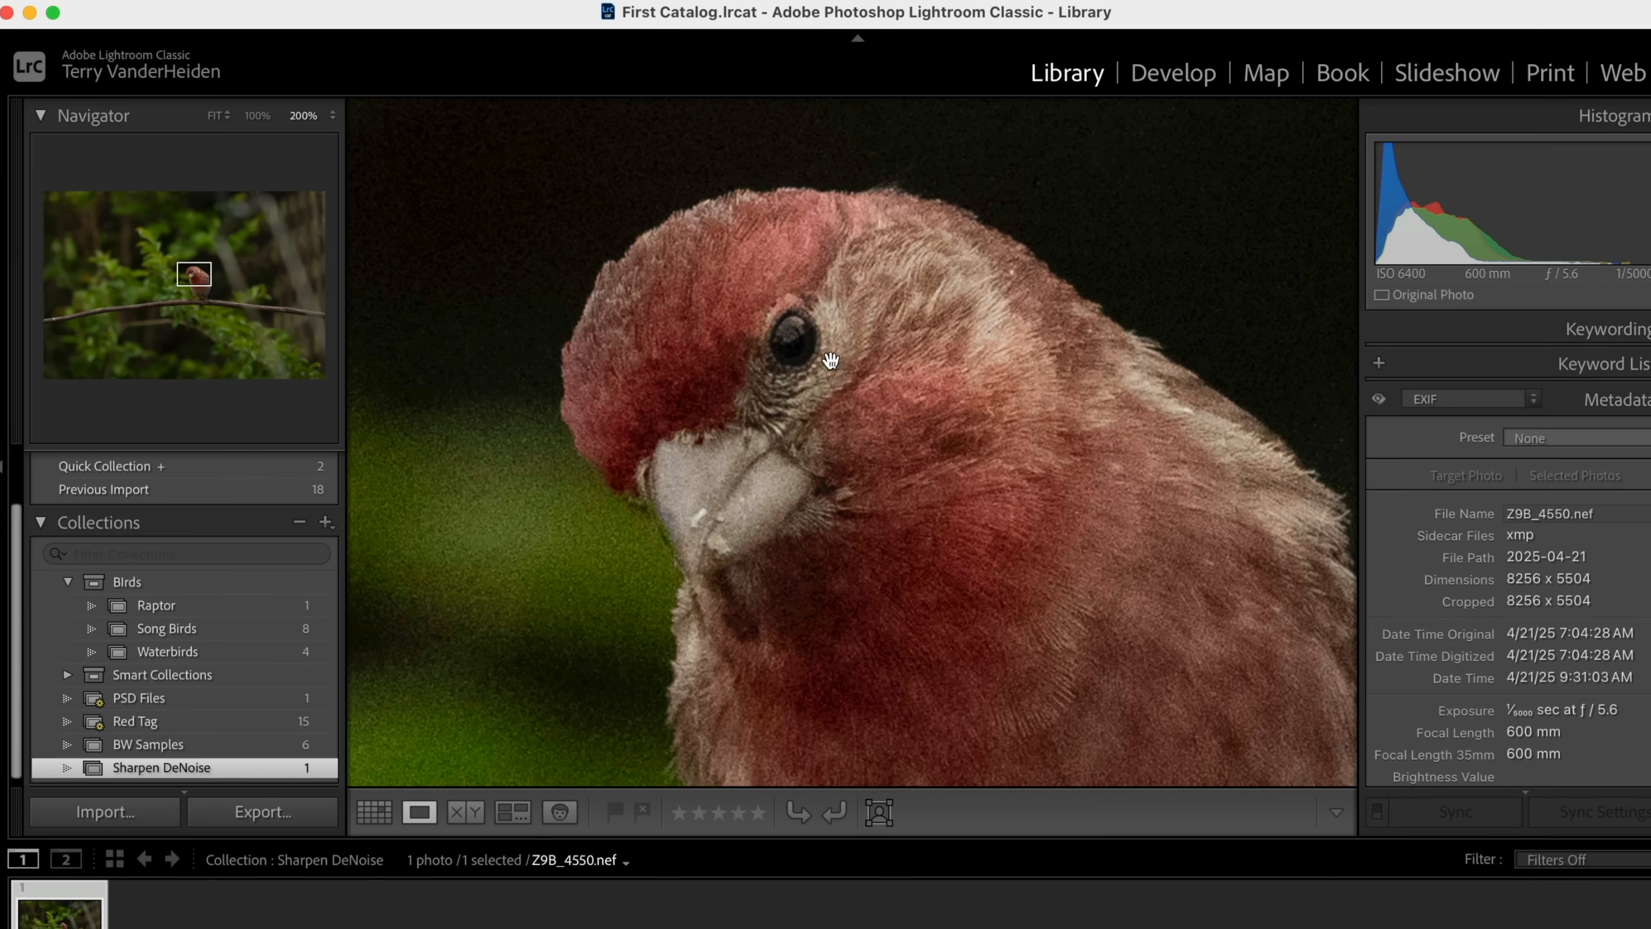
mouse_move(821, 333)
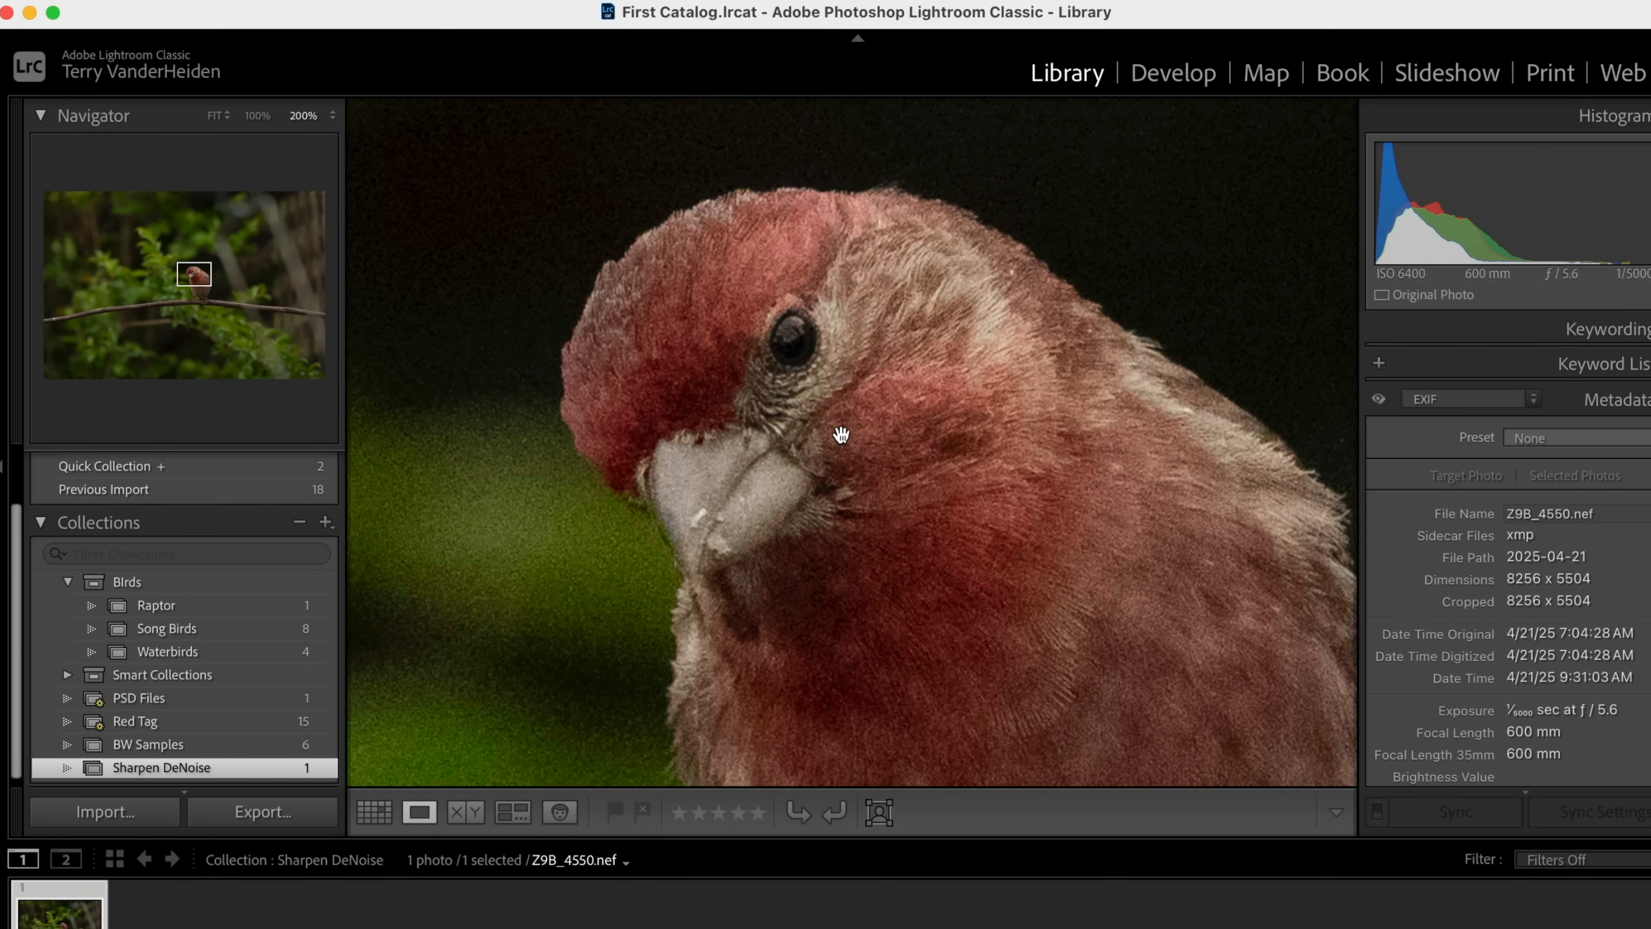
mouse_move(786, 376)
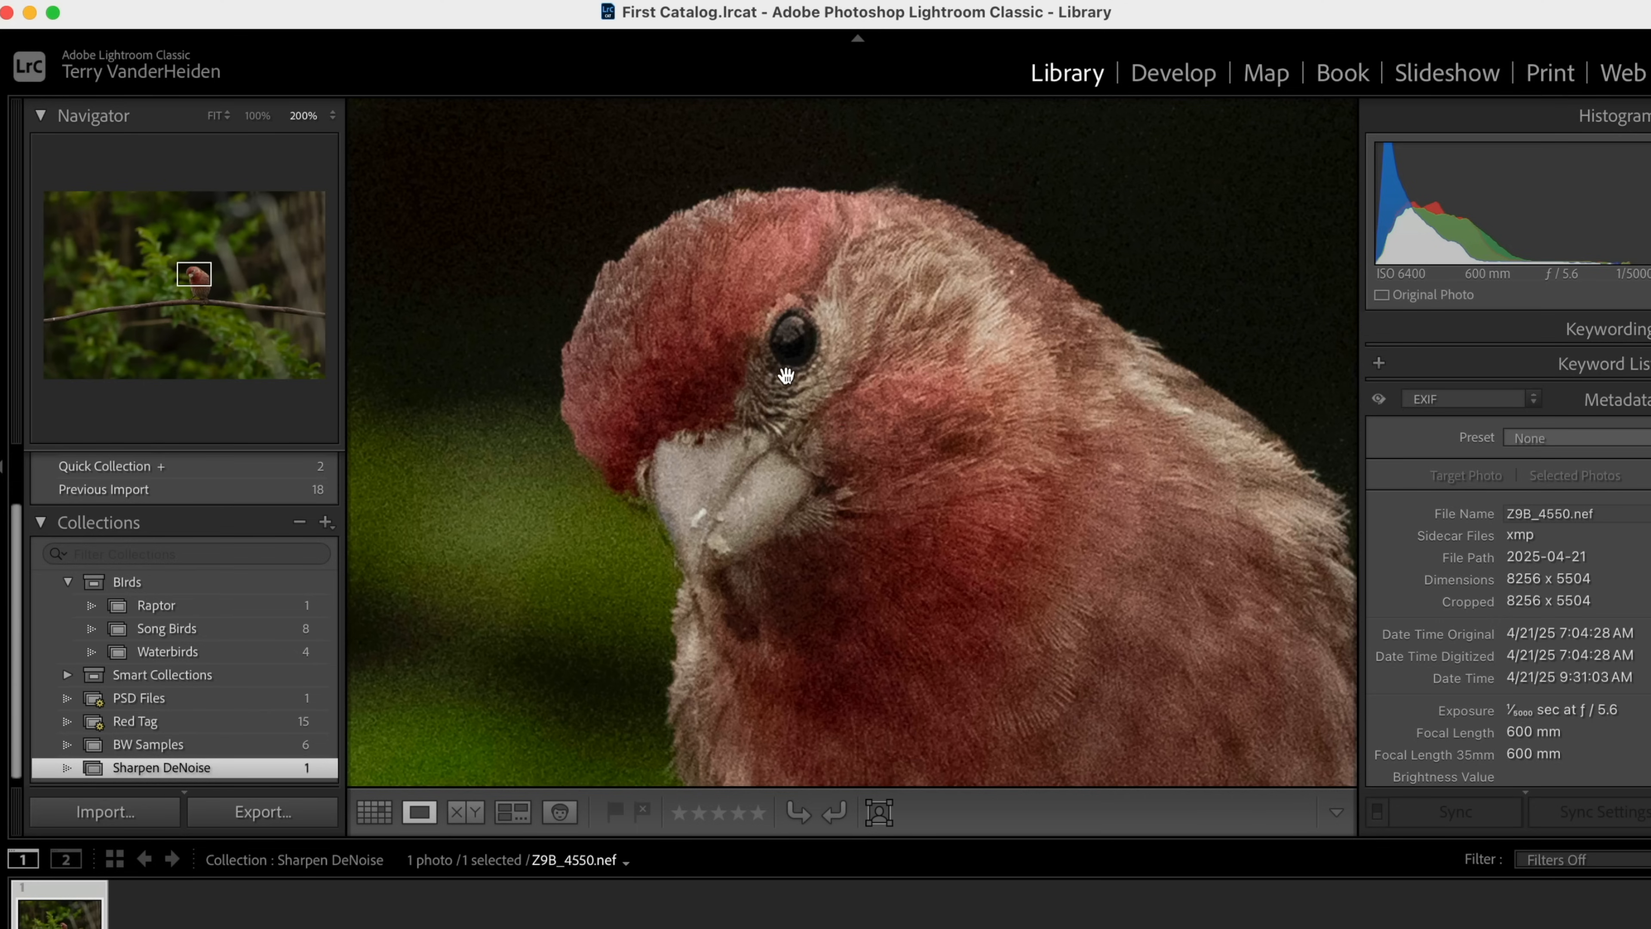
mouse_move(808, 385)
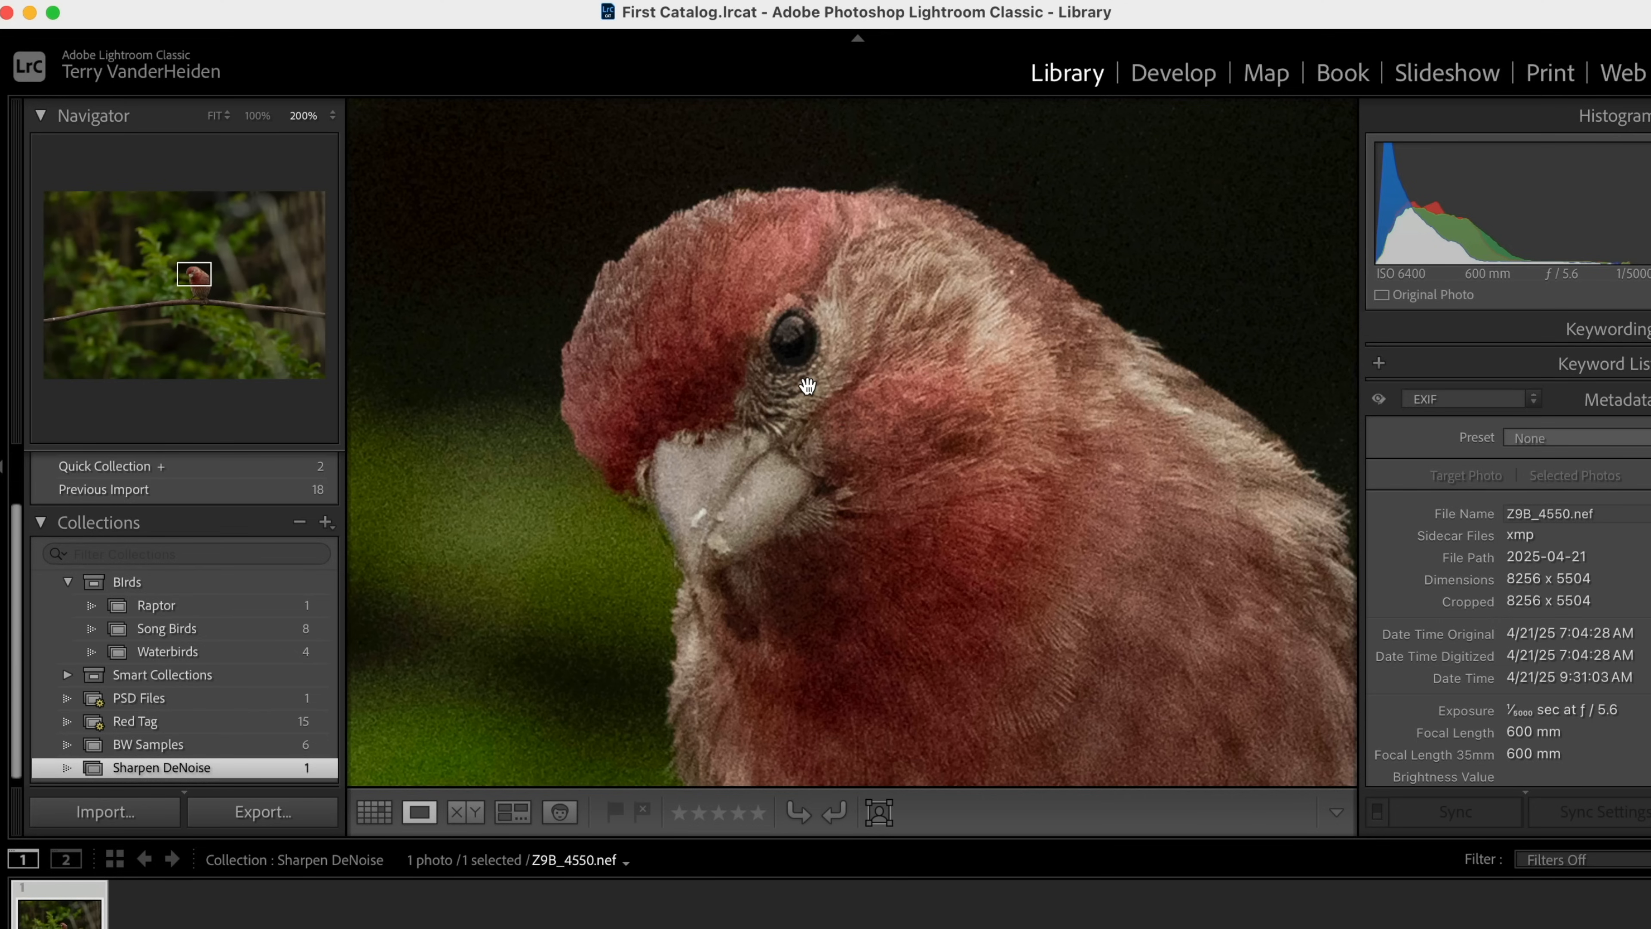
mouse_move(1173, 73)
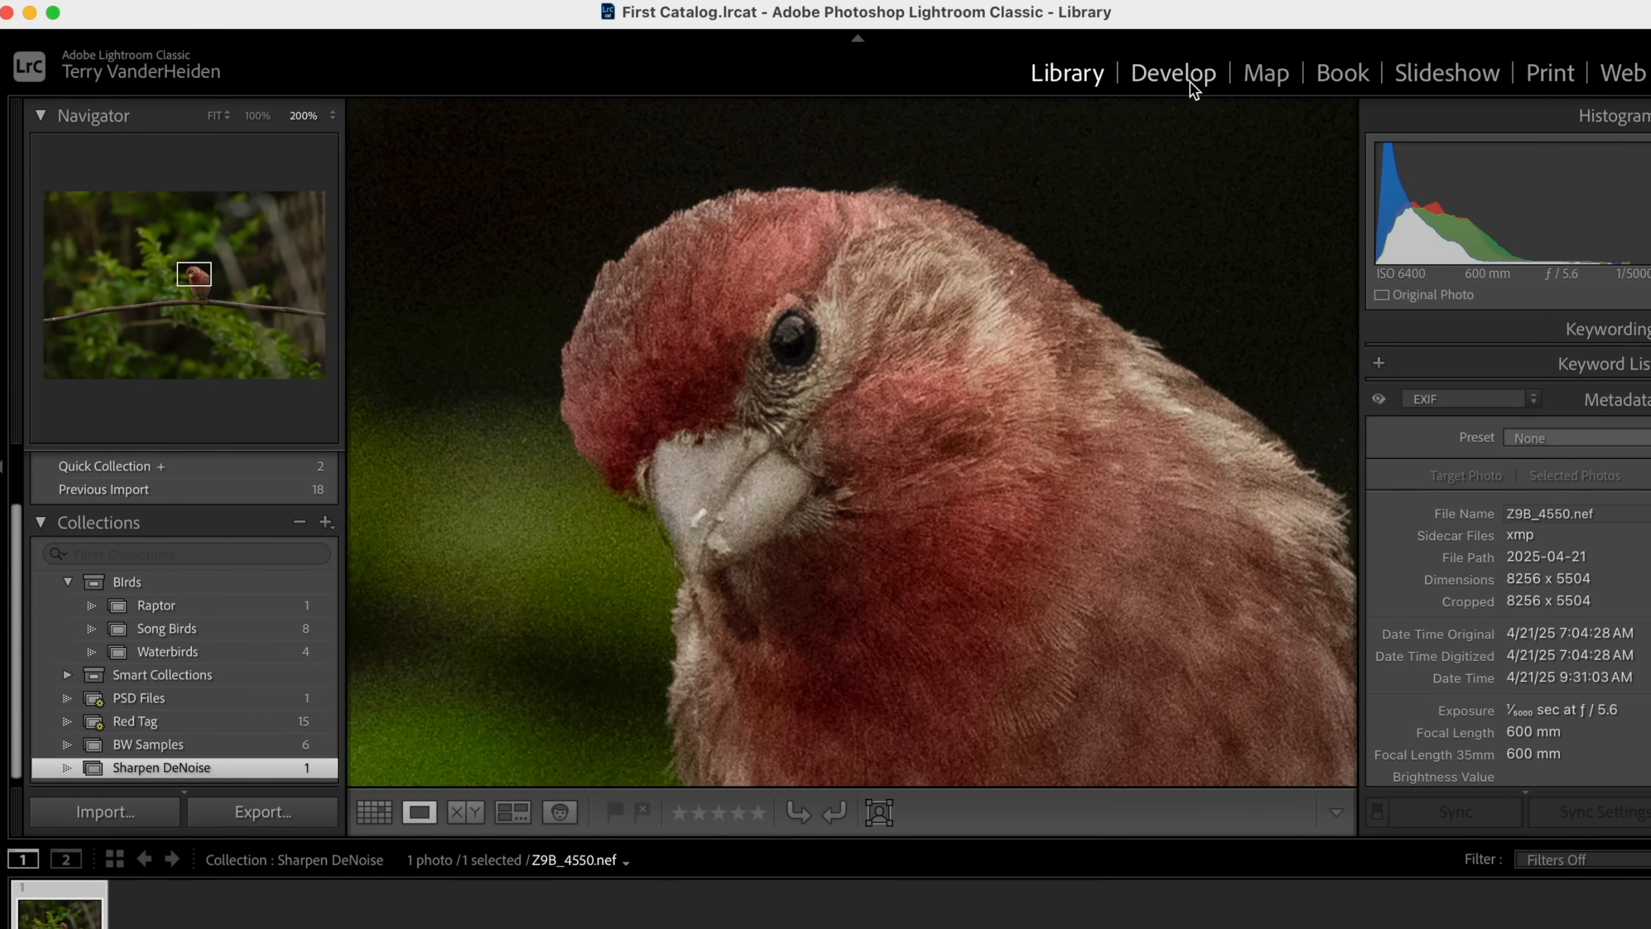
In Develop, create virtual copies of the bird photo and label one copy green
left_click(1172, 72)
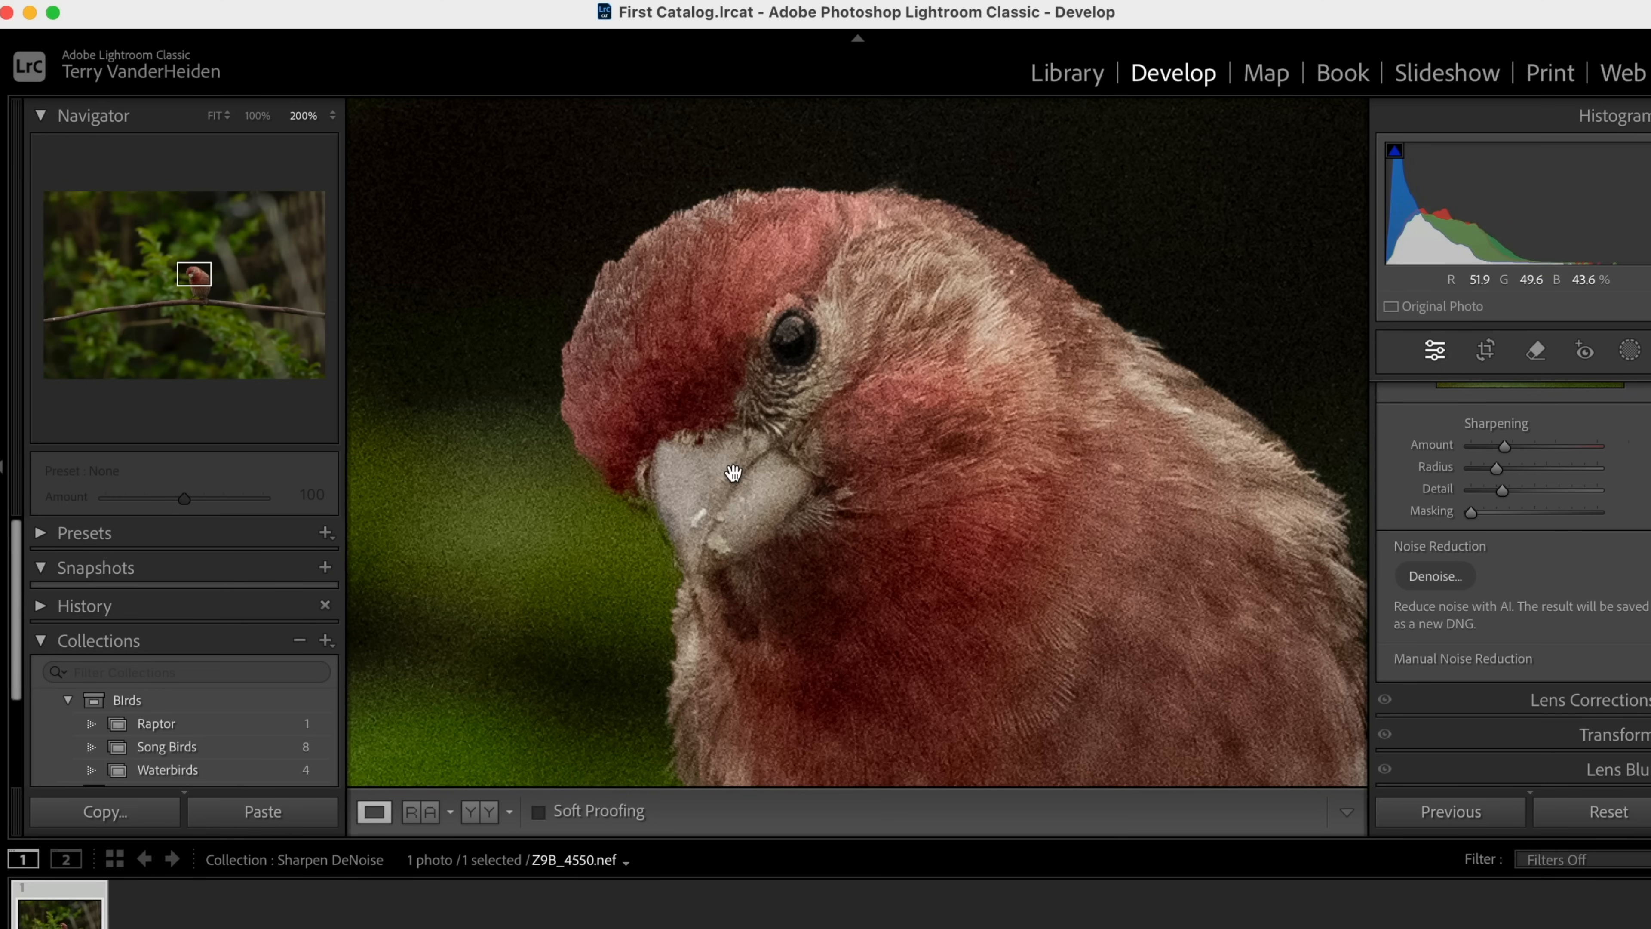
right_click(732, 472)
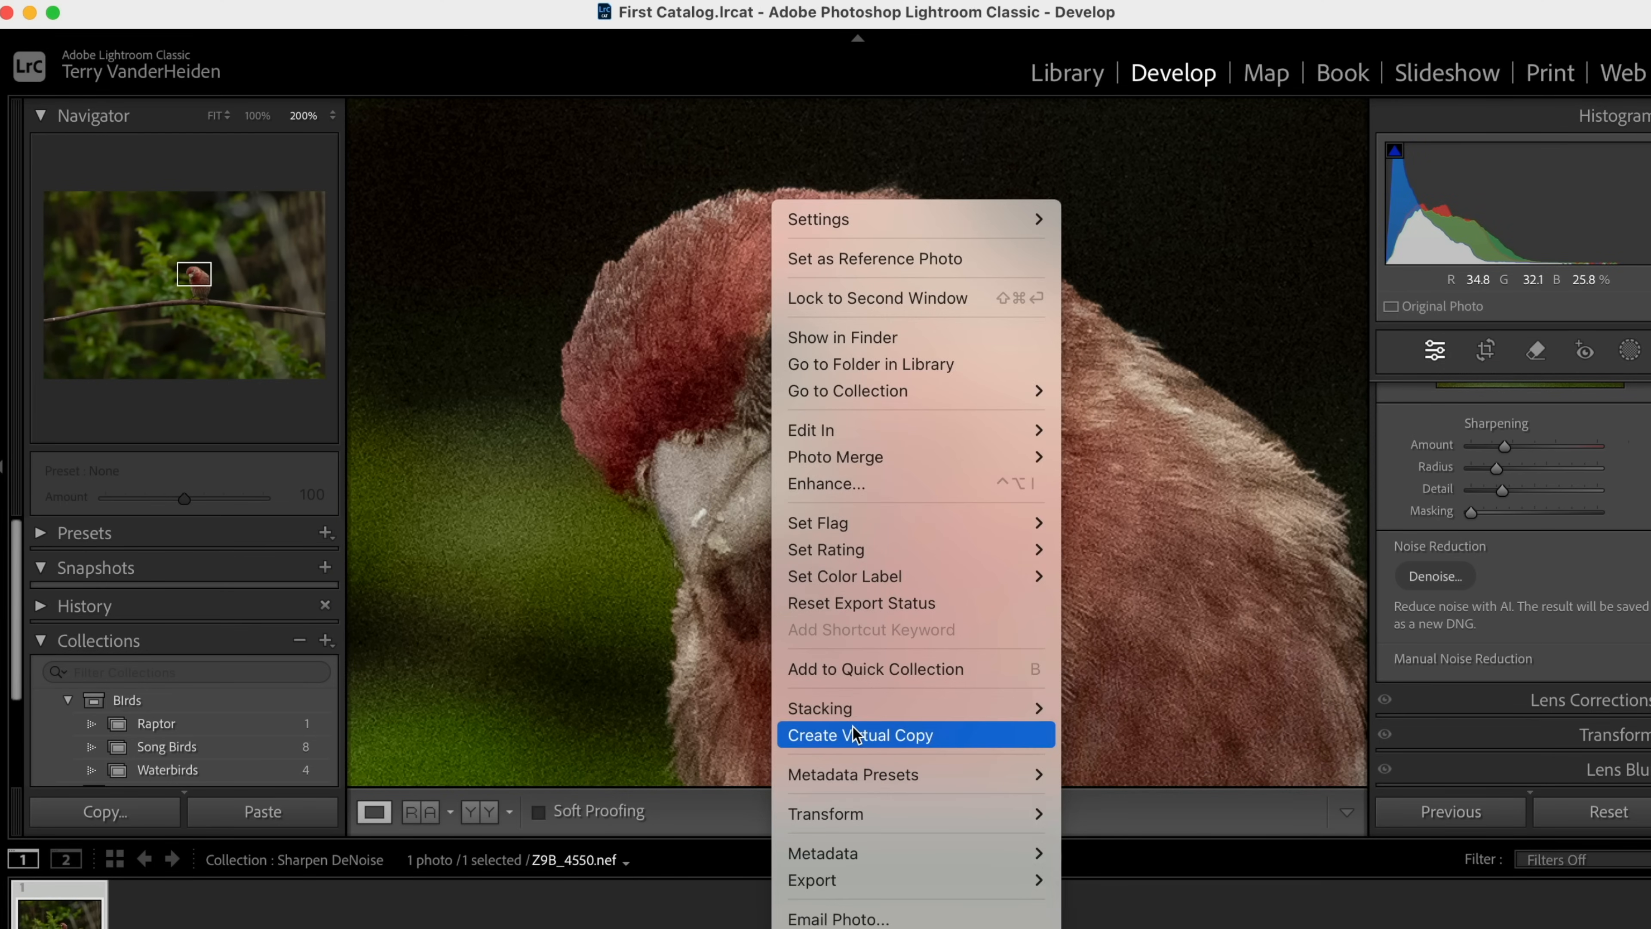
left_click(860, 735)
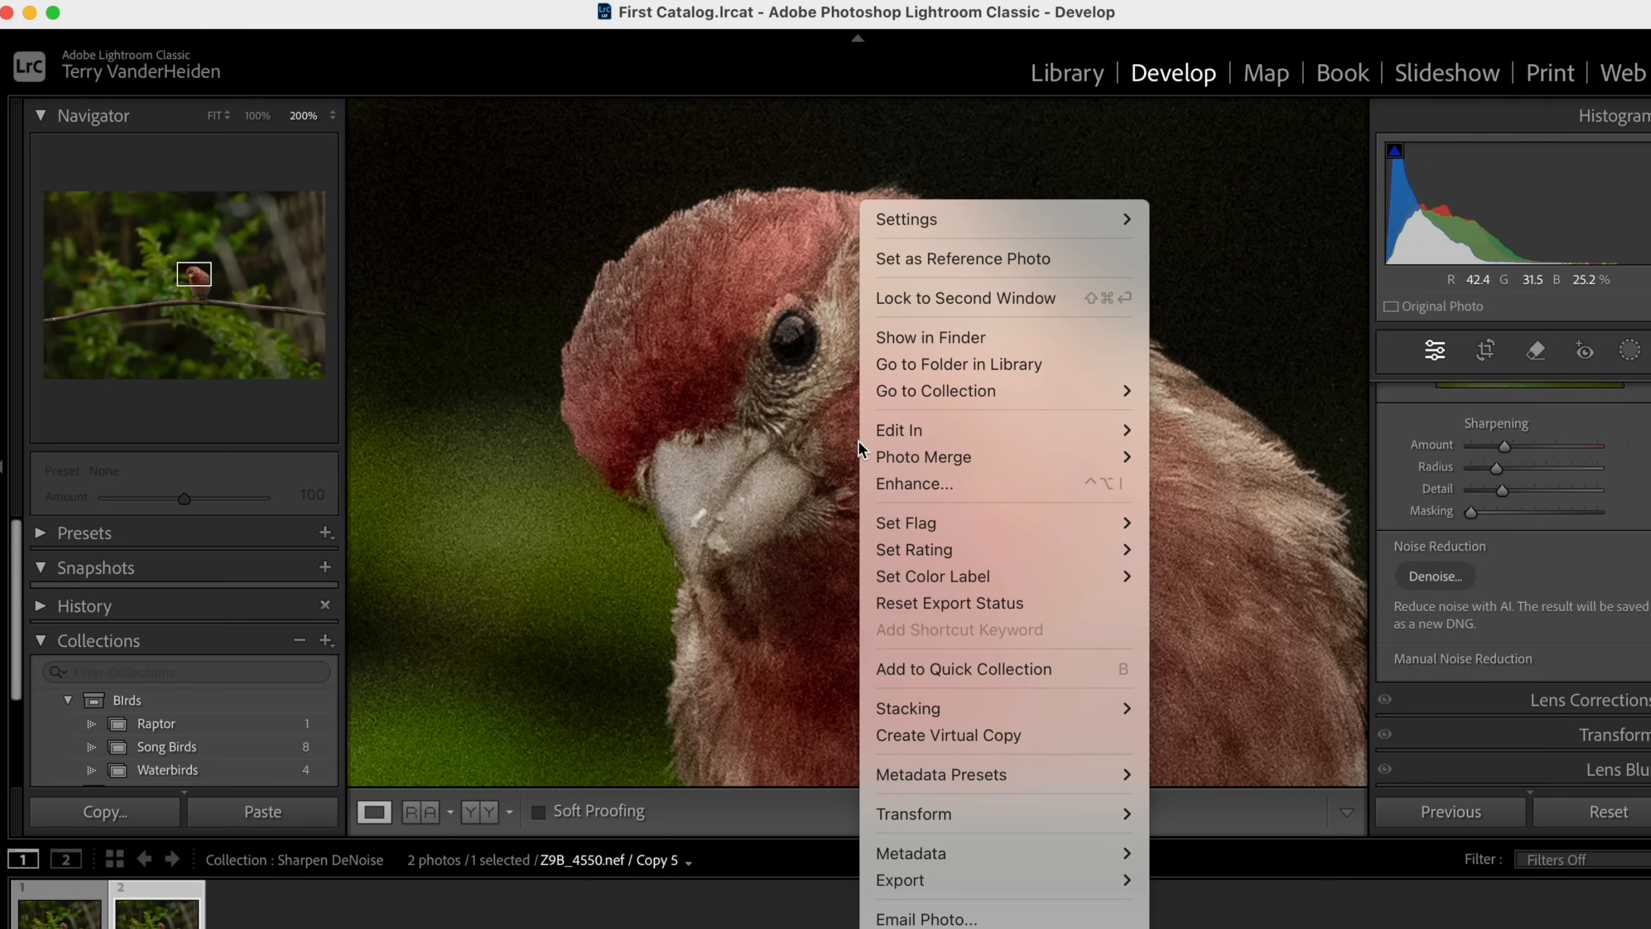
mouse_move(916, 627)
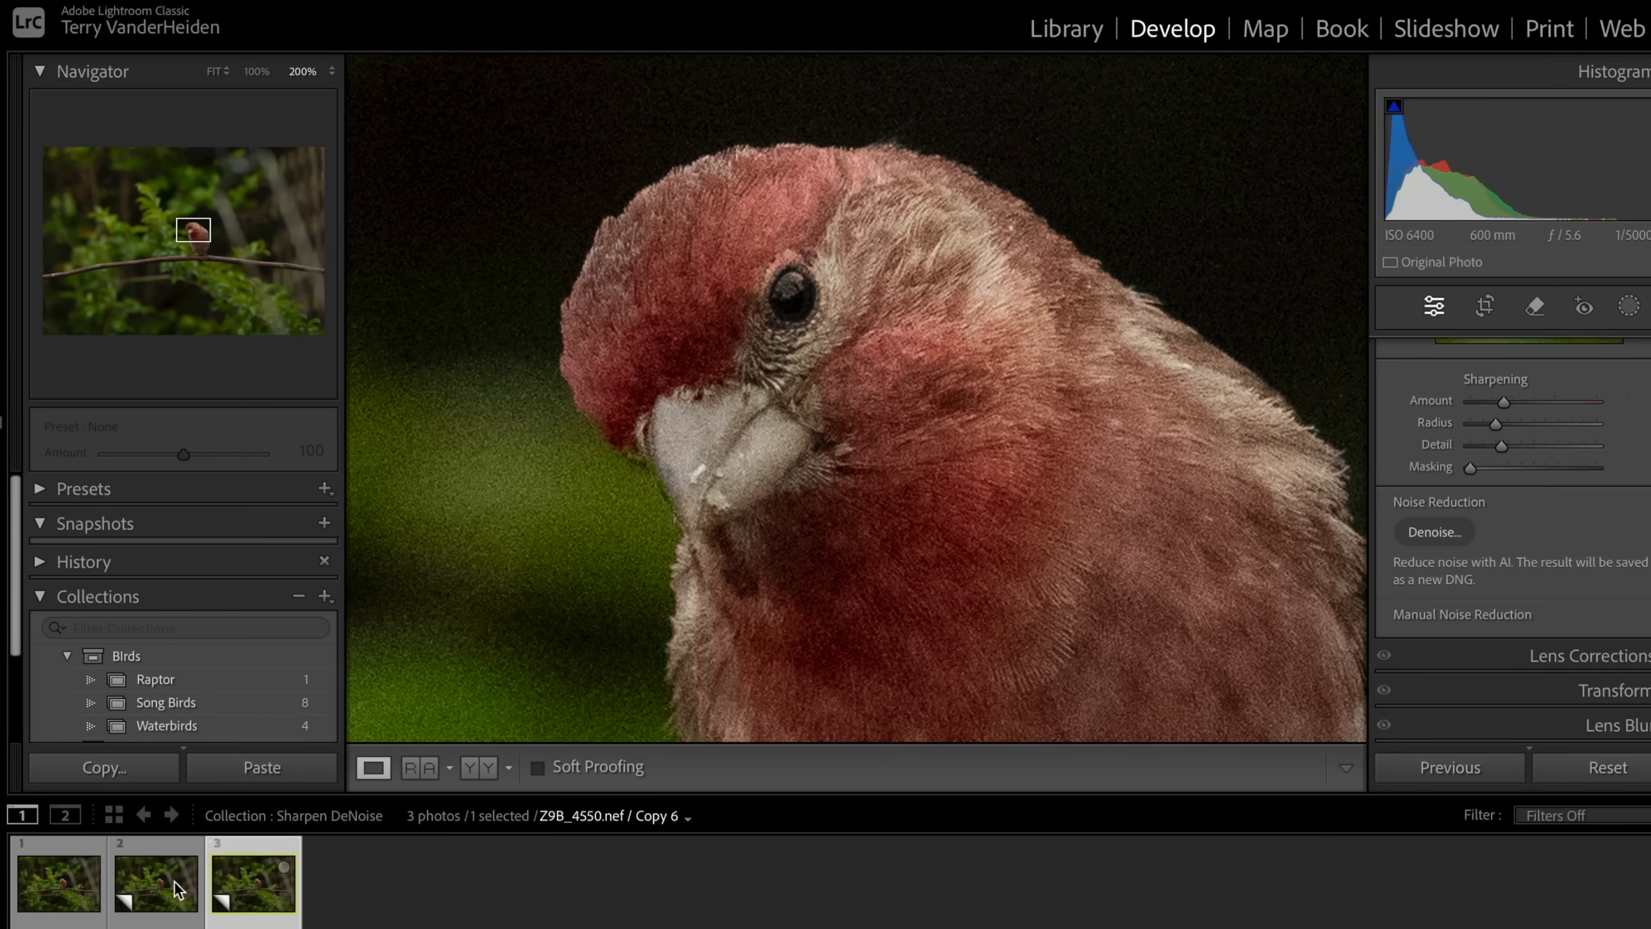
right_click(155, 879)
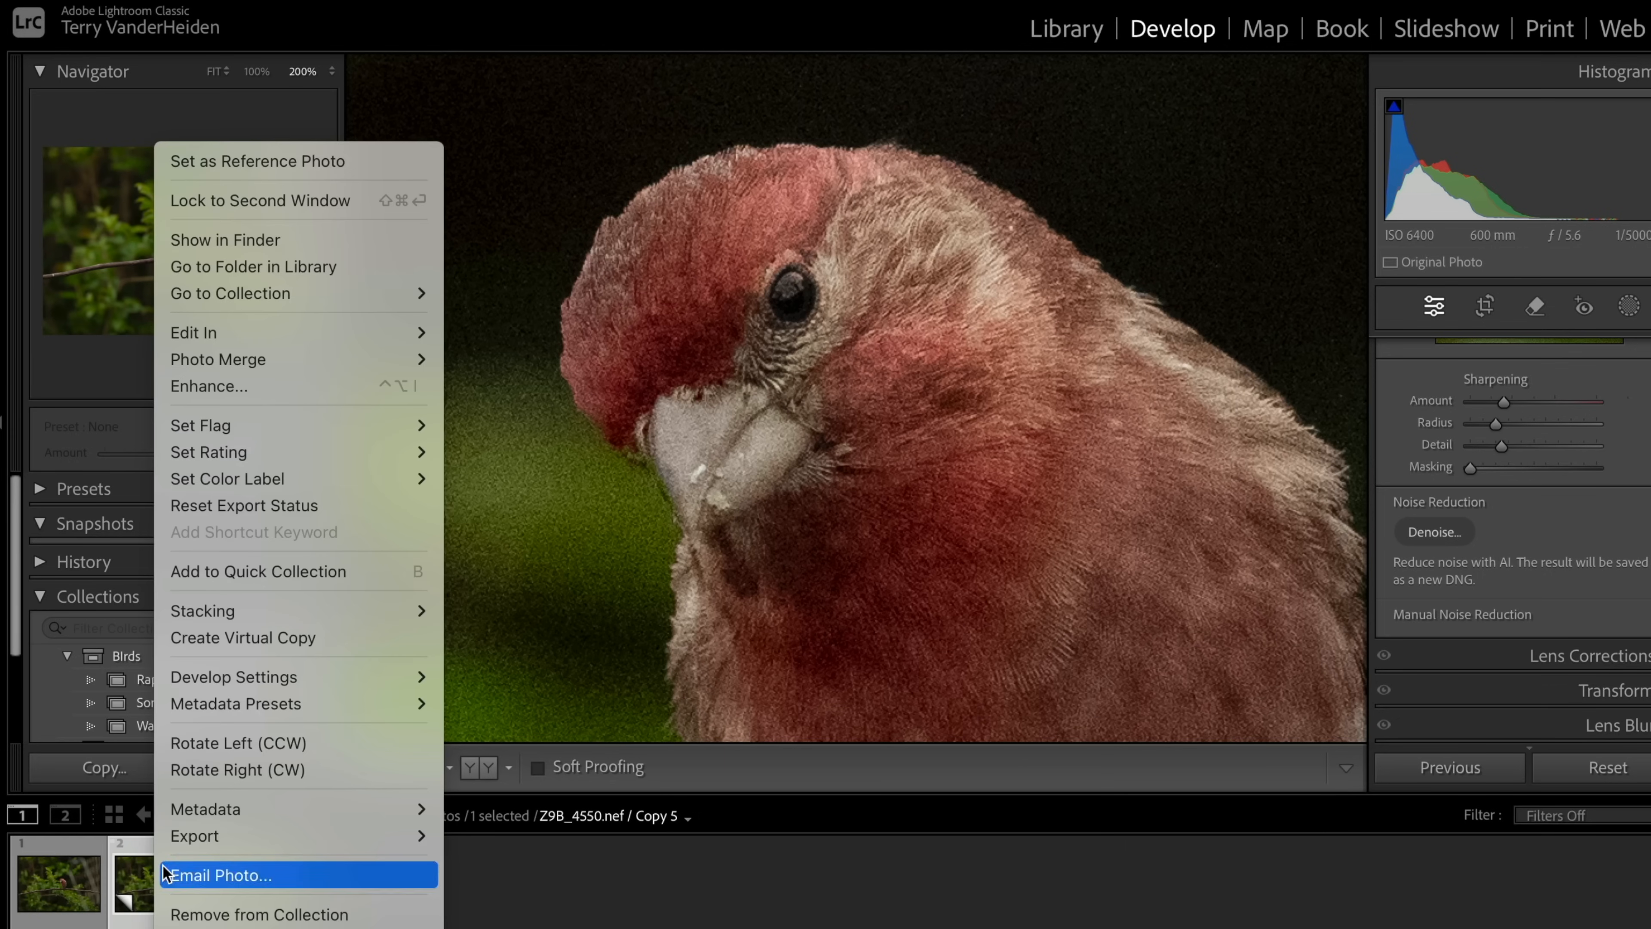
mouse_move(226, 478)
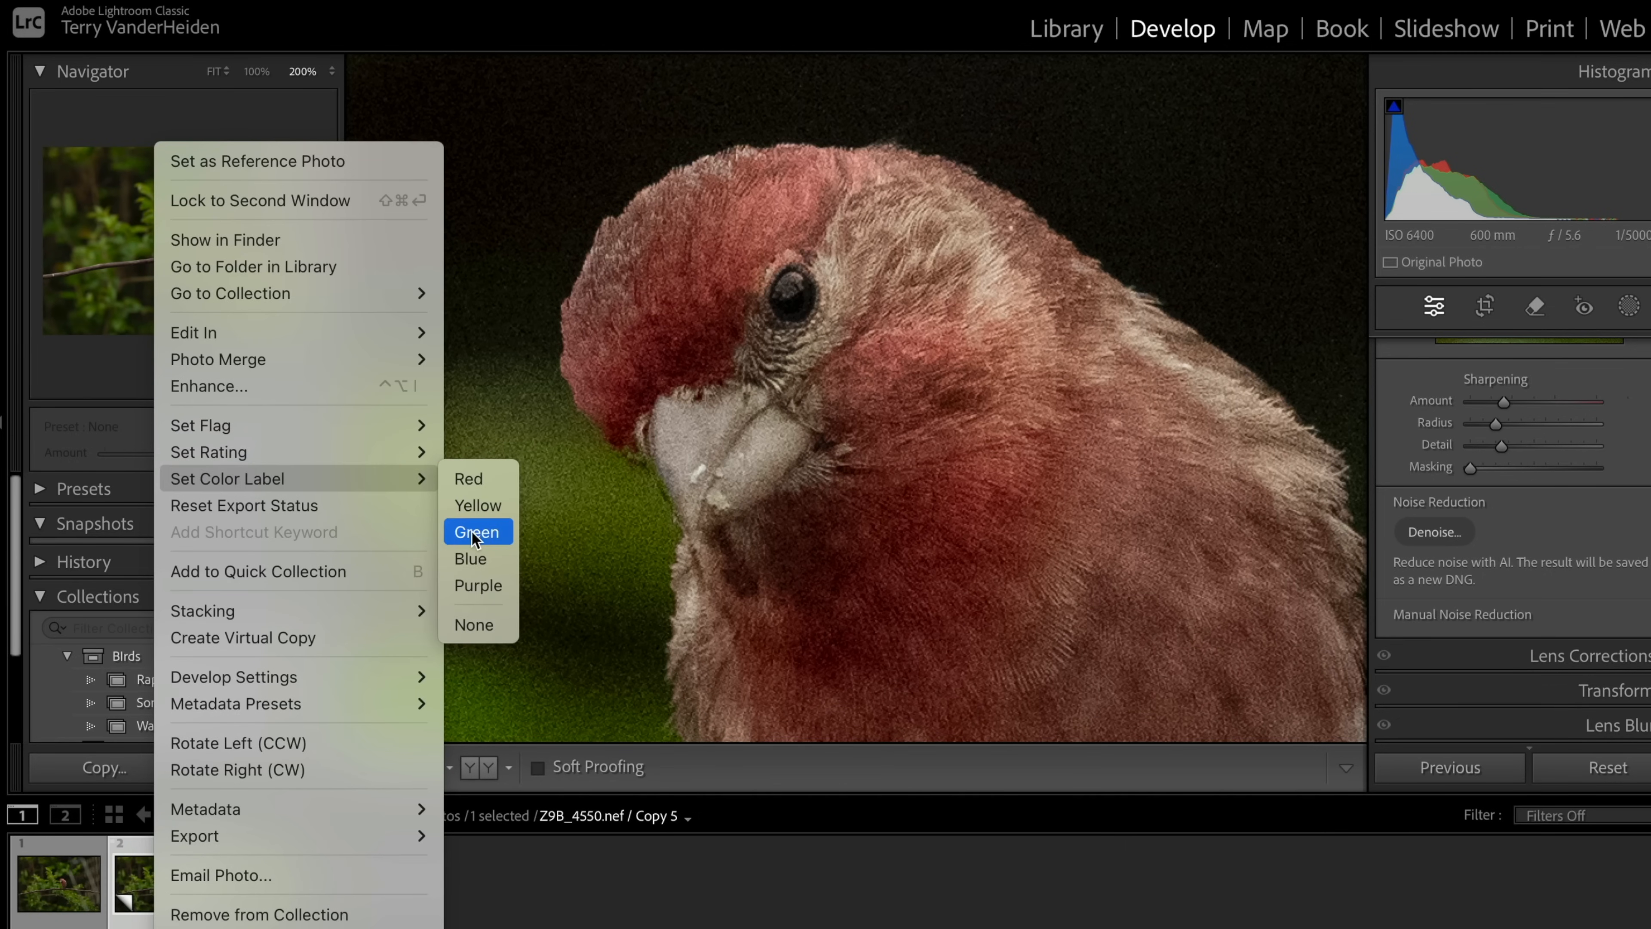
left_click(475, 532)
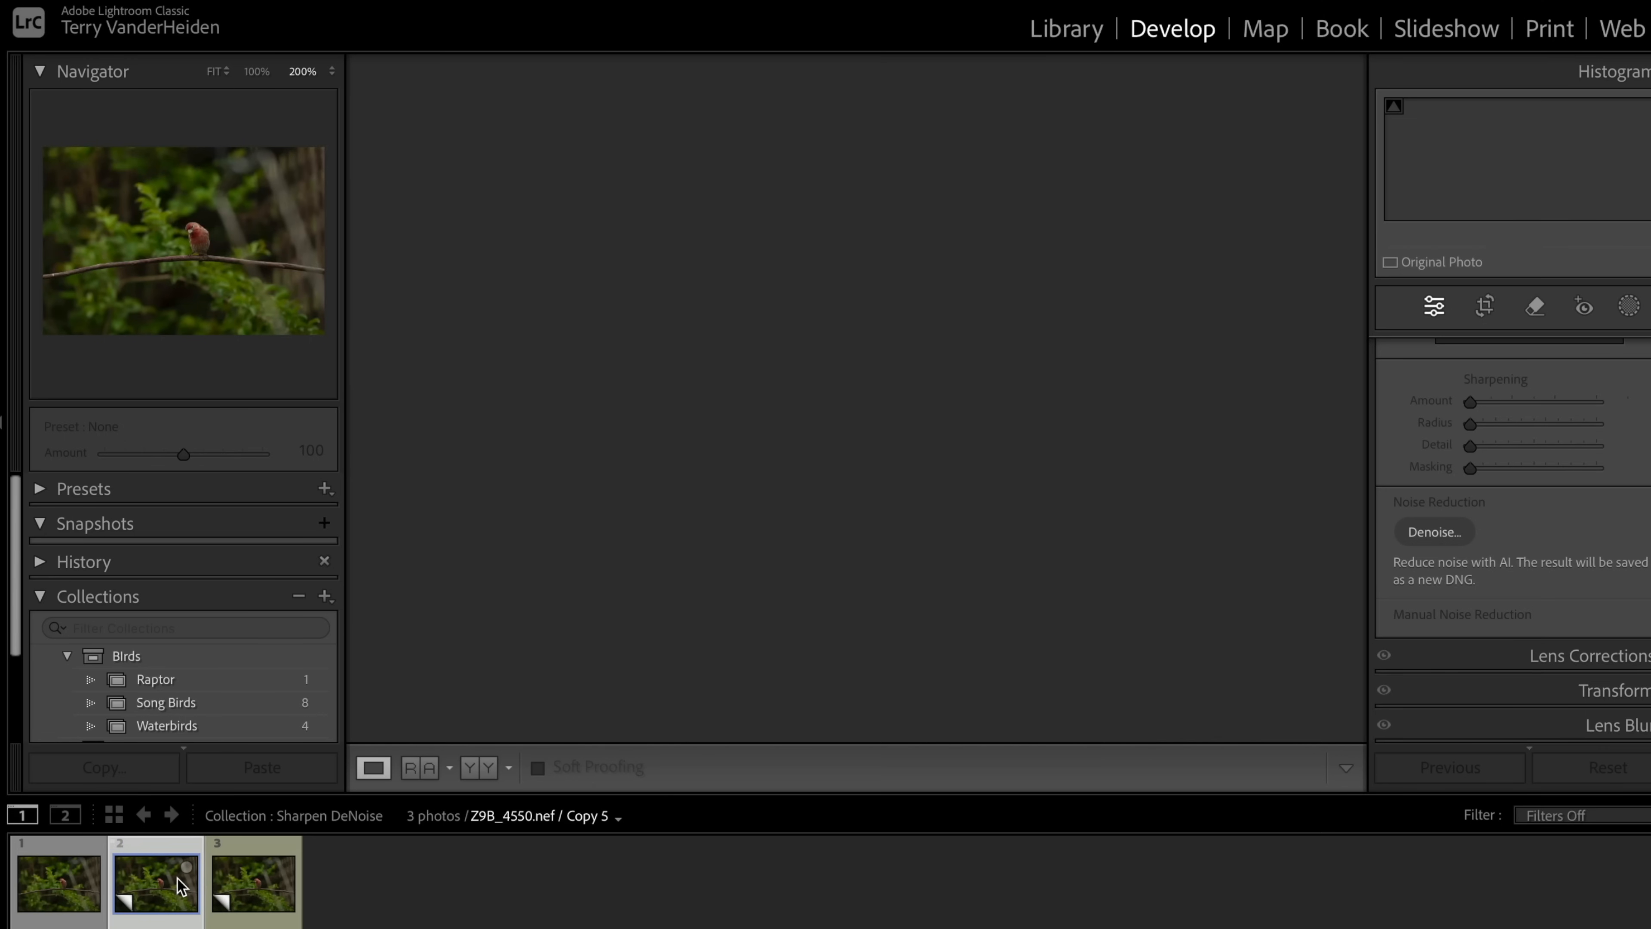
On a virtual copy, raise the Sharpening Amount to exactly 90 in the Detail panel
left_click(154, 882)
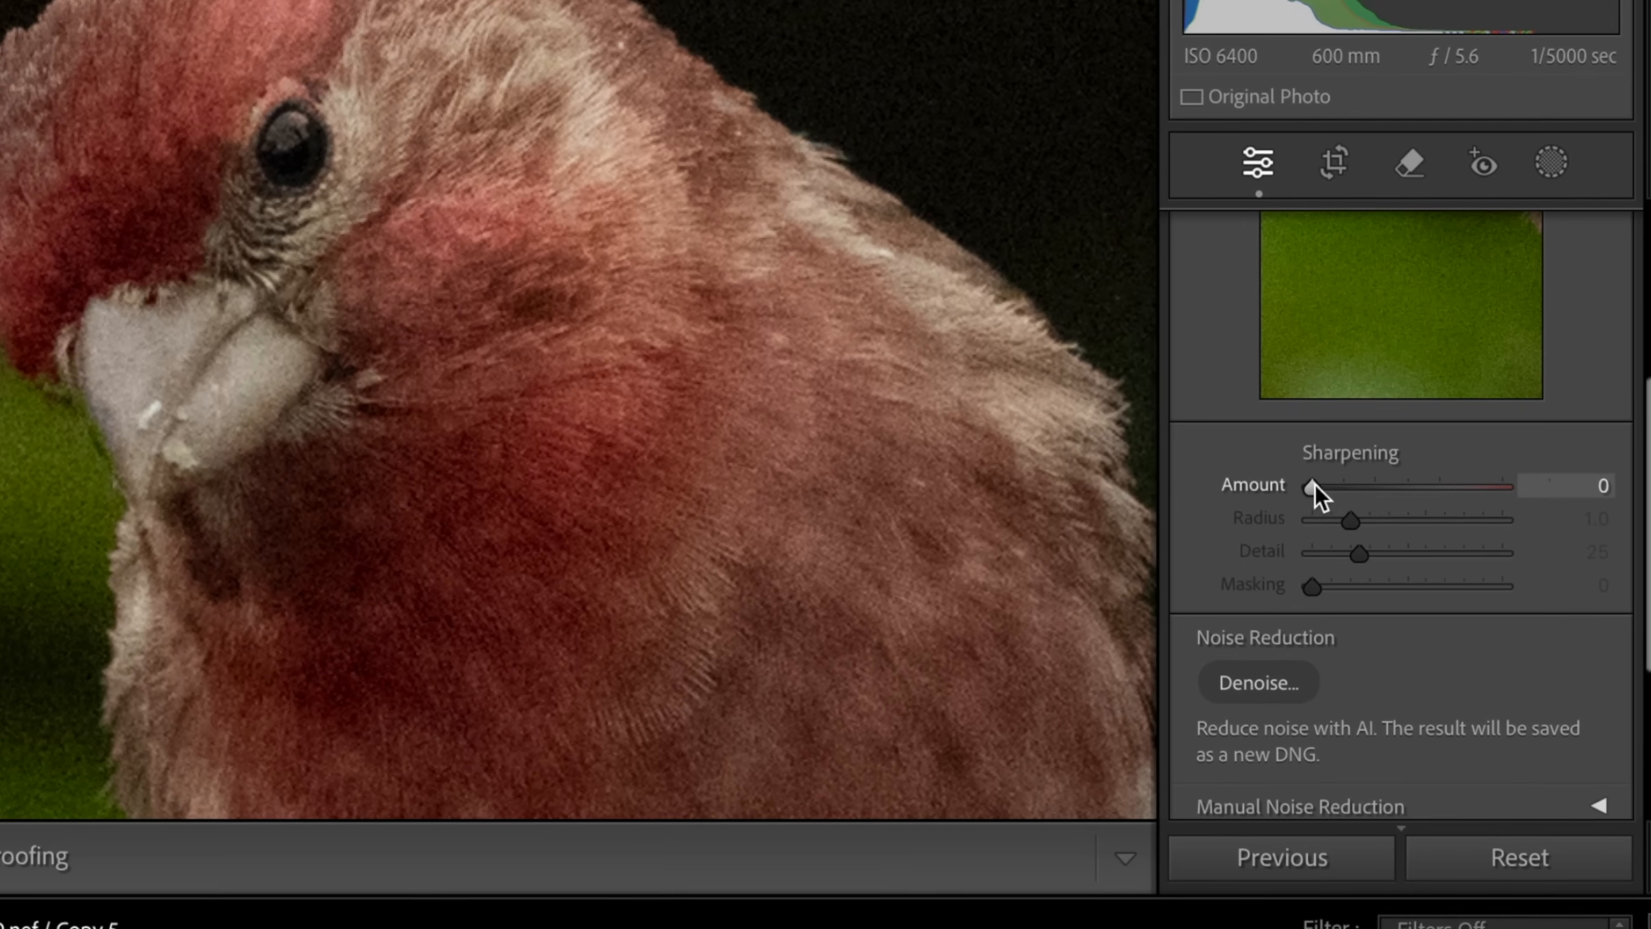
left_click_drag(1309, 488, 1449, 487)
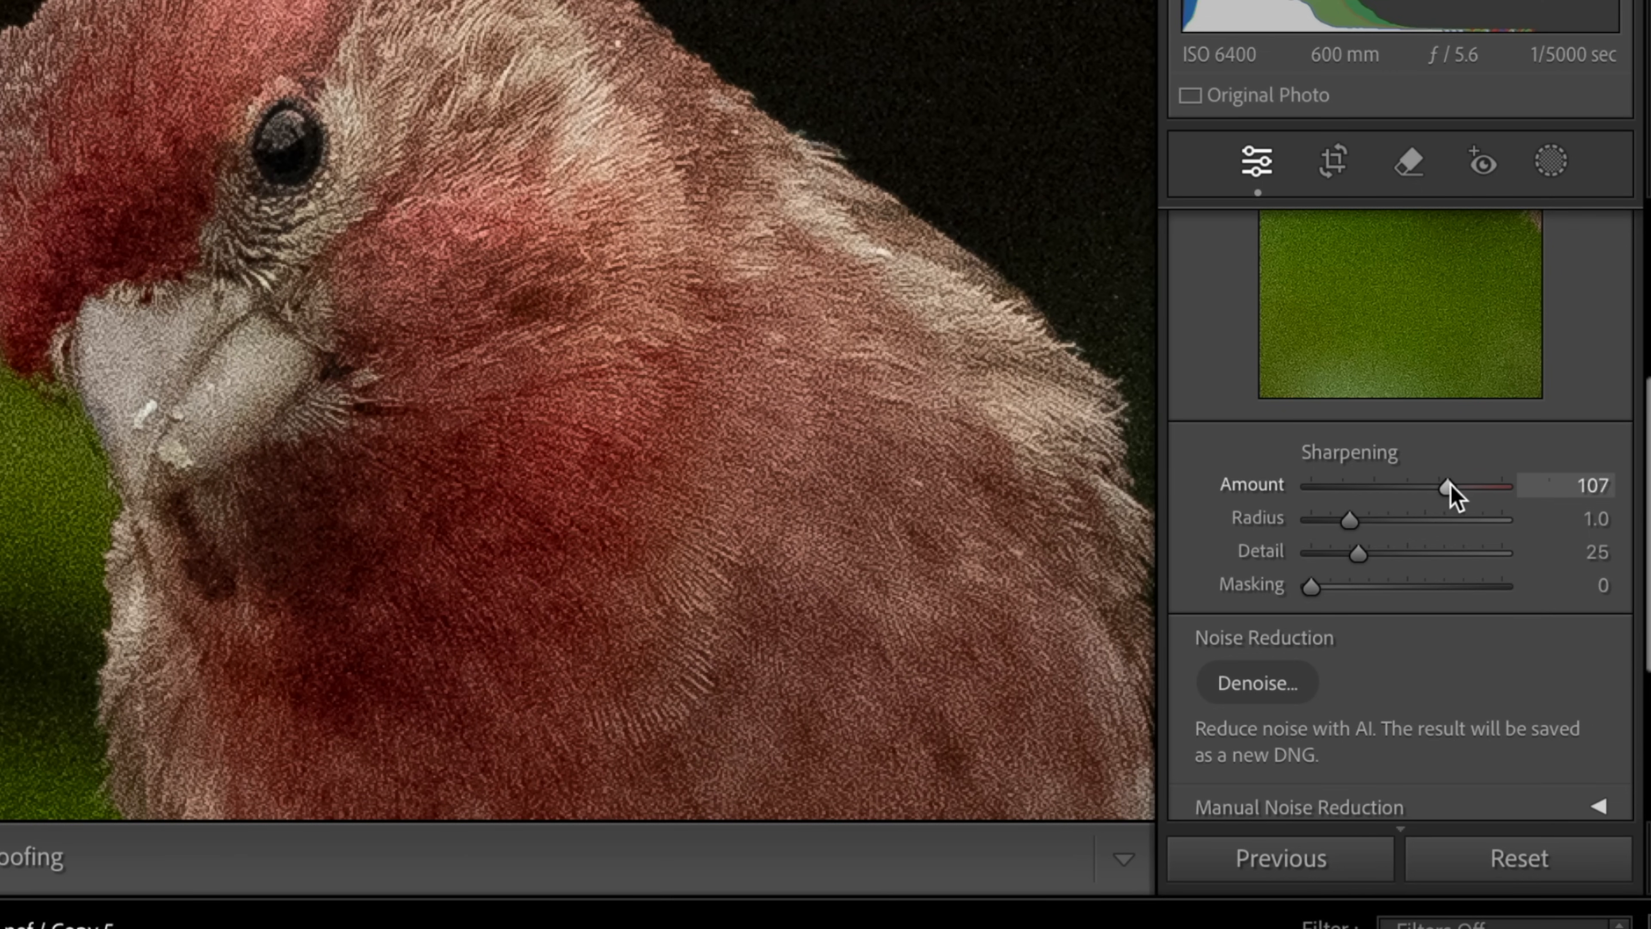
left_click_drag(1445, 488, 1485, 487)
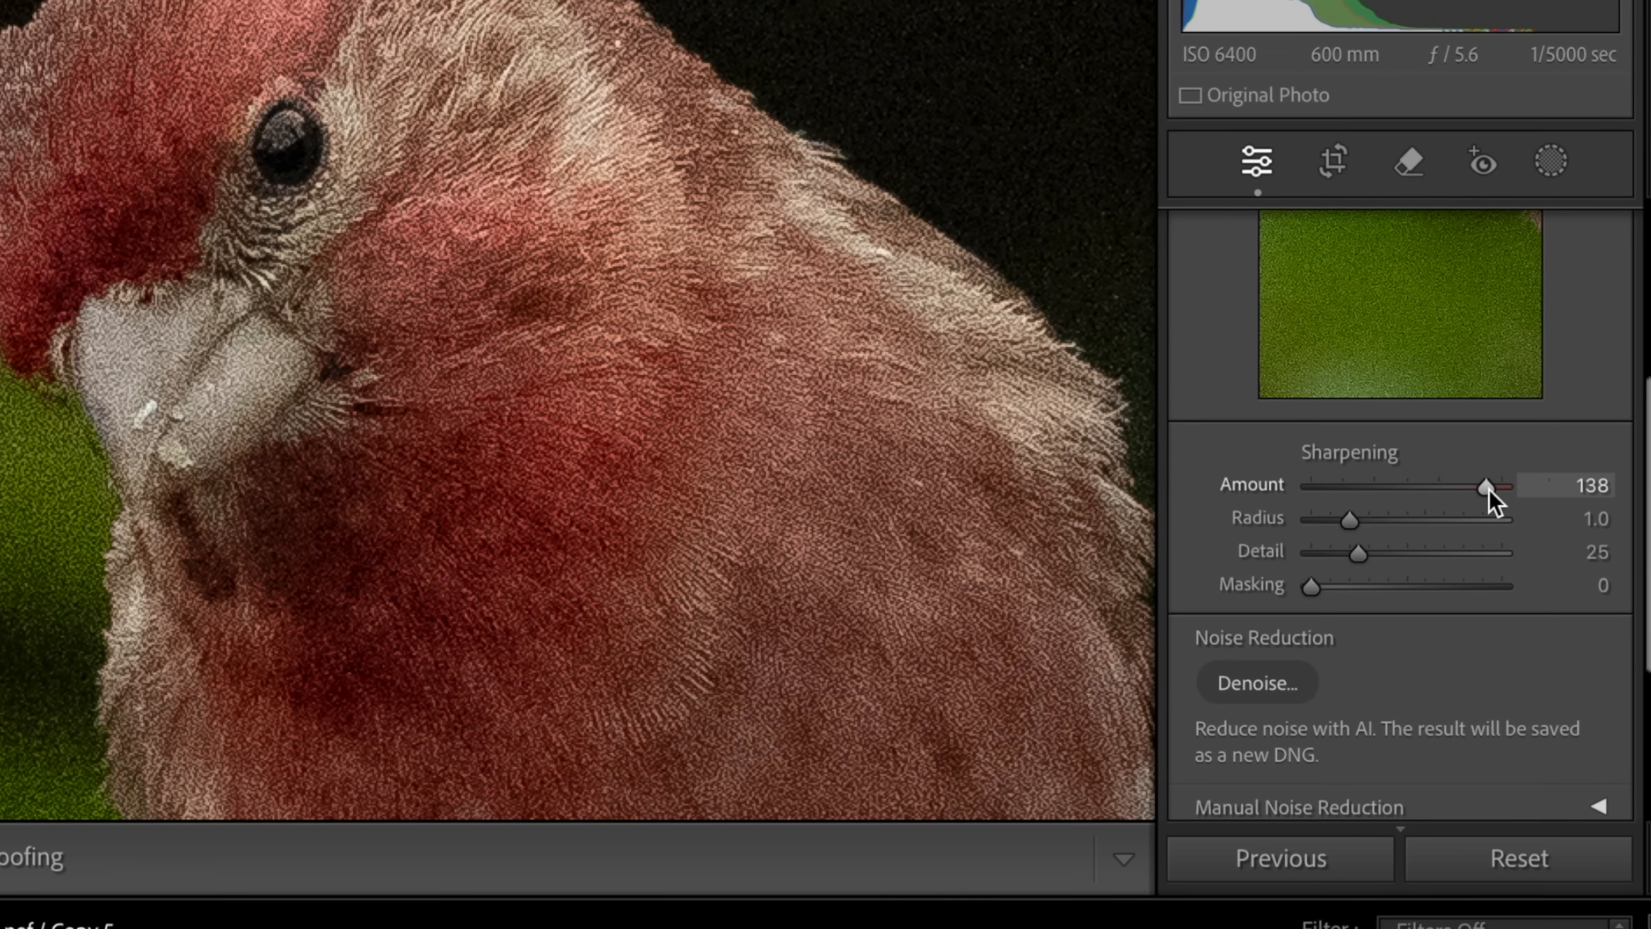
left_click_drag(1483, 486, 1458, 487)
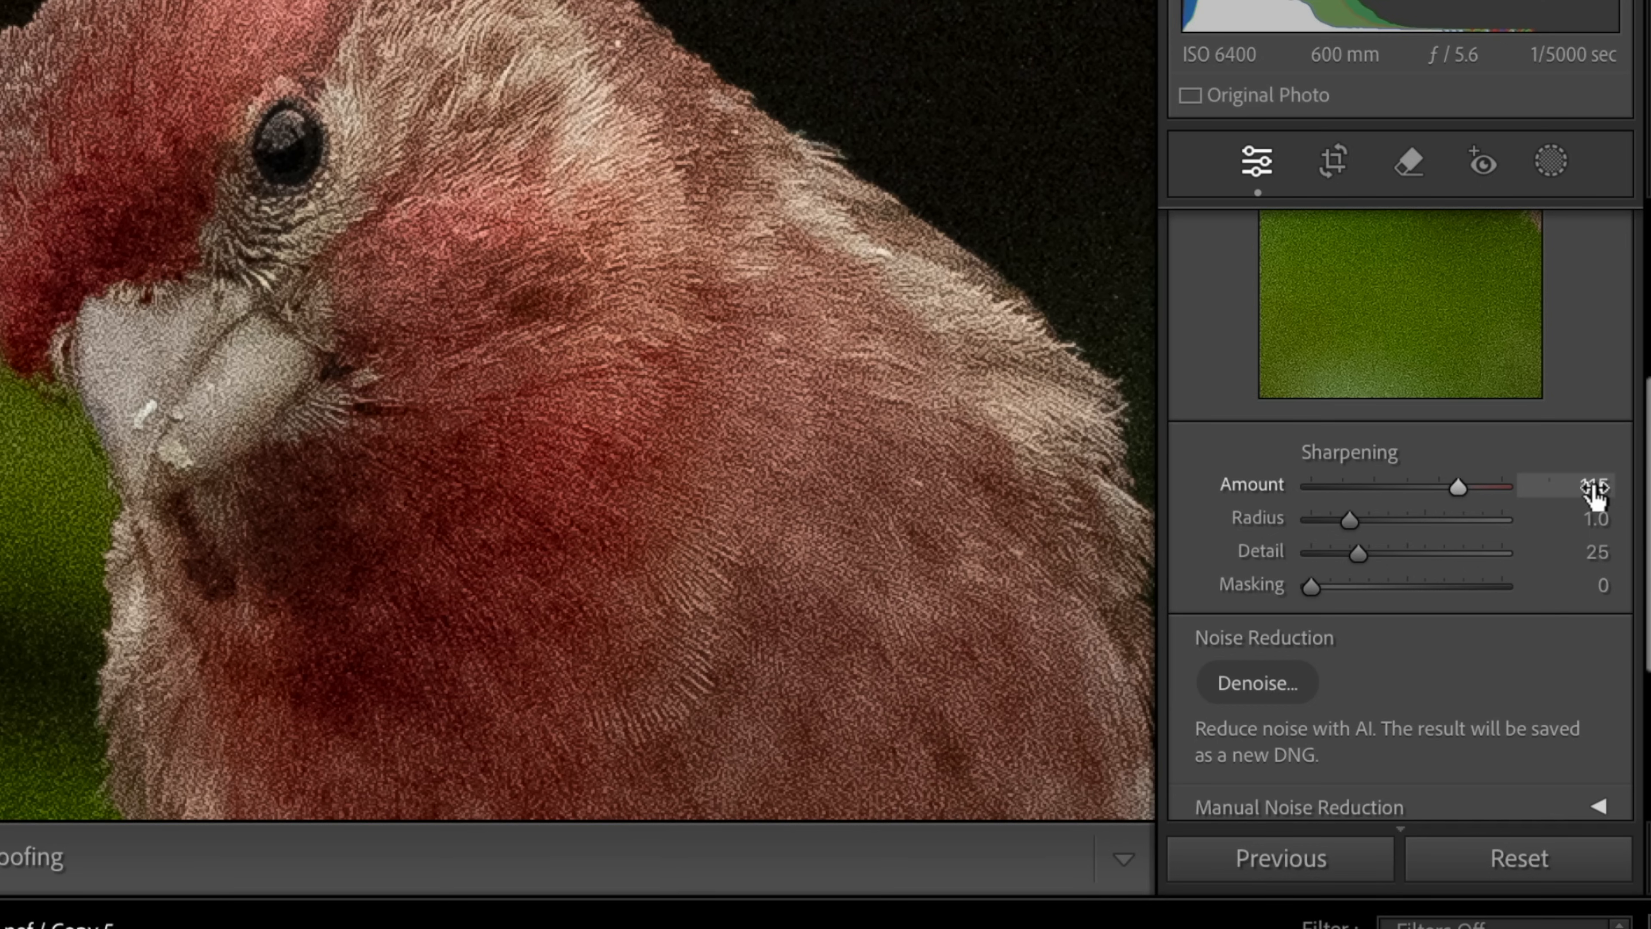
double_click(1594, 485)
type("90")
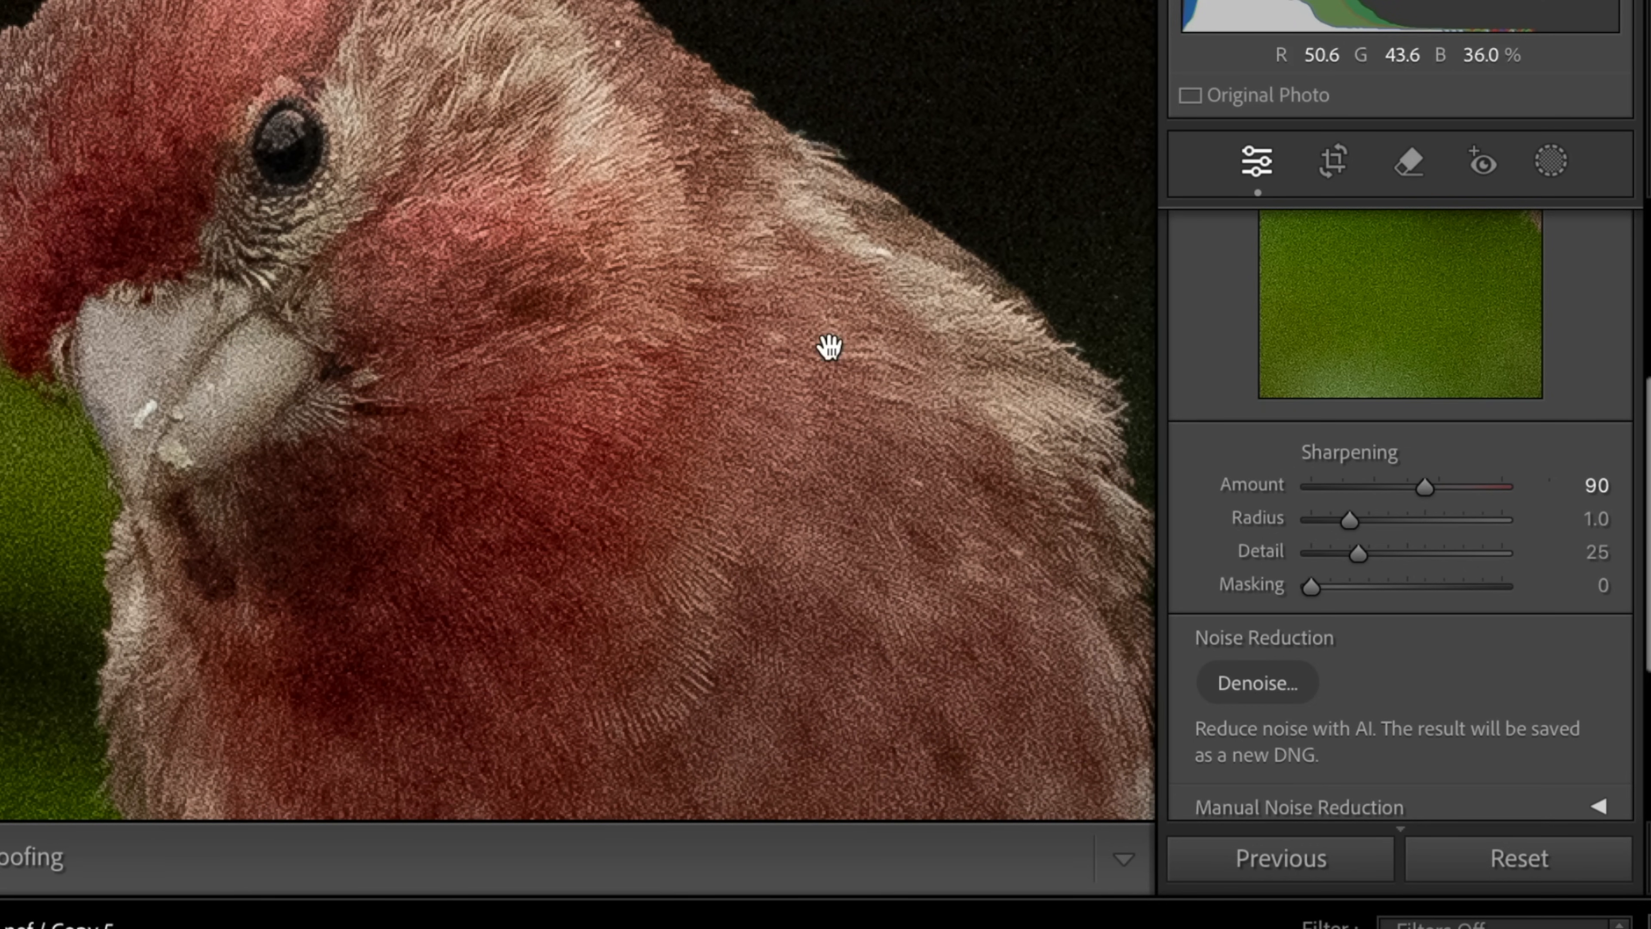
mouse_move(442, 386)
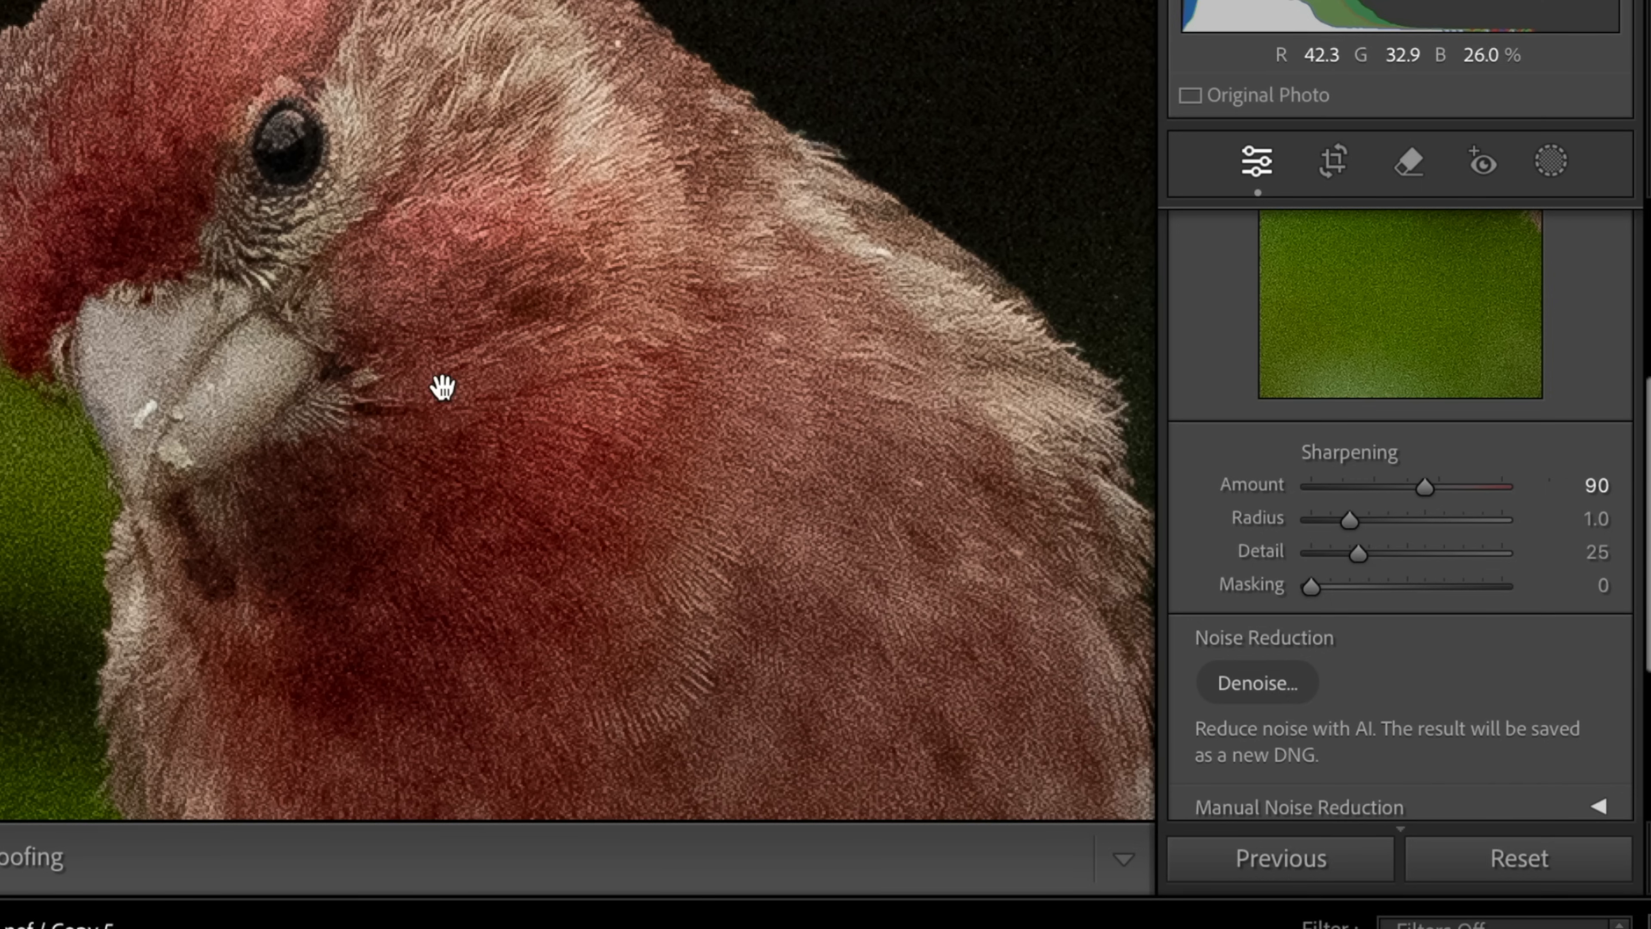
mouse_move(969, 445)
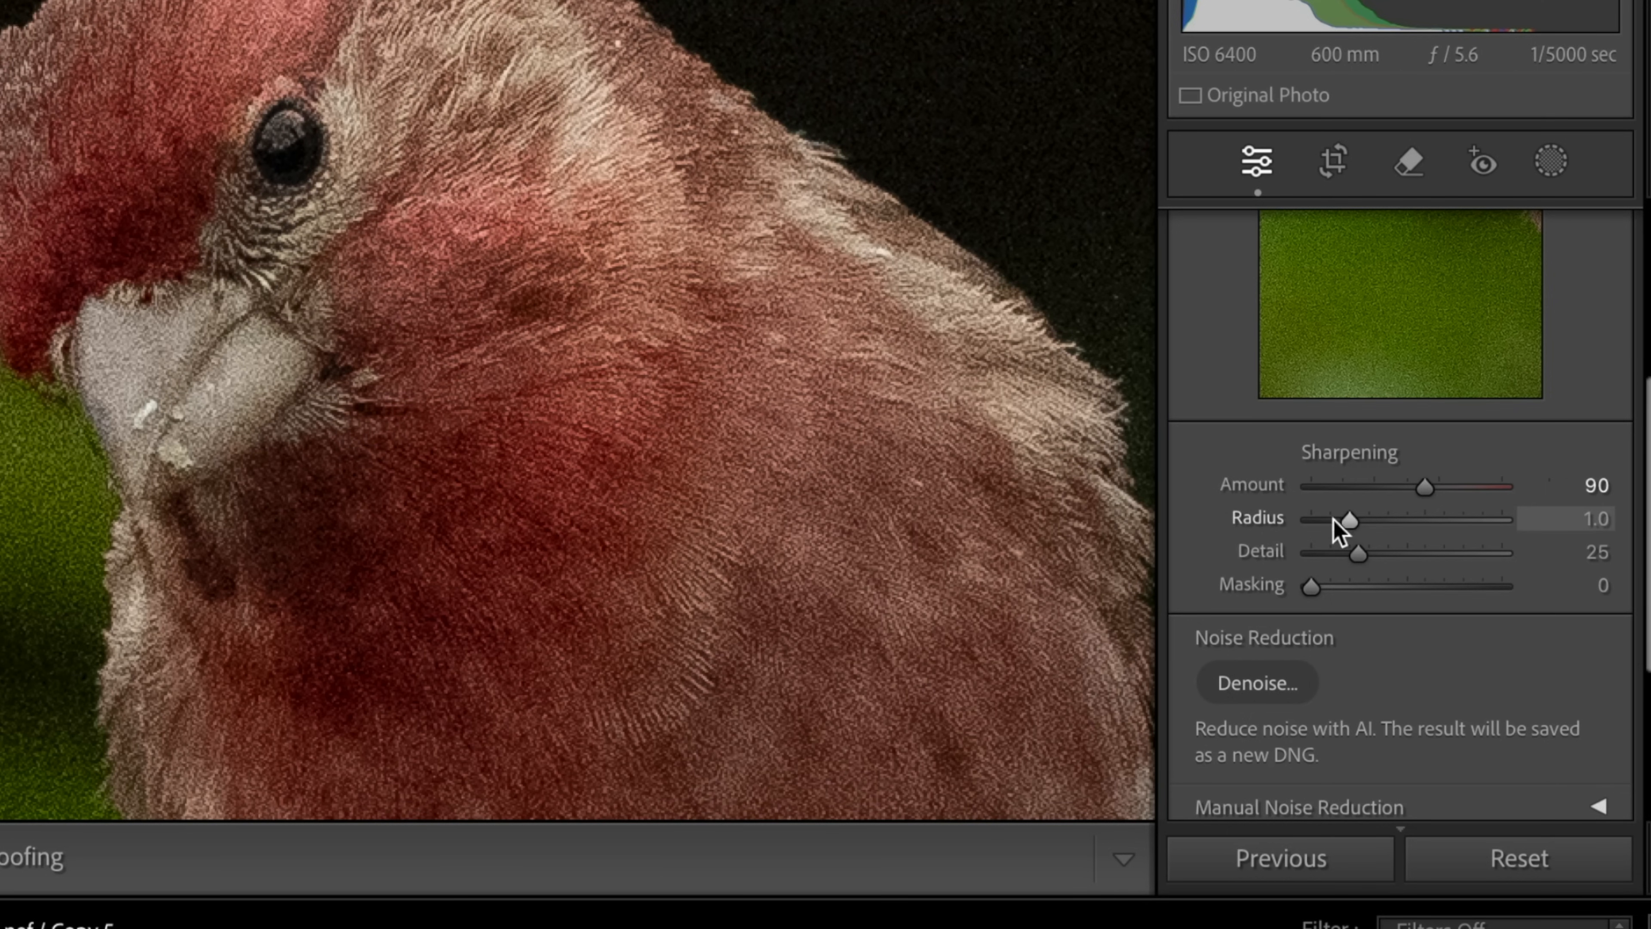
Drop Detail to 0 and, previewing edges with Alt, try radius values up to 3.0 before settling at 1.6
left_click_drag(1348, 518, 1311, 518)
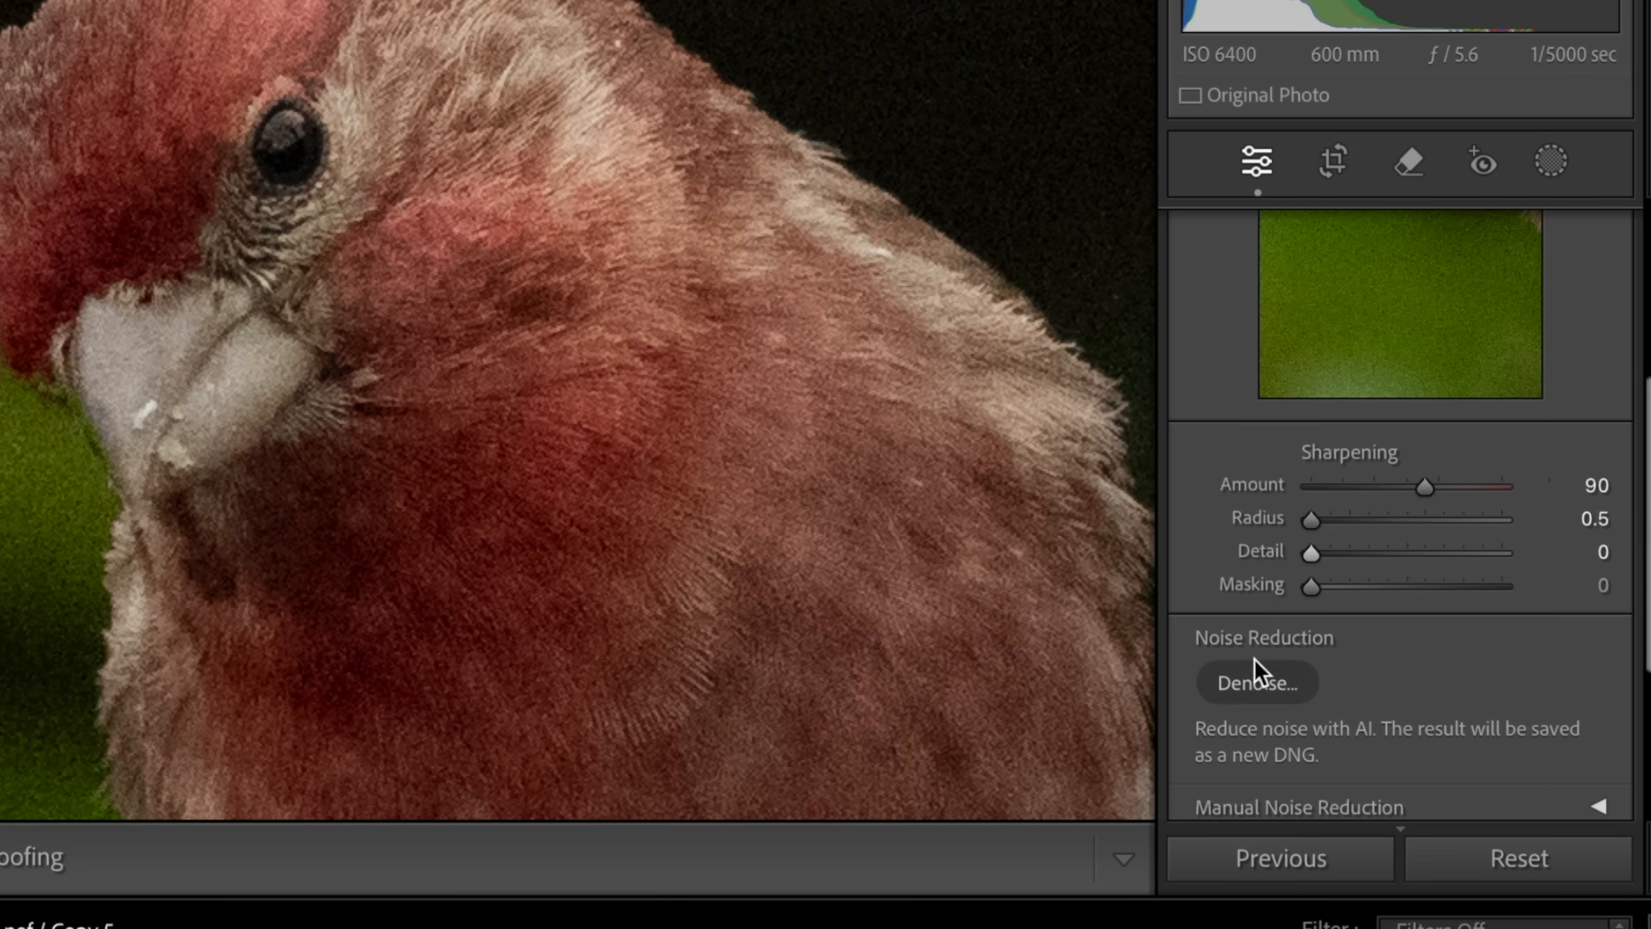
key("alt")
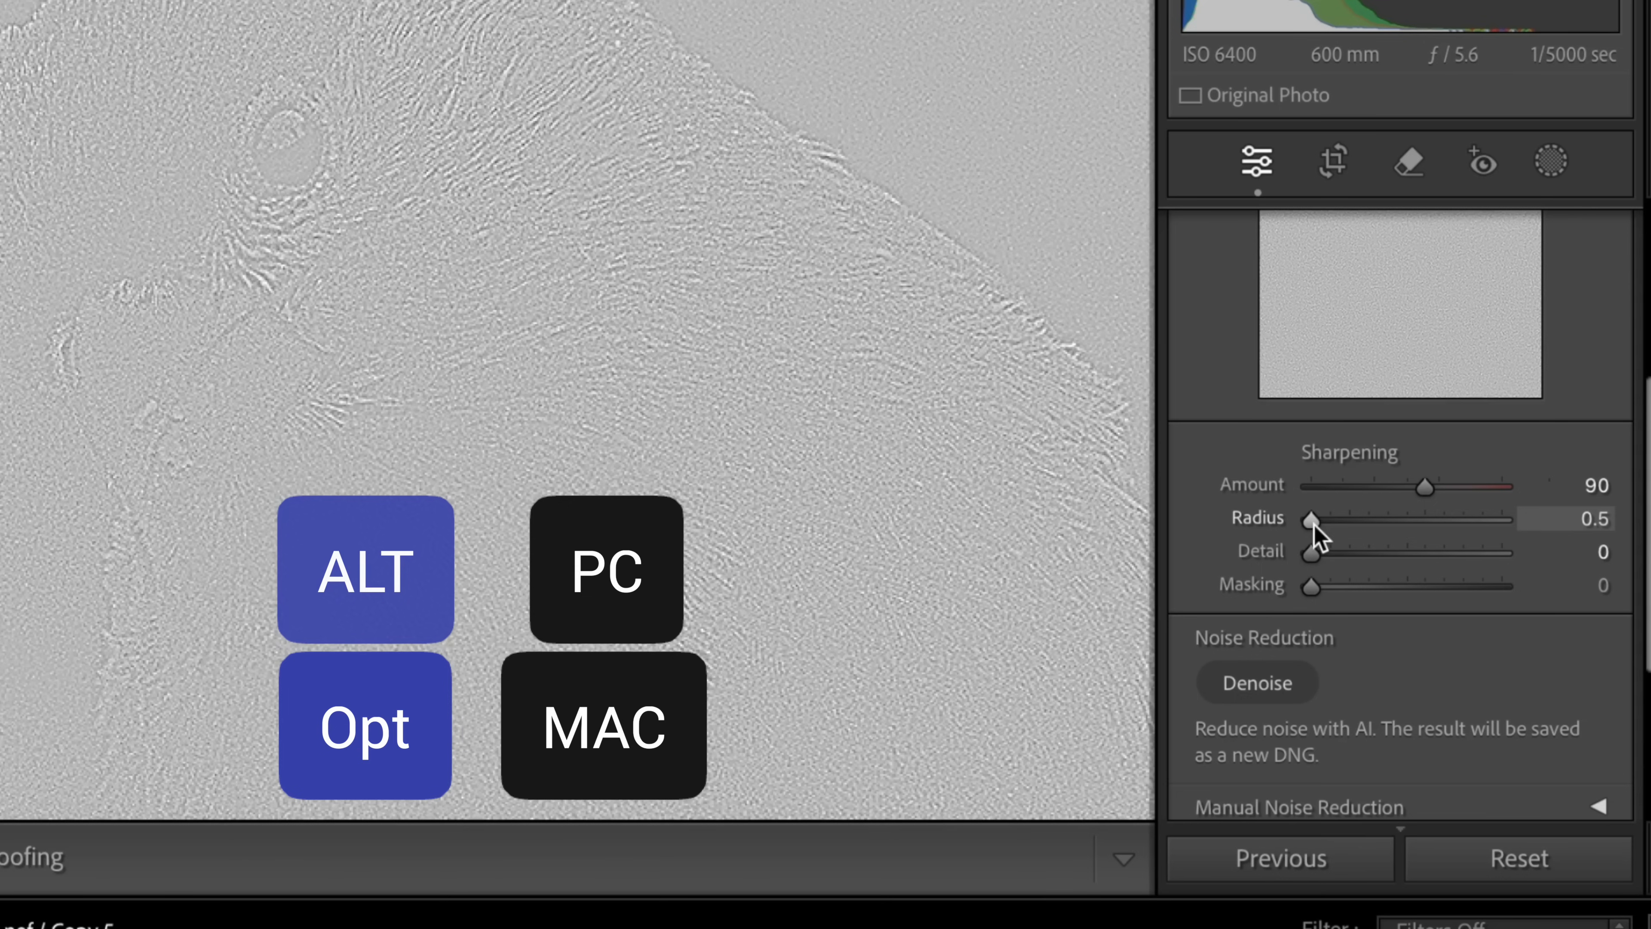
left_click_drag(1311, 520, 1382, 520)
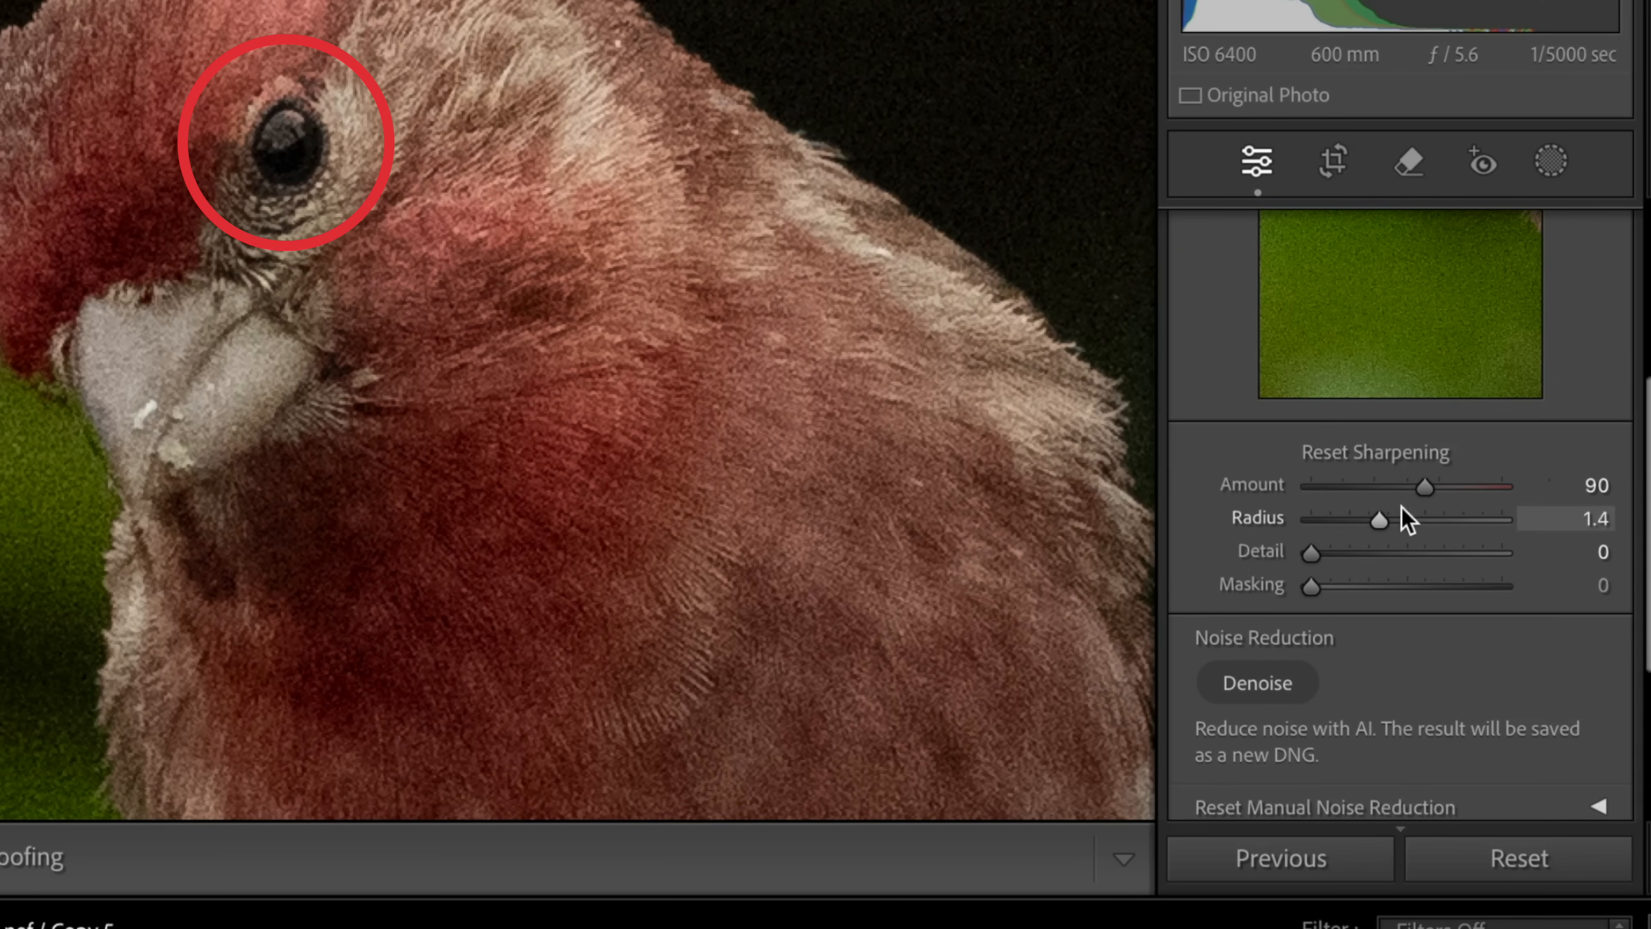
left_click_drag(1376, 517, 1389, 518)
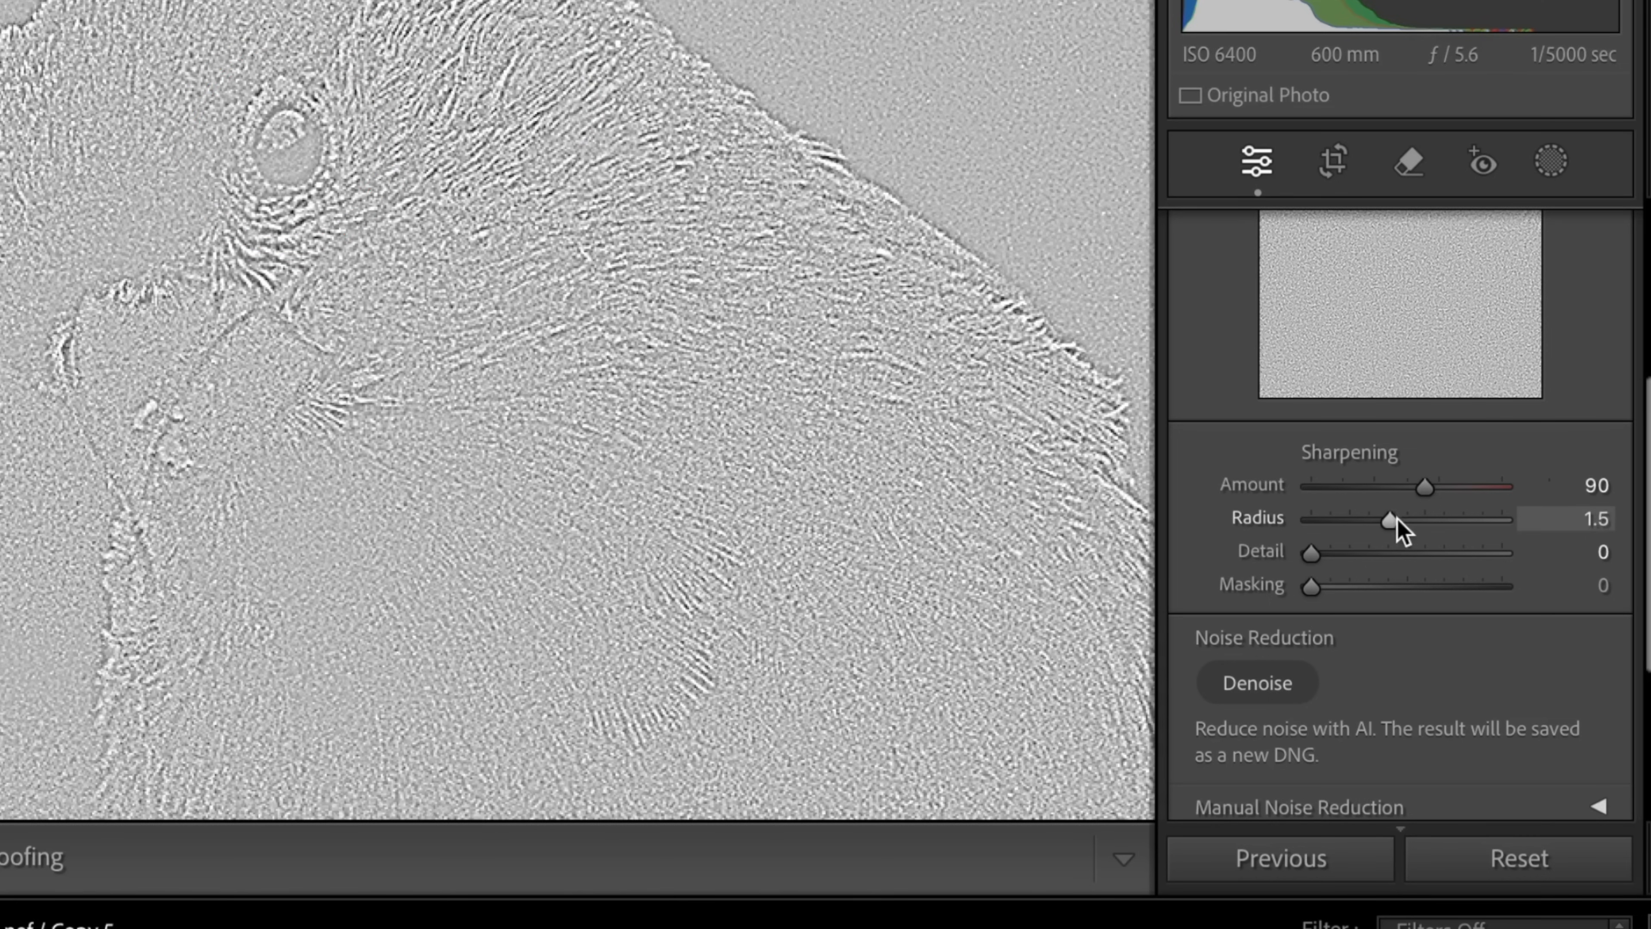
left_click_drag(1388, 525, 1414, 525)
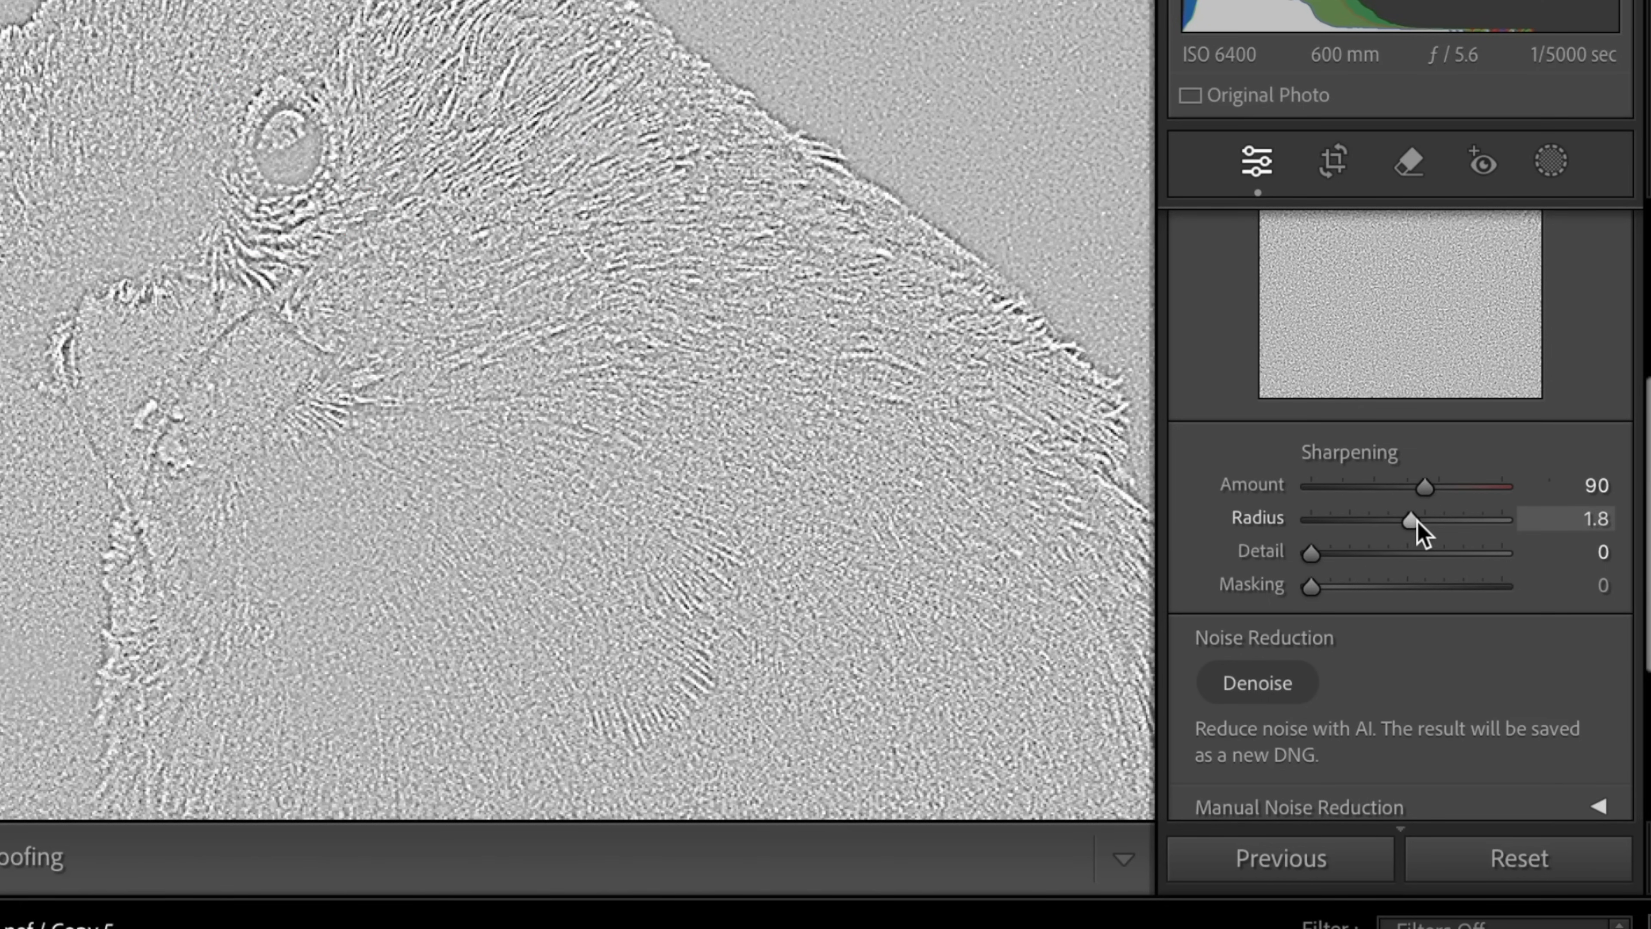
left_click_drag(1417, 520, 1502, 520)
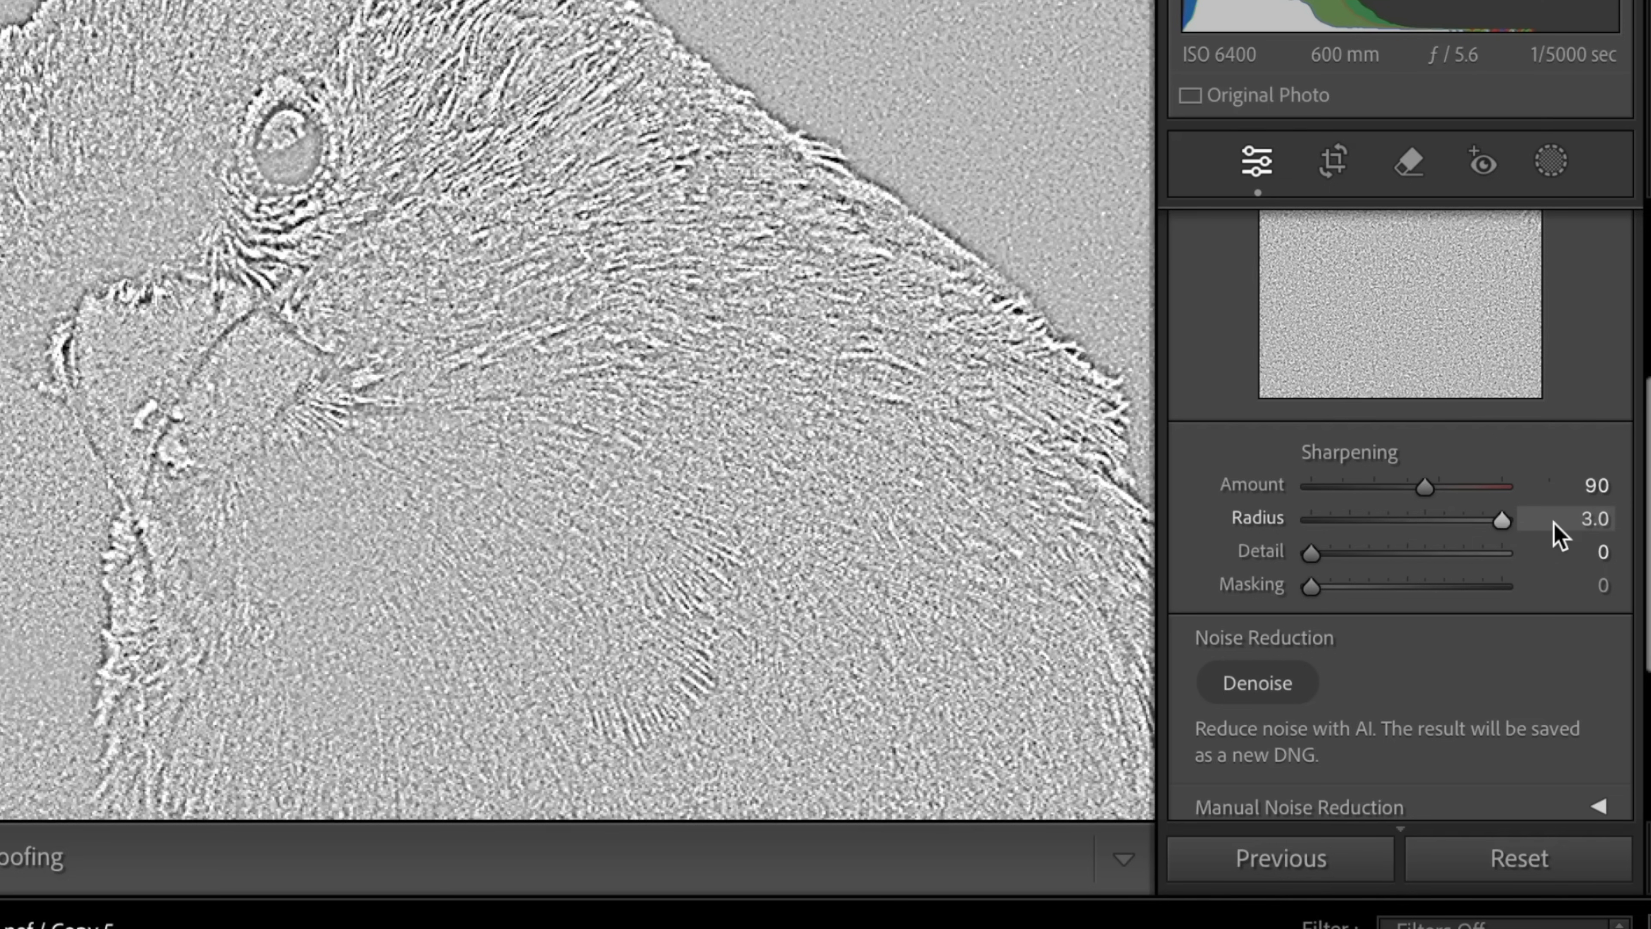
left_click_drag(1502, 518, 1524, 543)
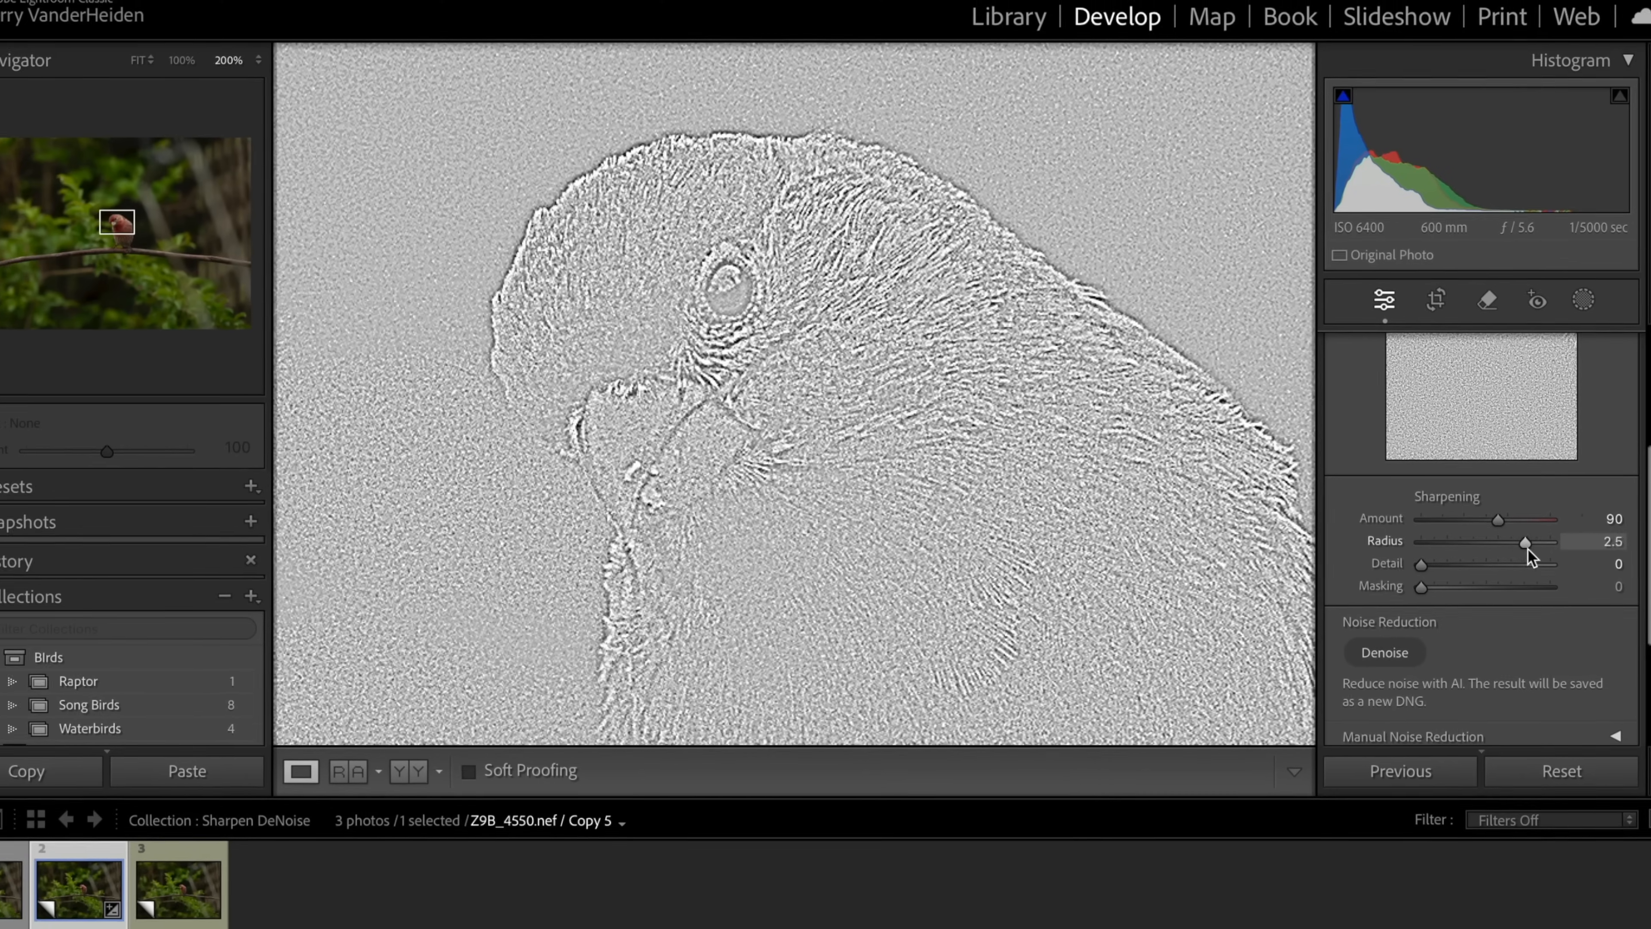
left_click_drag(1523, 543, 1478, 543)
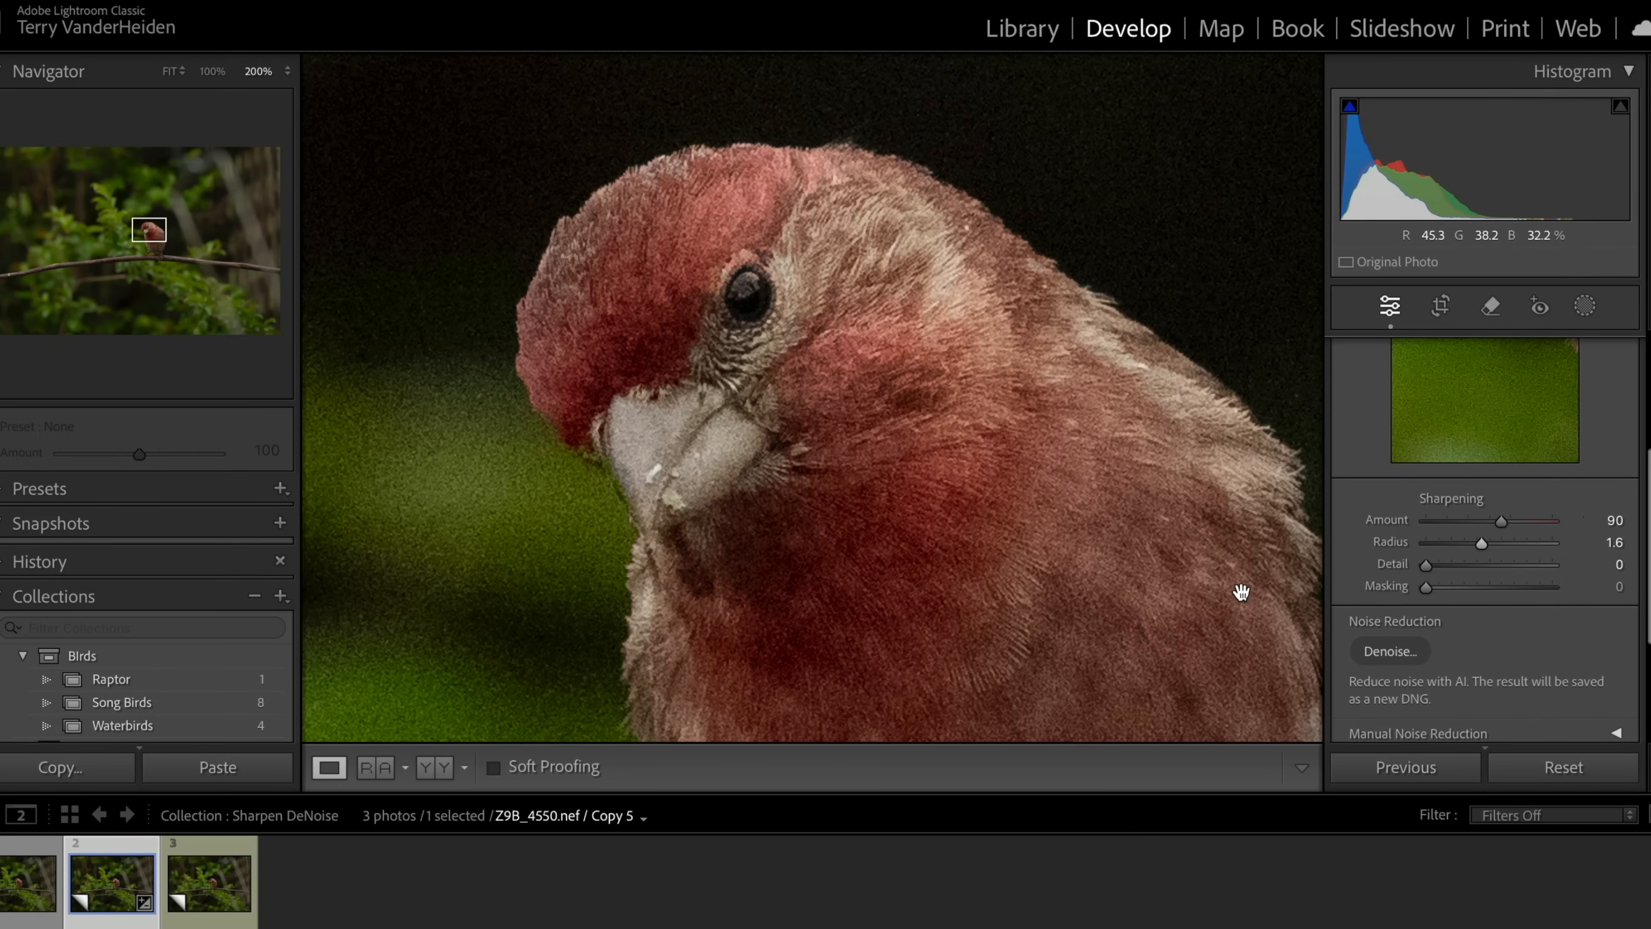
mouse_move(671, 282)
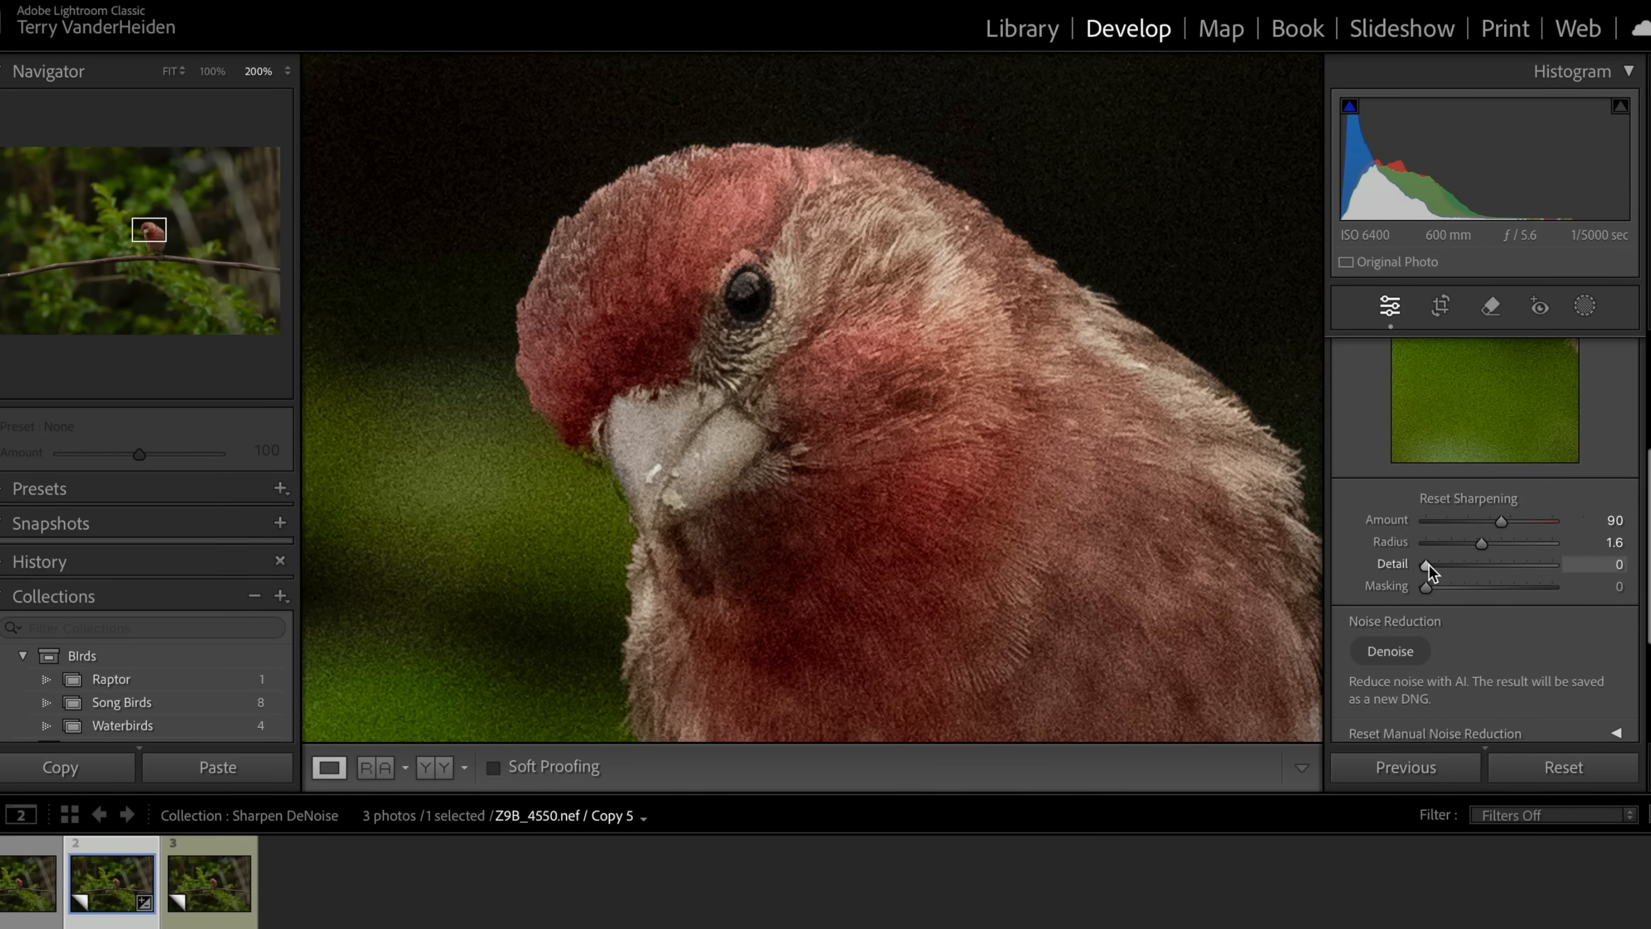
Sweep Sharpening Detail between about 0 and 87 in grayscale preview, settling at 41
left_click_drag(1427, 563, 1458, 564)
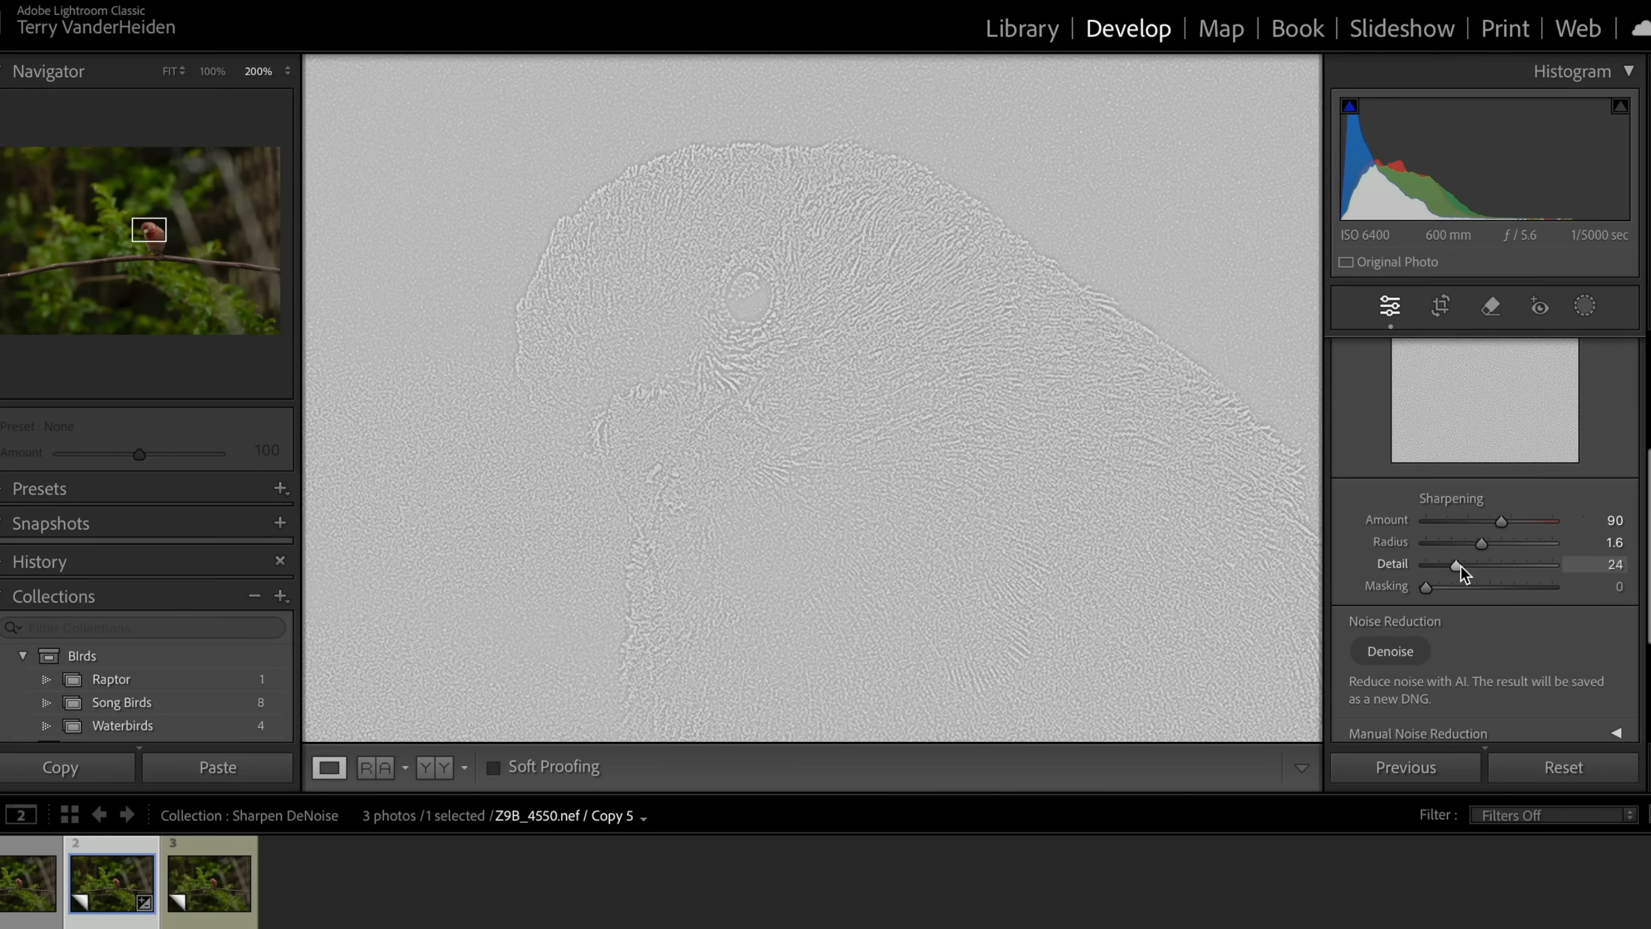
left_click_drag(1459, 566, 1506, 566)
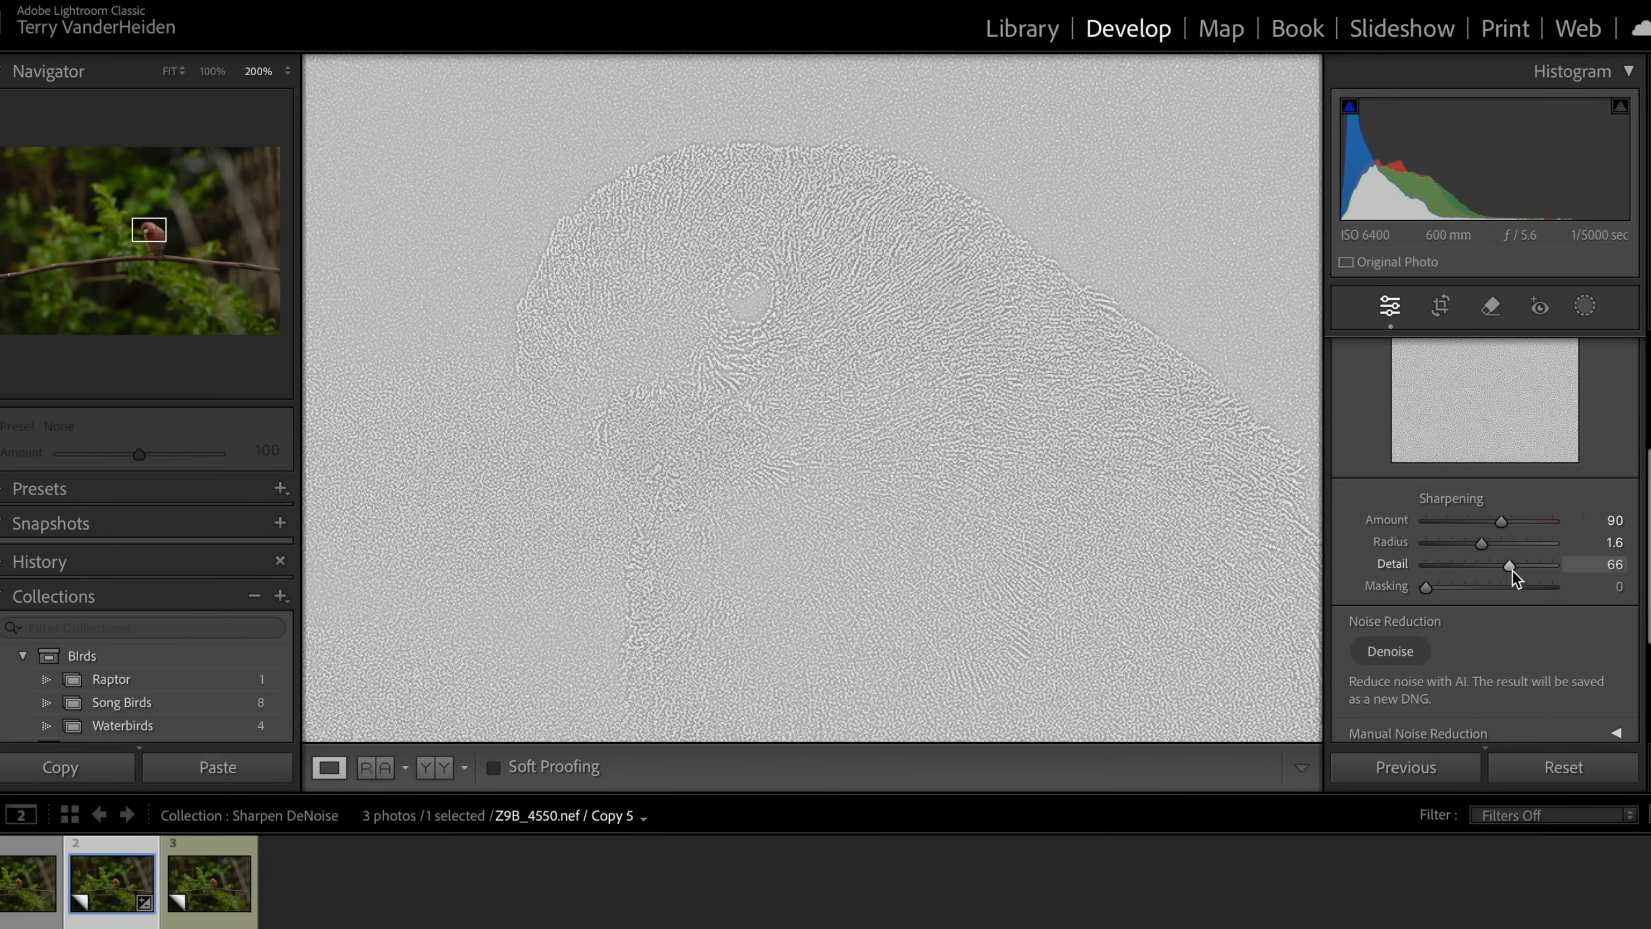
left_click_drag(1506, 566, 1499, 566)
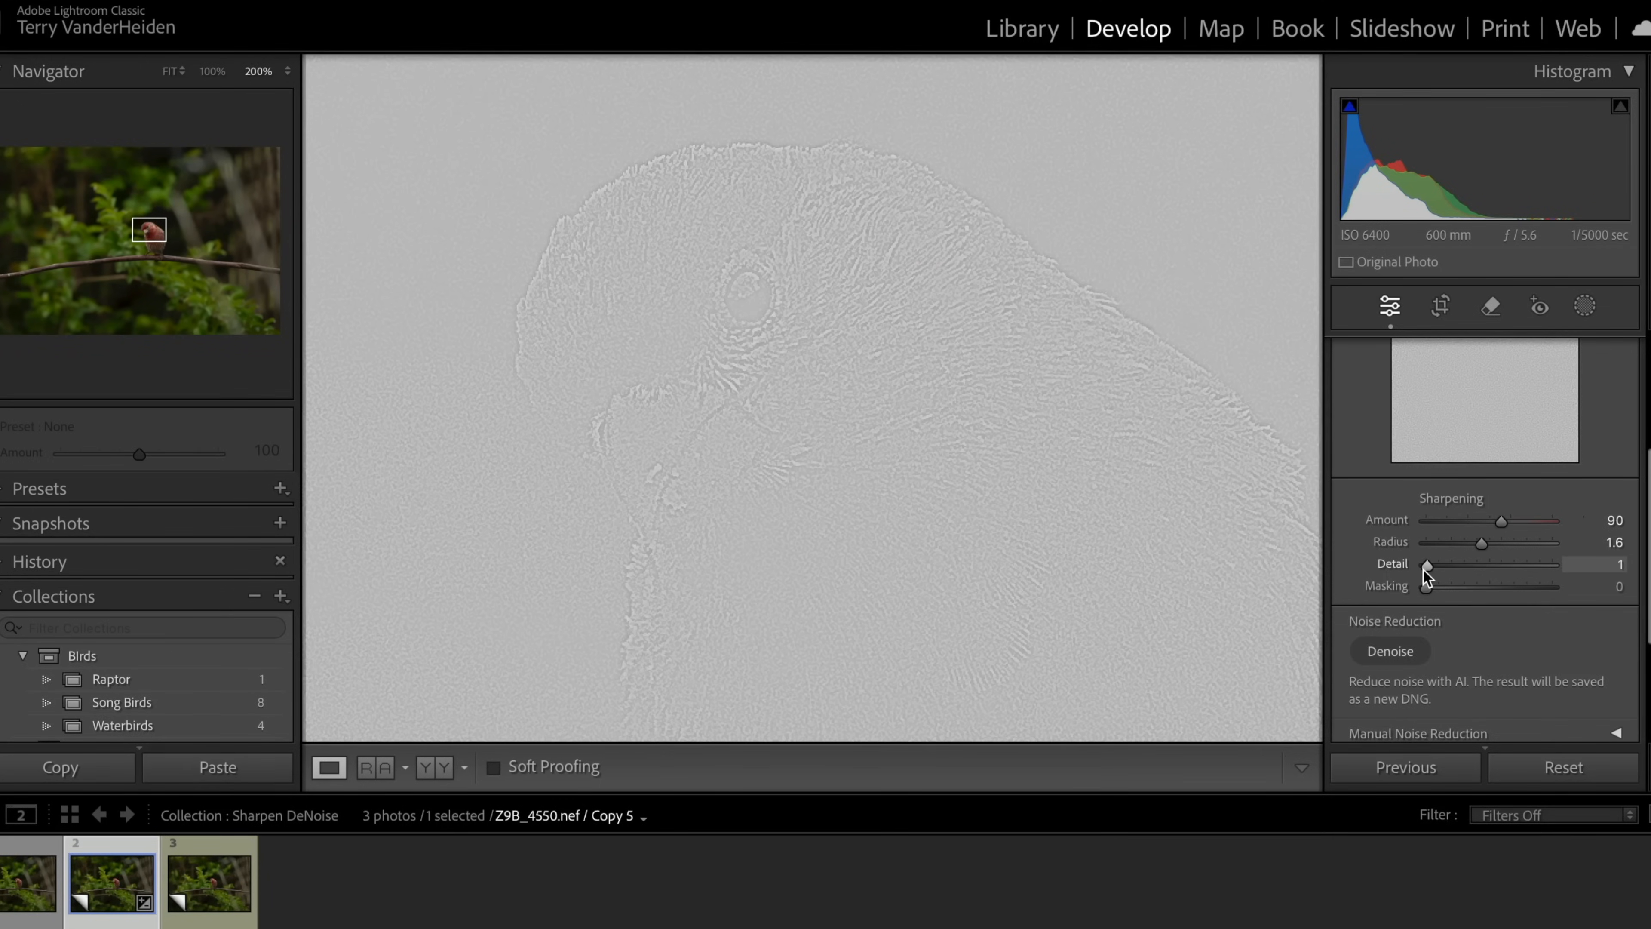
left_click_drag(1427, 563, 1443, 563)
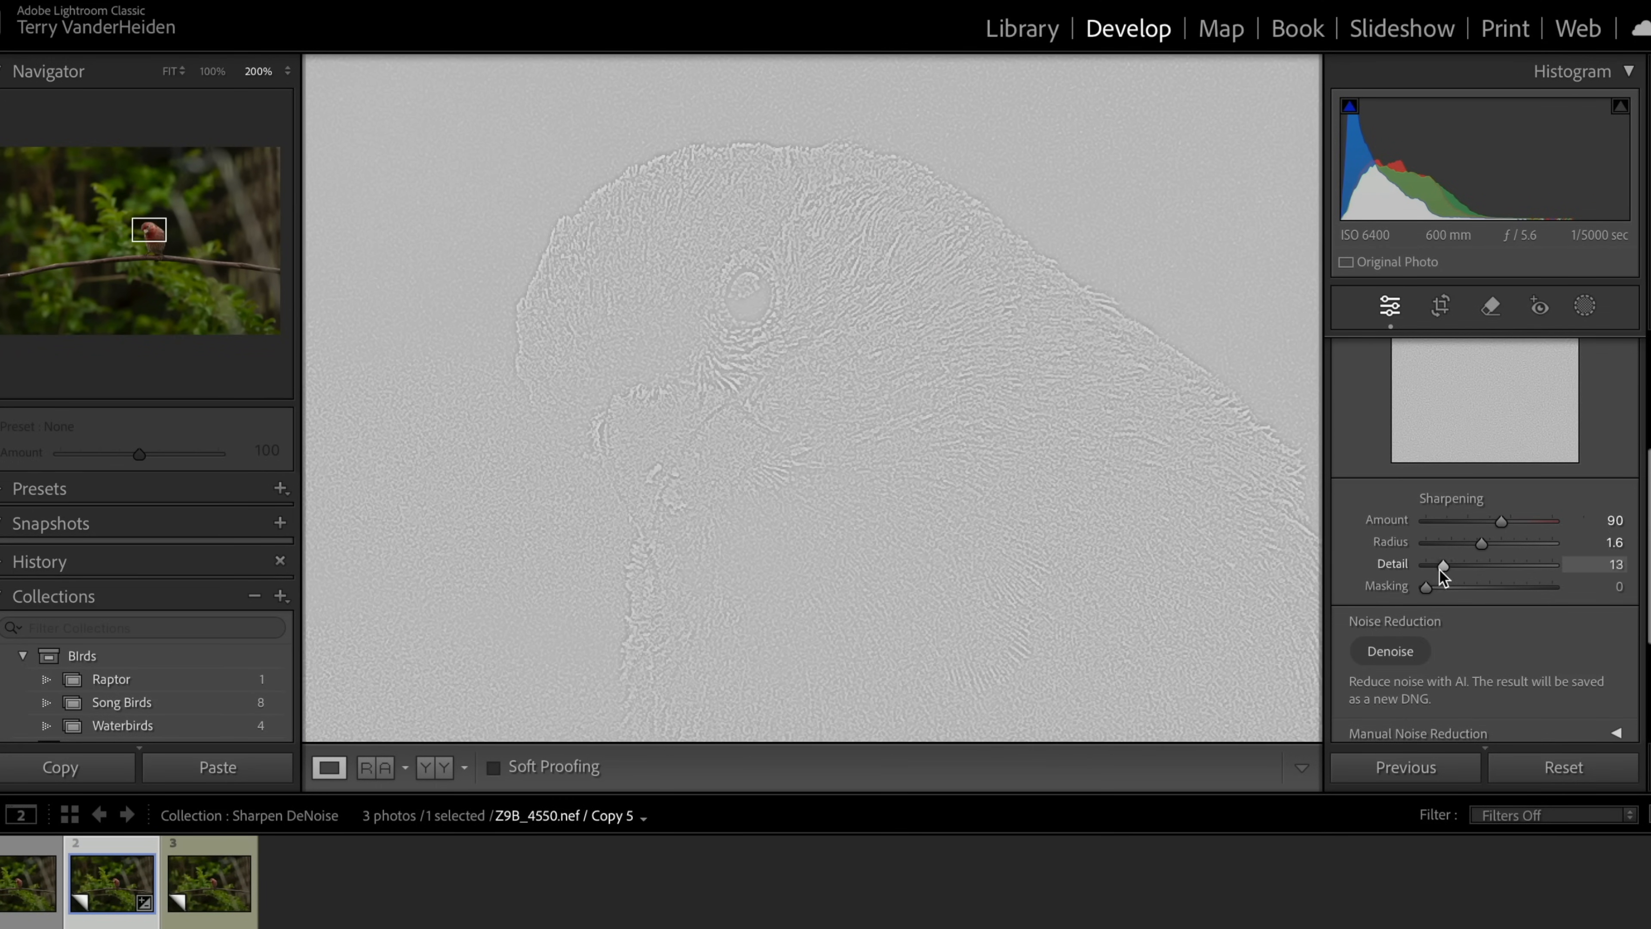
left_click_drag(1445, 567, 1481, 567)
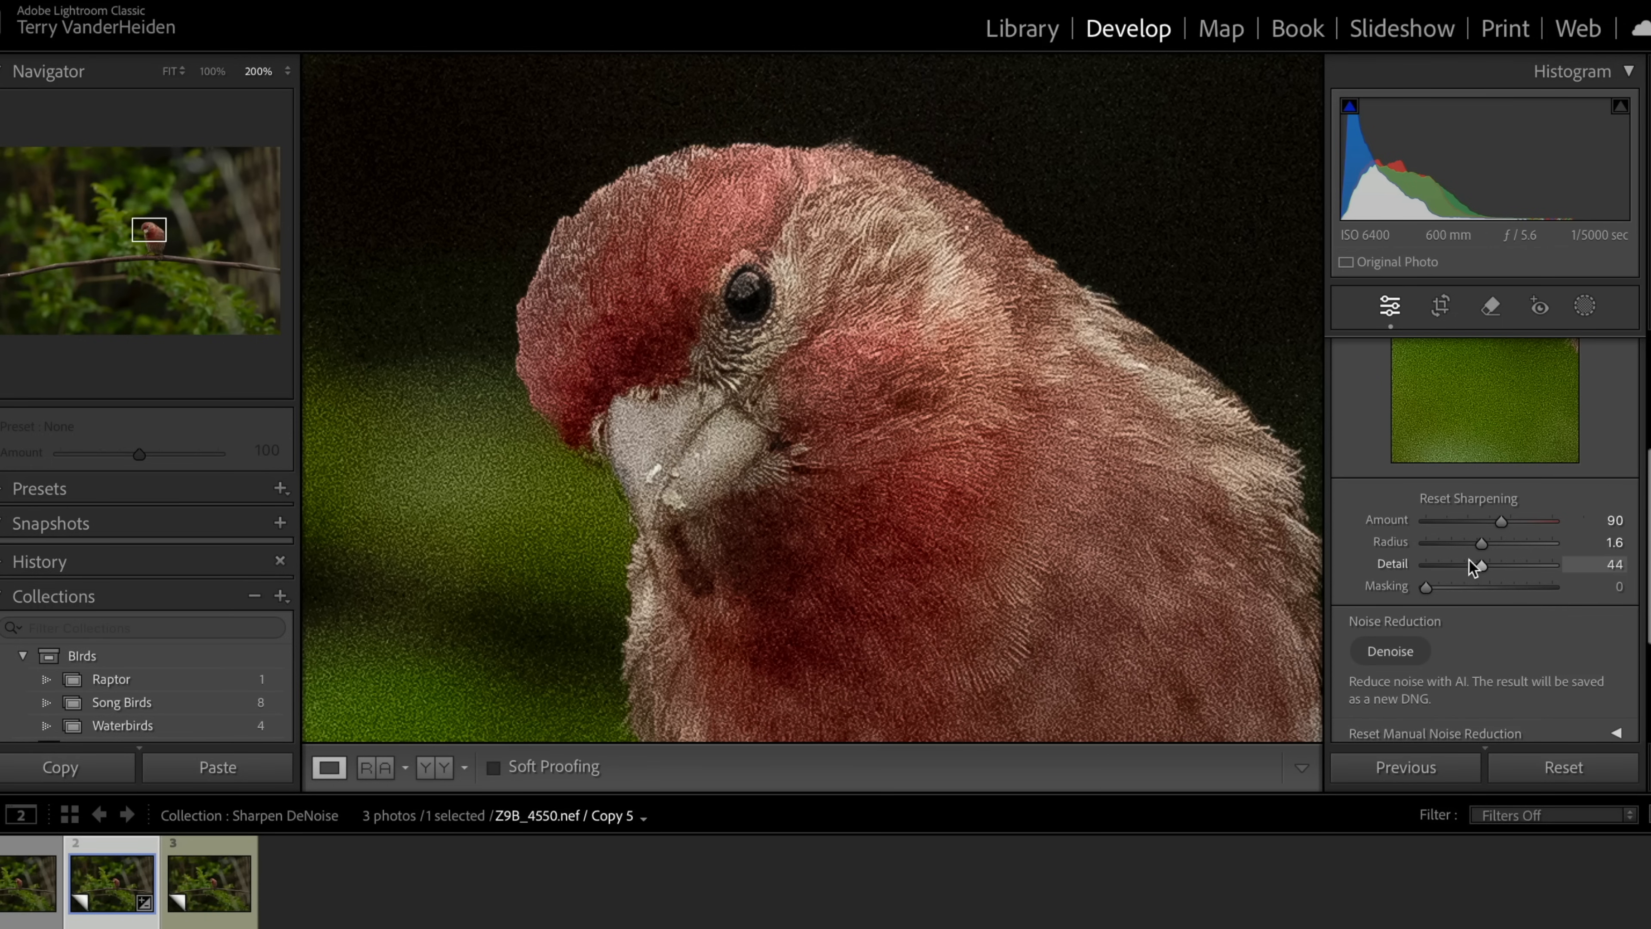
left_click_drag(1482, 564, 1520, 564)
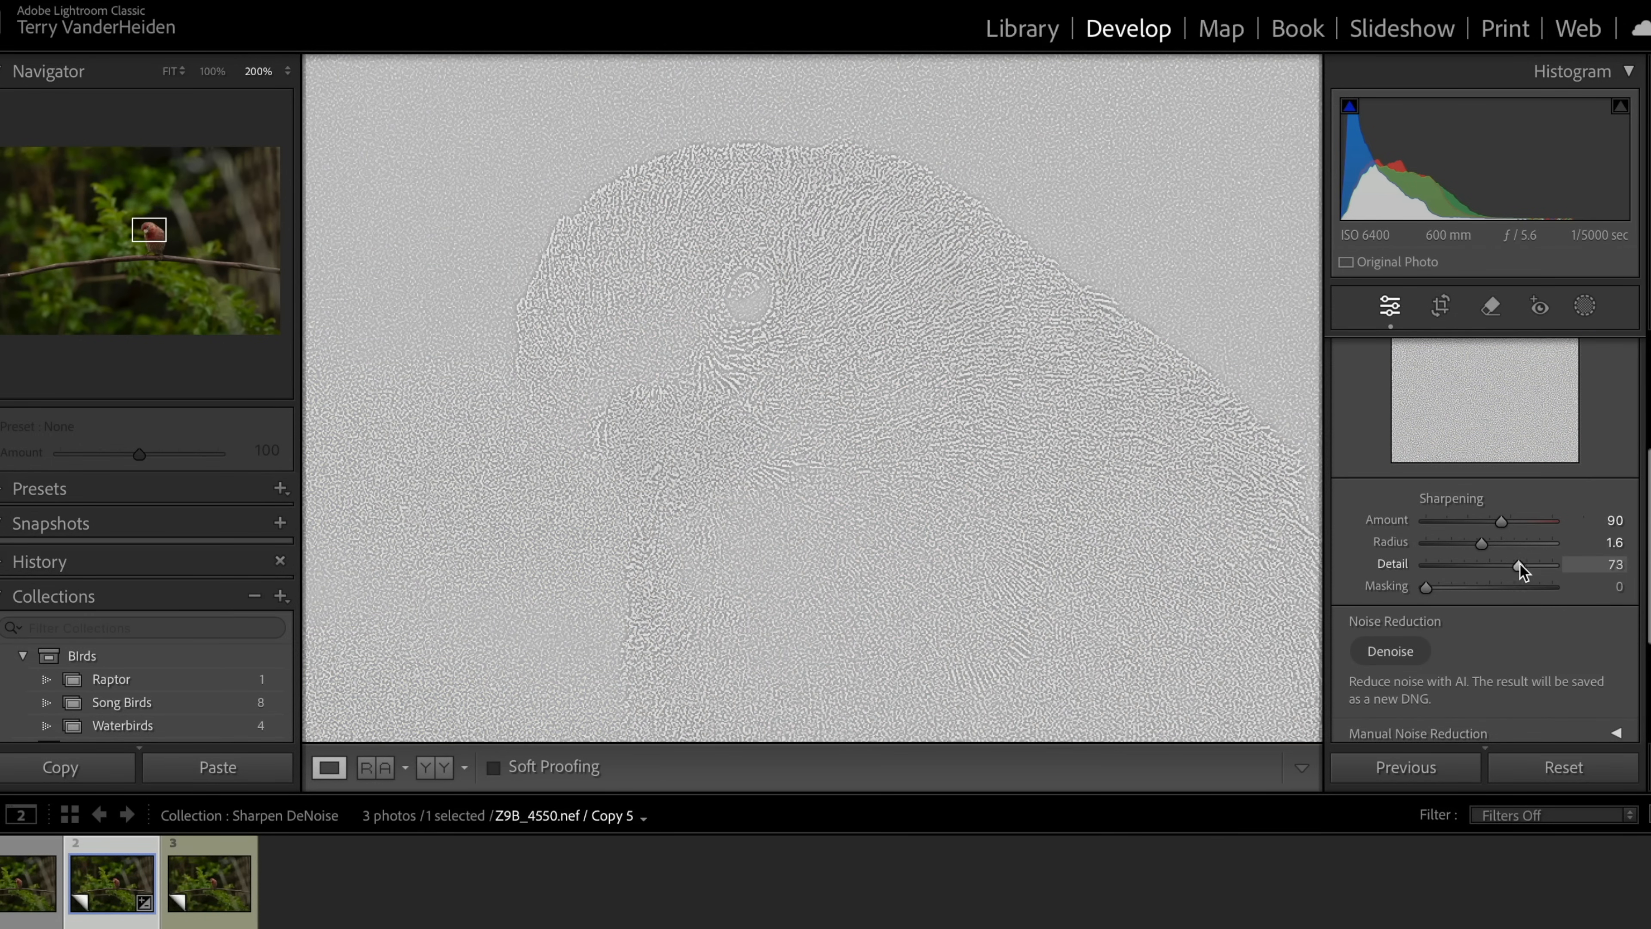
left_click_drag(1516, 565, 1541, 564)
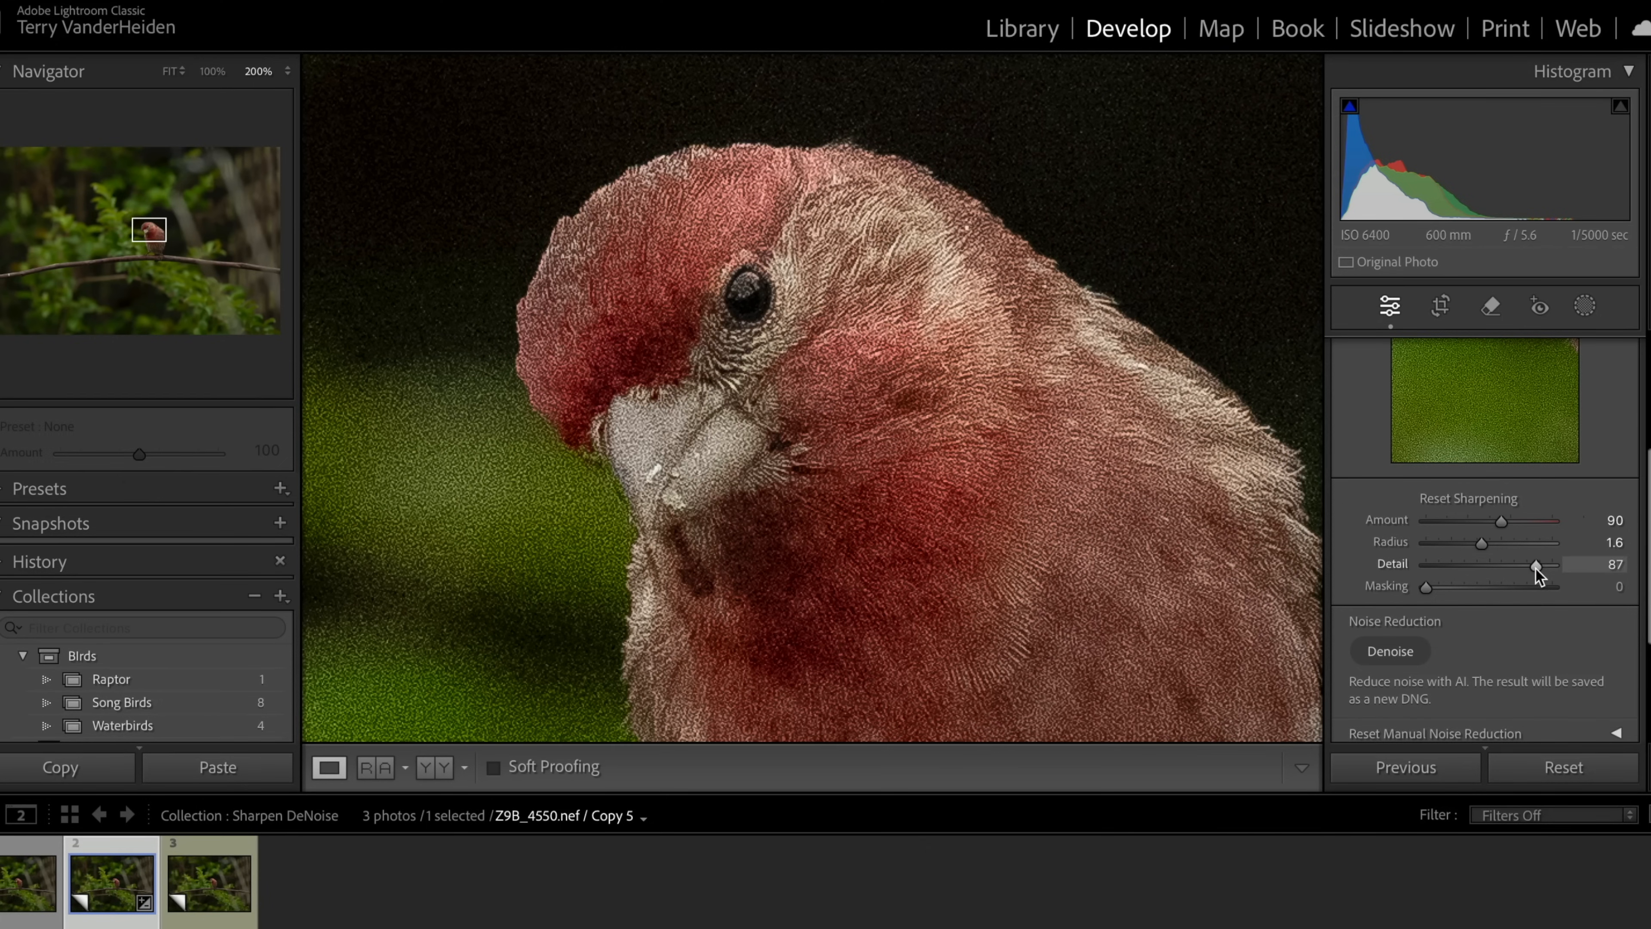
left_click_drag(1535, 566, 1490, 566)
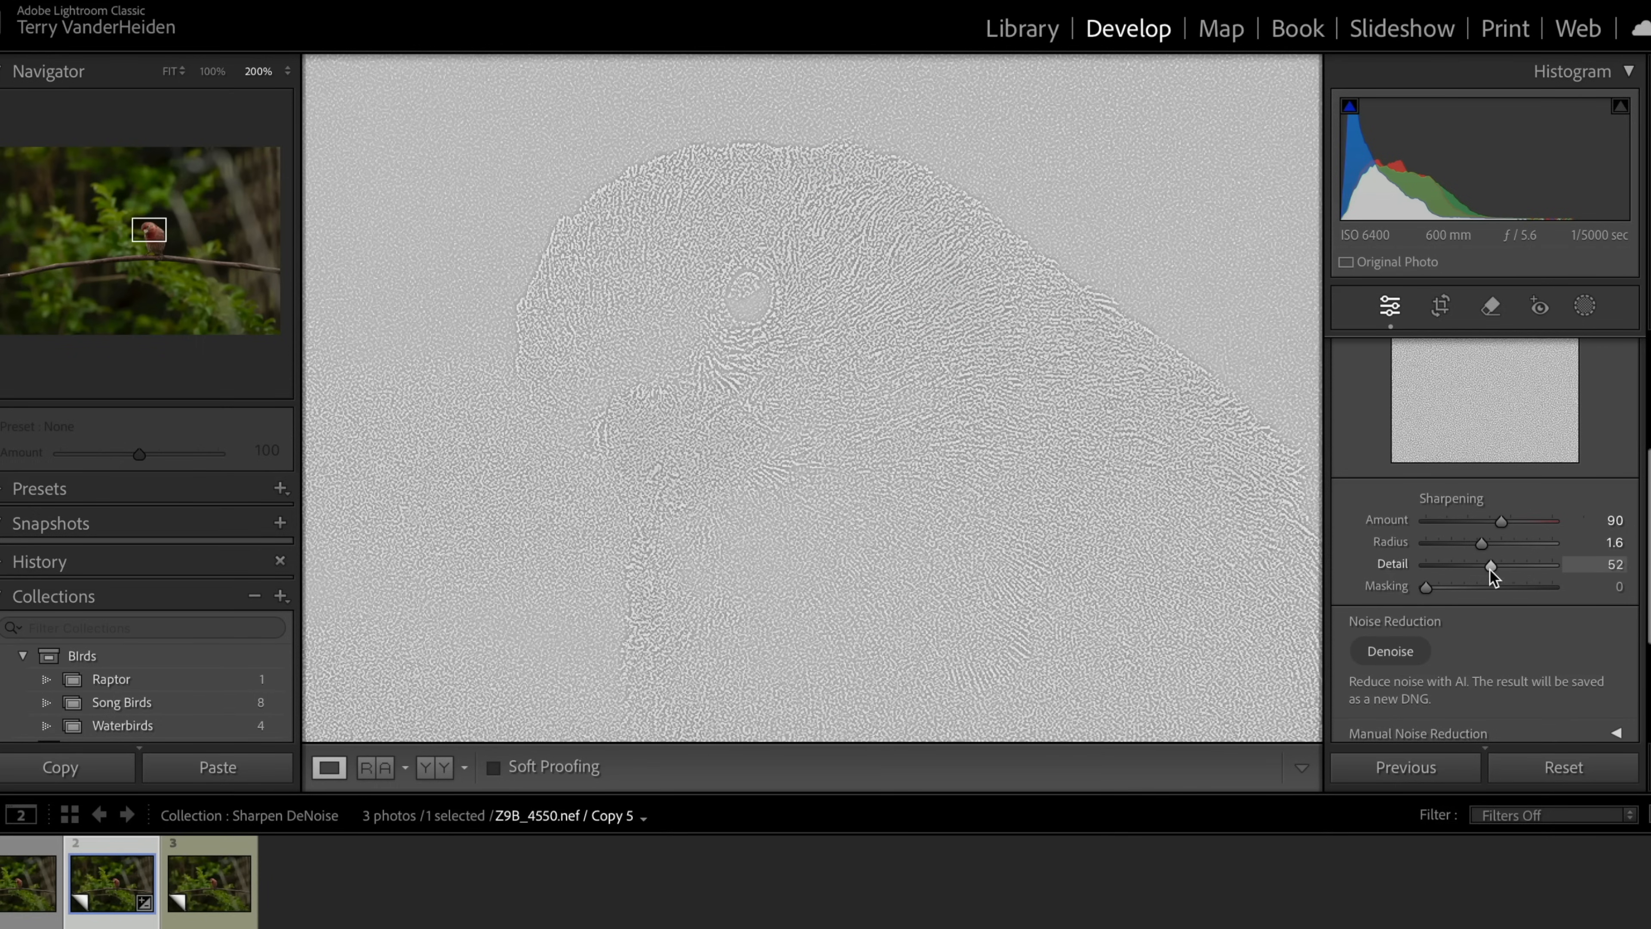
left_click_drag(1491, 563, 1464, 564)
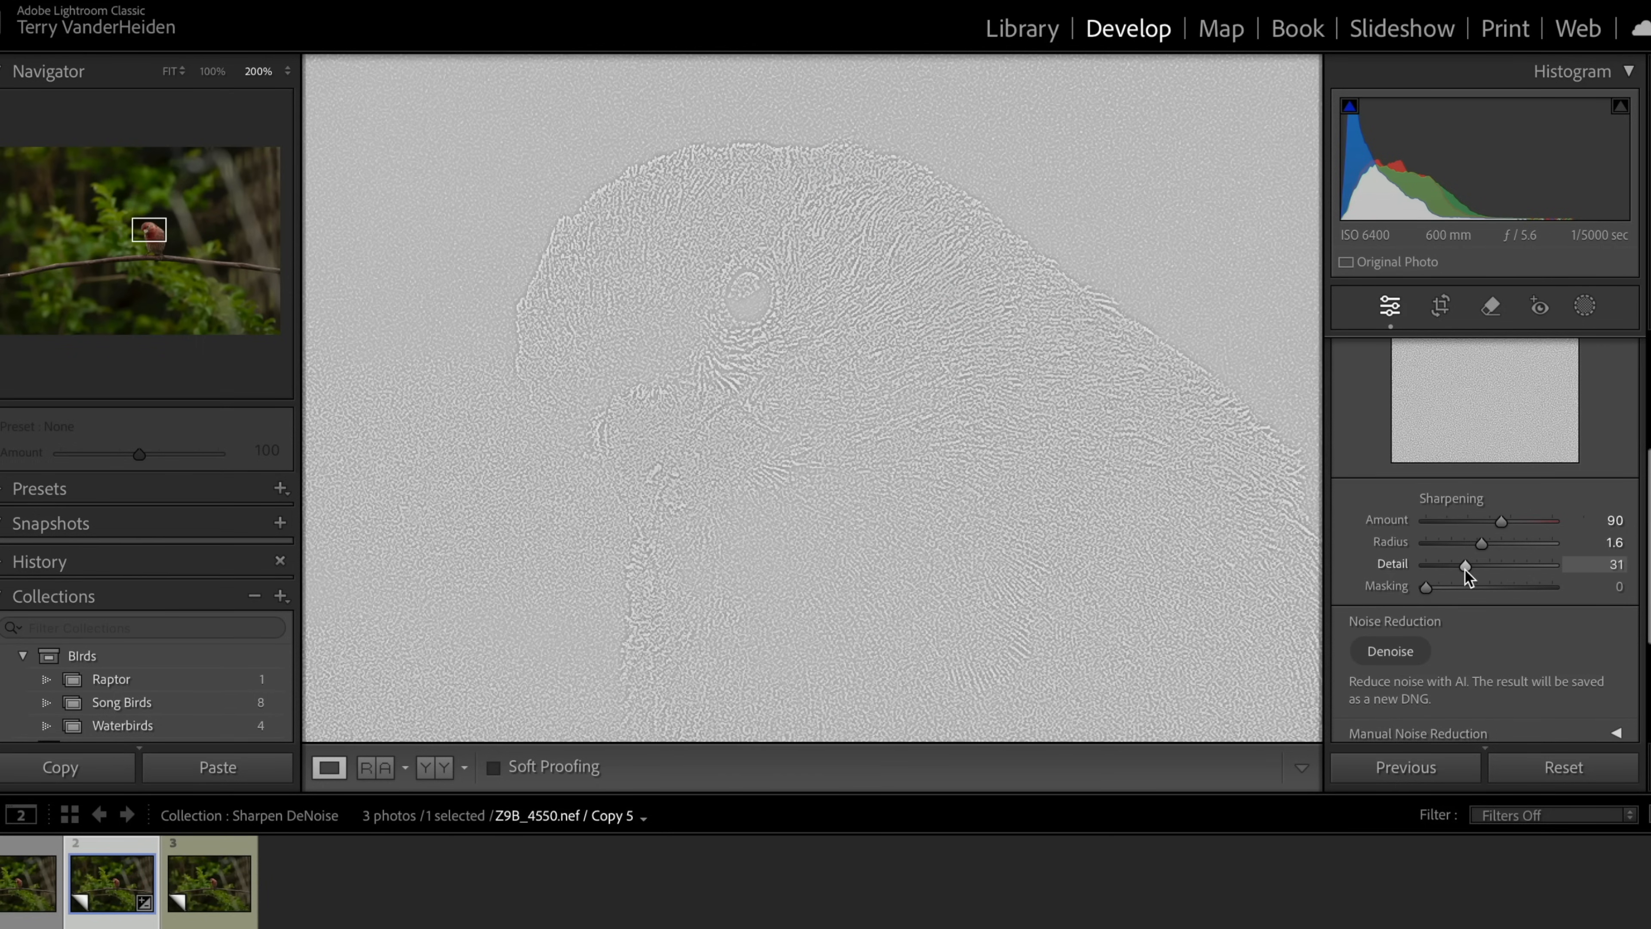
left_click_drag(1463, 565, 1477, 564)
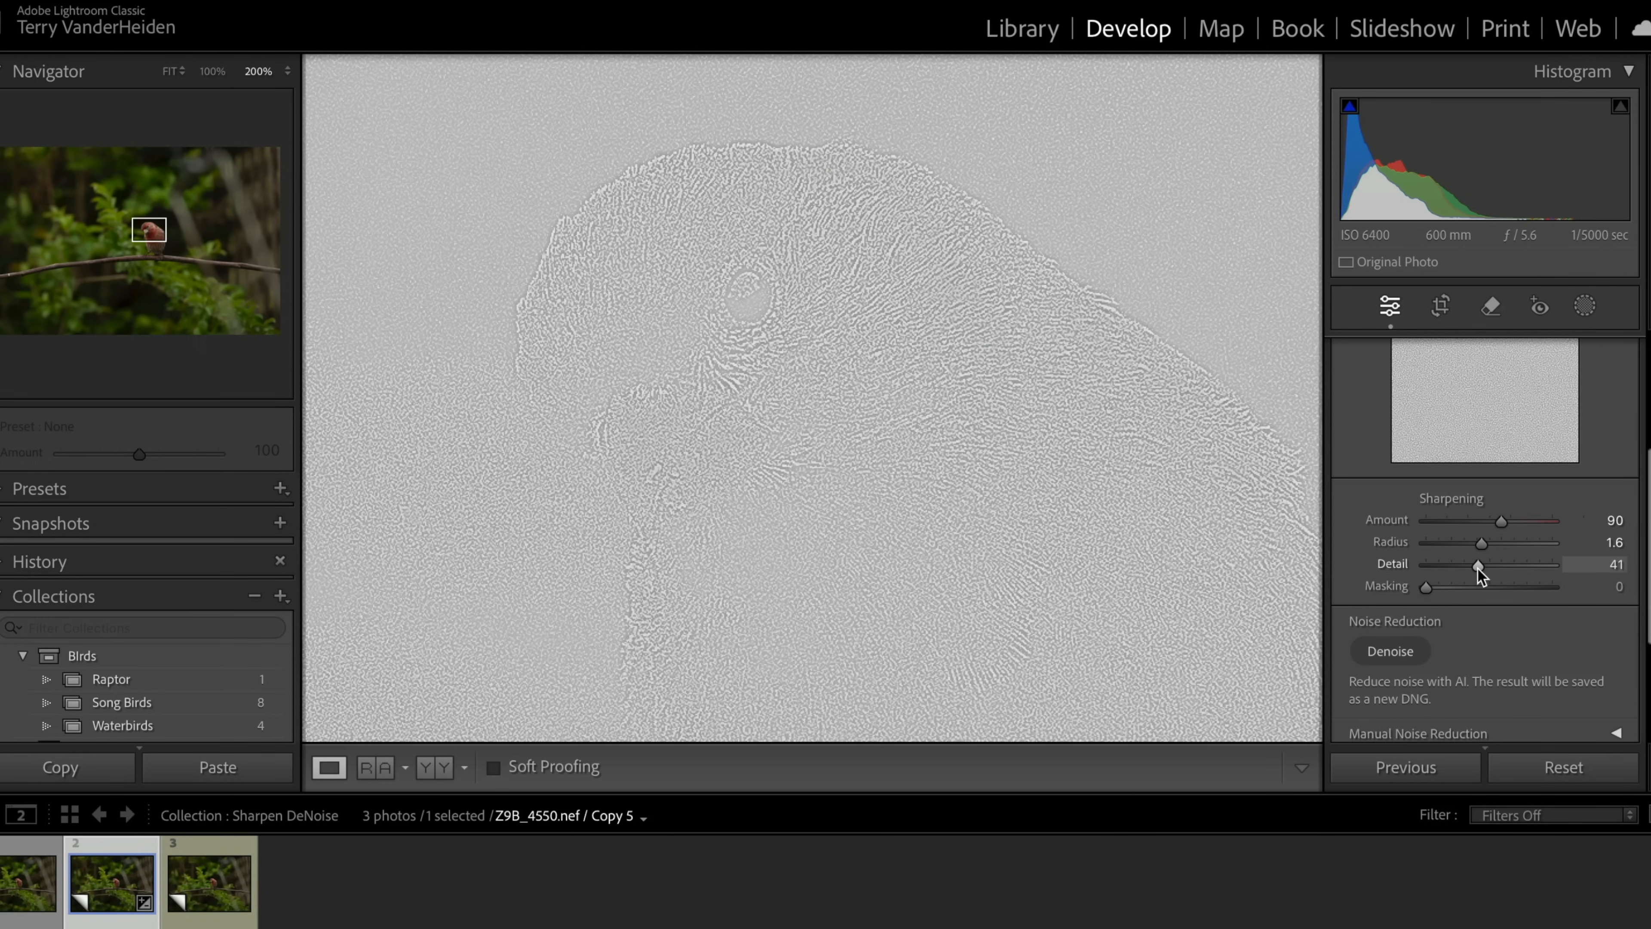
left_click(1478, 569)
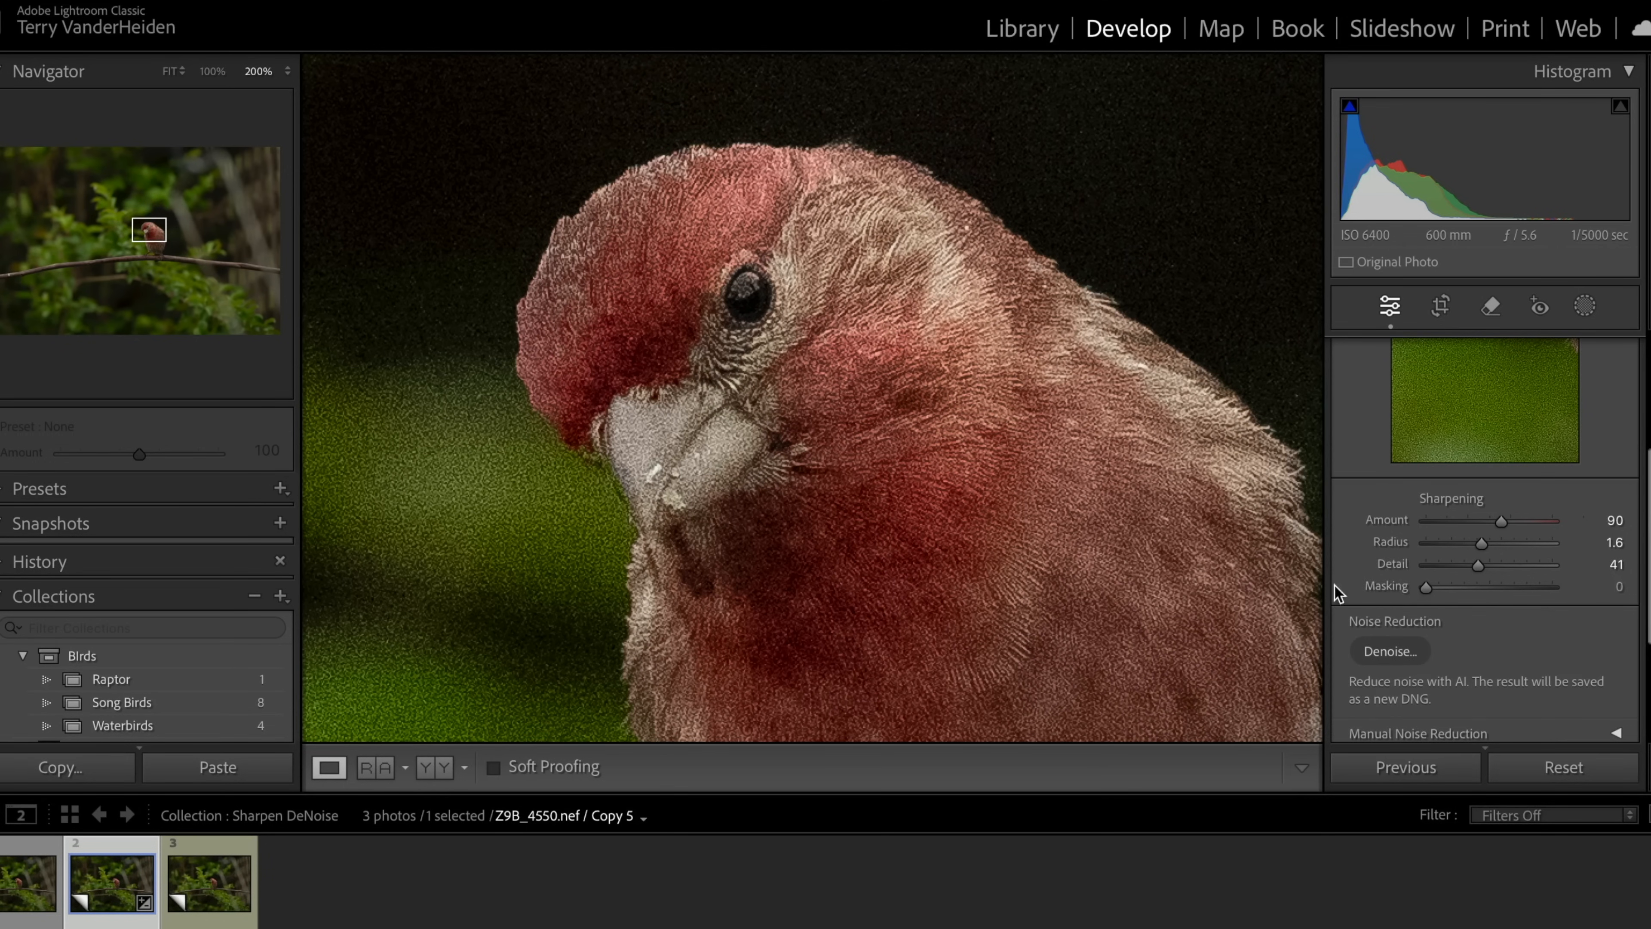
mouse_move(1248, 576)
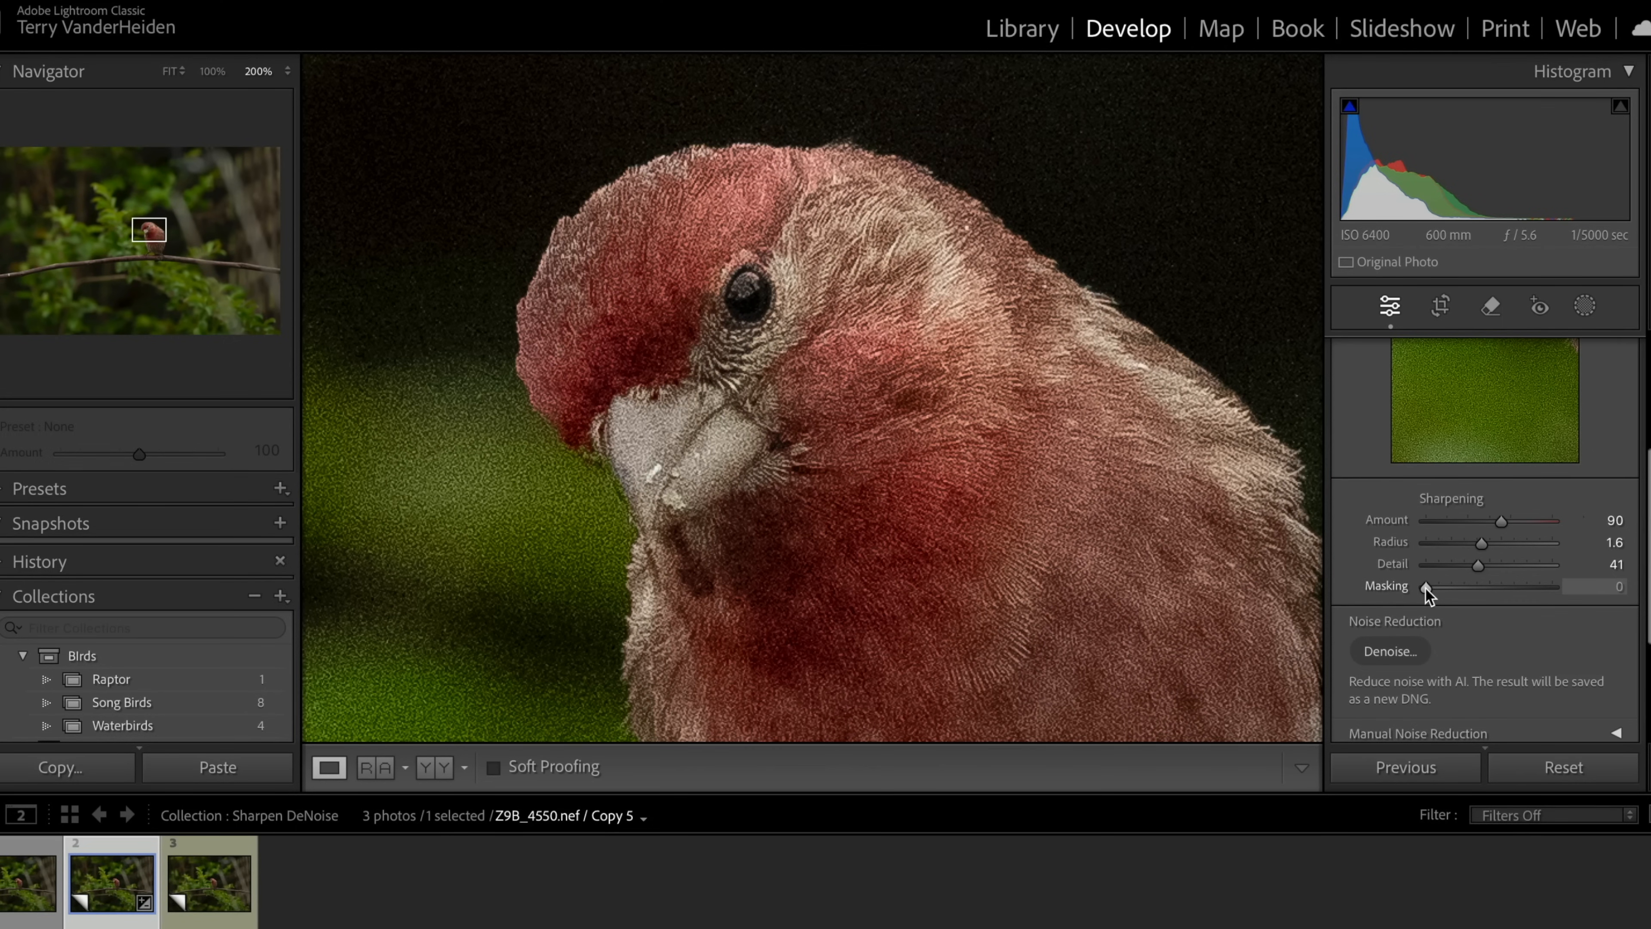
Preview the sharpening mask from 37 to 100 and settle Masking at 55 to protect the noisy background
left_click_drag(1426, 586, 1449, 586)
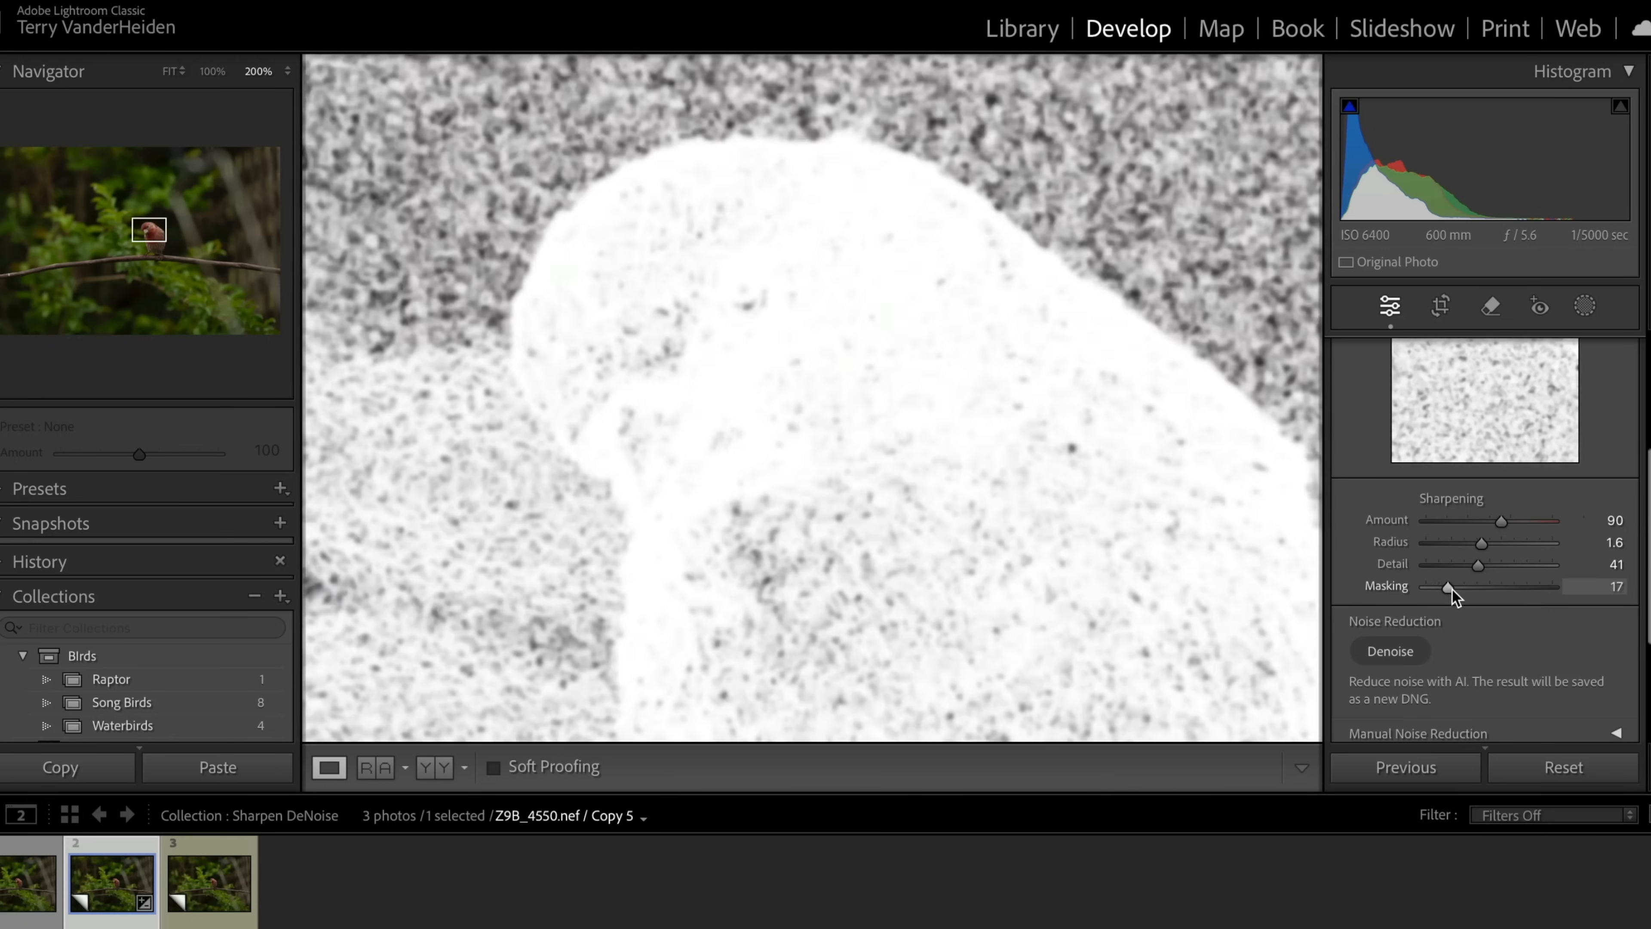
left_click_drag(1449, 586, 1552, 587)
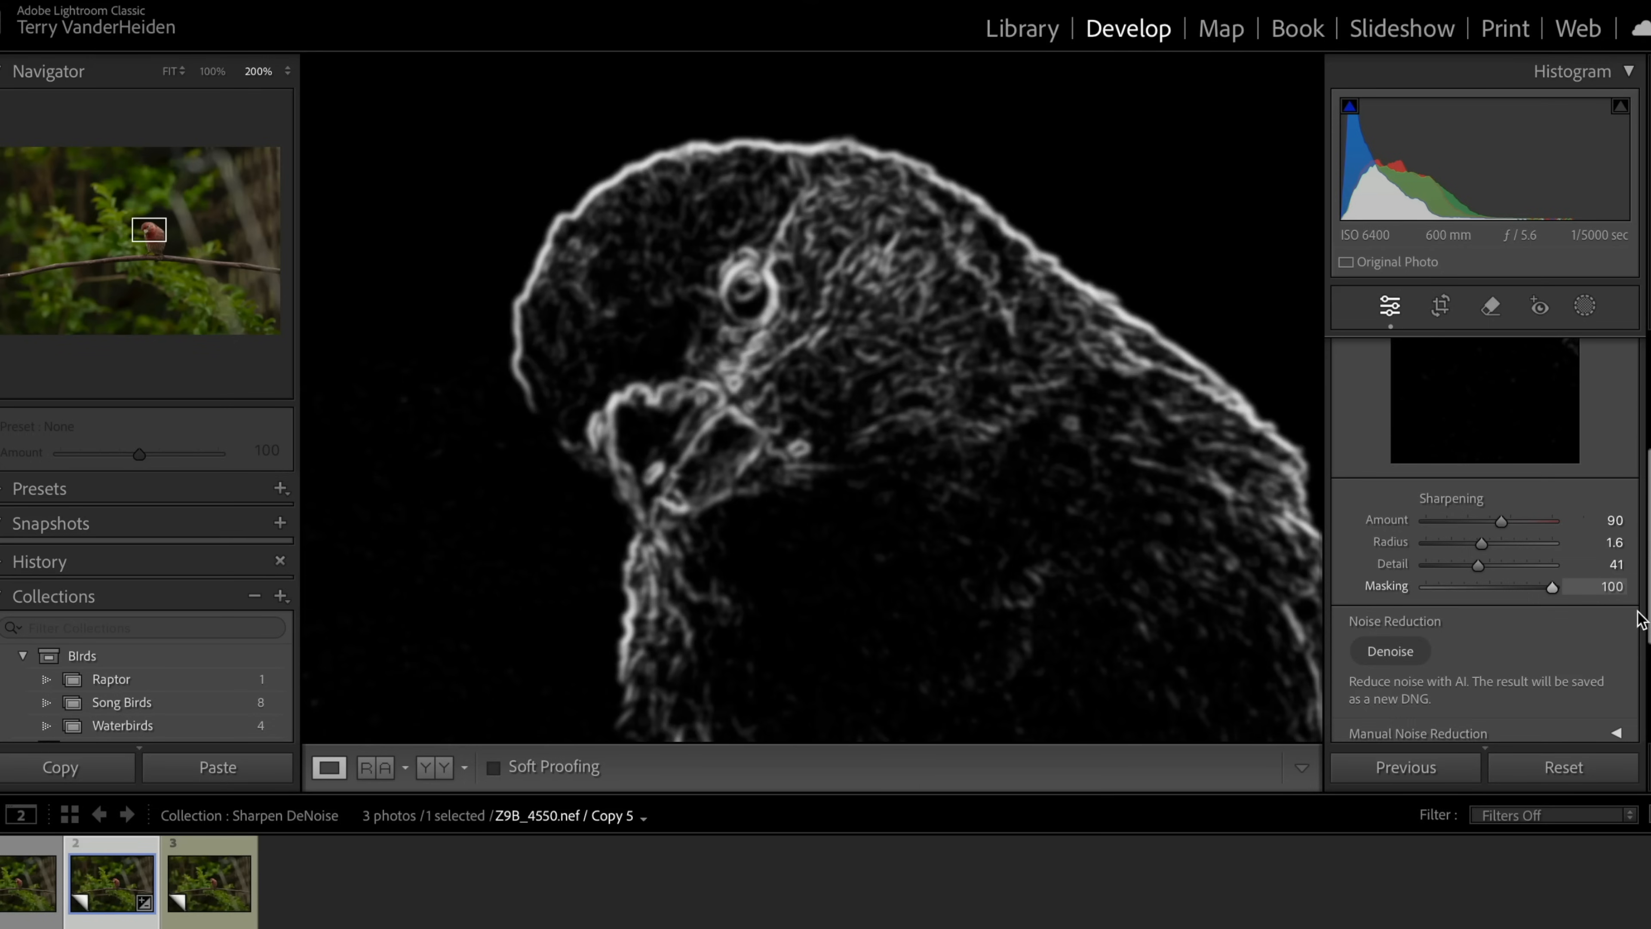
mouse_move(1608, 609)
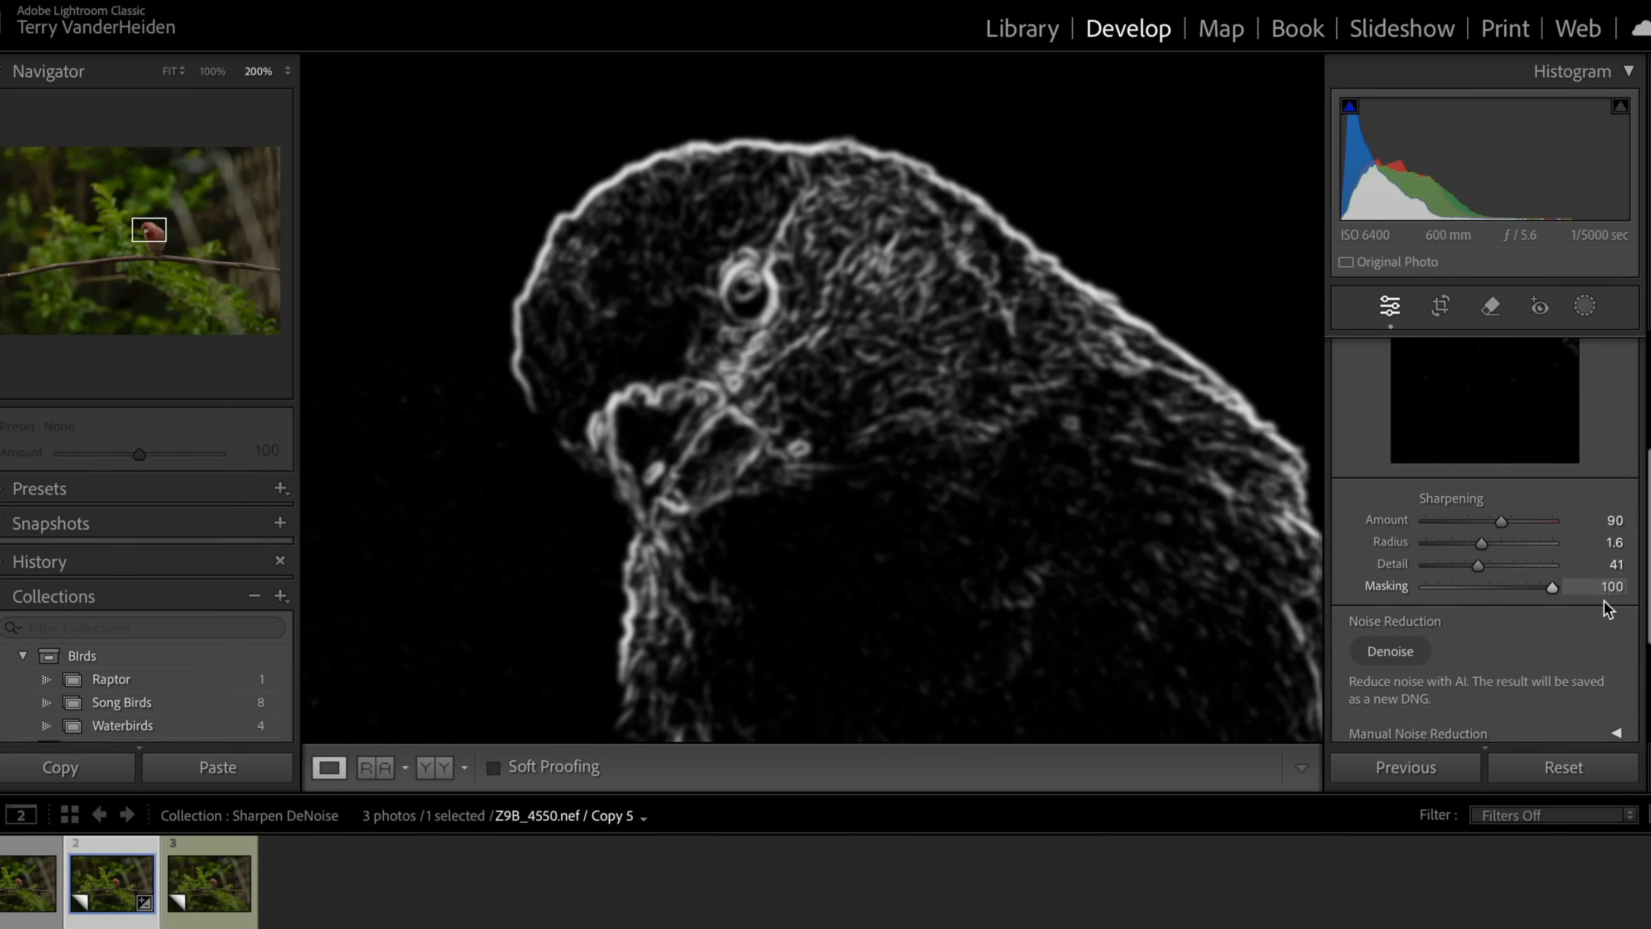
left_click_drag(1550, 587, 1487, 586)
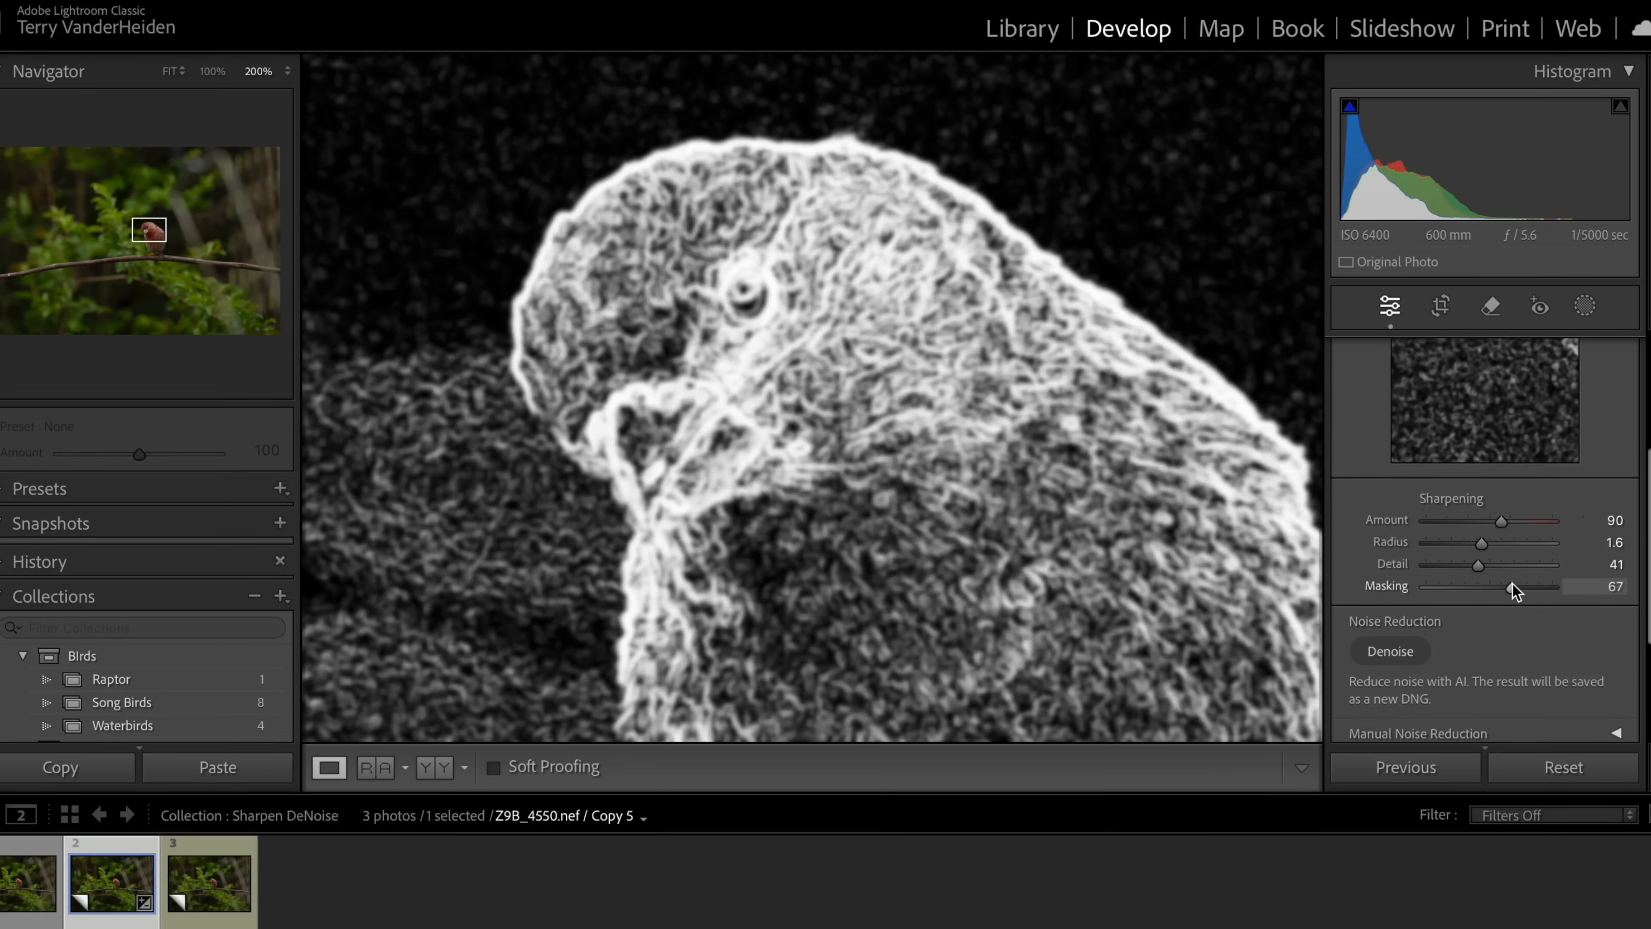
left_click_drag(1514, 587, 1493, 586)
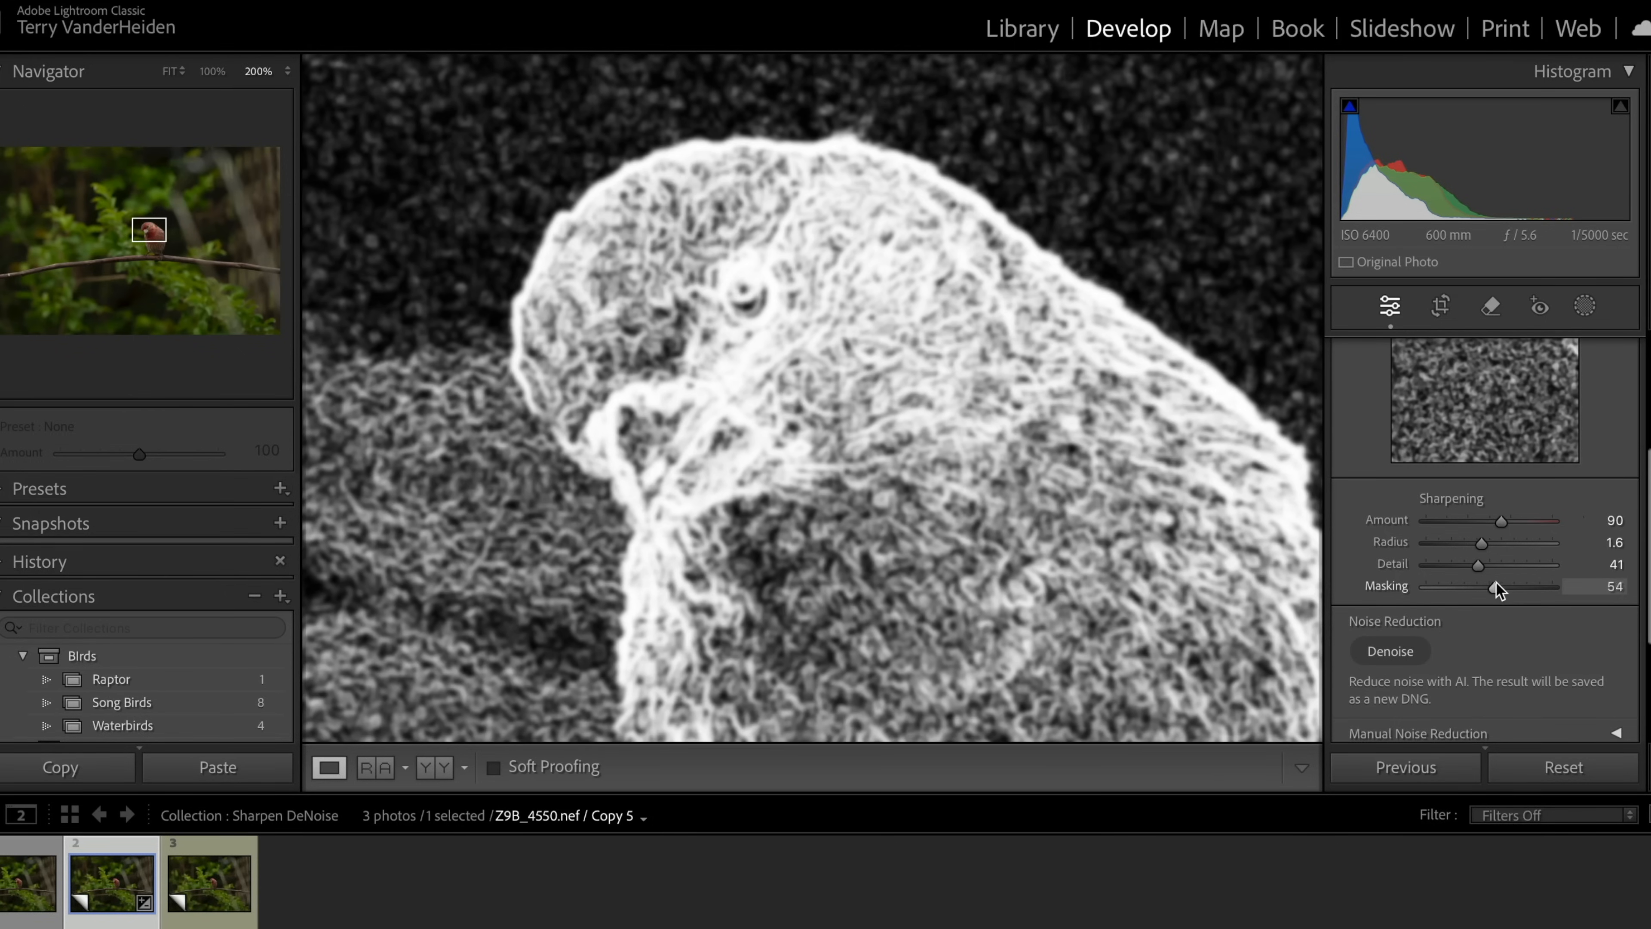
left_click_drag(1495, 587, 1474, 587)
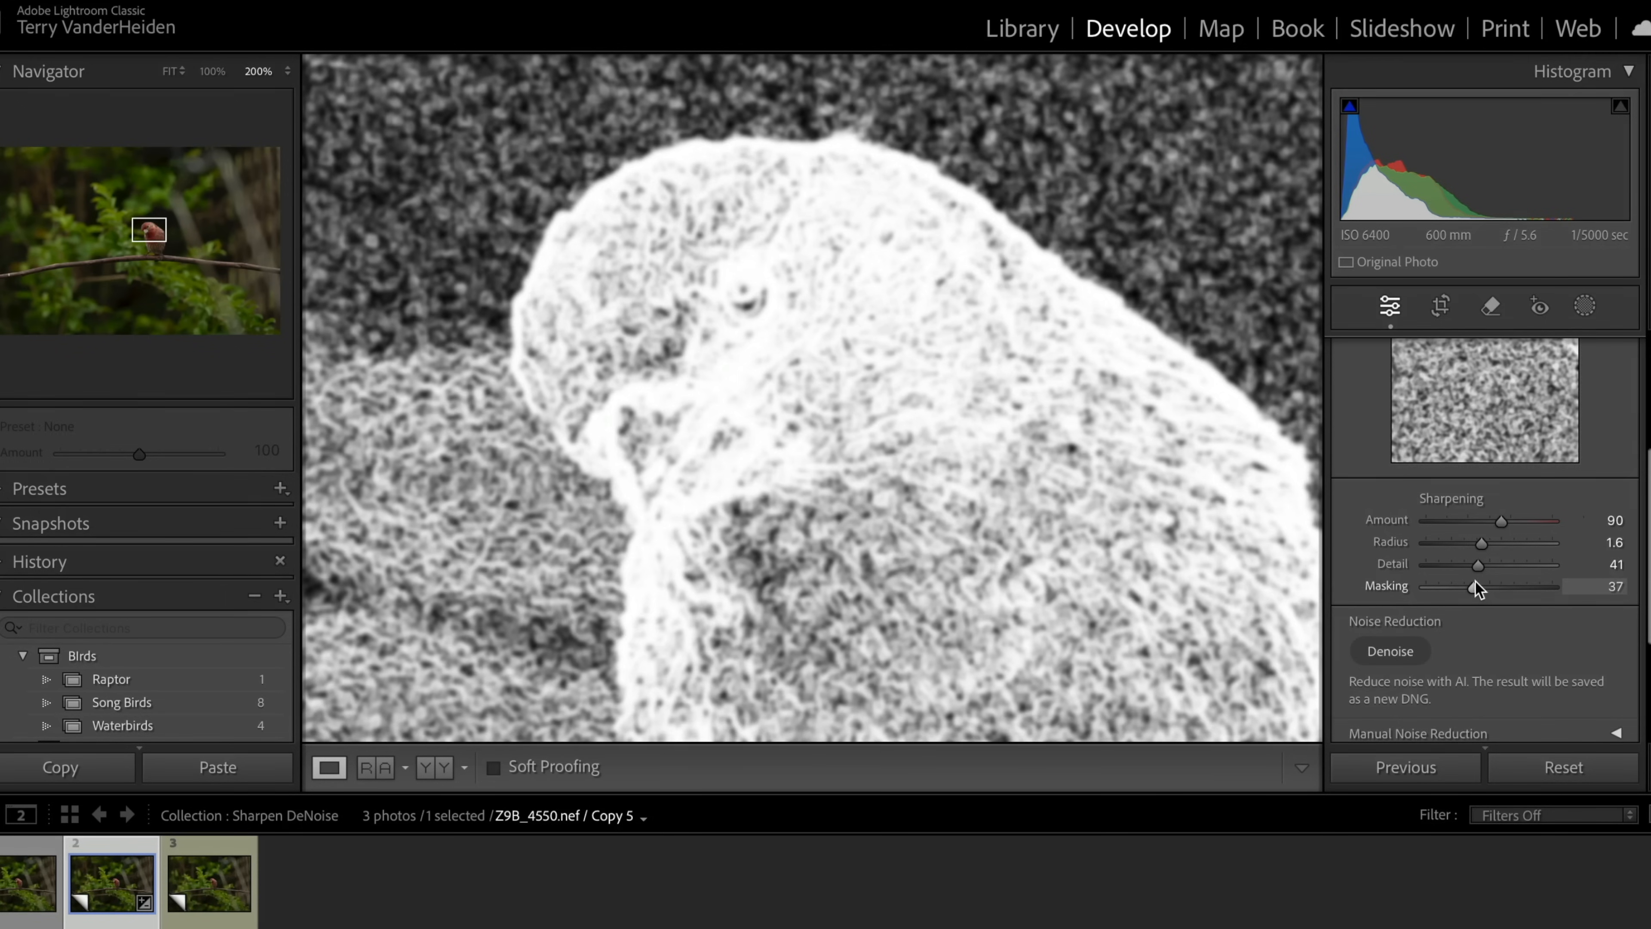
left_click_drag(1474, 586, 1550, 587)
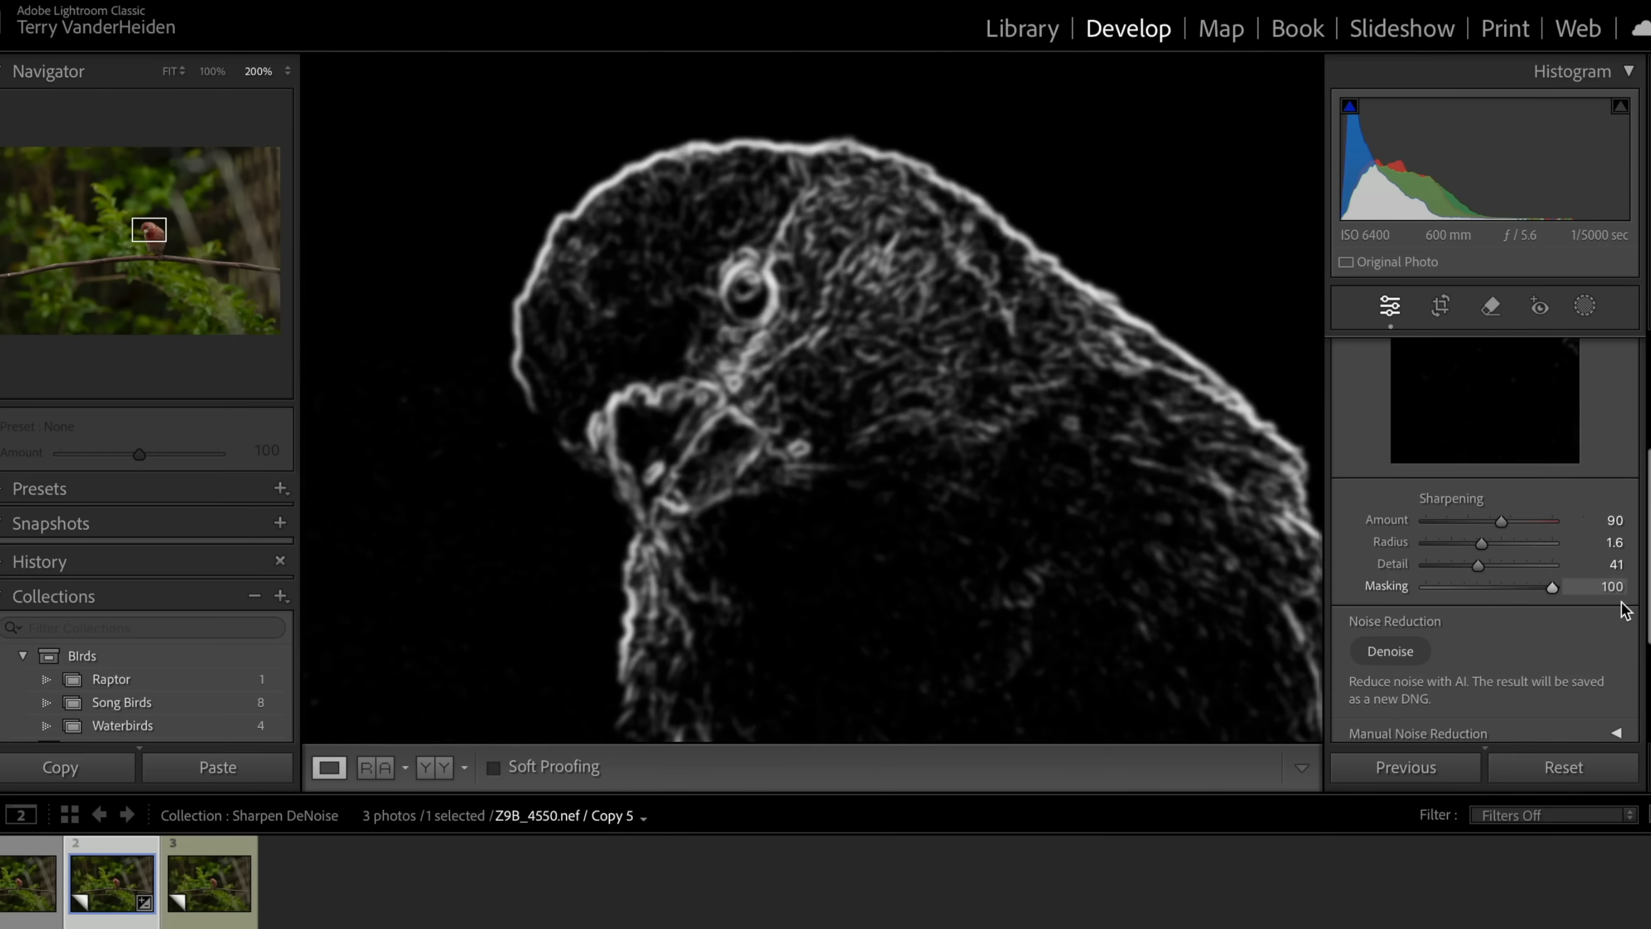
left_click_drag(1550, 587, 1501, 587)
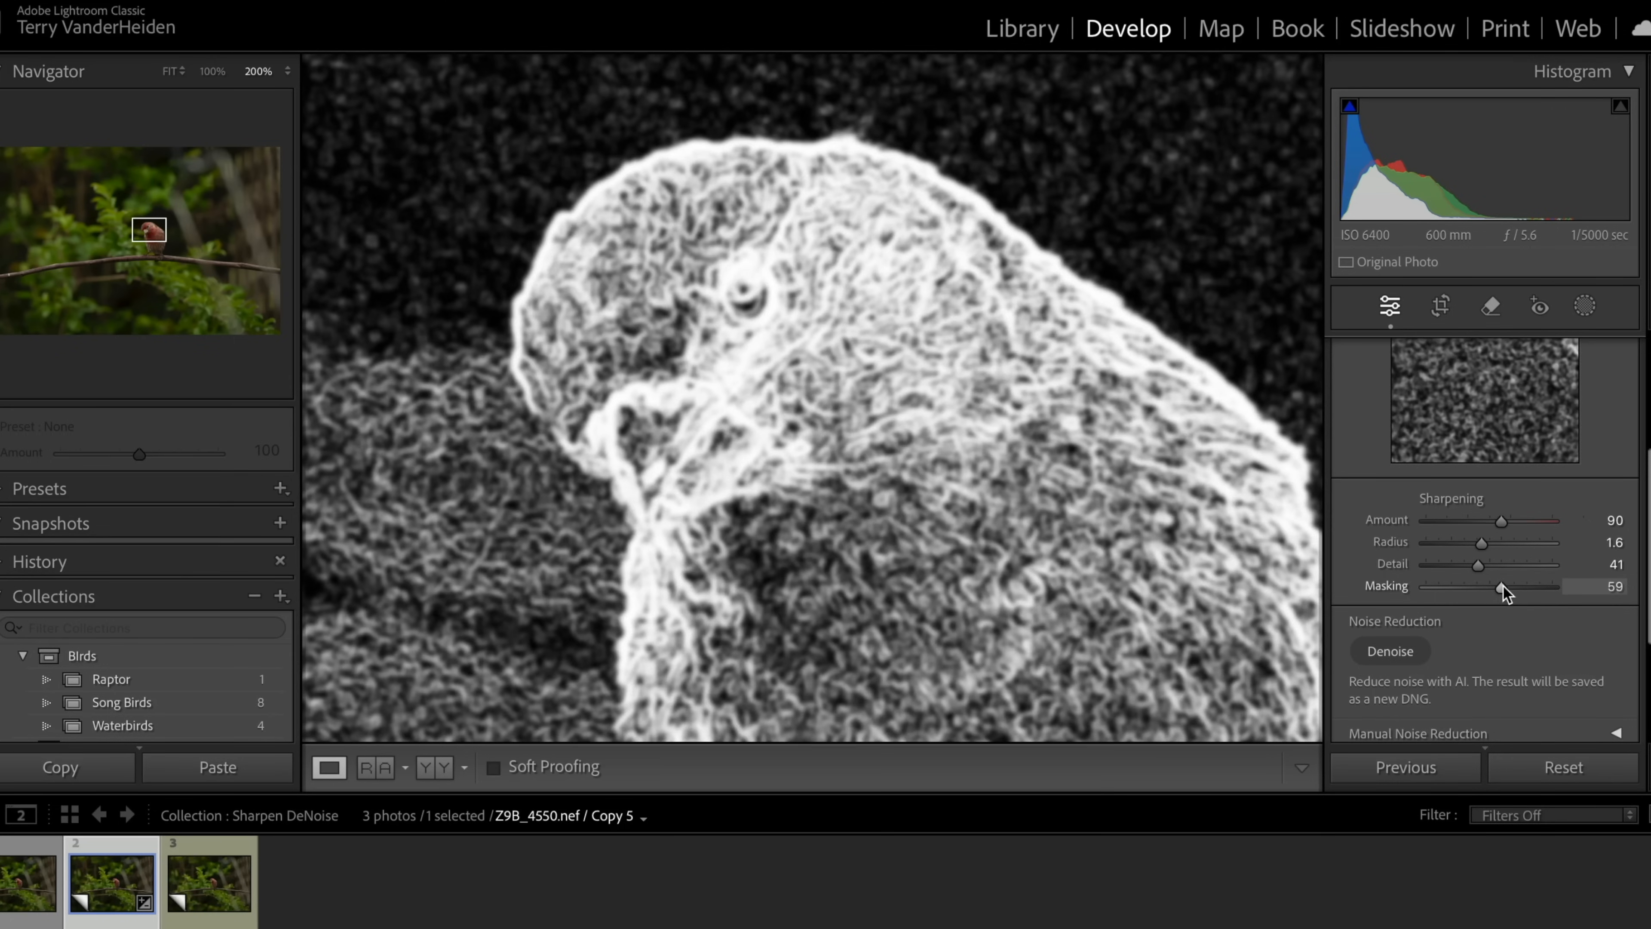
left_click_drag(1514, 586, 1483, 586)
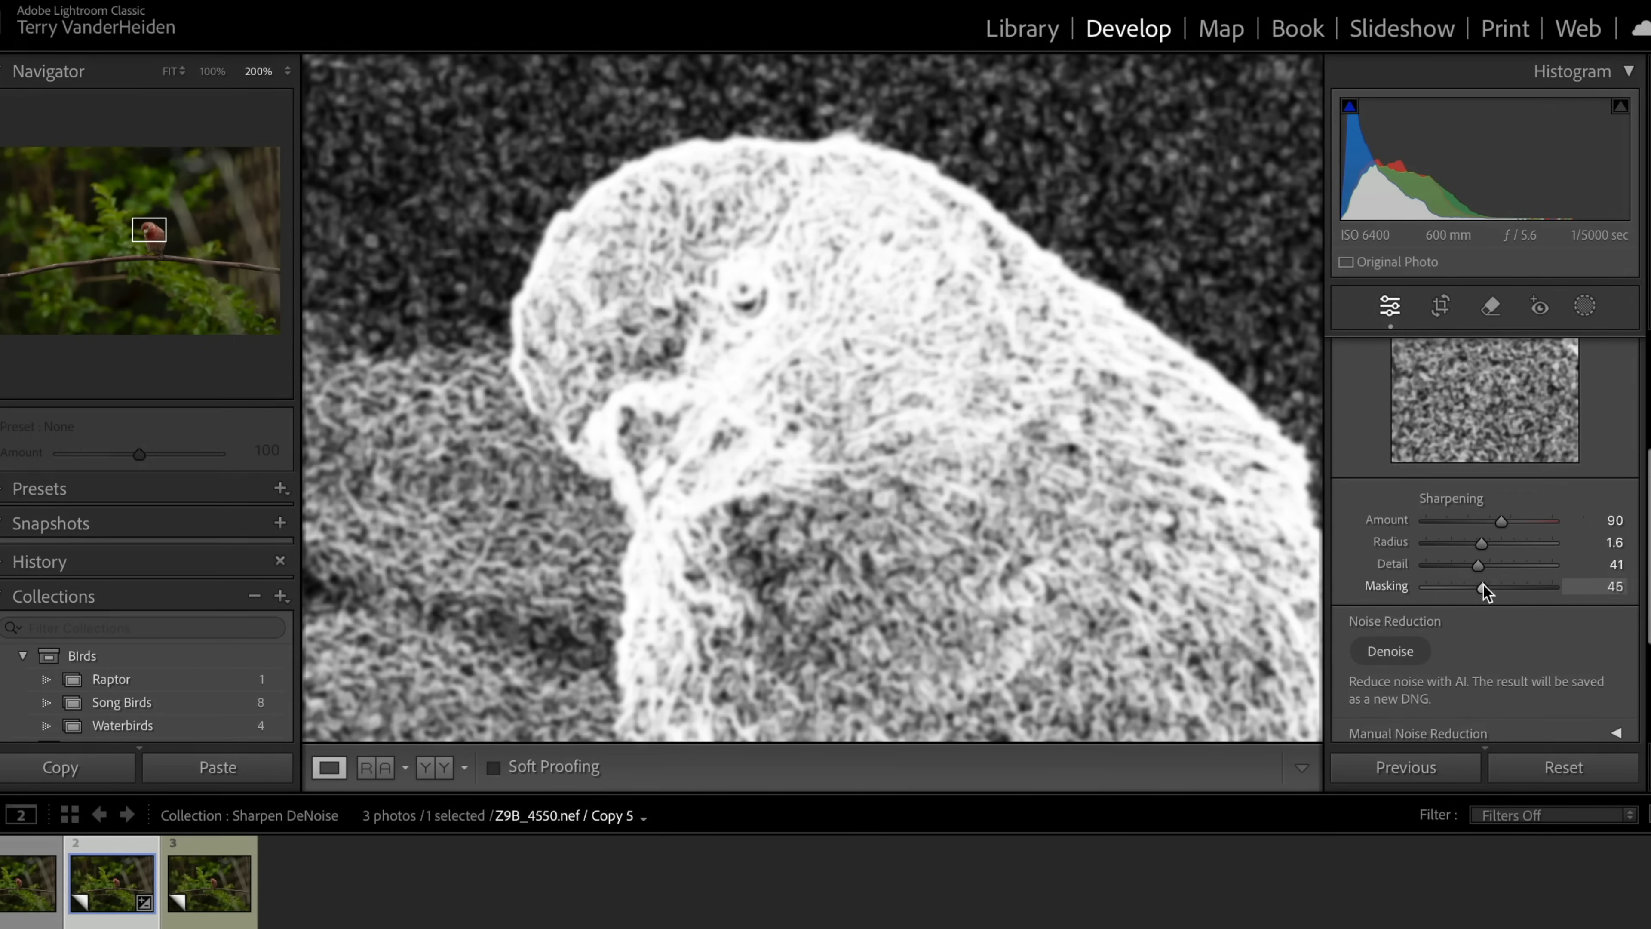
left_click_drag(1479, 592, 1493, 591)
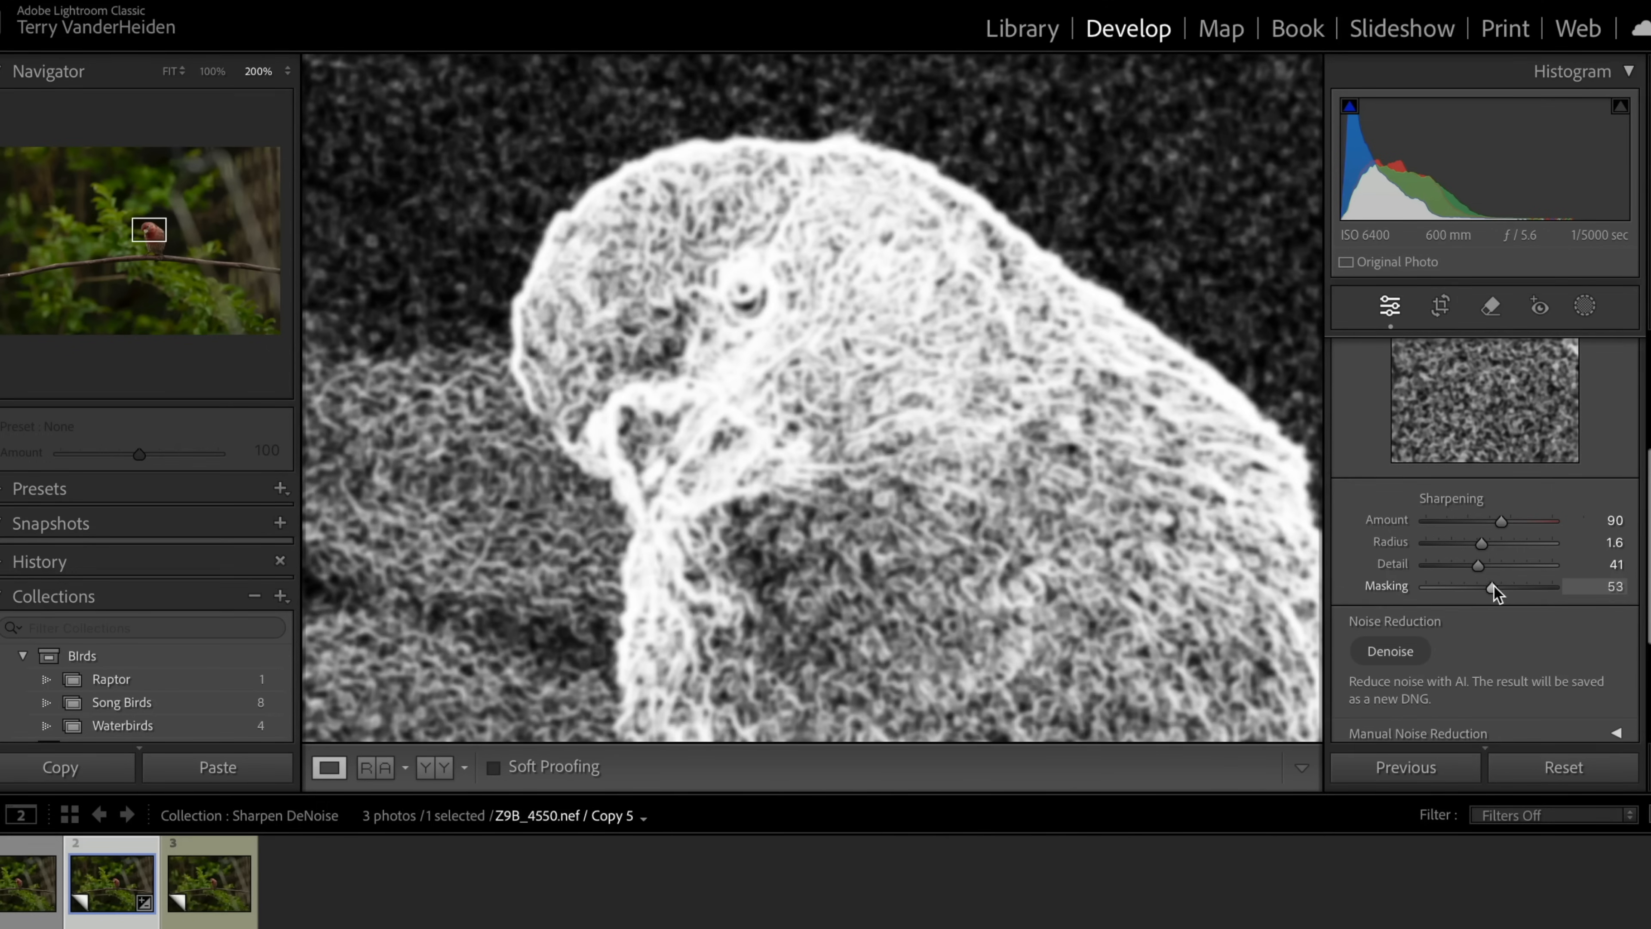
left_click_drag(1490, 587, 1496, 588)
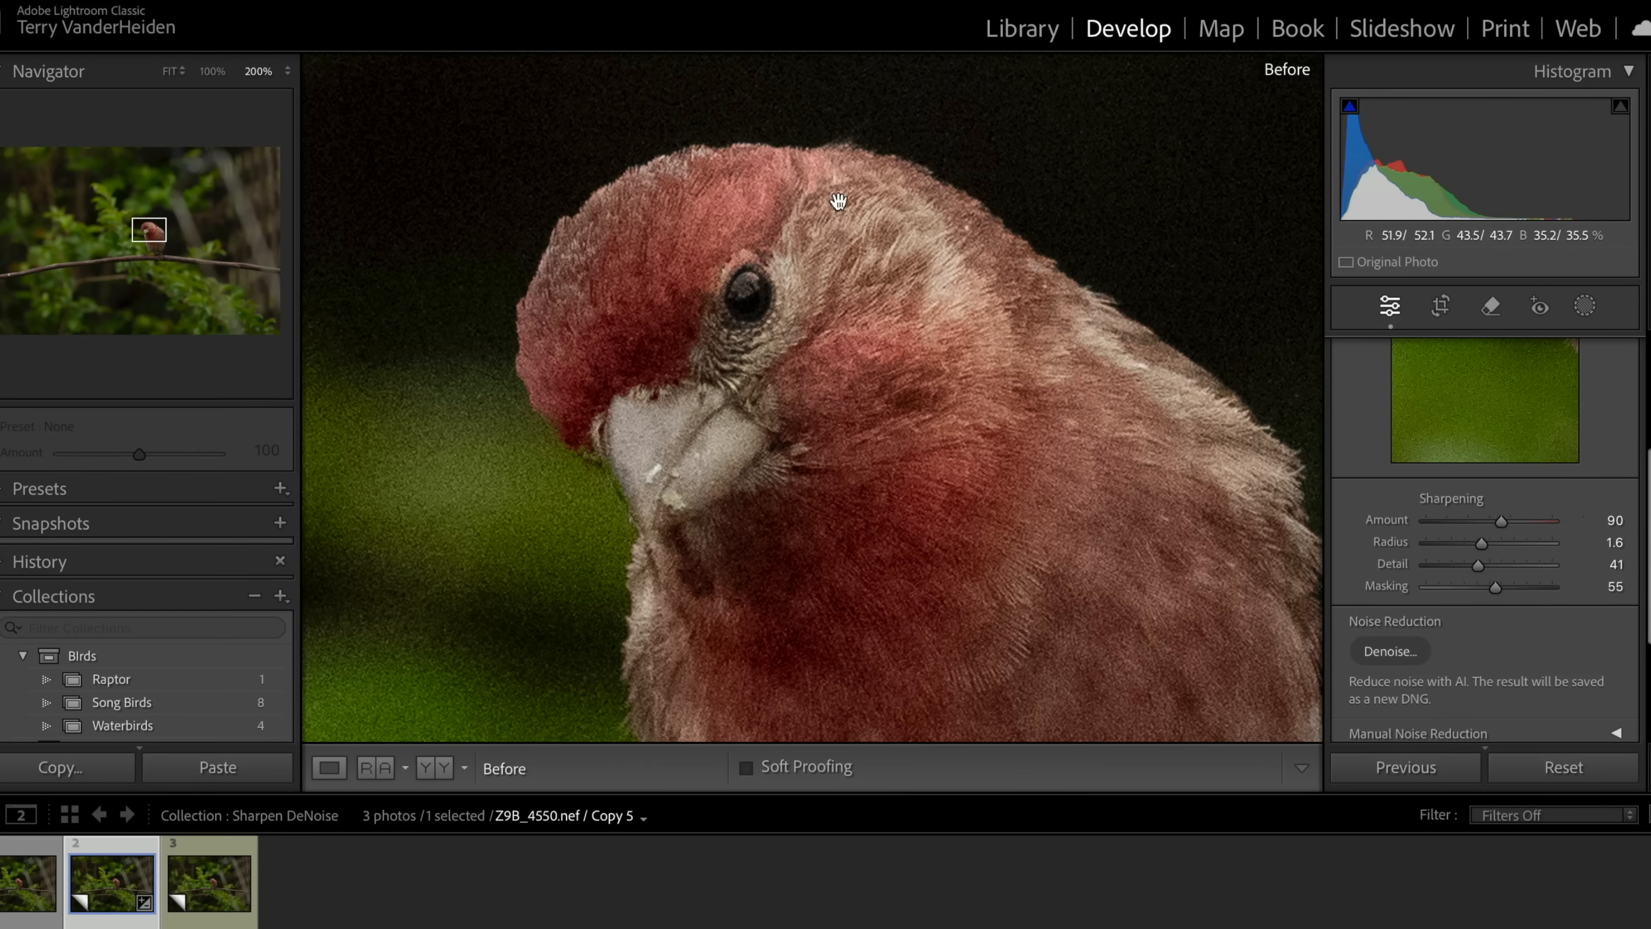
mouse_move(877, 334)
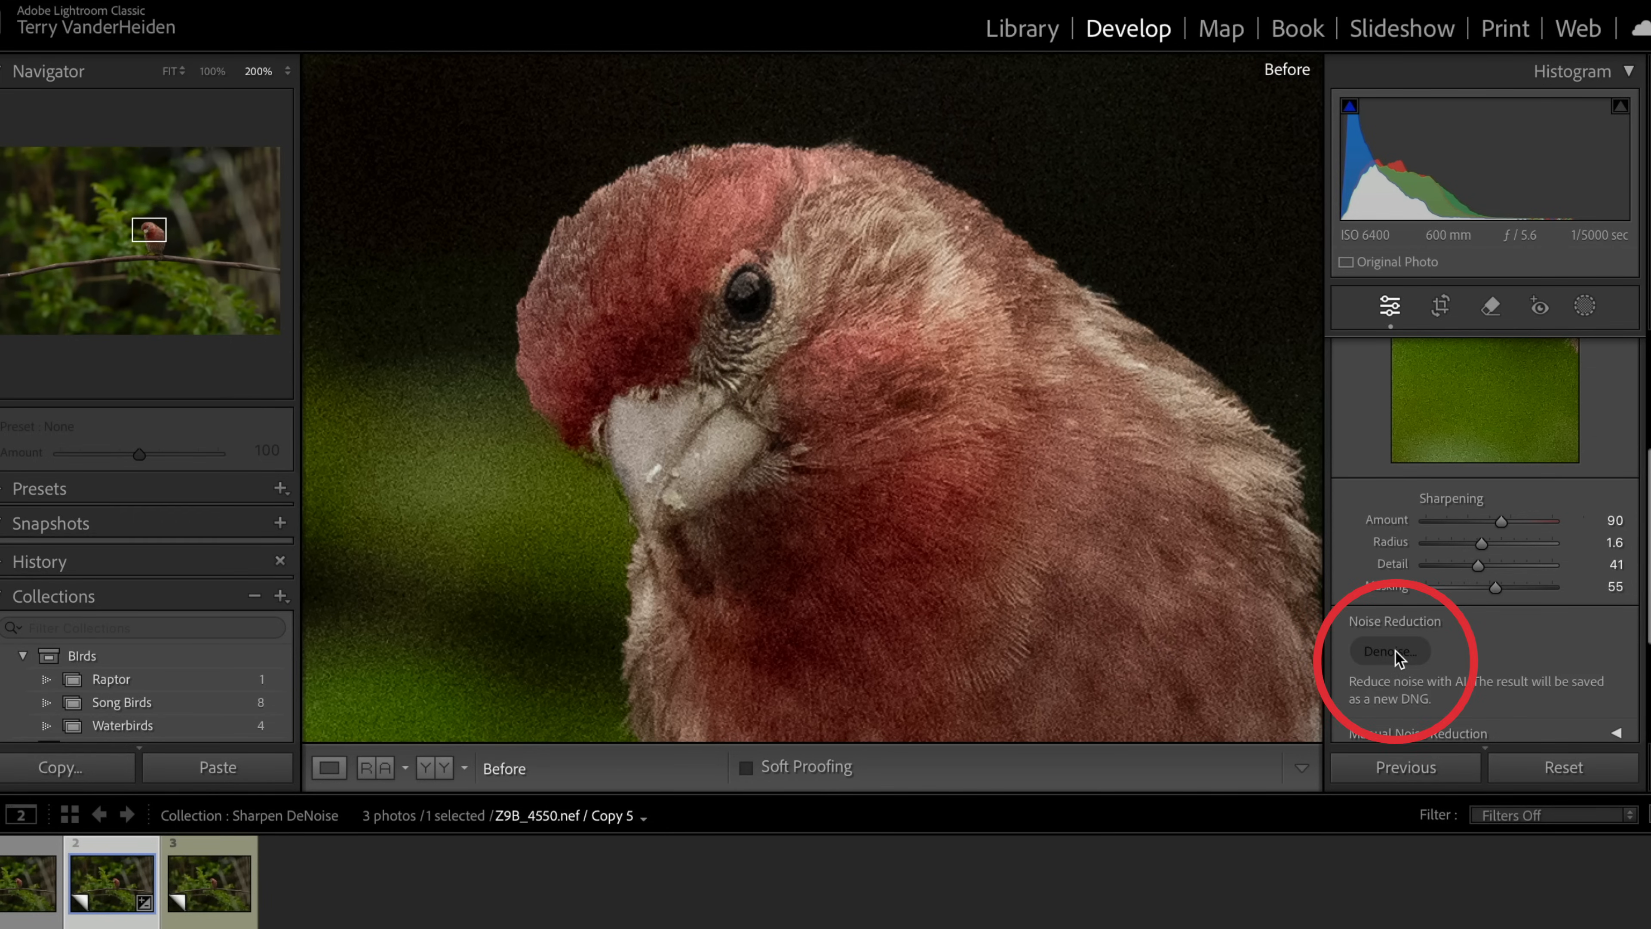
Start AI Denoise on the sharpened copy and raise the amount from minimum to around 31
left_click(1389, 651)
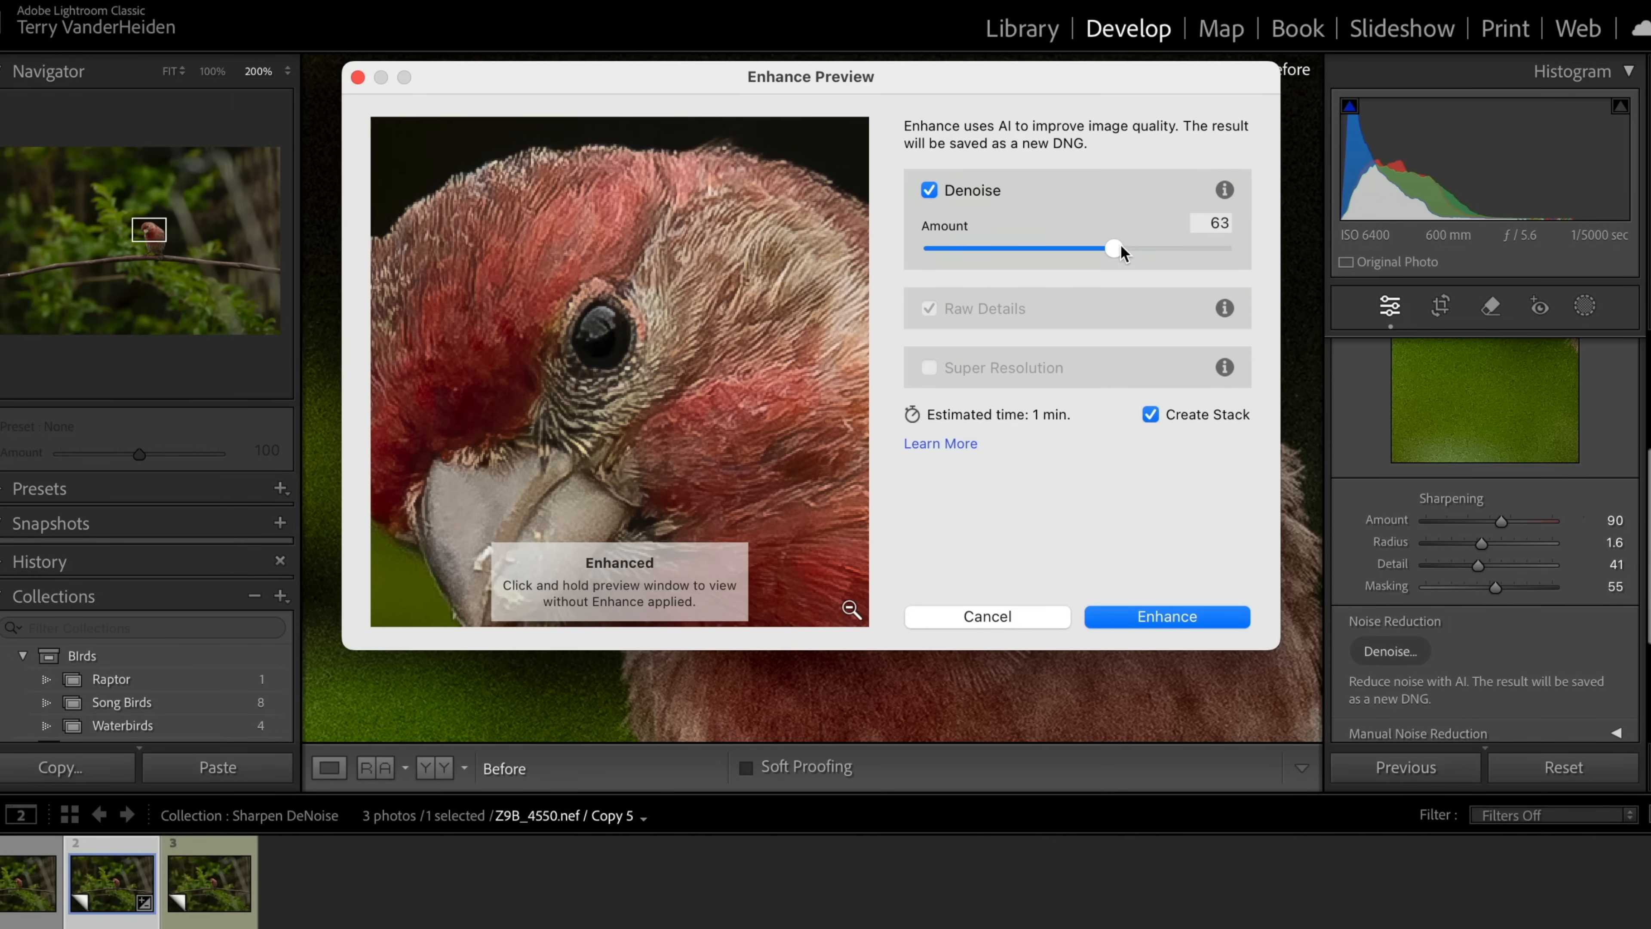
left_click_drag(1115, 249, 932, 249)
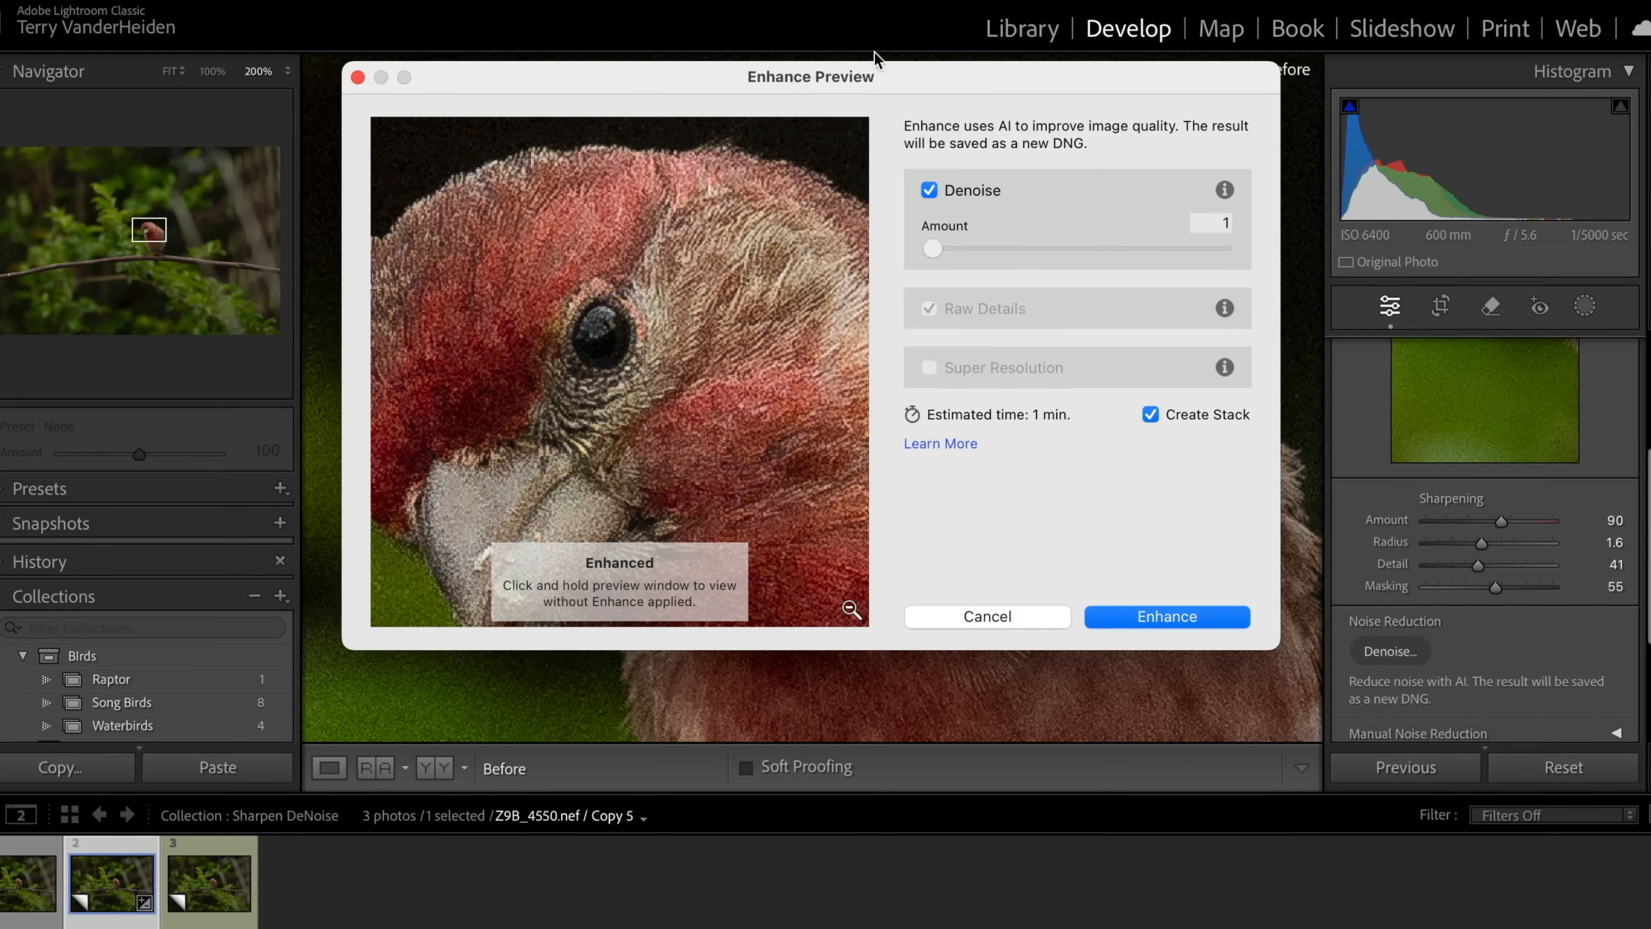
left_click(585, 311)
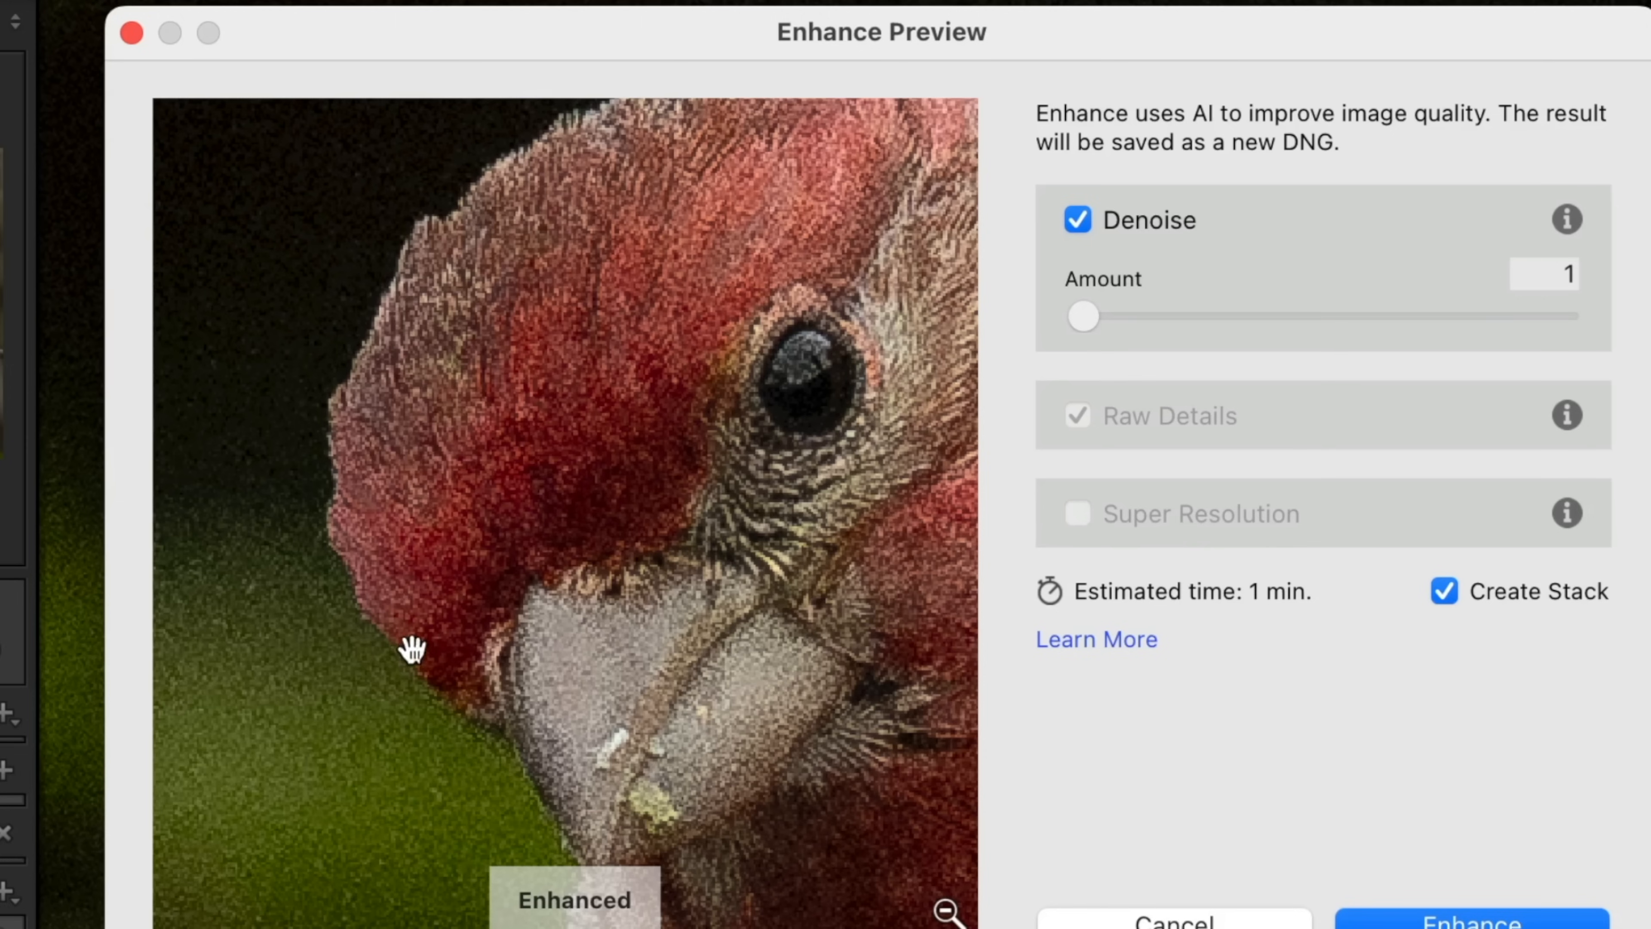
mouse_move(487, 711)
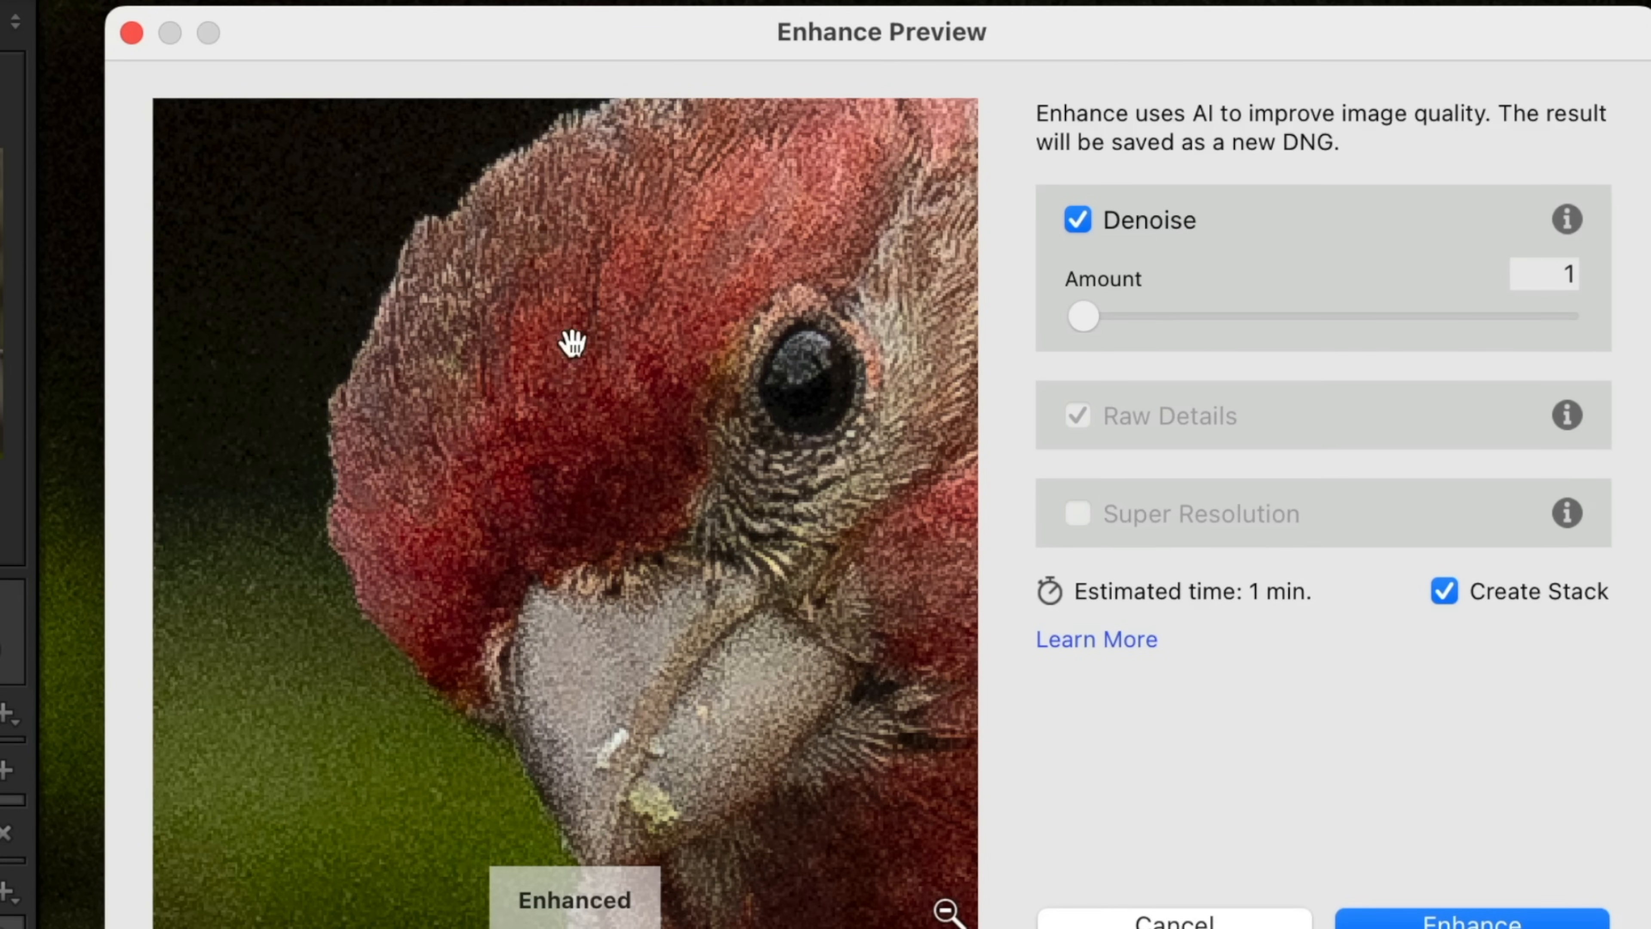
mouse_move(284, 535)
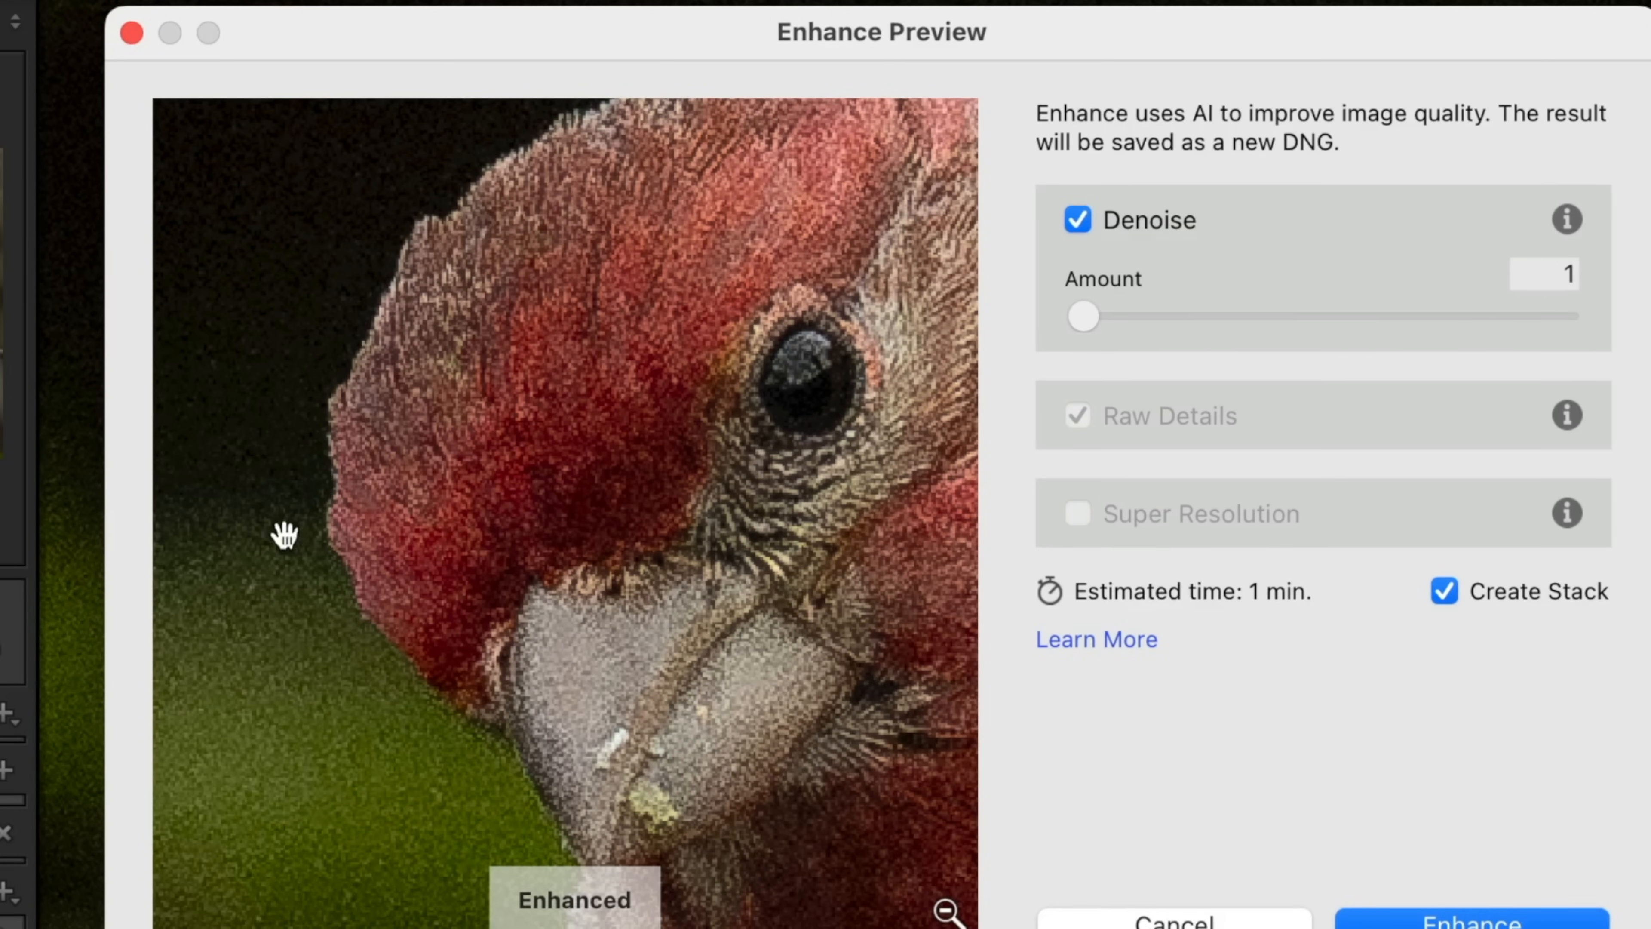
mouse_move(1116, 339)
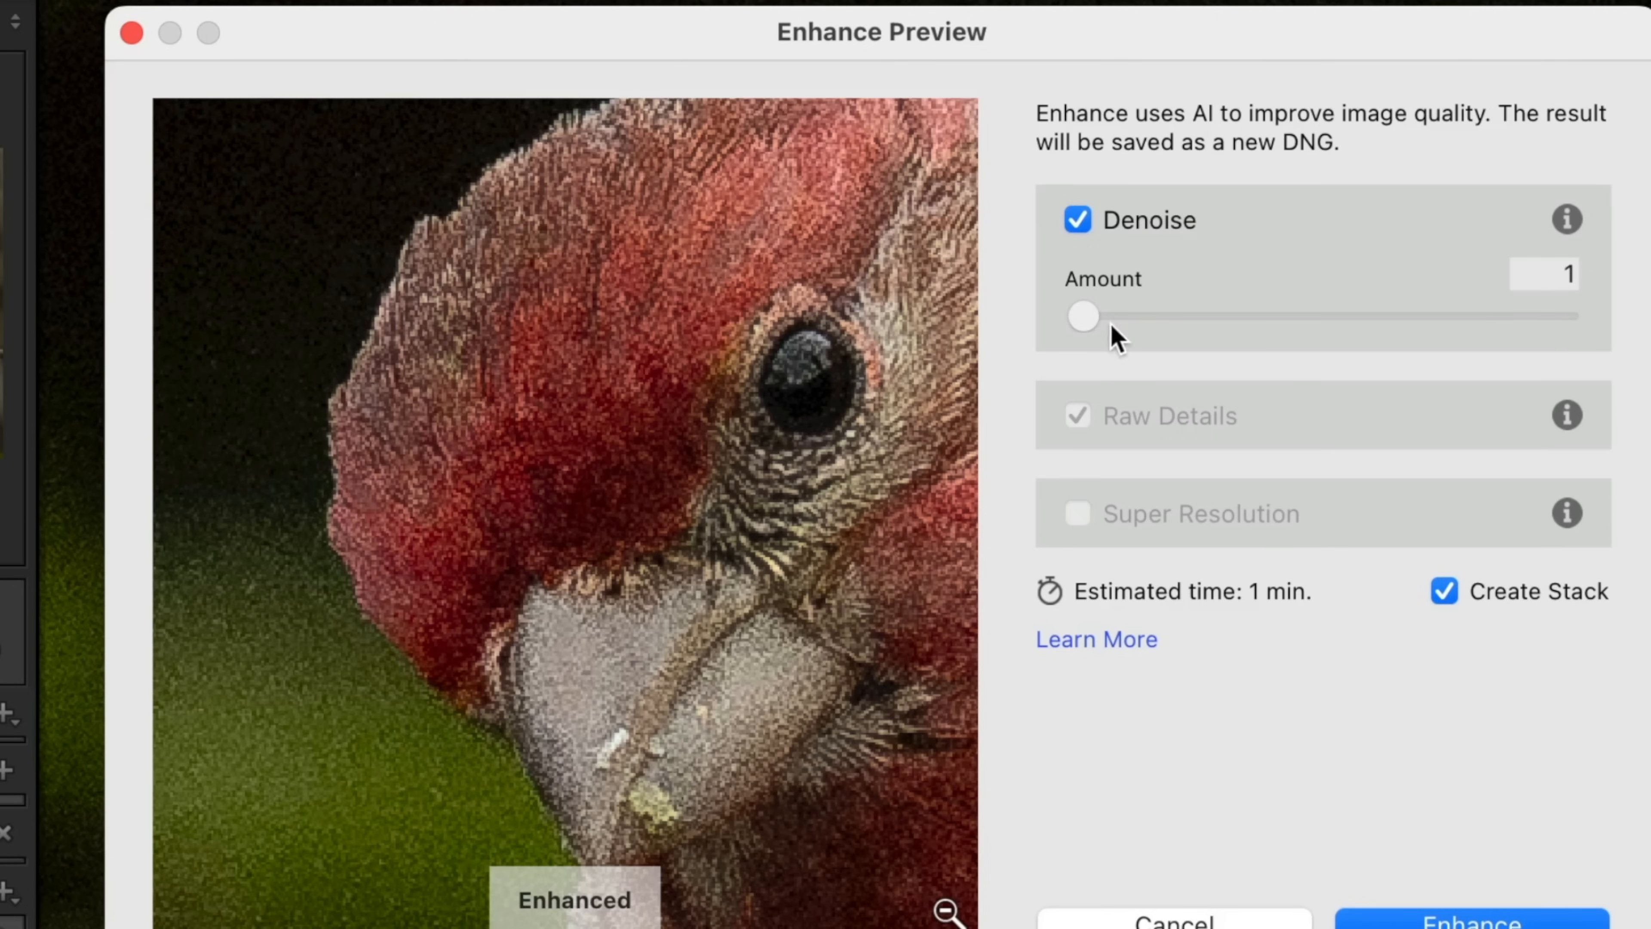
left_click_drag(1083, 315, 1103, 315)
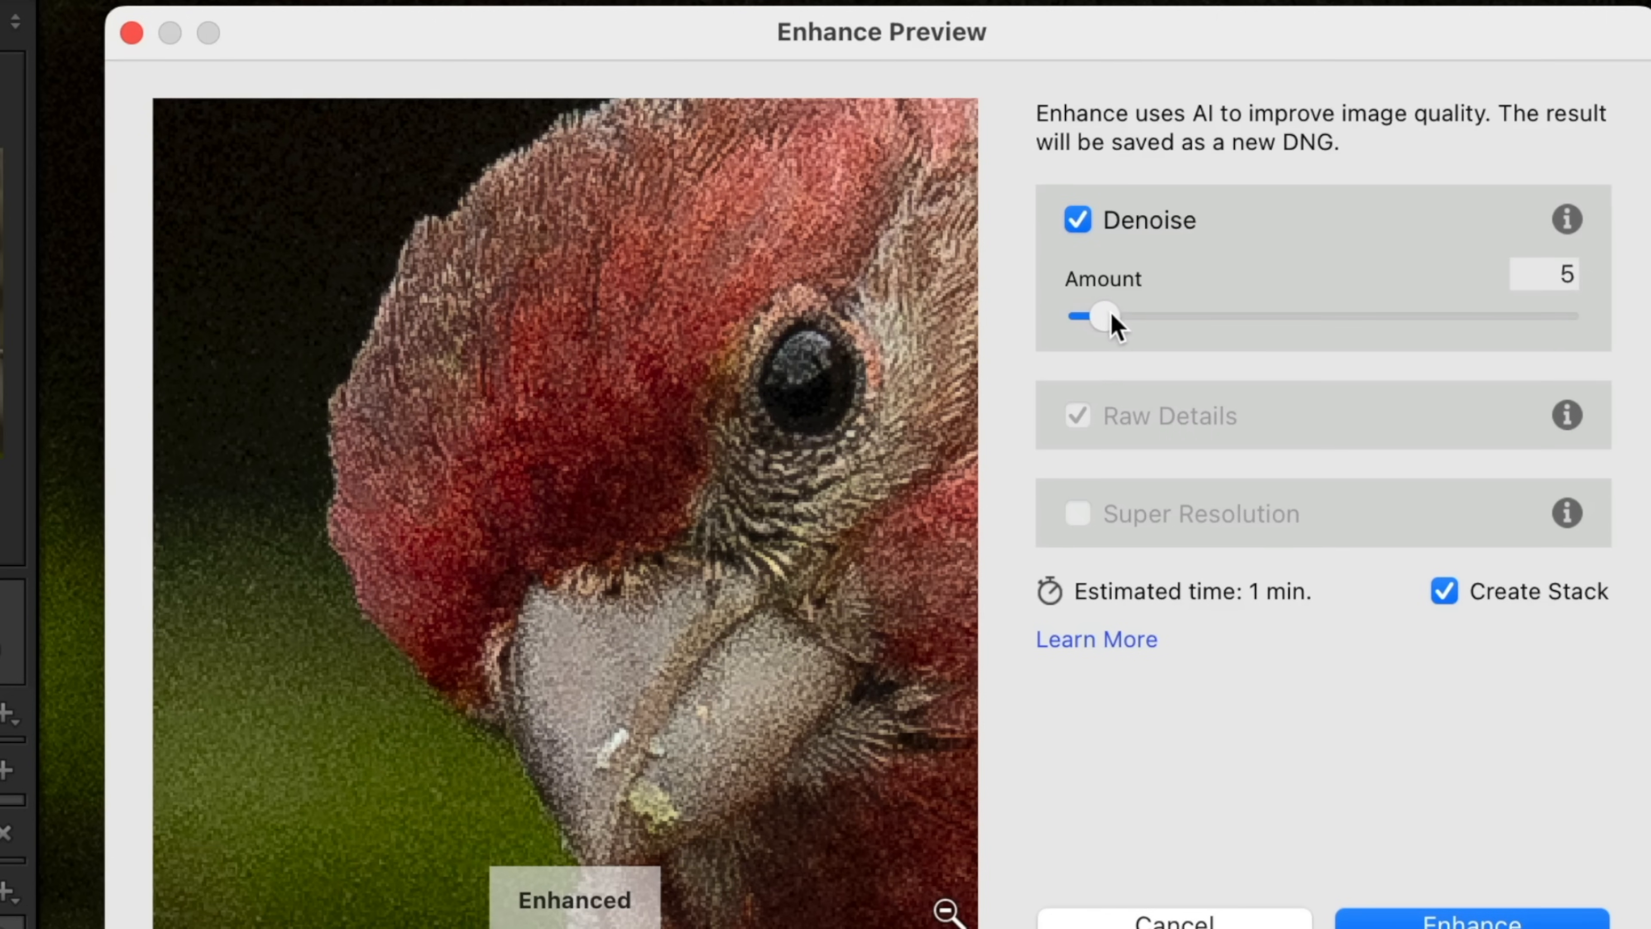
left_click_drag(1104, 316, 1127, 315)
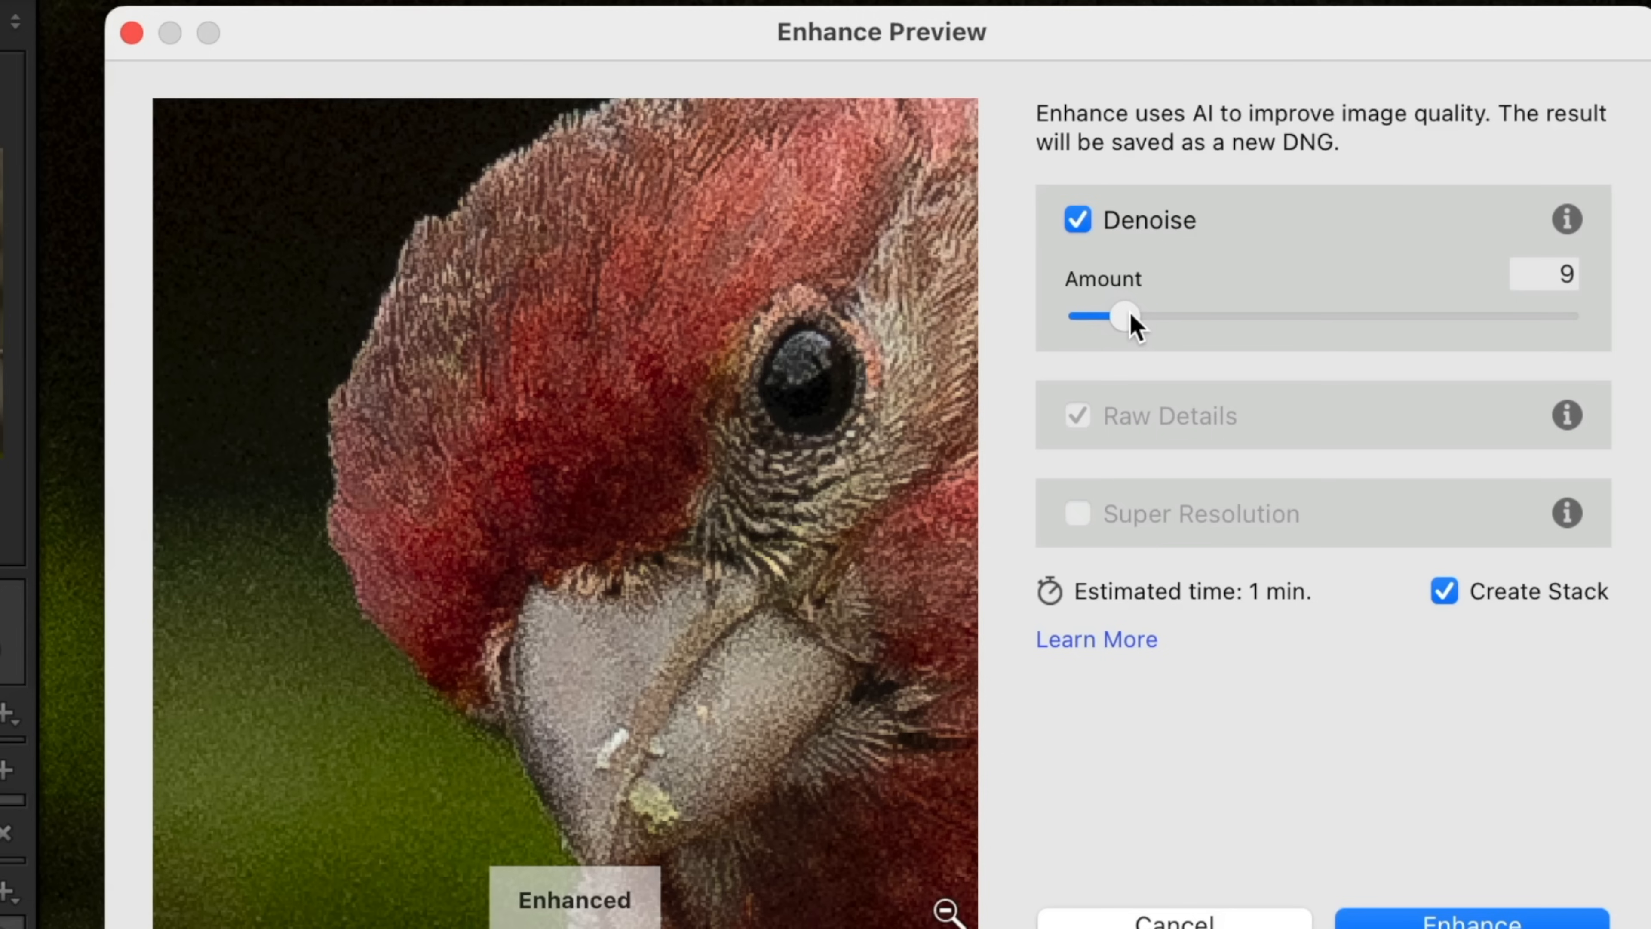
left_click_drag(1122, 316, 1153, 316)
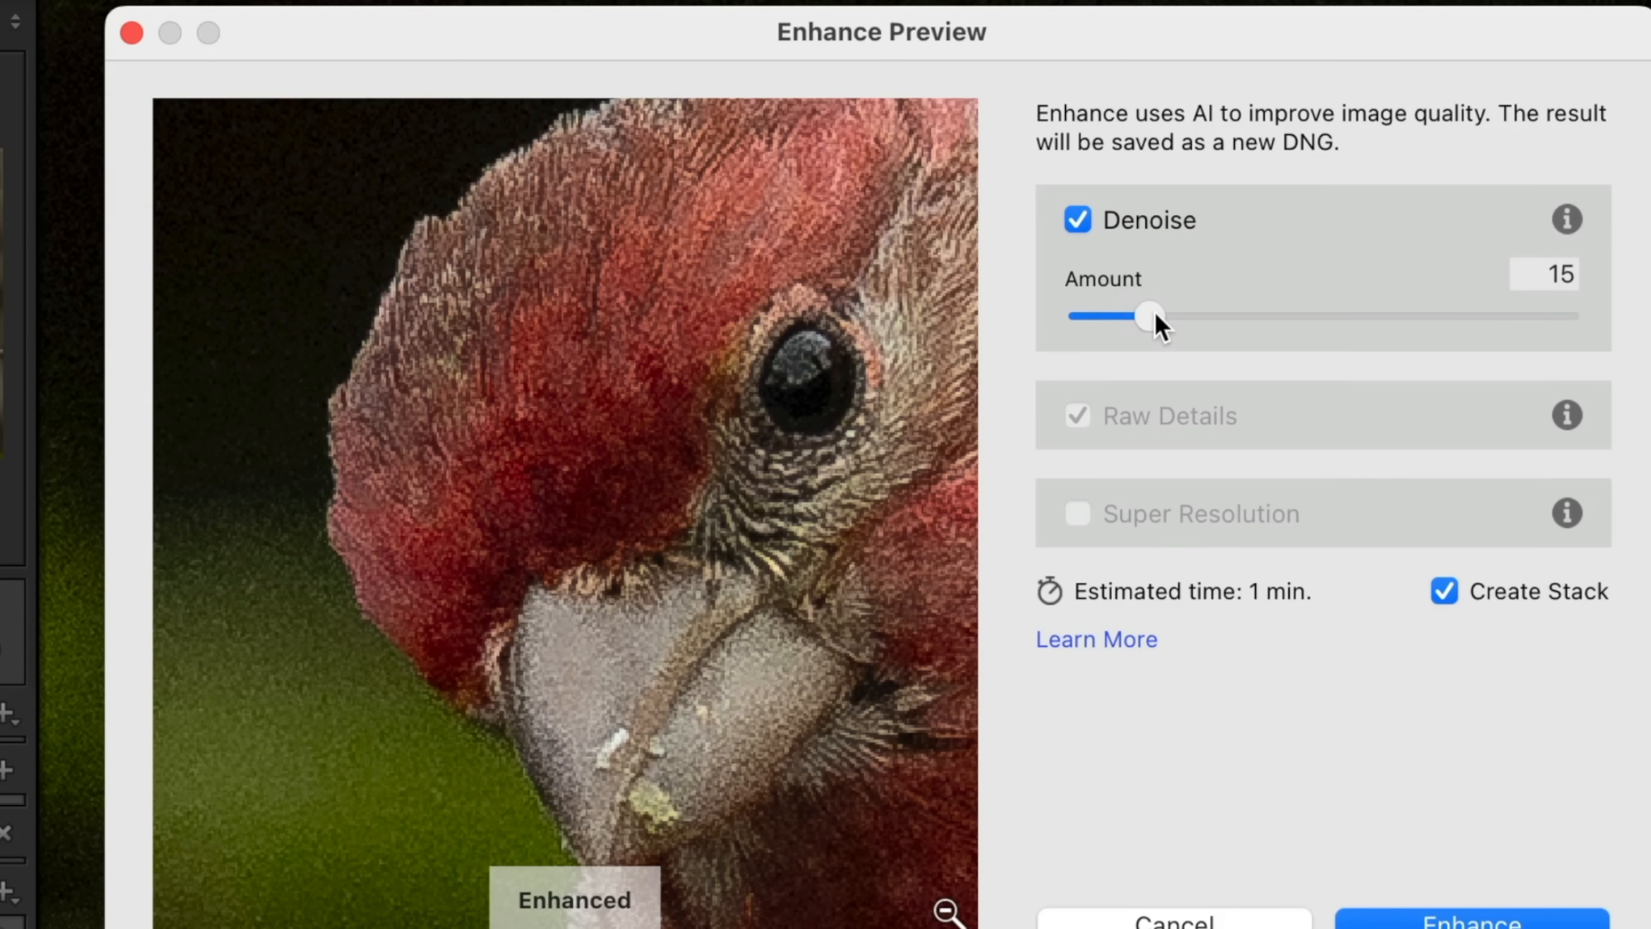
left_click_drag(1148, 316, 1167, 315)
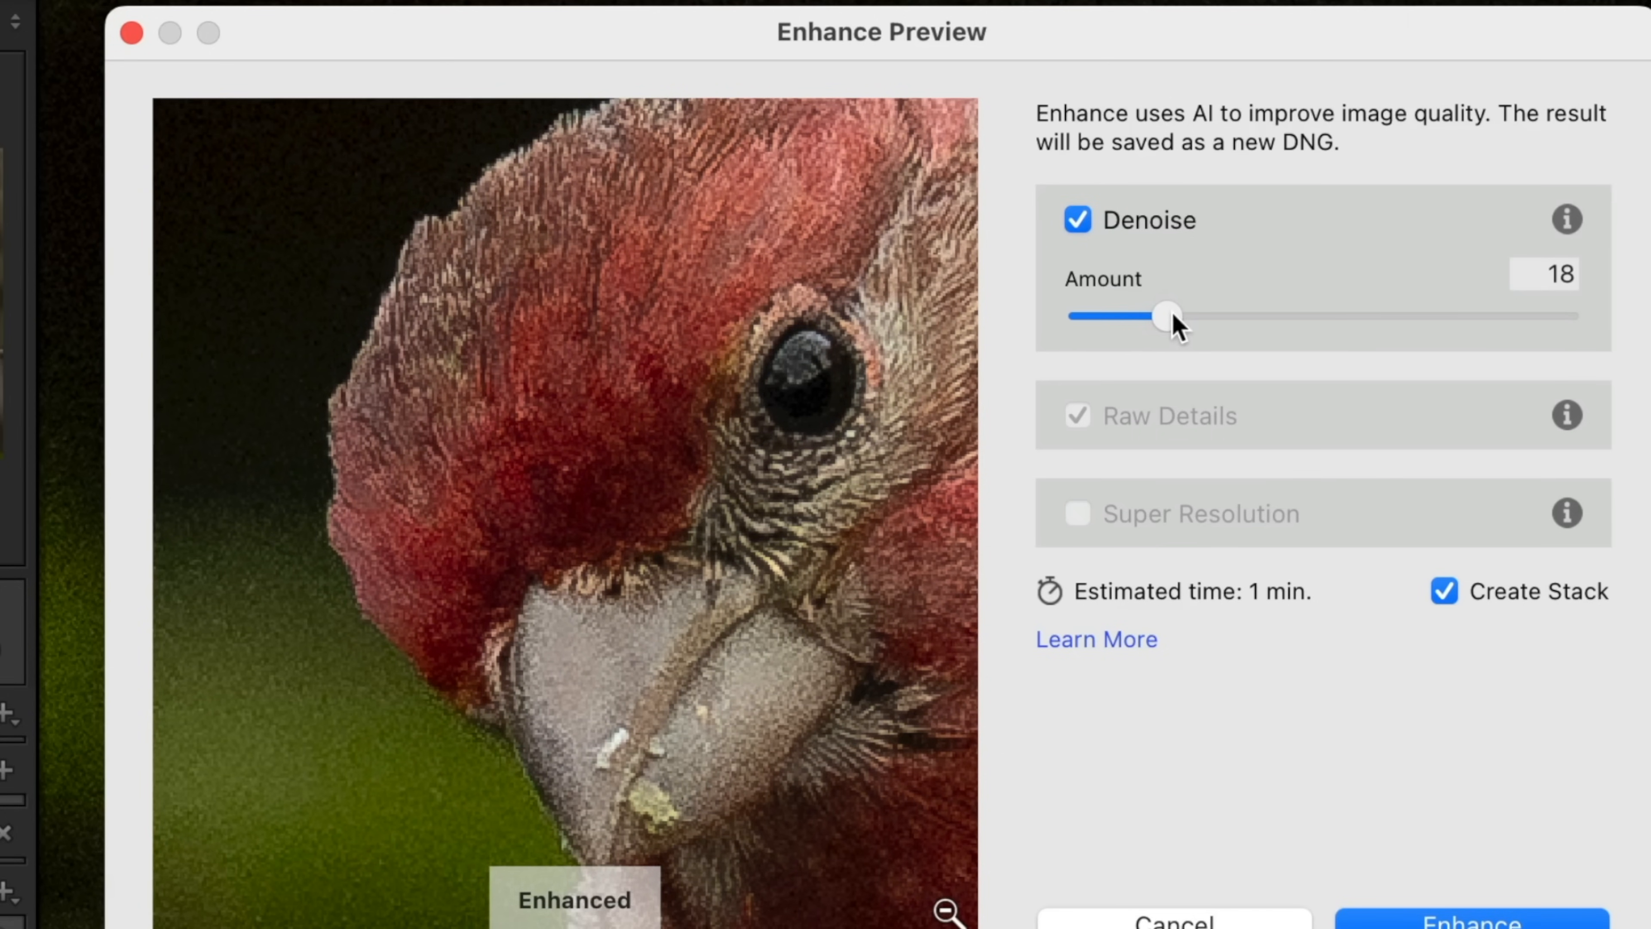
left_click_drag(1164, 314, 1206, 315)
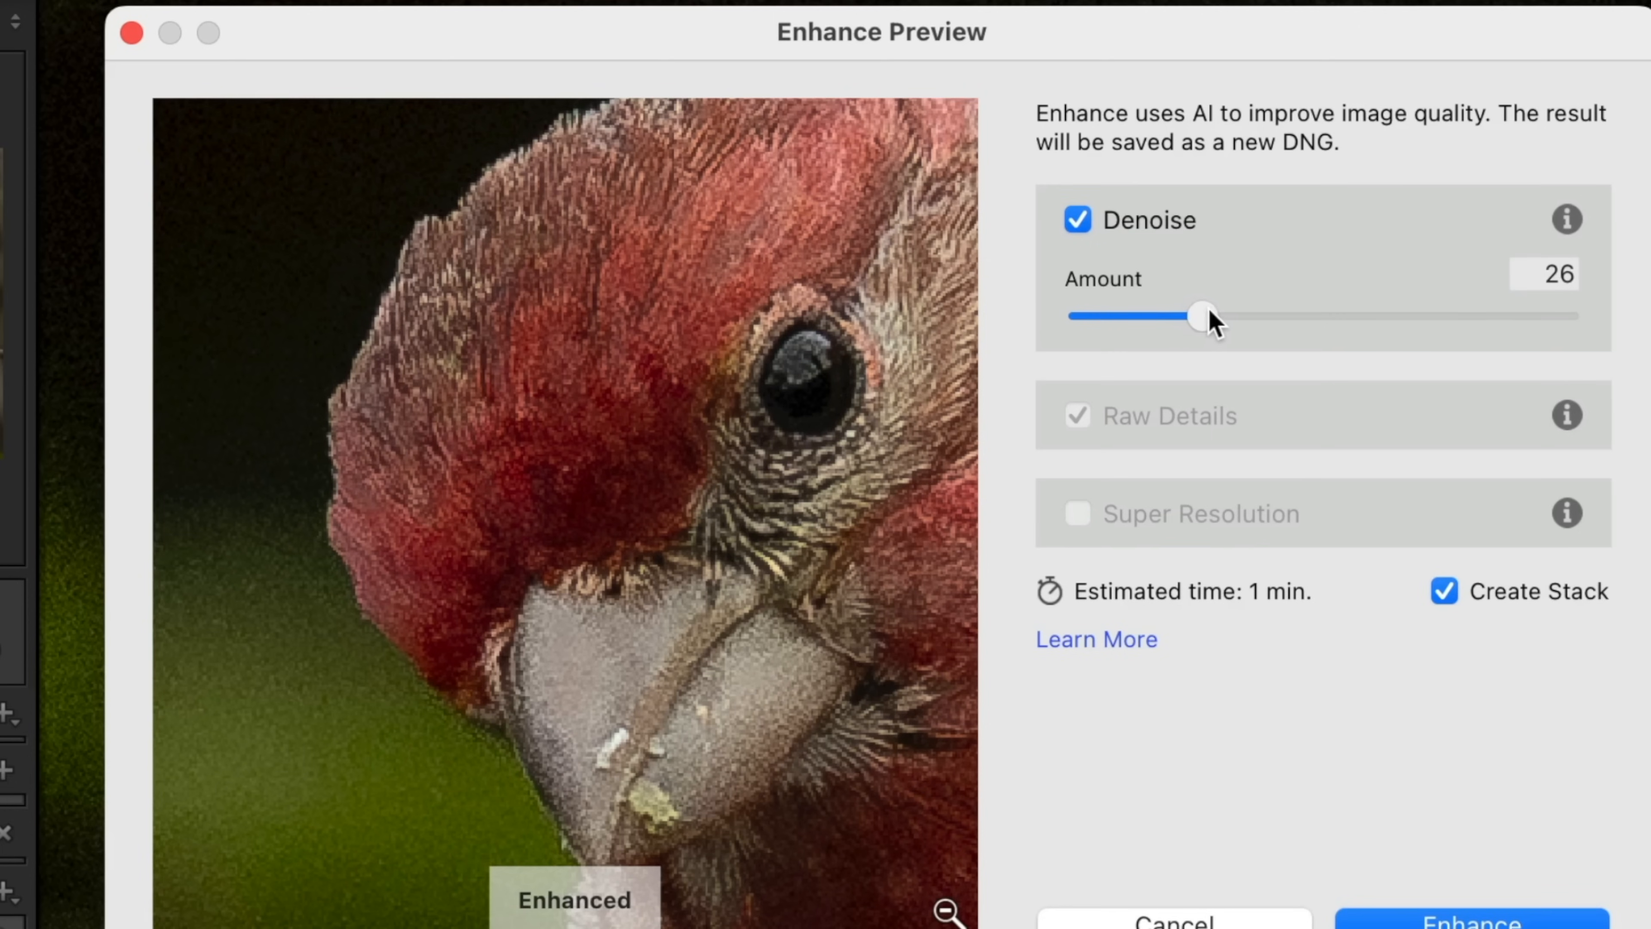
left_click_drag(1206, 316, 1233, 315)
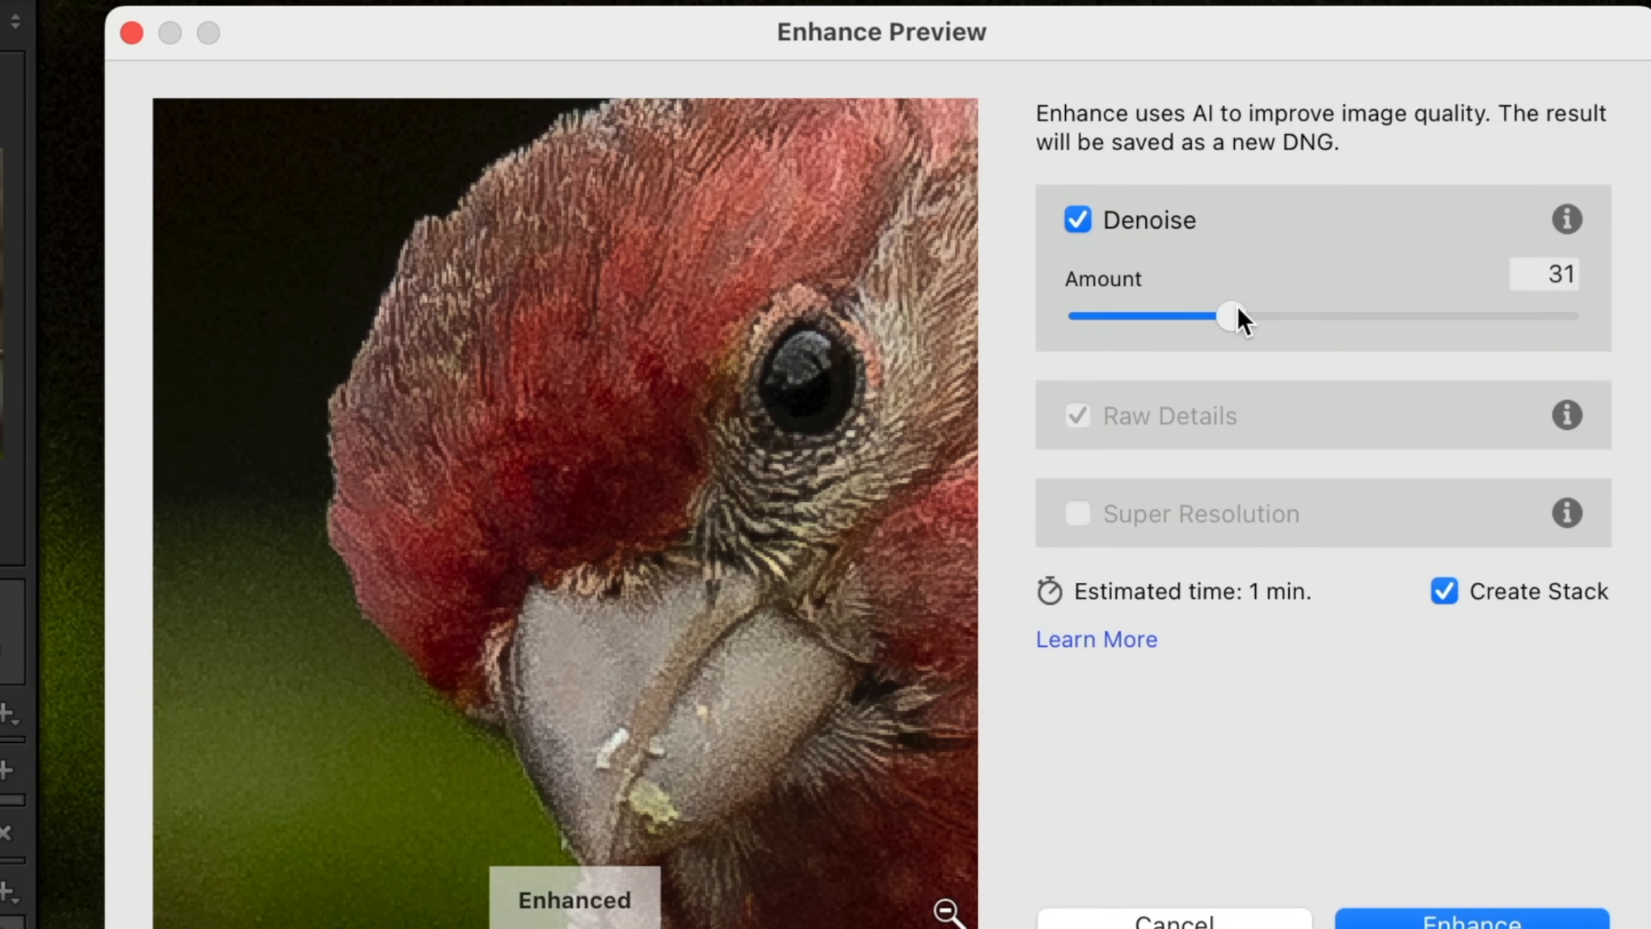
left_click_drag(1227, 315, 1234, 316)
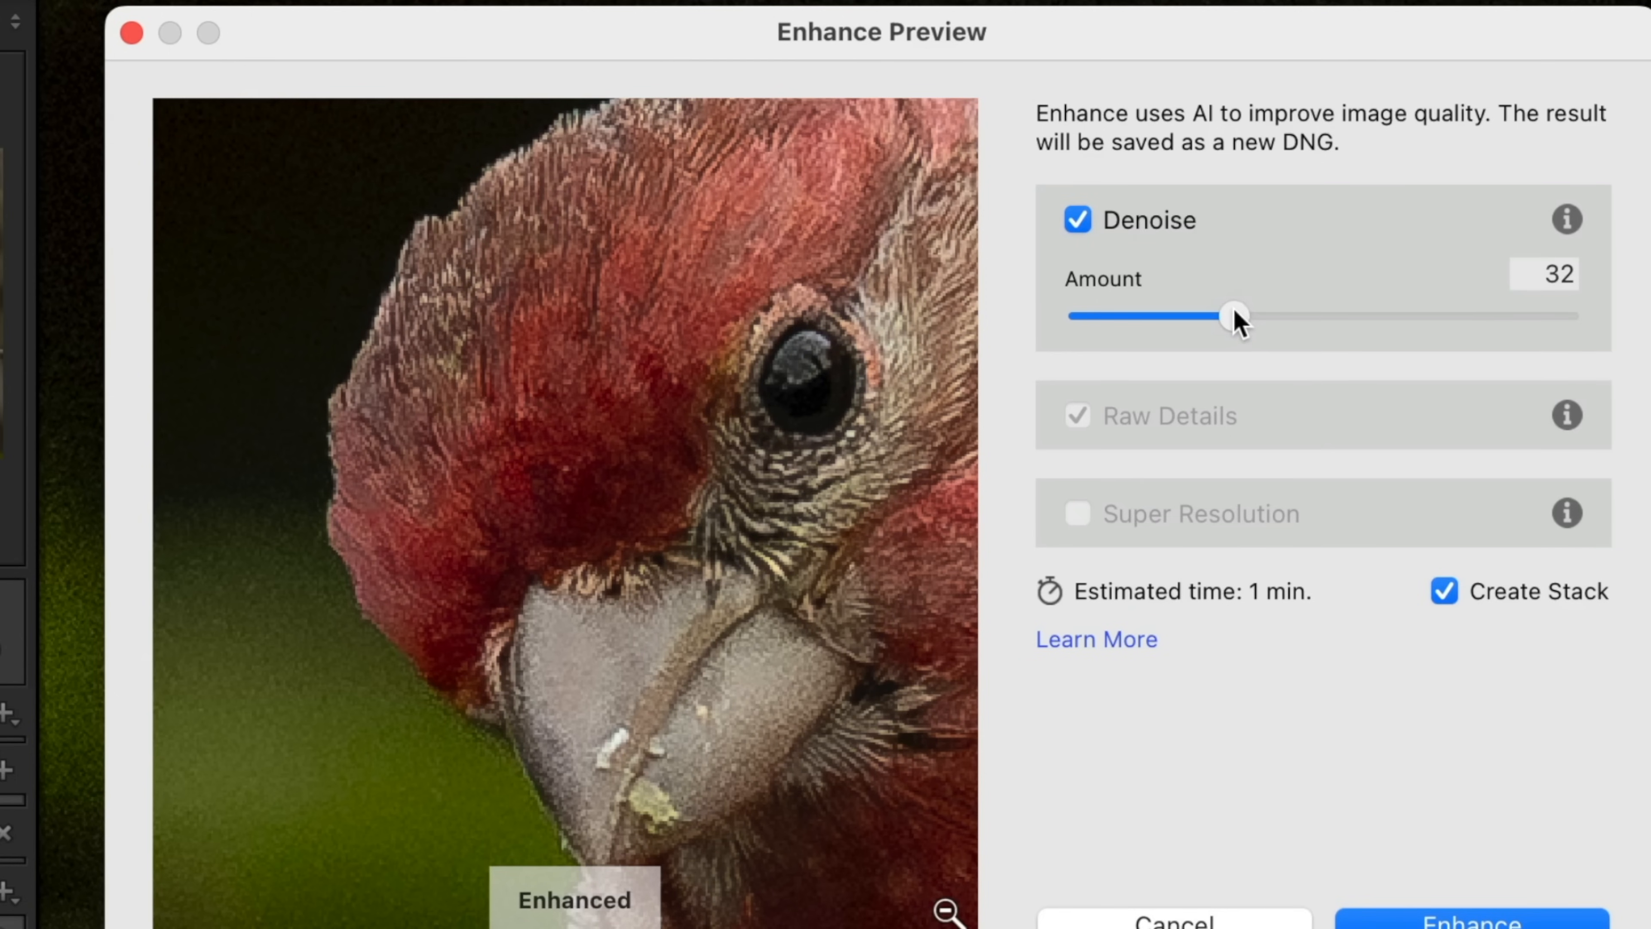
Continue raising Denoise through 46 and 58 up to 67, then settle the amount at 63
left_click_drag(1234, 316, 1250, 315)
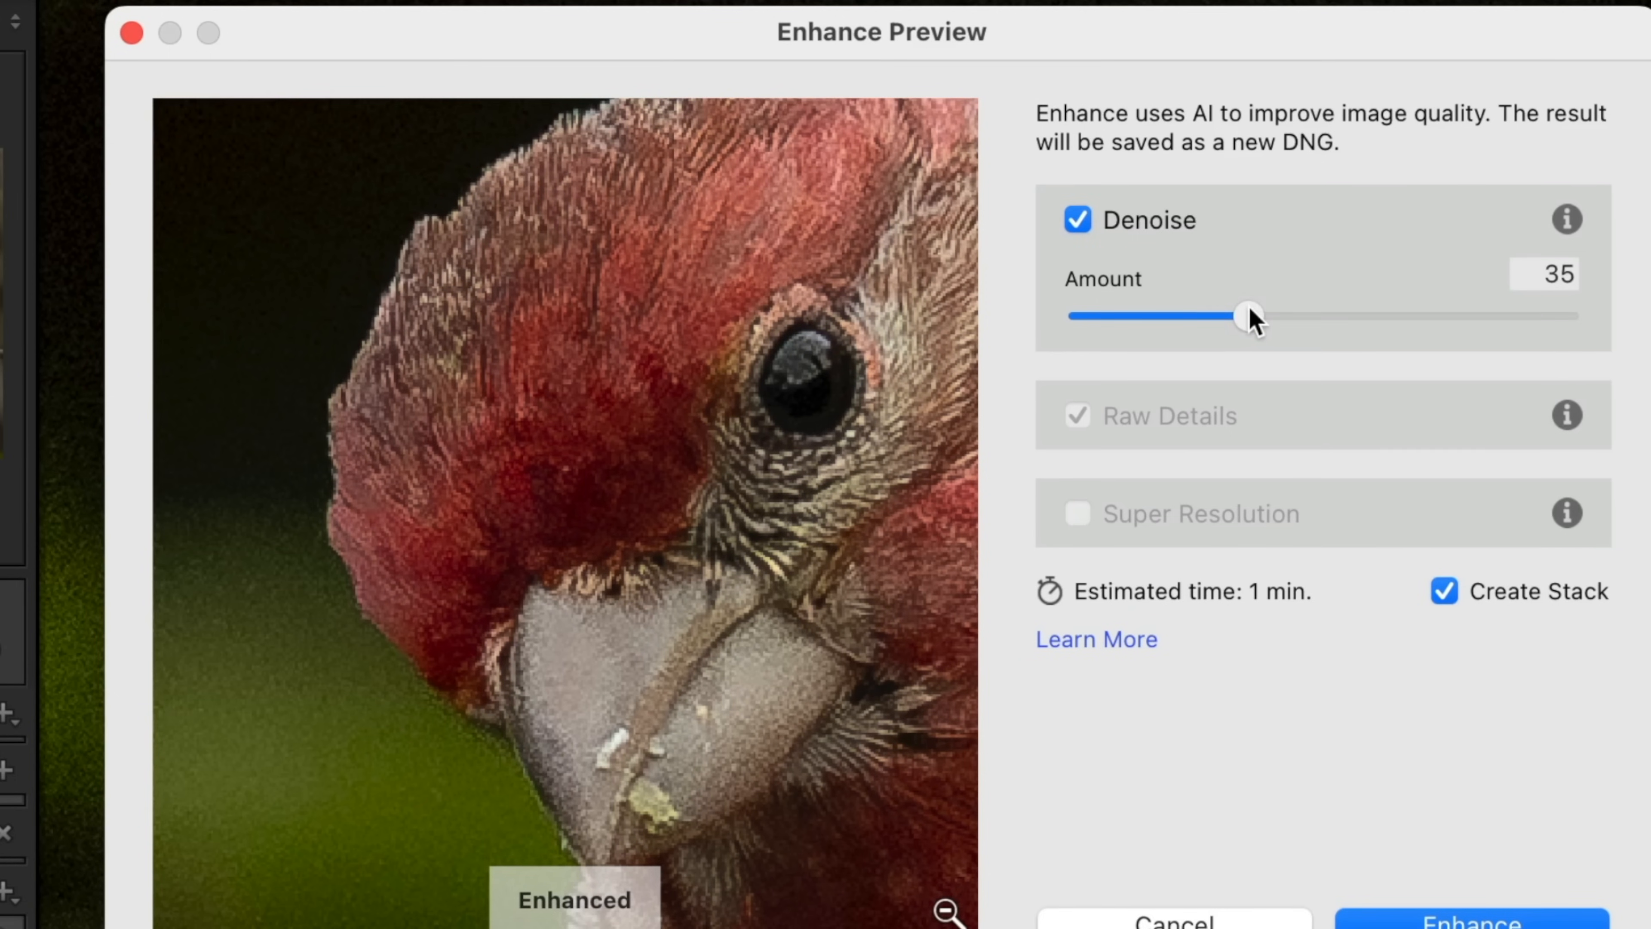
left_click_drag(1248, 316, 1283, 315)
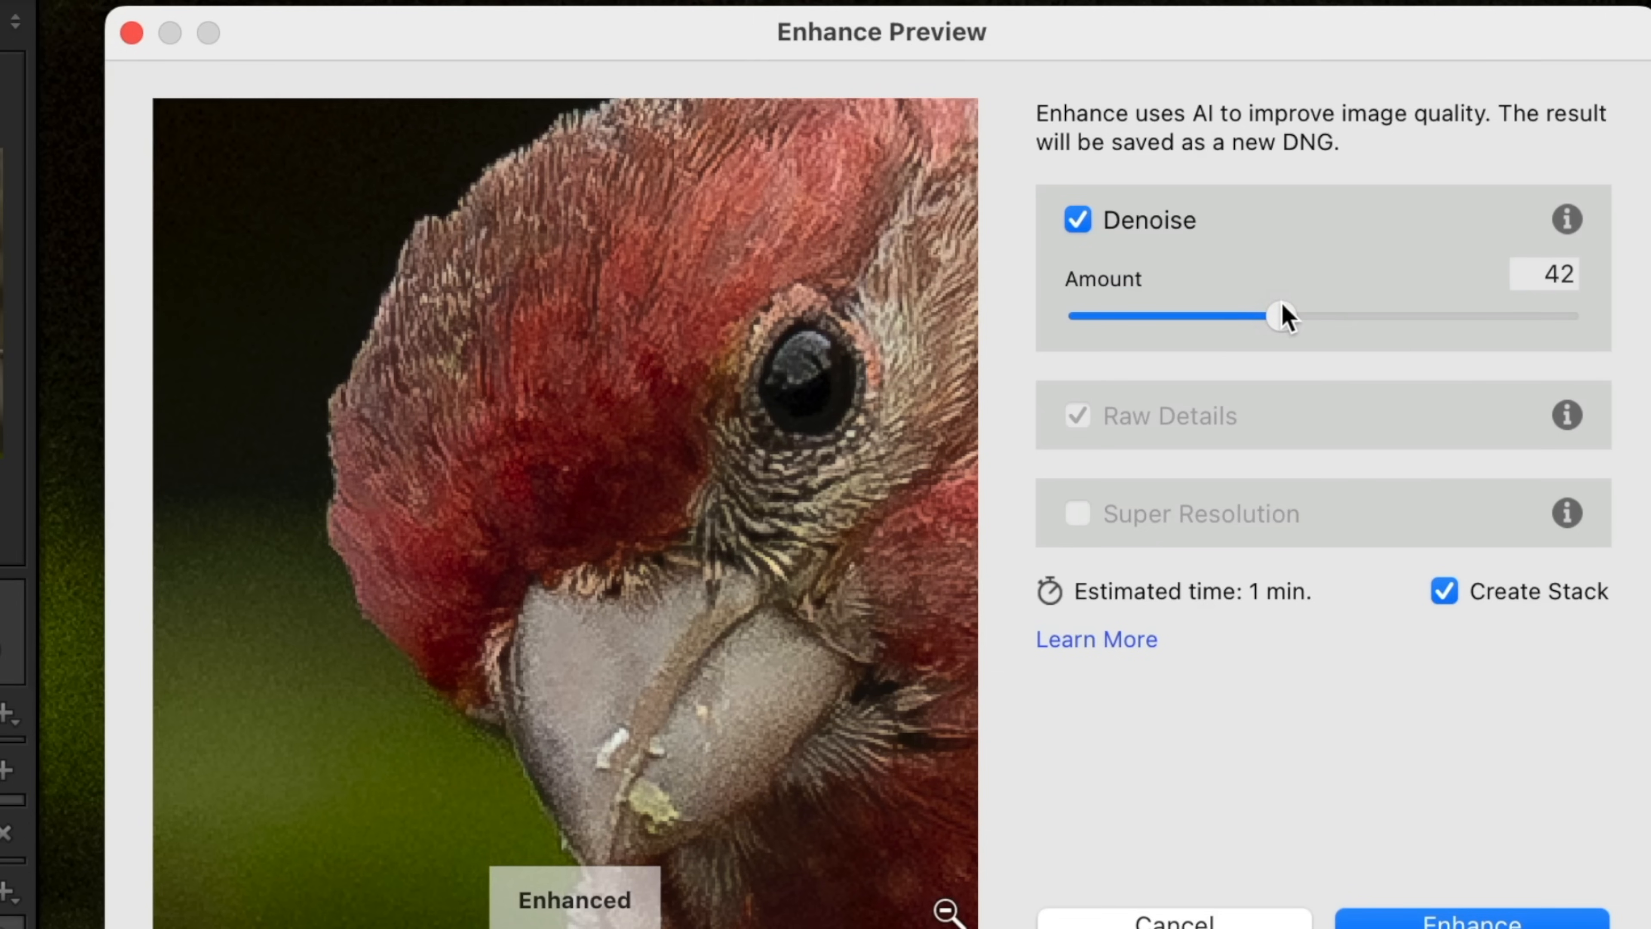
left_click_drag(1269, 315, 1285, 316)
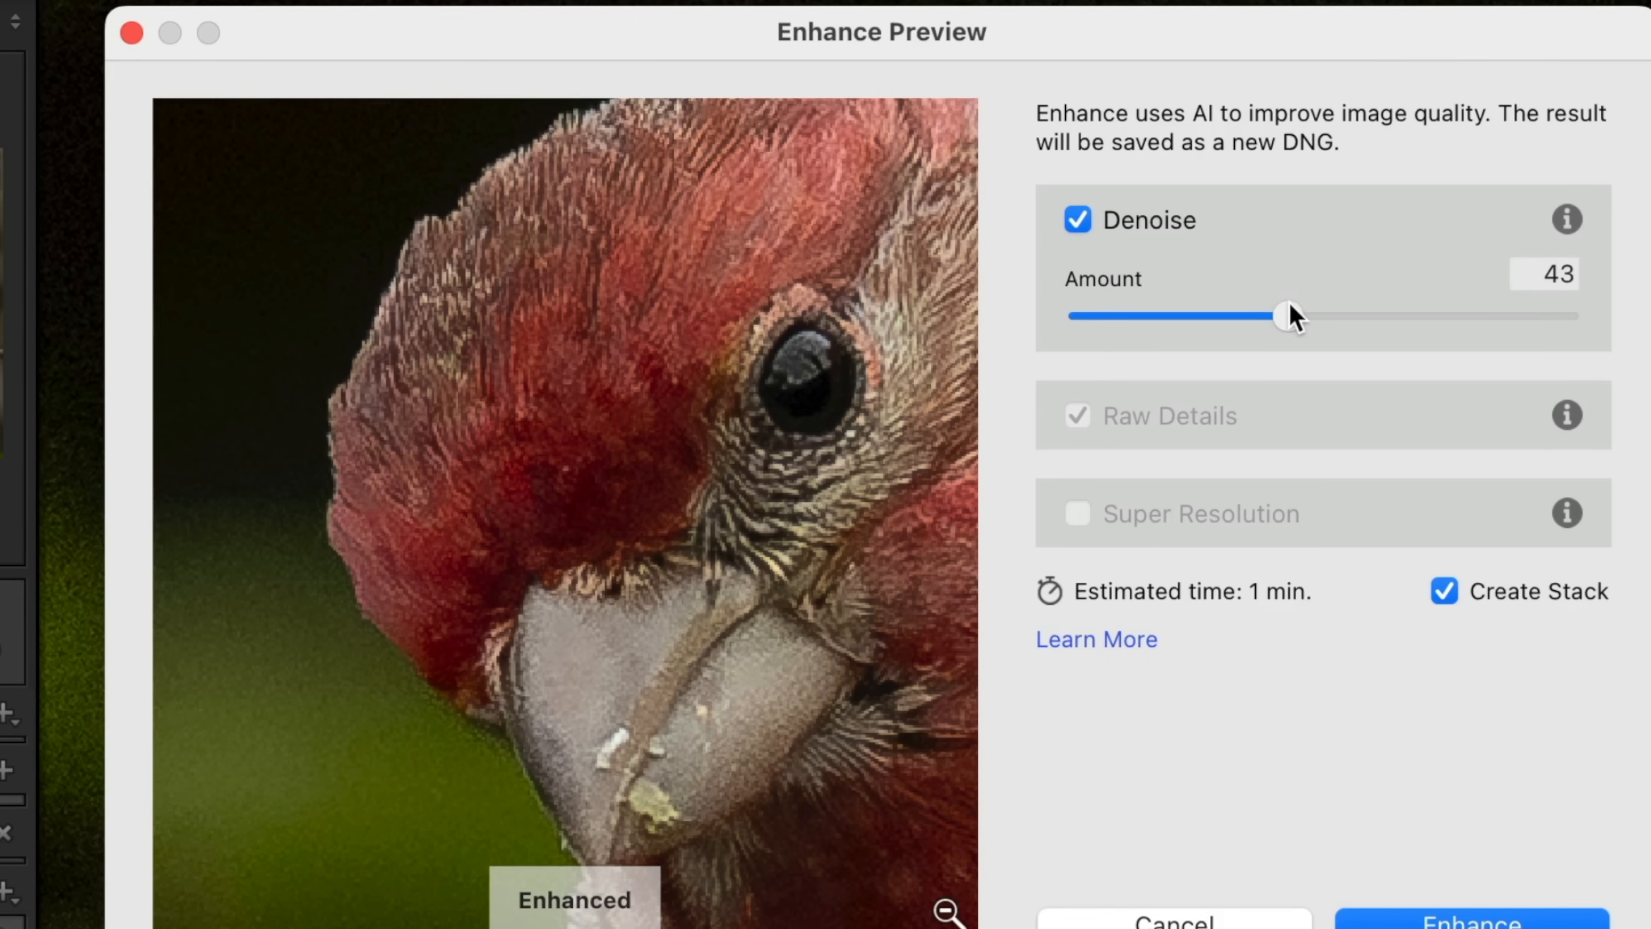
left_click_drag(1275, 315, 1298, 315)
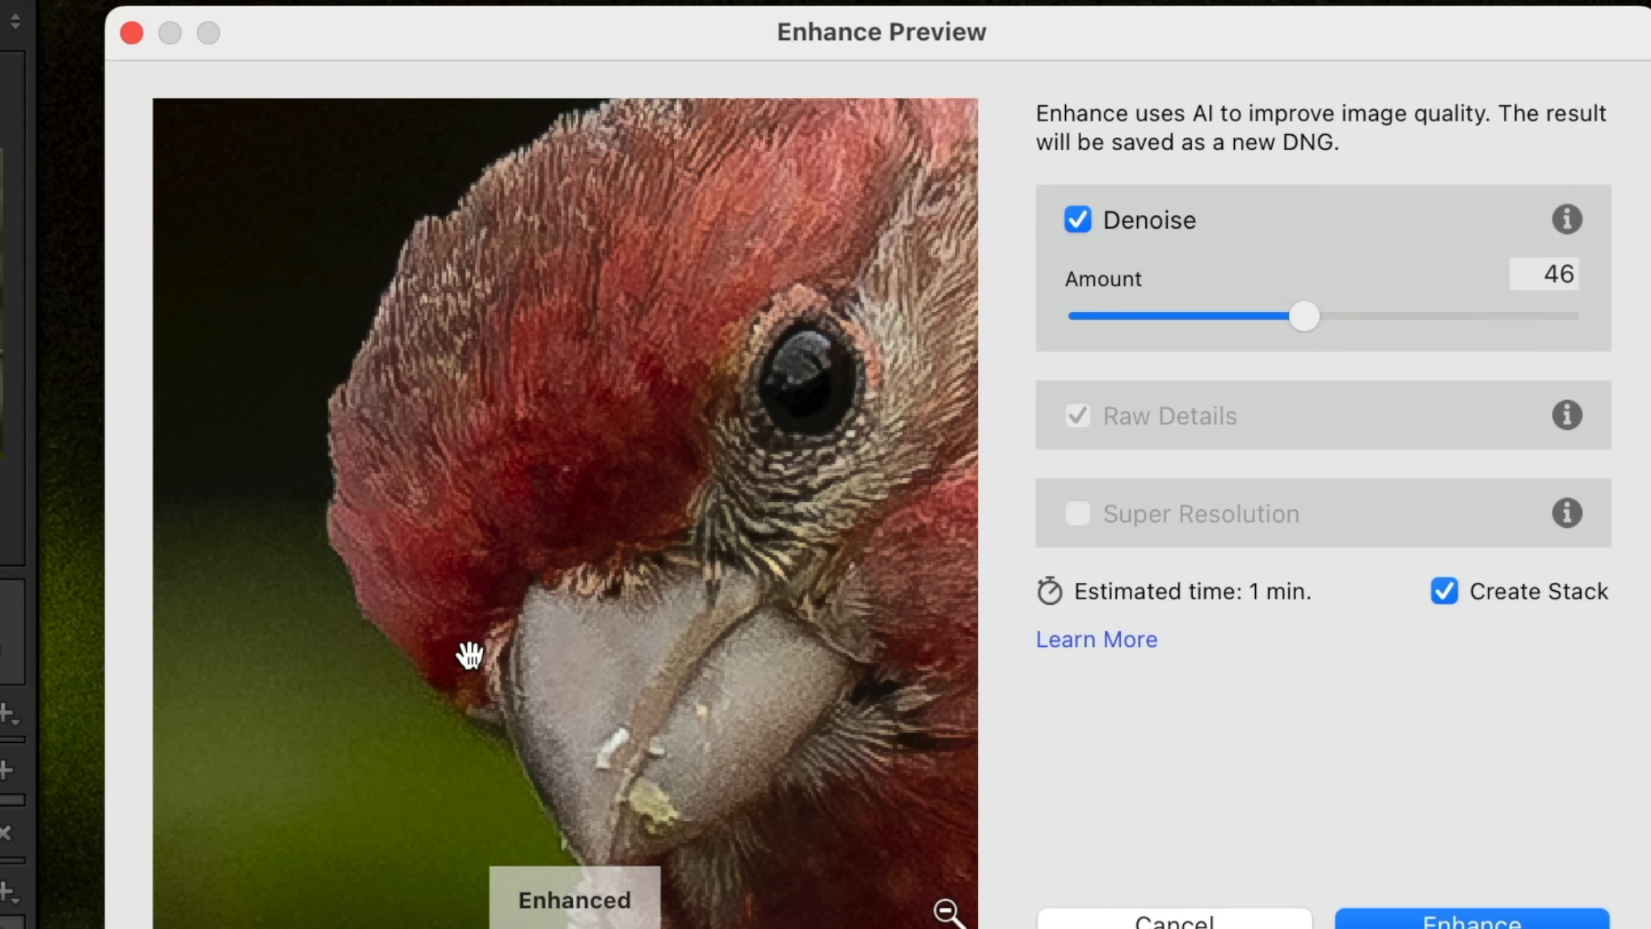
mouse_move(921, 479)
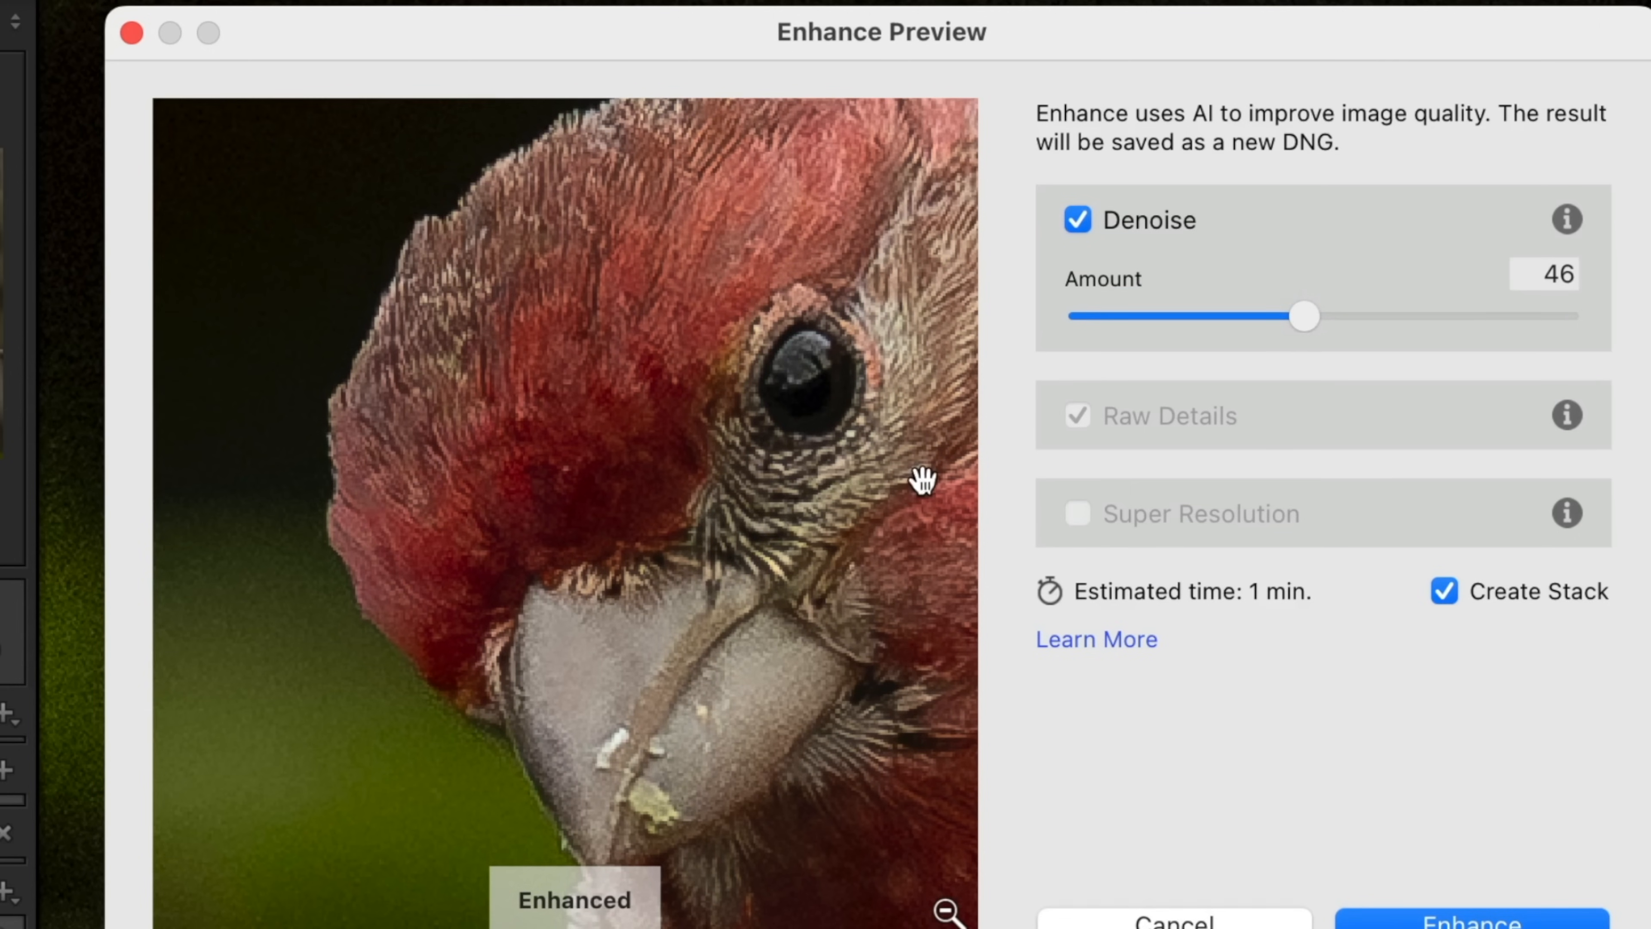
left_click_drag(1304, 316, 1325, 316)
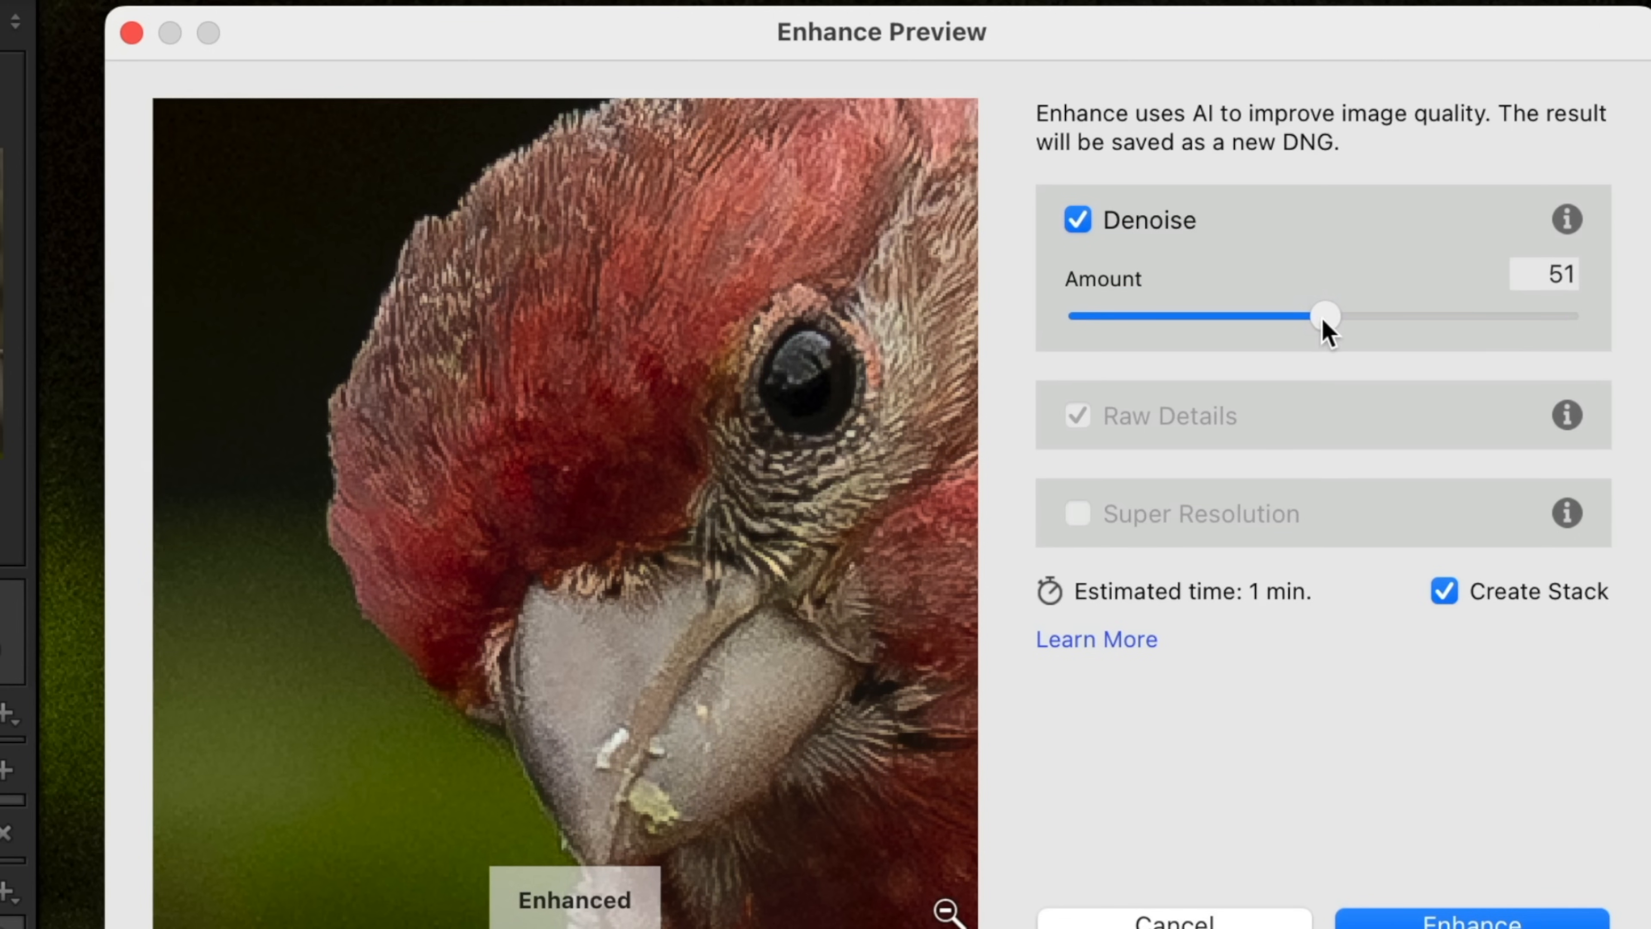
left_click_drag(1325, 316, 1360, 316)
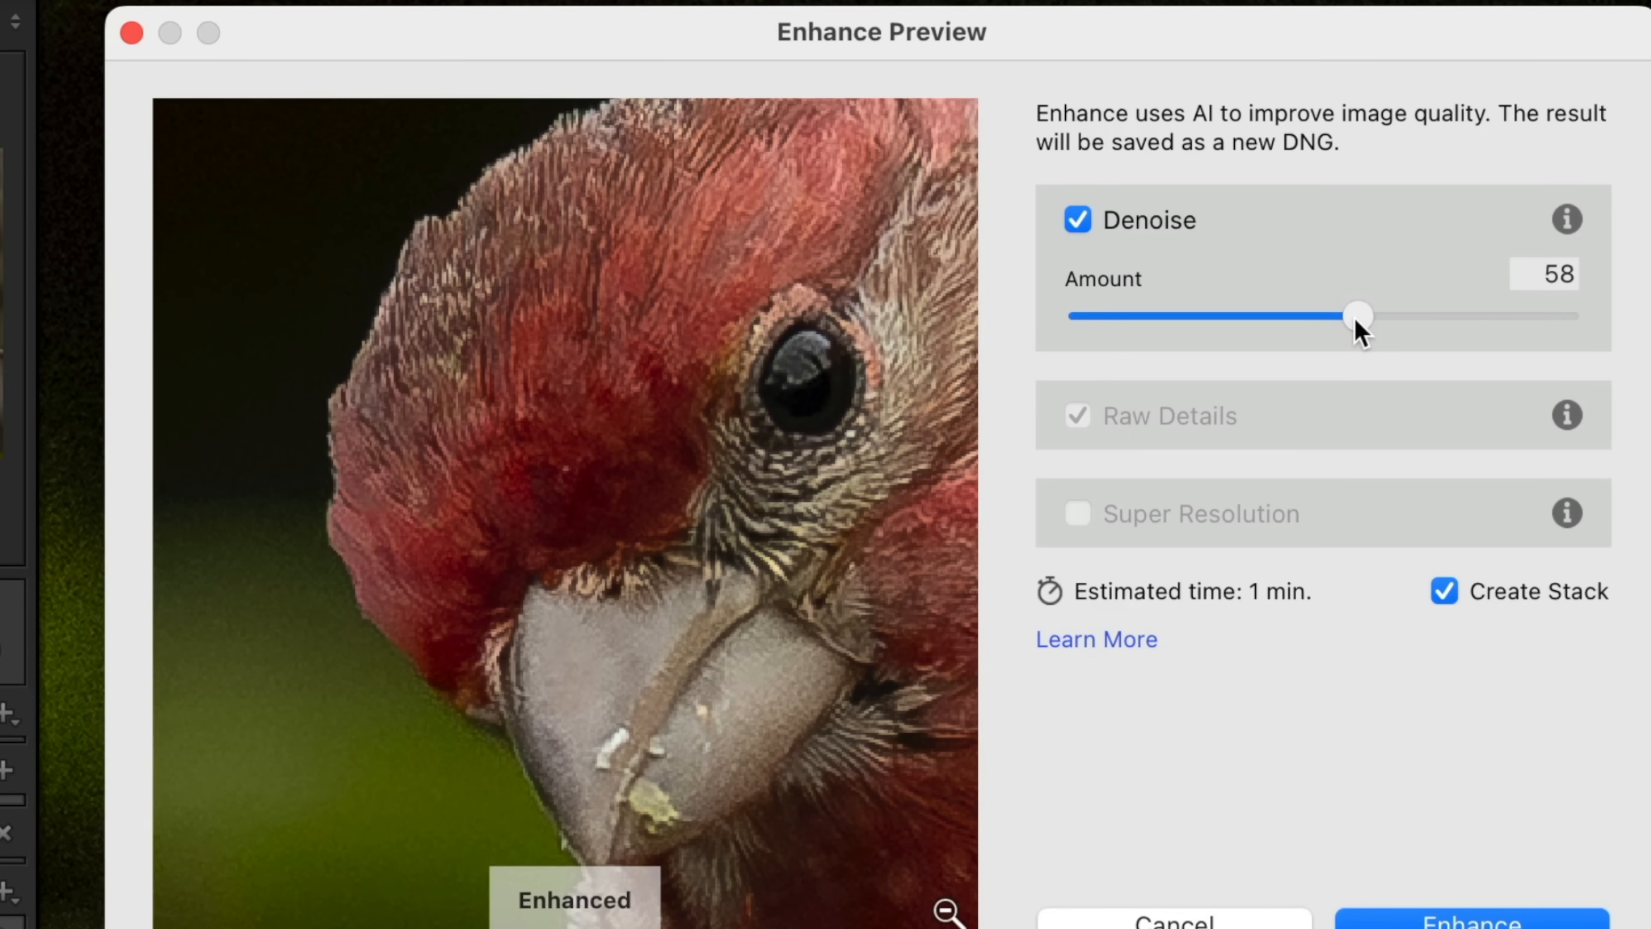
mouse_move(910, 555)
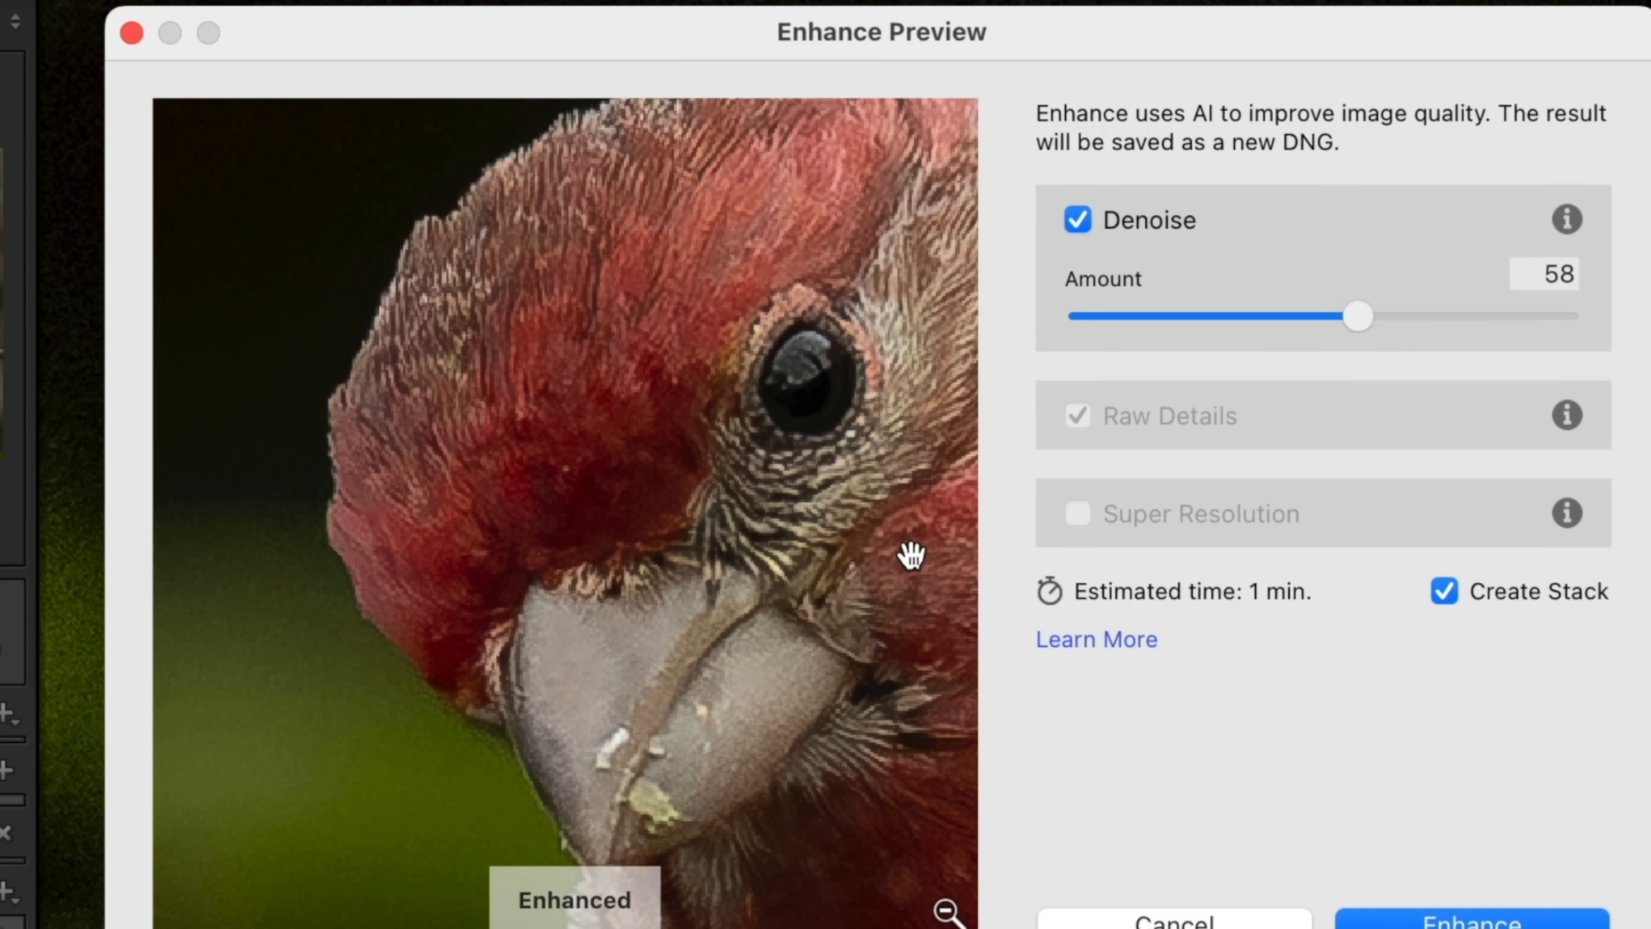
left_click_drag(1357, 316, 1376, 316)
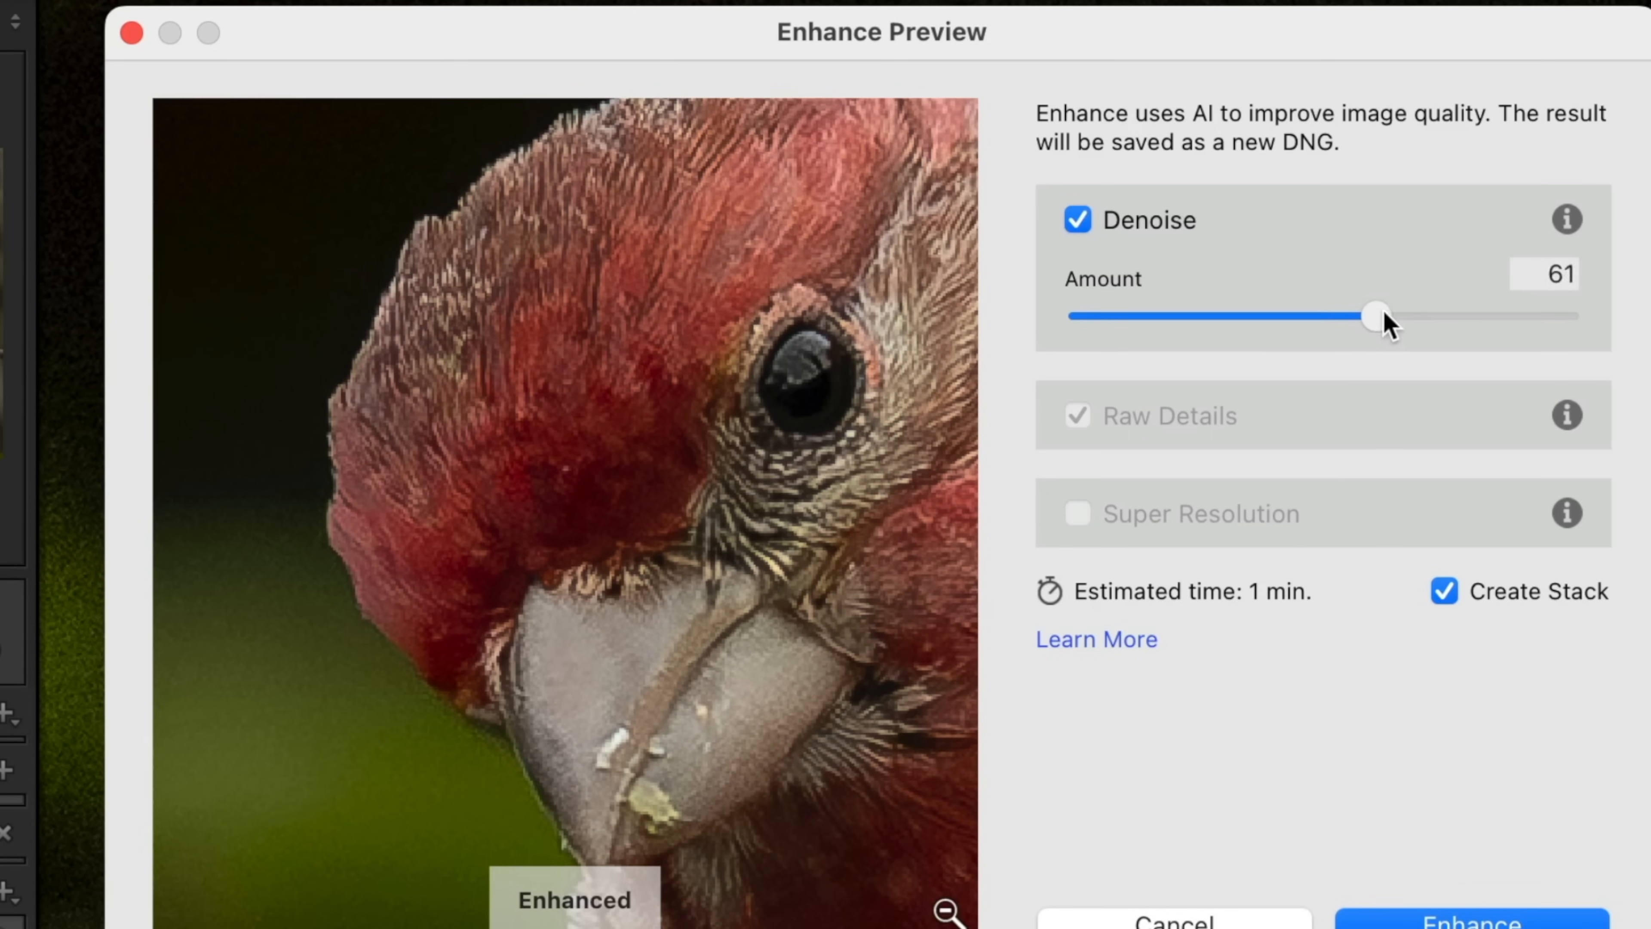
left_click_drag(1378, 315, 1404, 316)
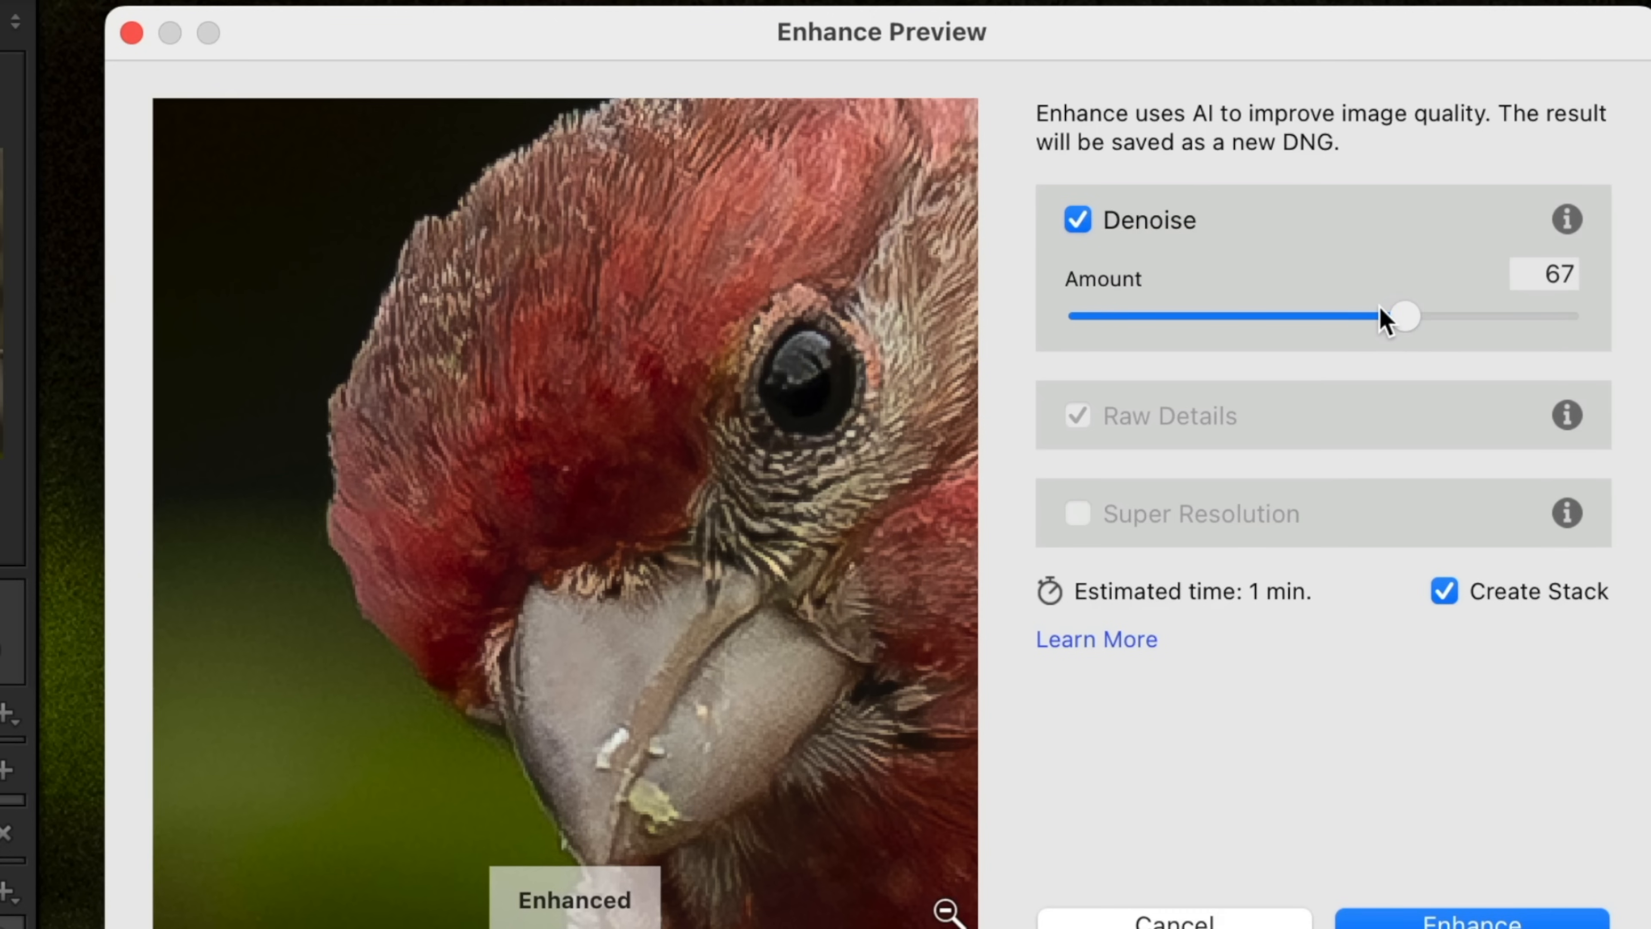
left_click_drag(1404, 316, 1383, 316)
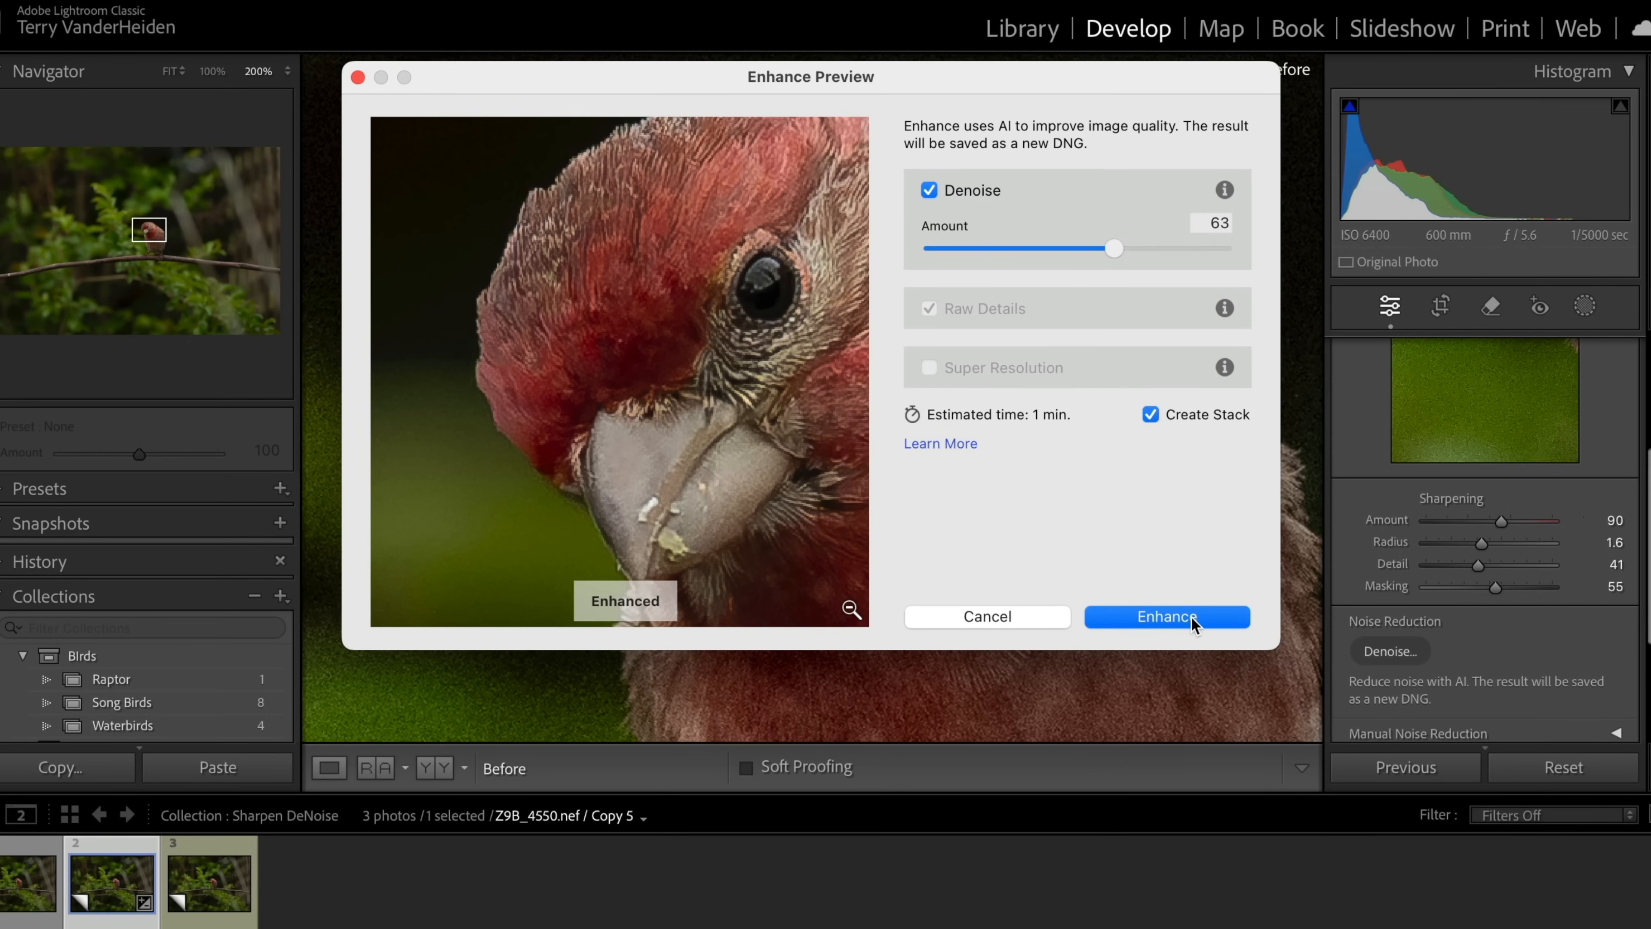
mouse_move(1193, 626)
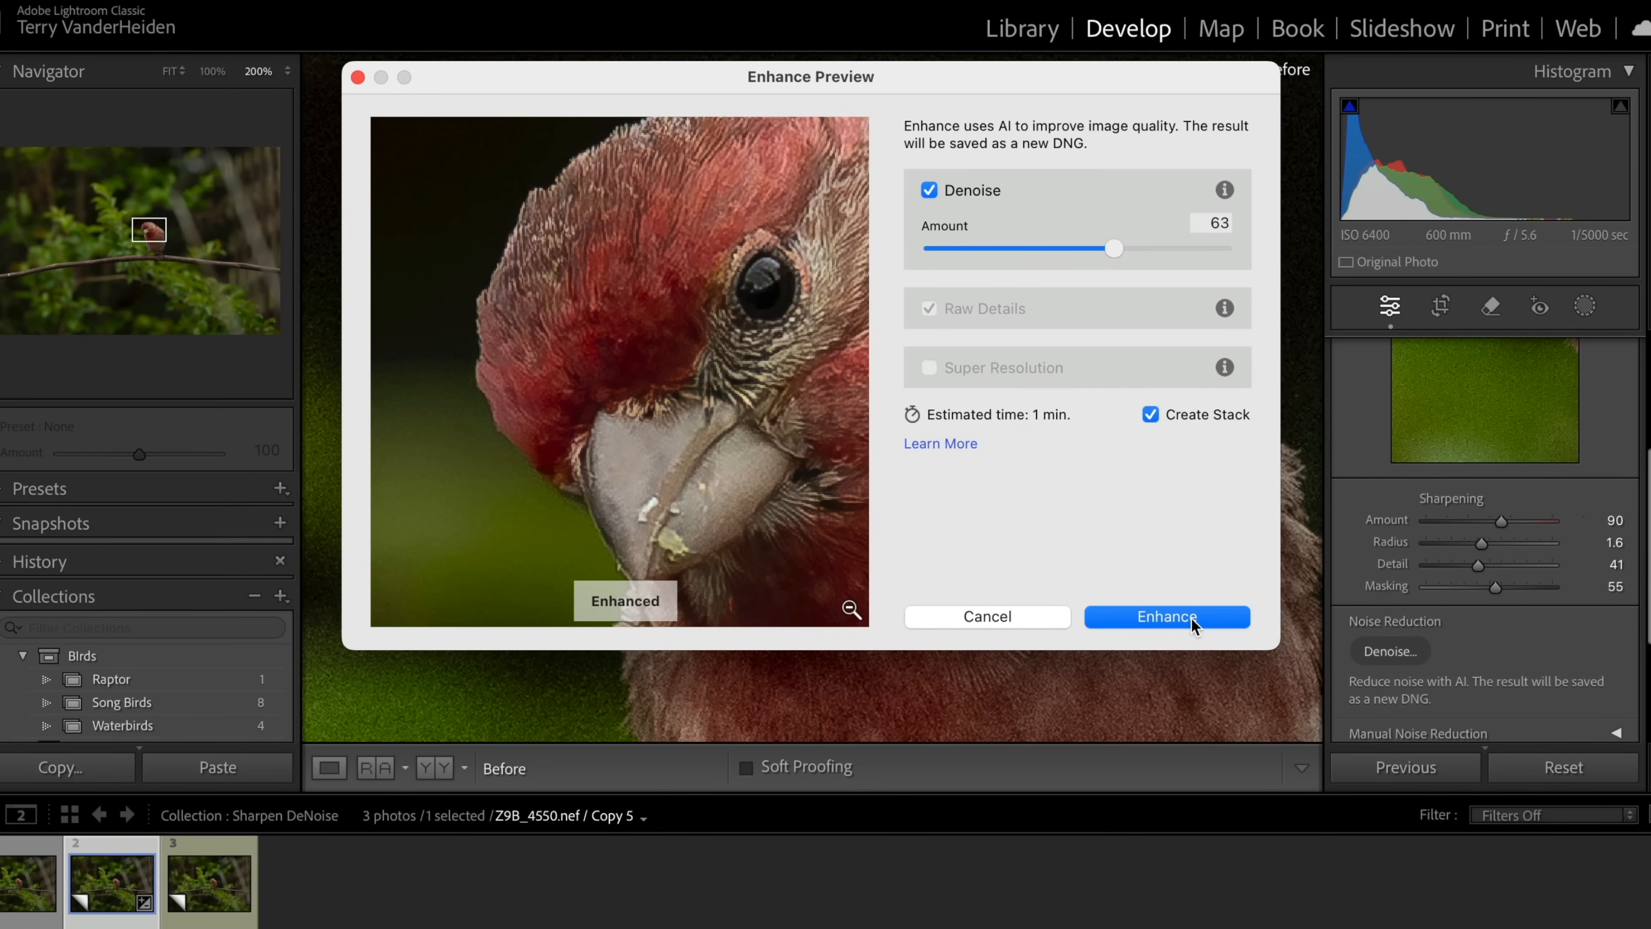
Enhance to create the denoised DNG, then select it together with the original photo
left_click(1166, 616)
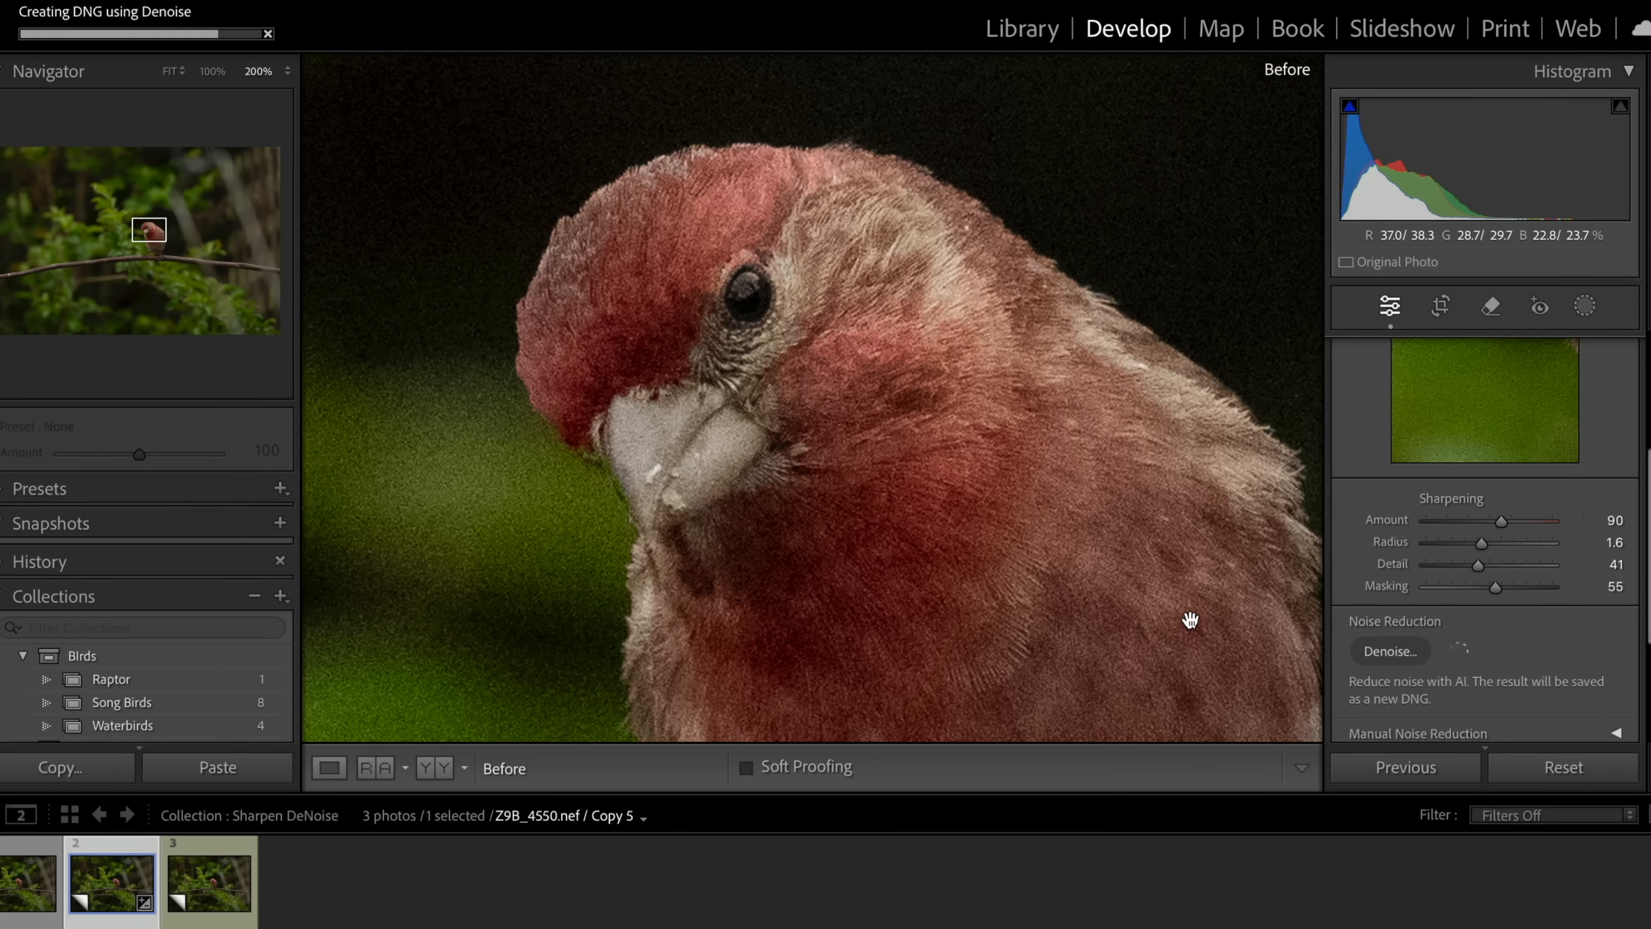
mouse_move(1092, 469)
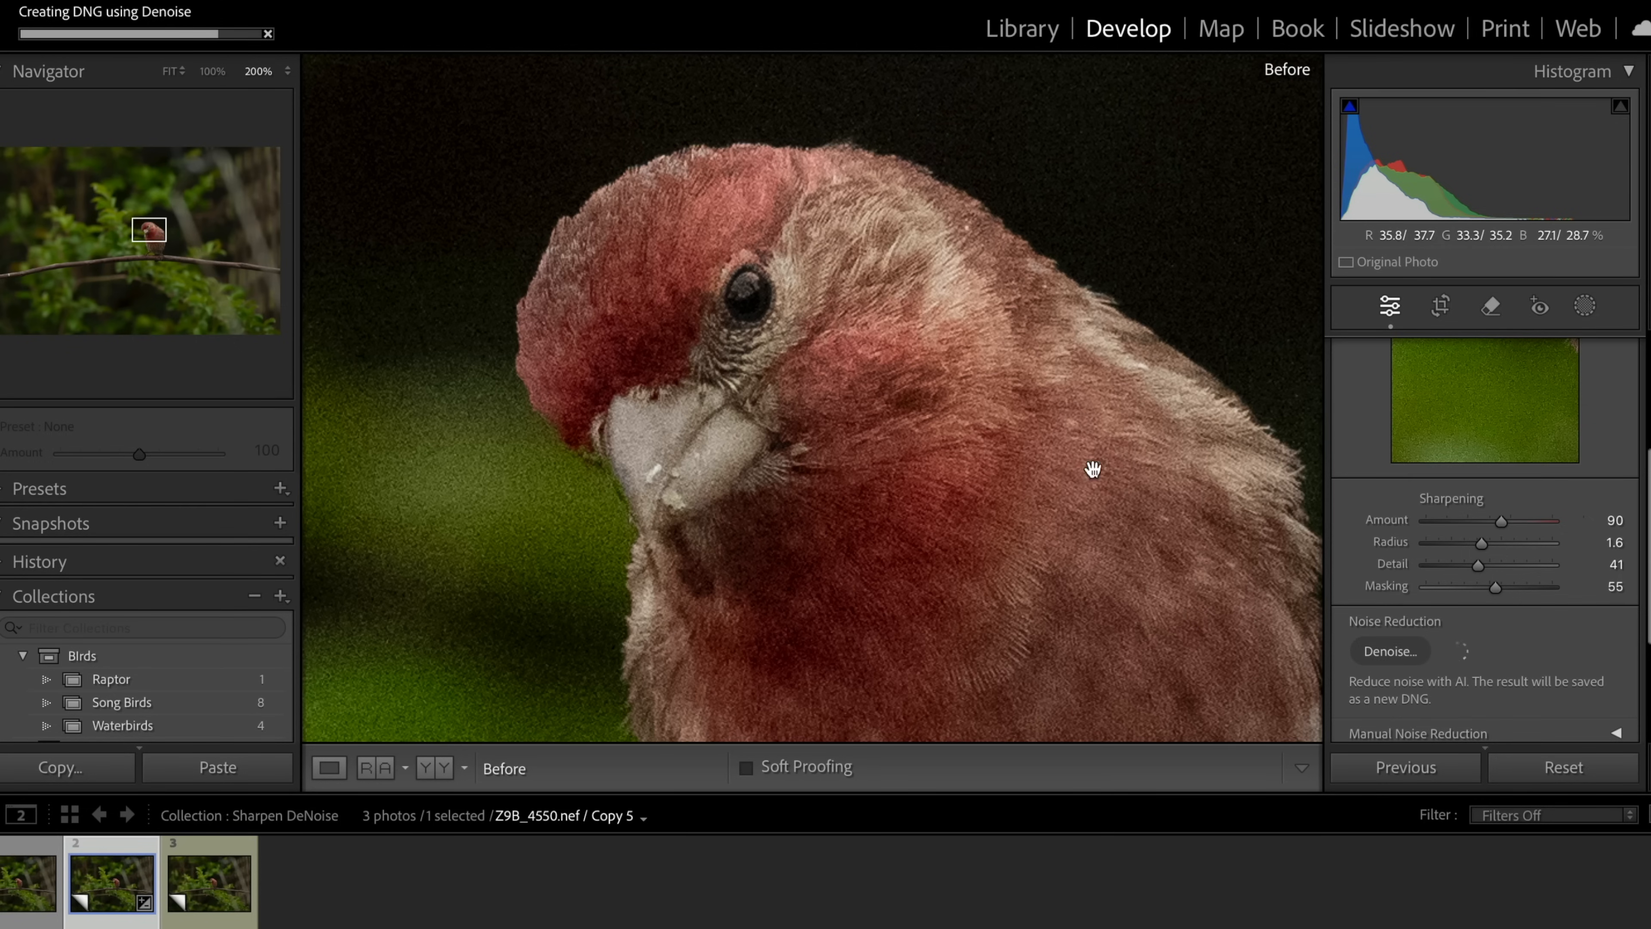
left_click(1390, 651)
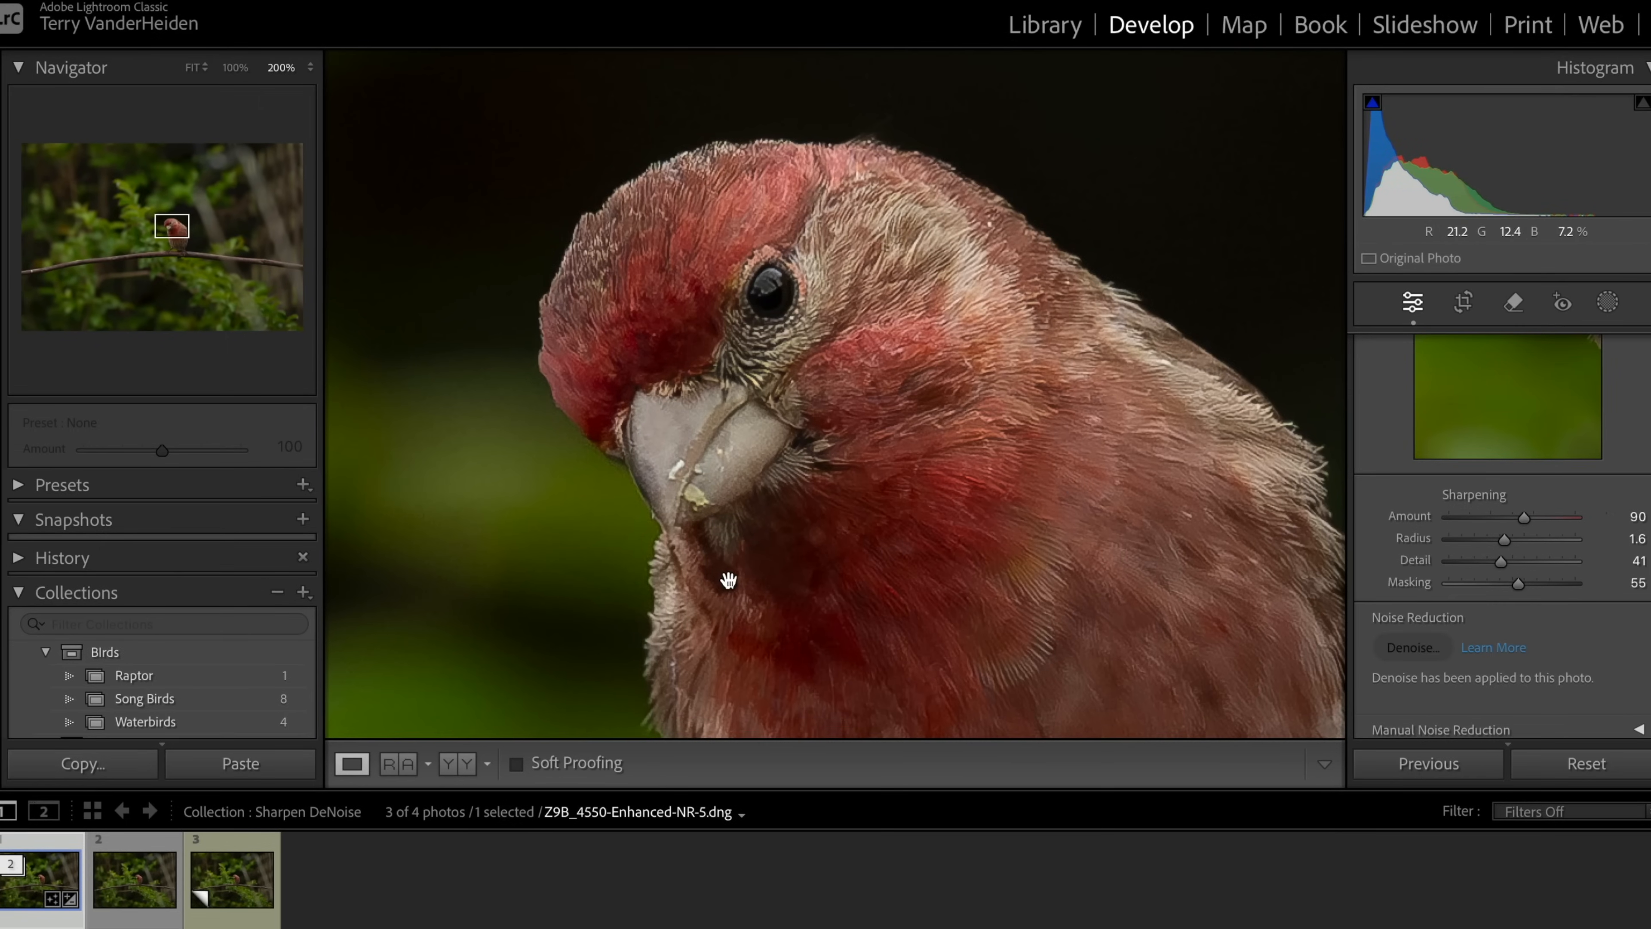
left_click(135, 879)
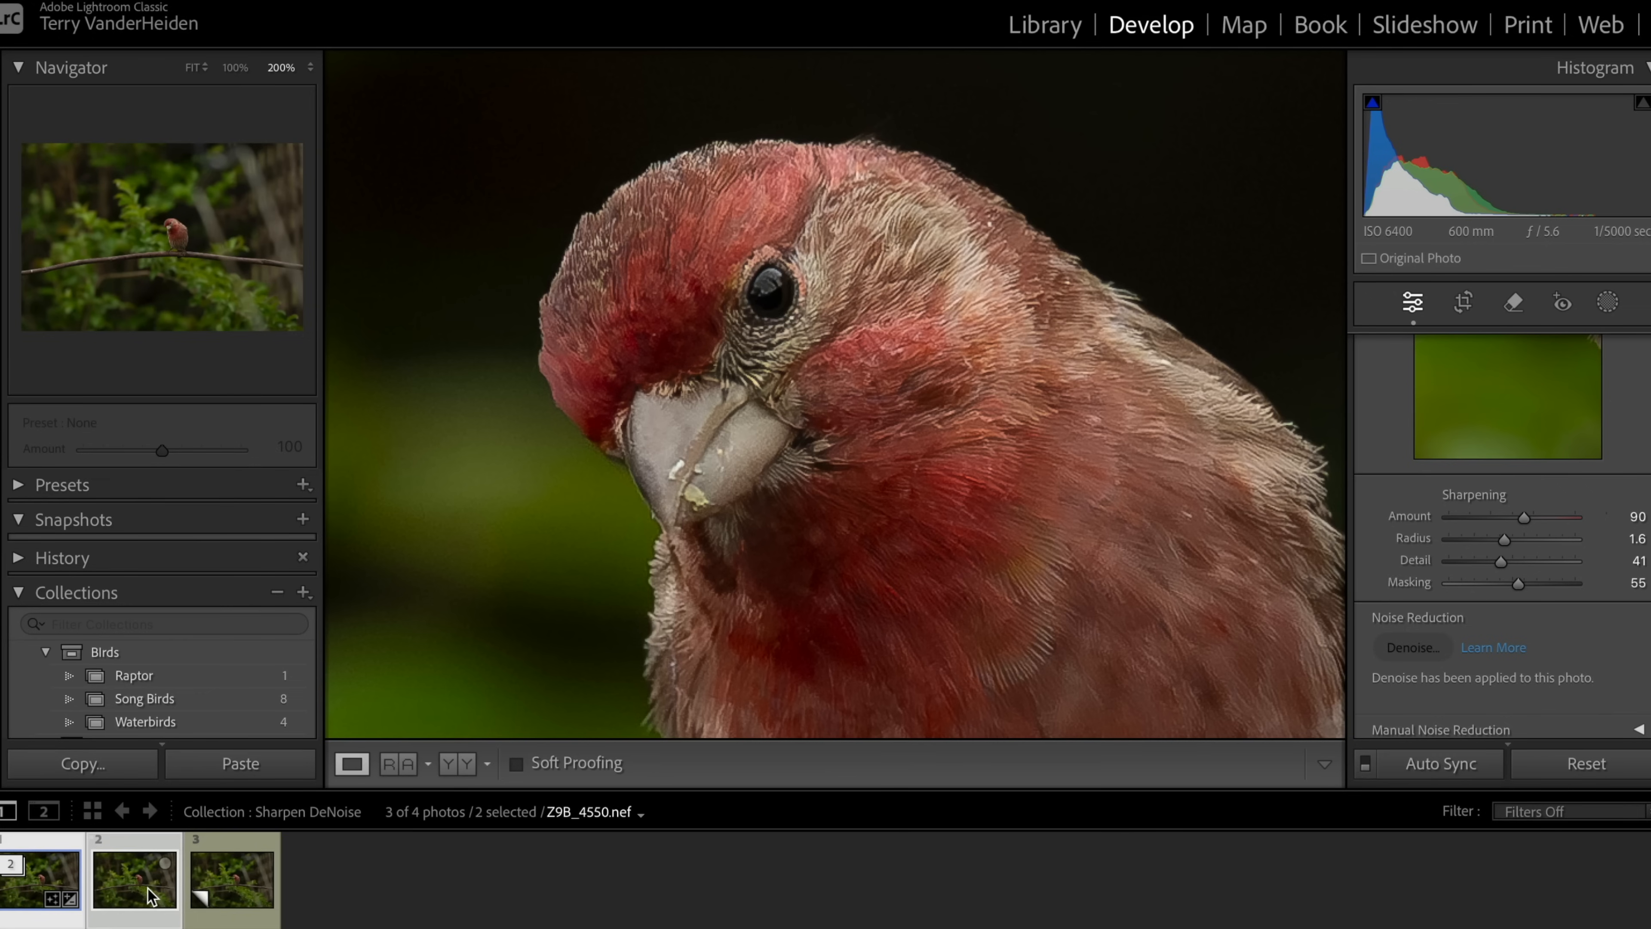
Show the denoised DNG and the noisy original side by side in Compare view
left_click(1043, 24)
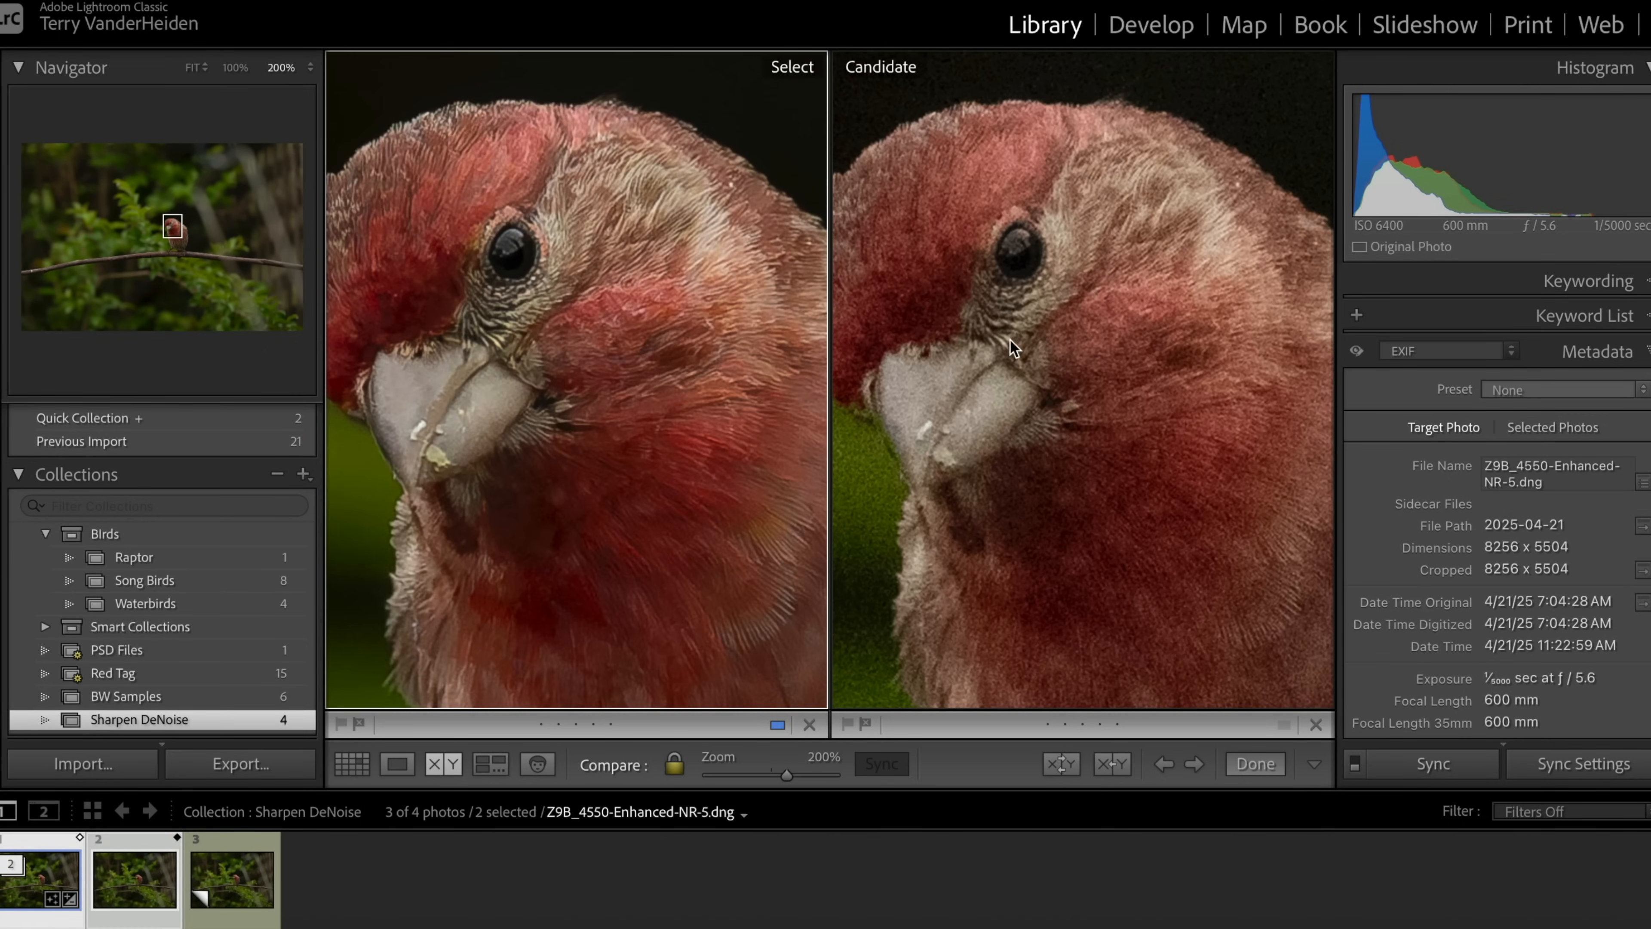
mouse_move(769, 738)
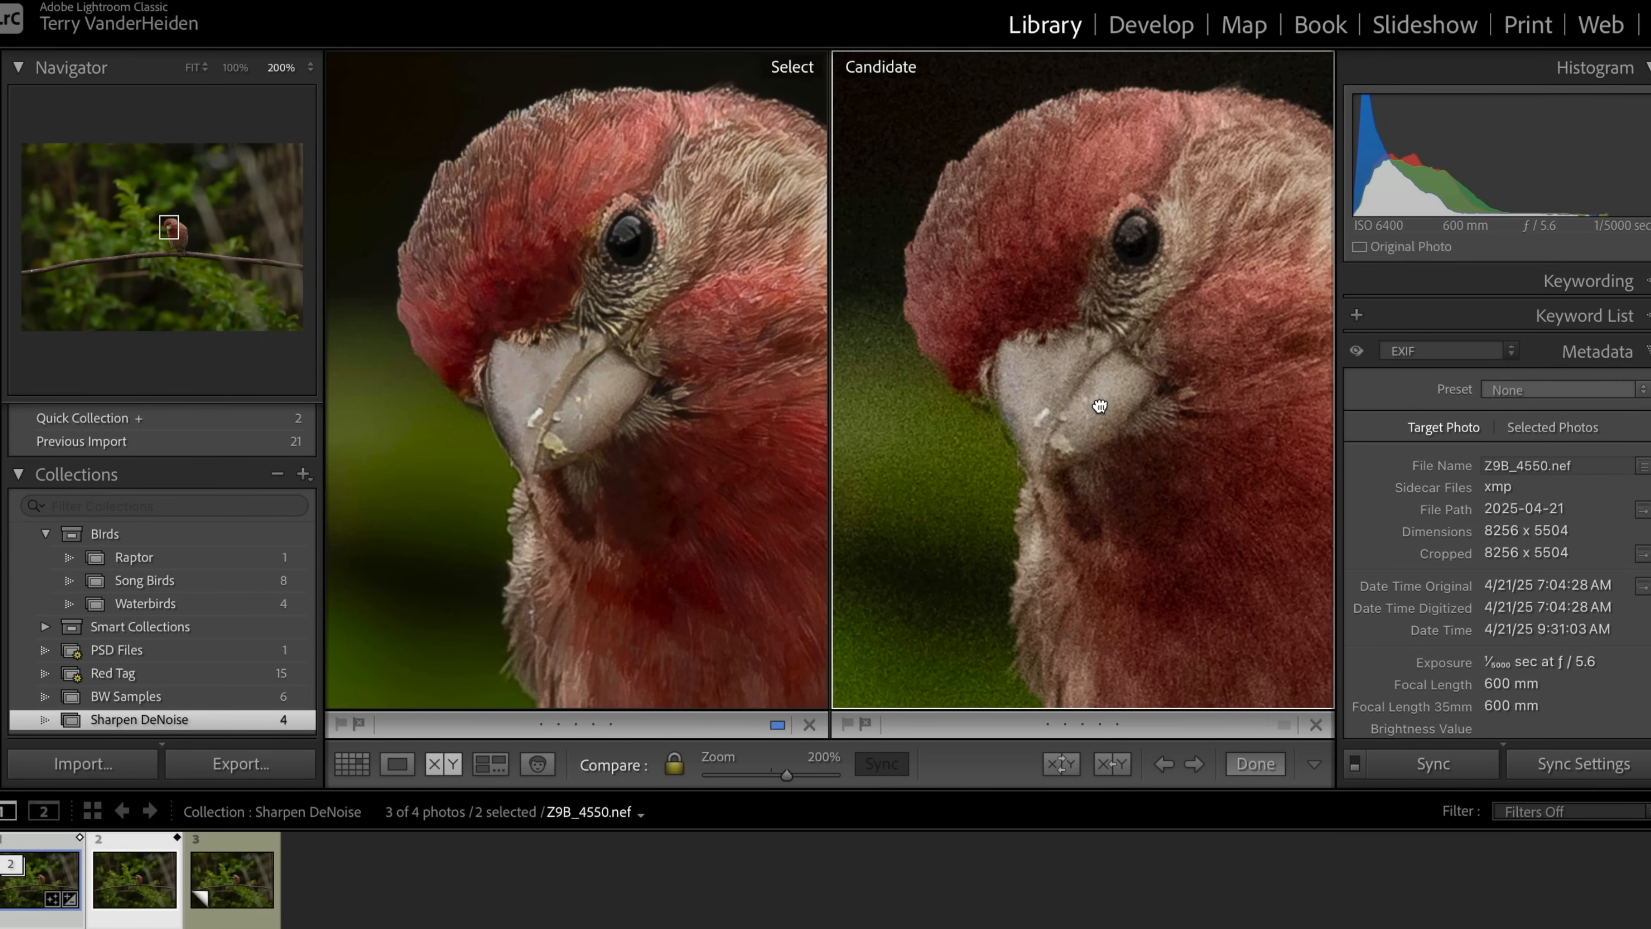
mouse_move(904, 413)
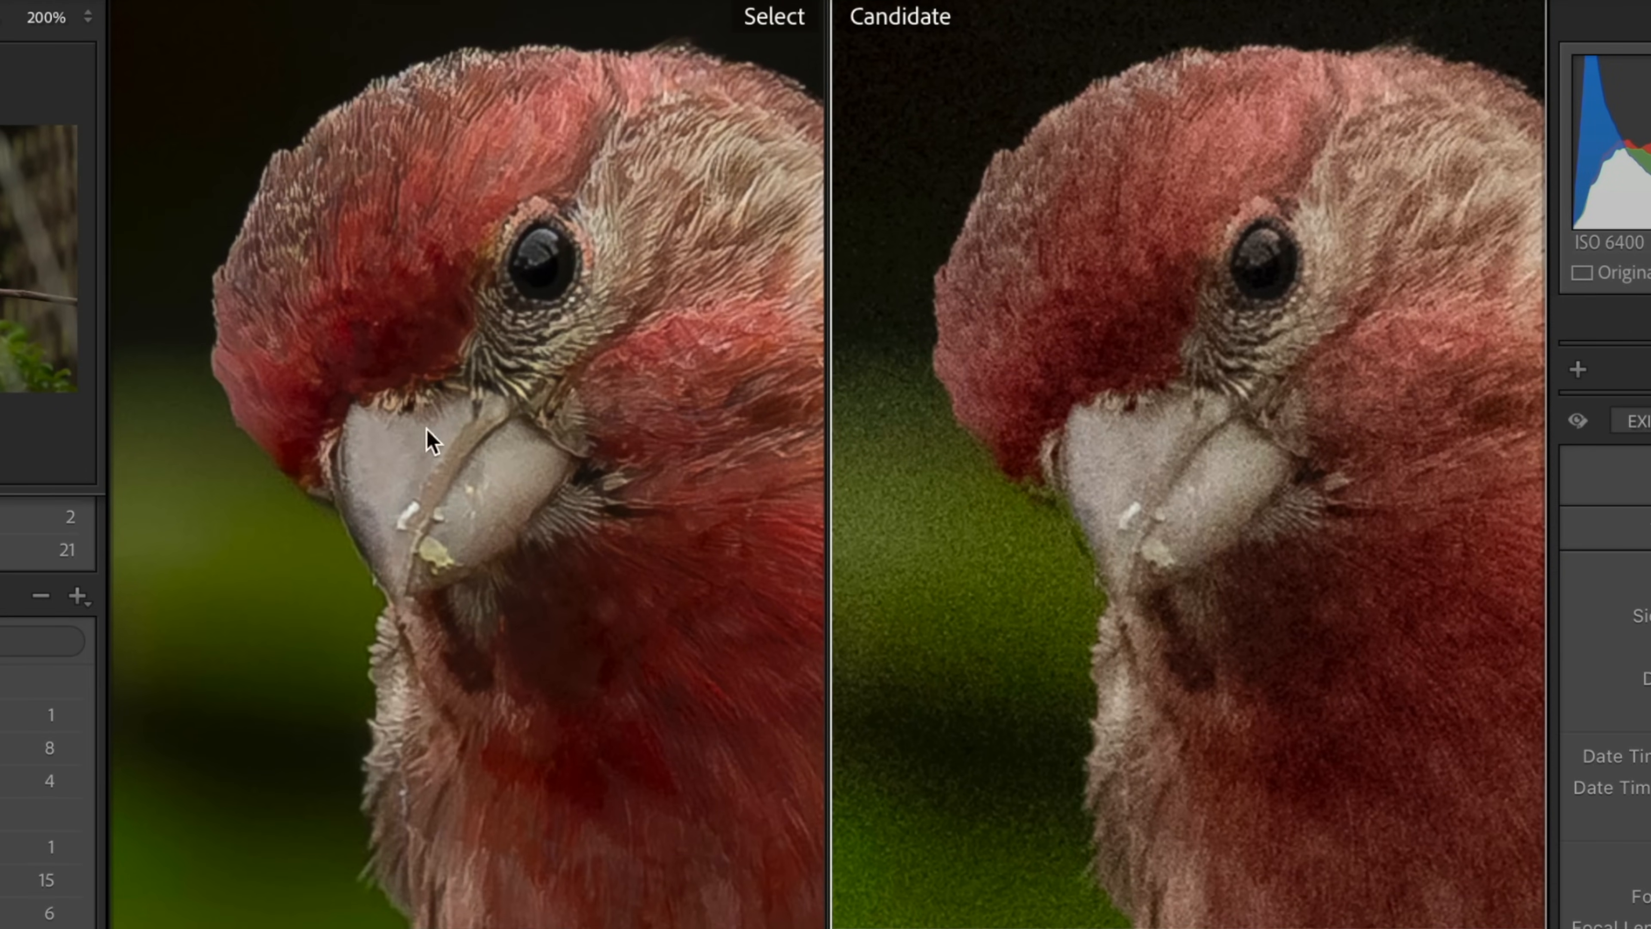
mouse_move(568, 224)
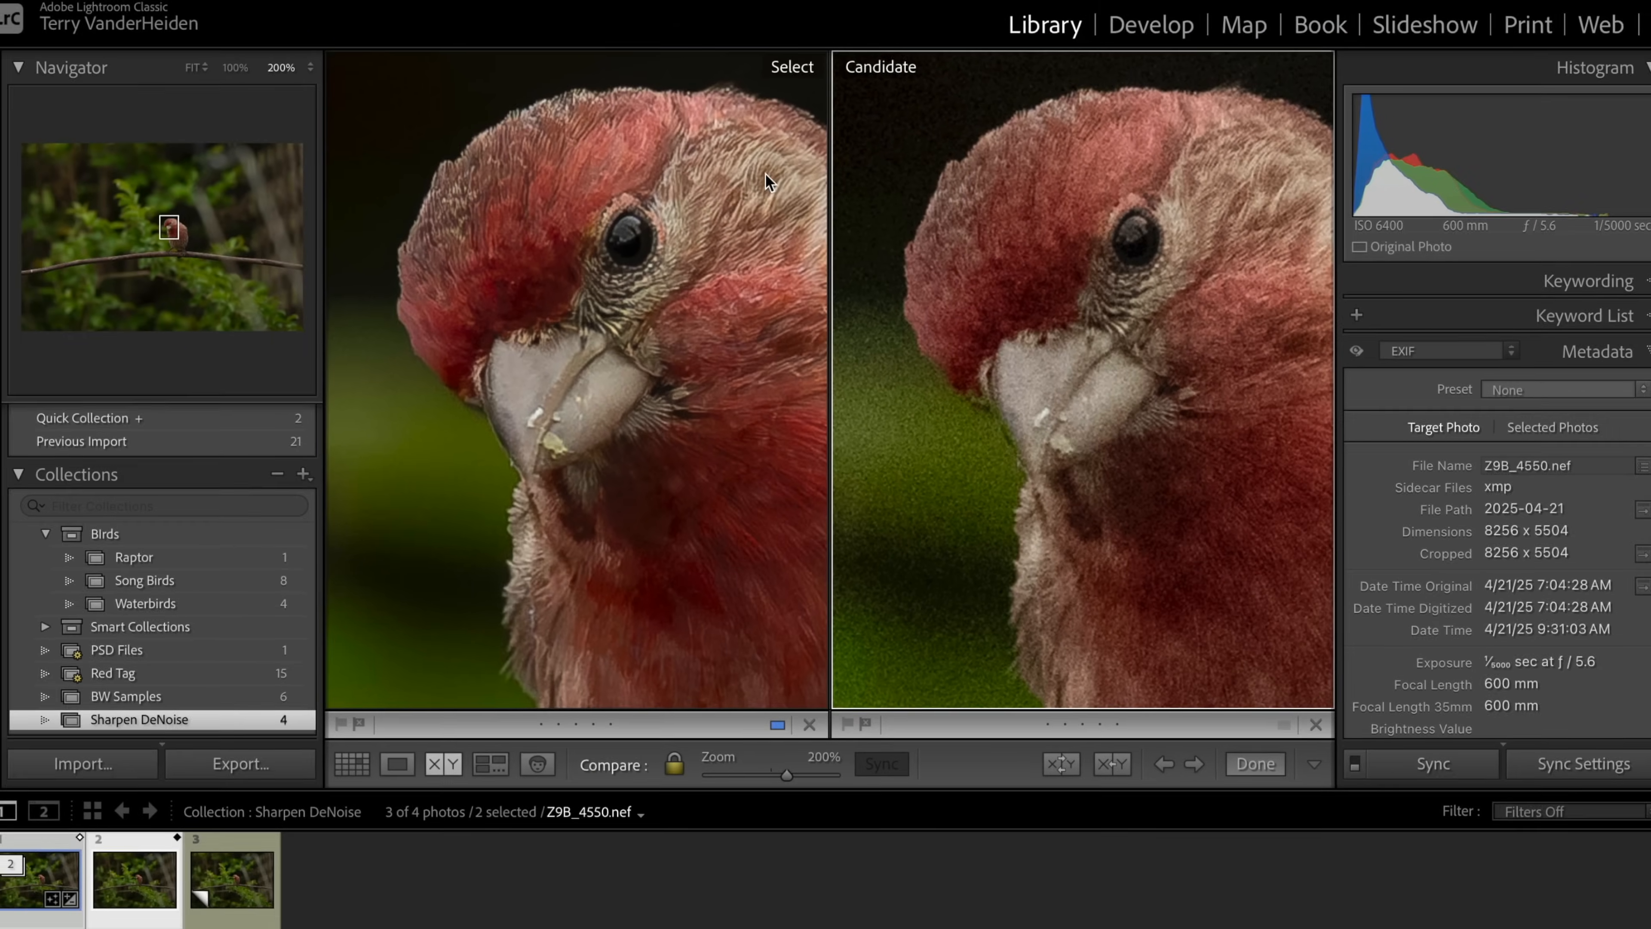
mouse_move(711, 350)
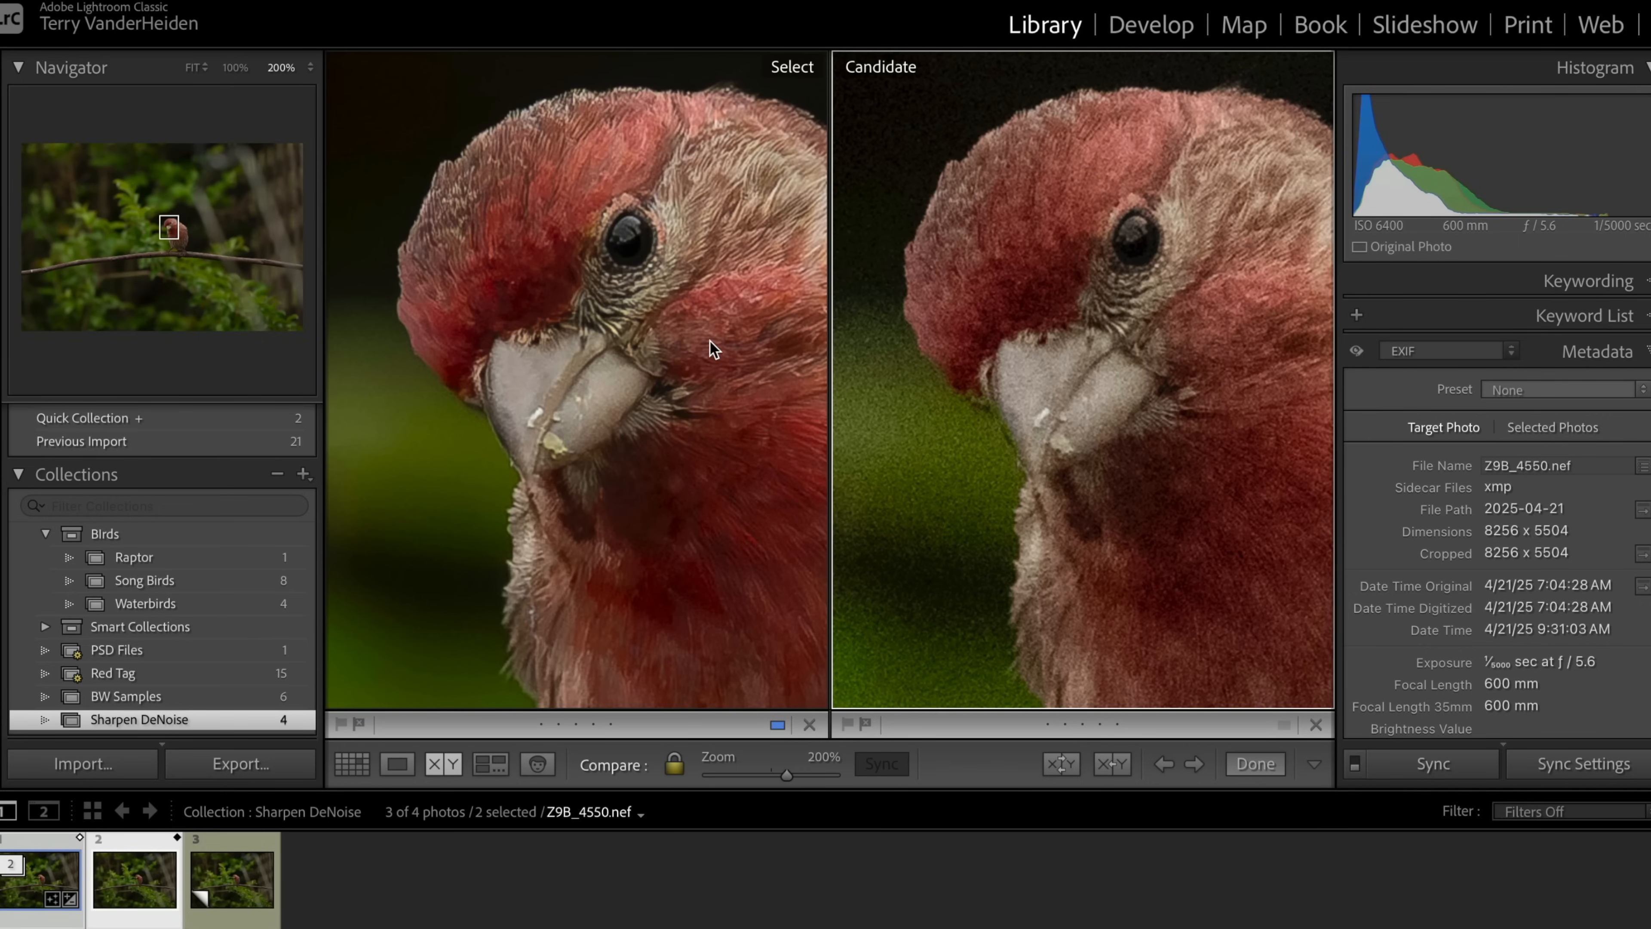
mouse_move(619, 514)
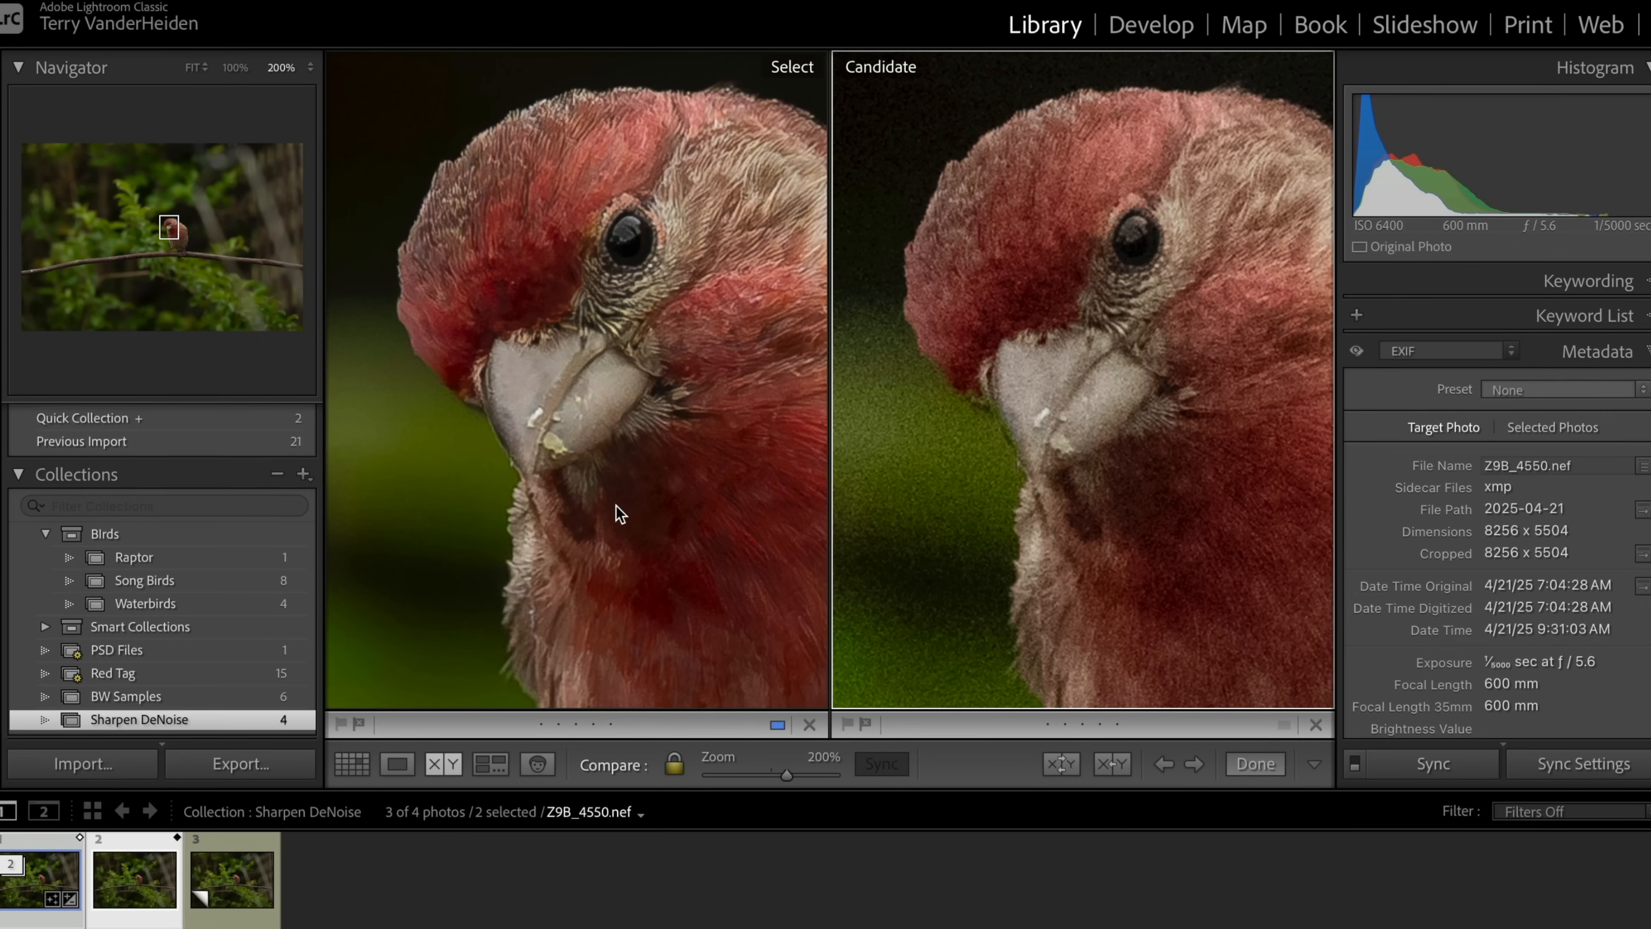
mouse_move(578, 835)
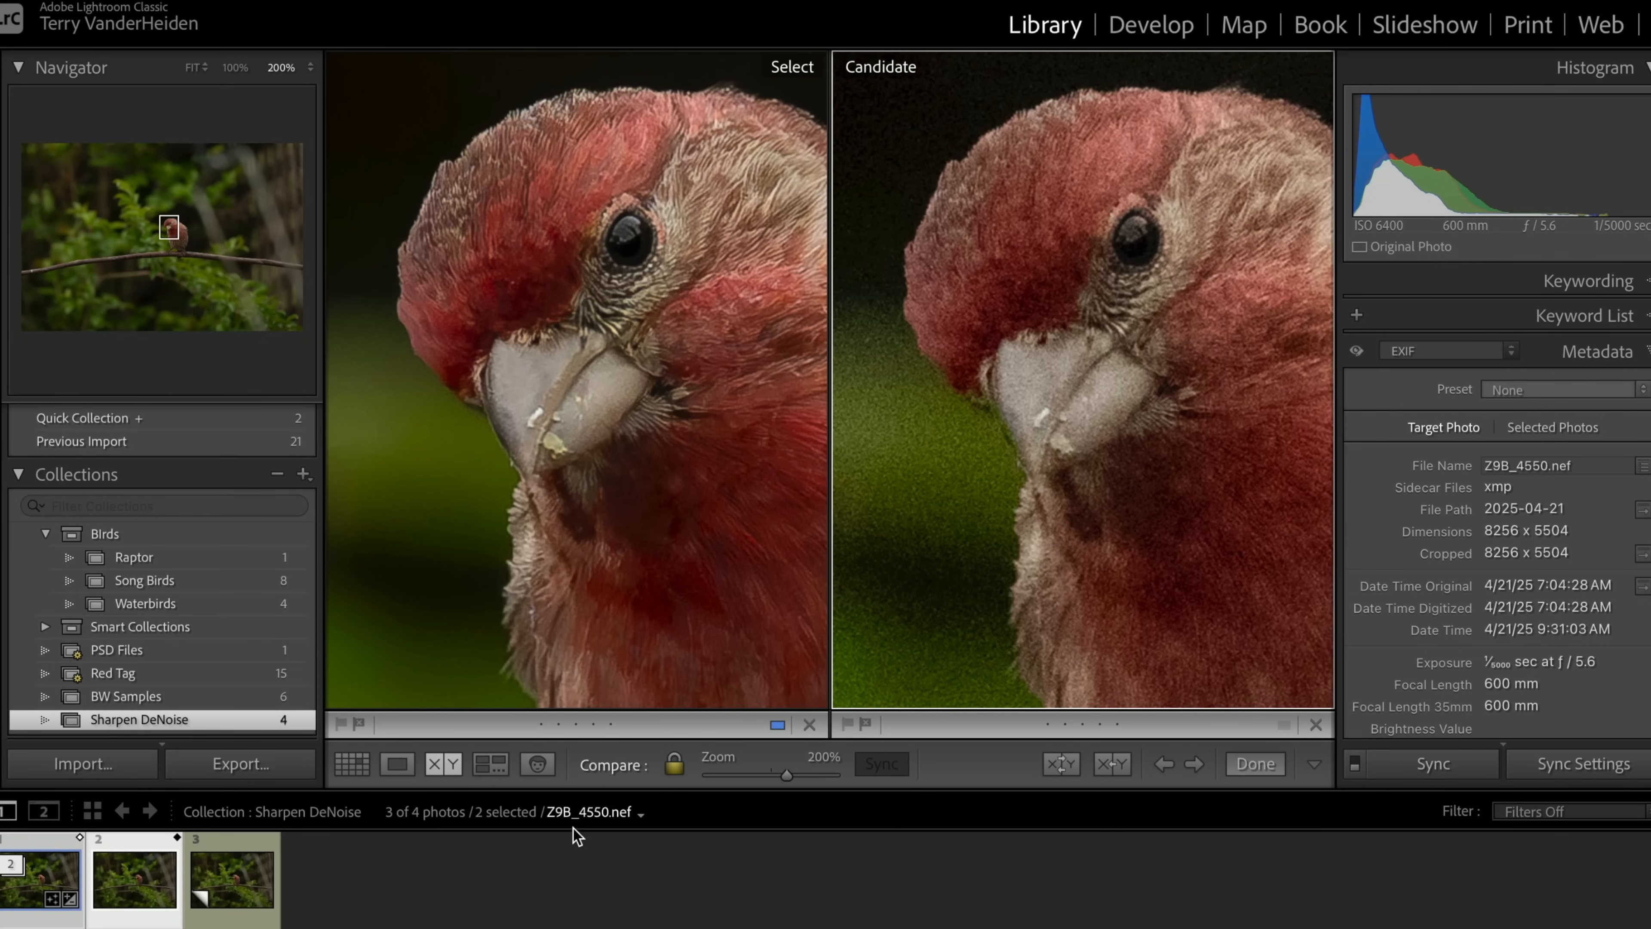
Select the third, unedited virtual copy in the grid and bring it into Develop
left_click(1255, 764)
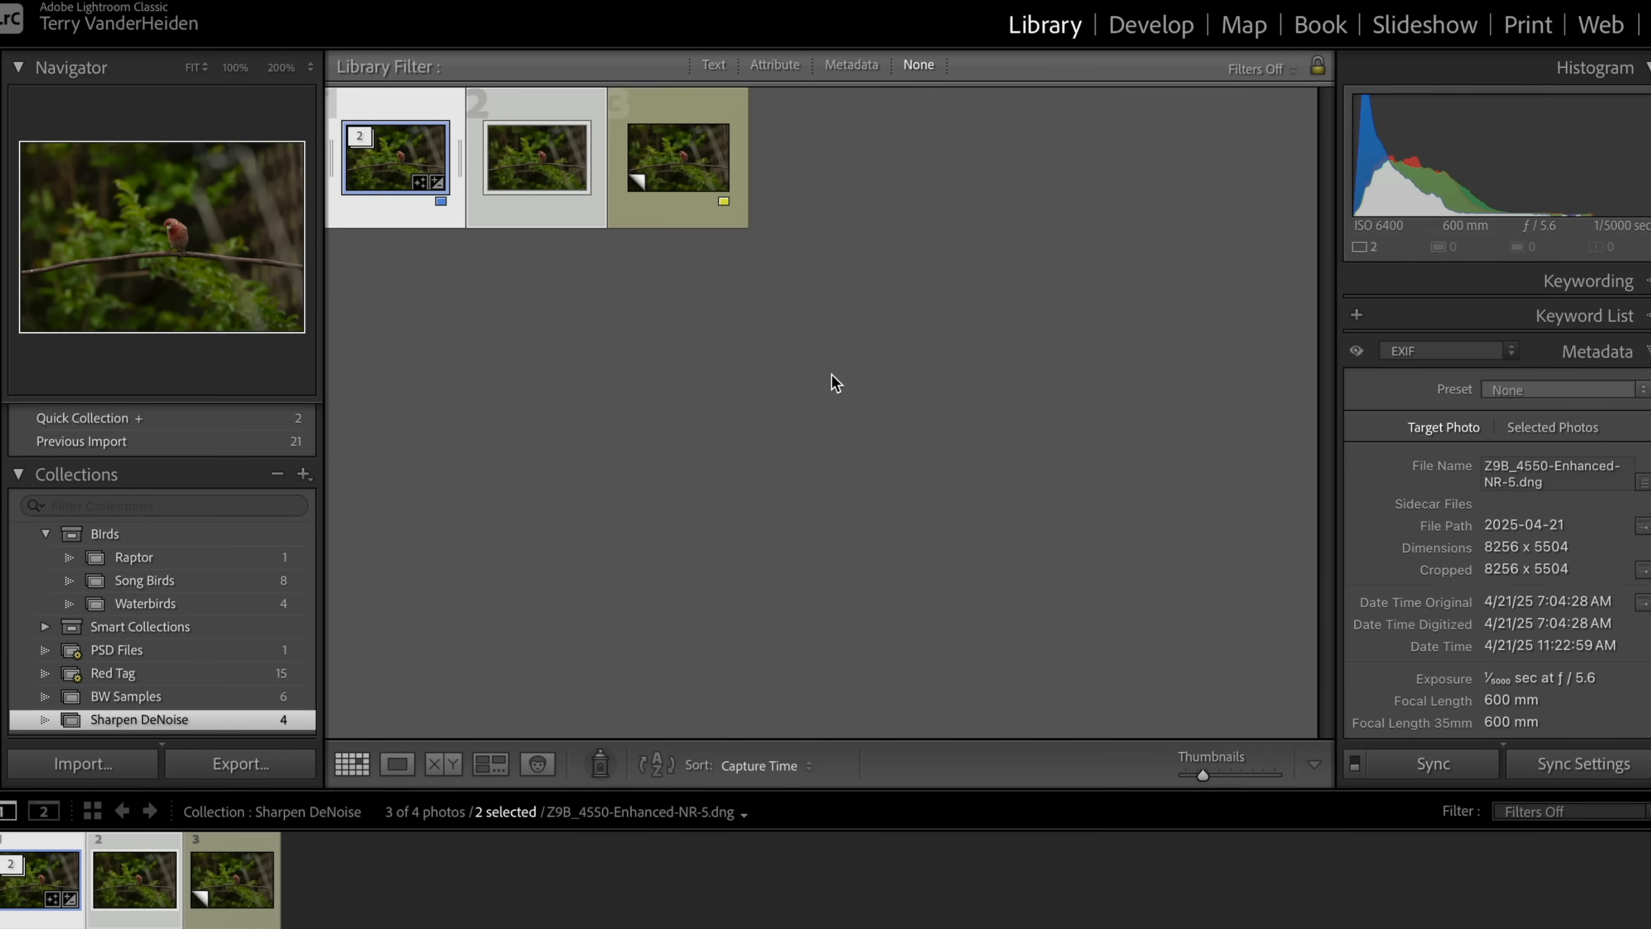
left_click_drag(1202, 770, 1224, 770)
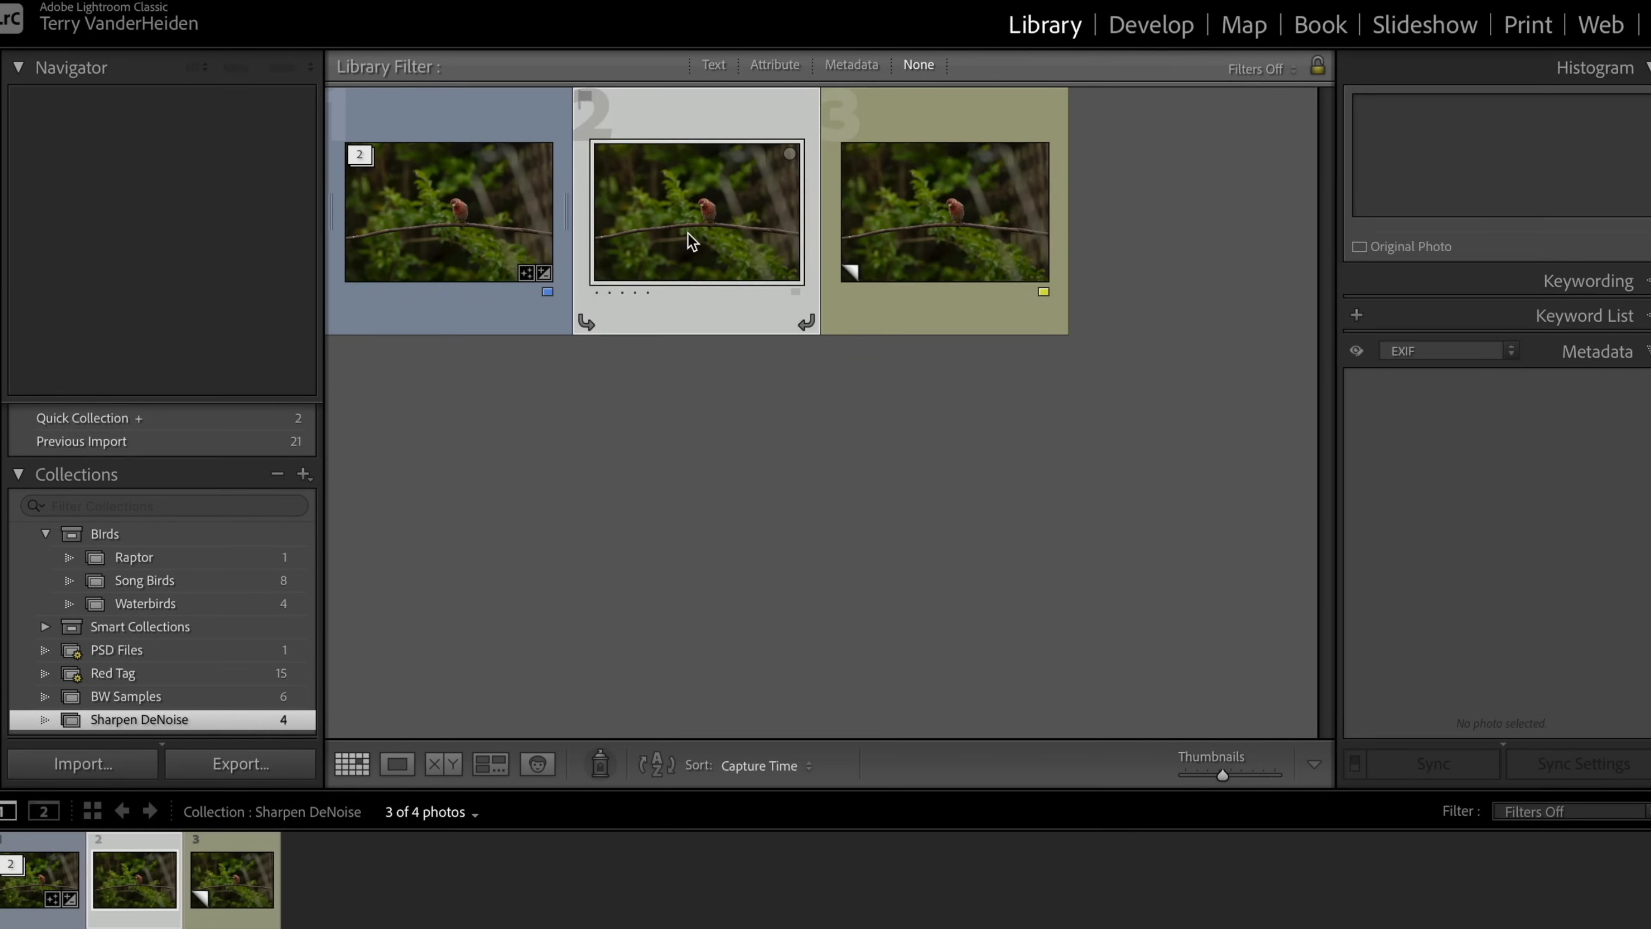
left_click(943, 211)
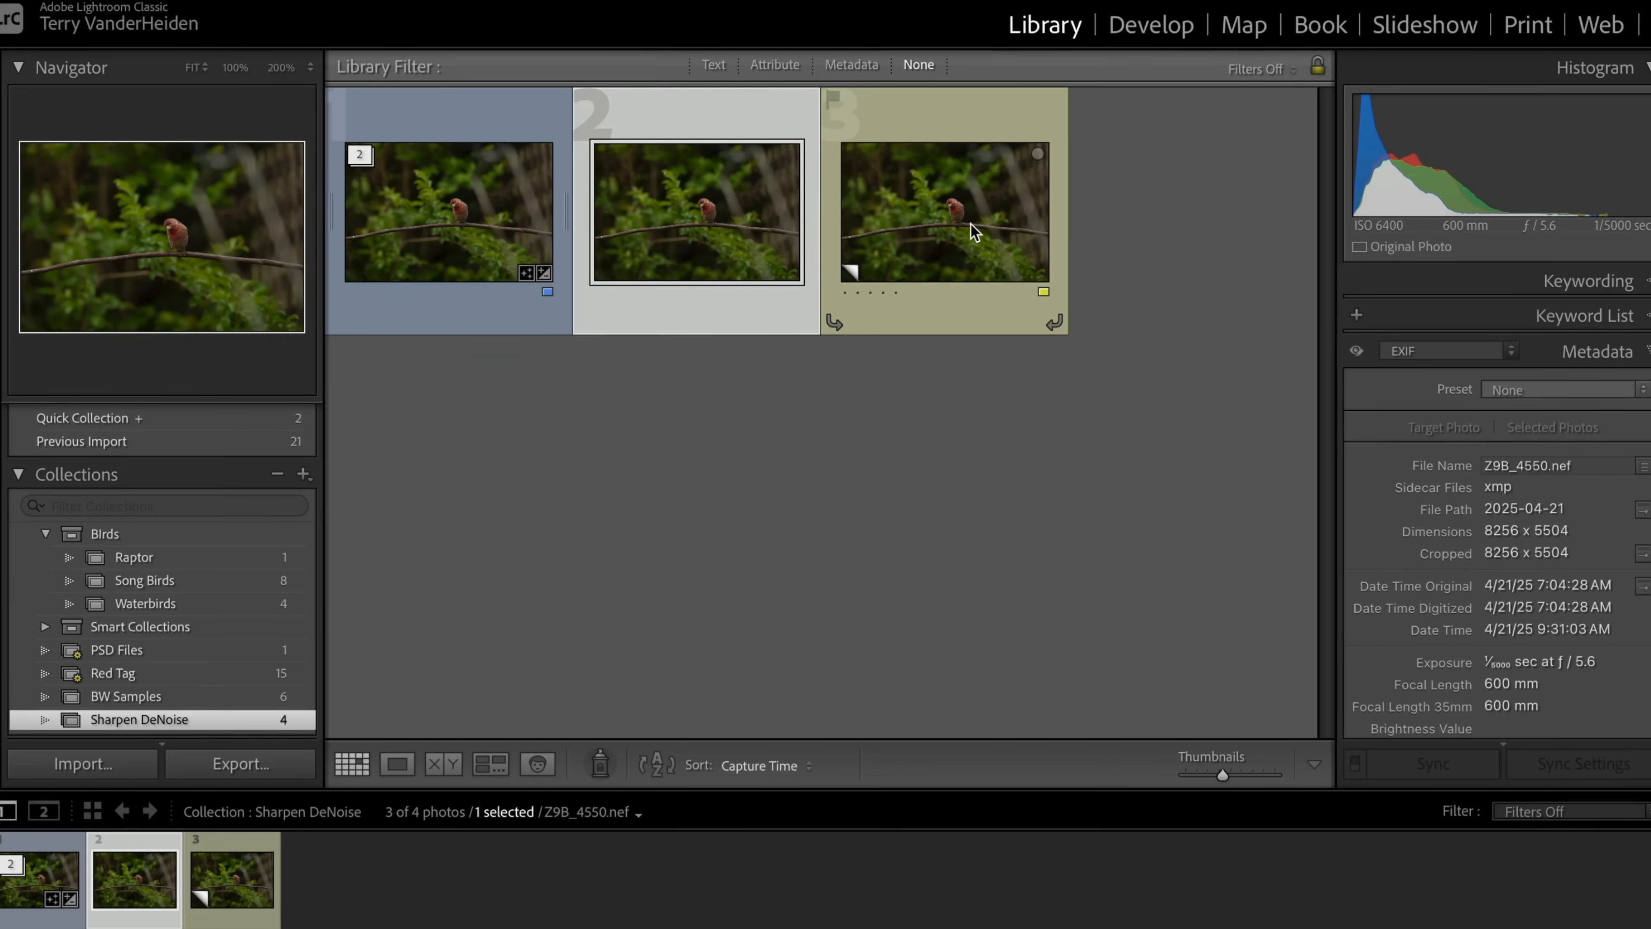
left_click(943, 211)
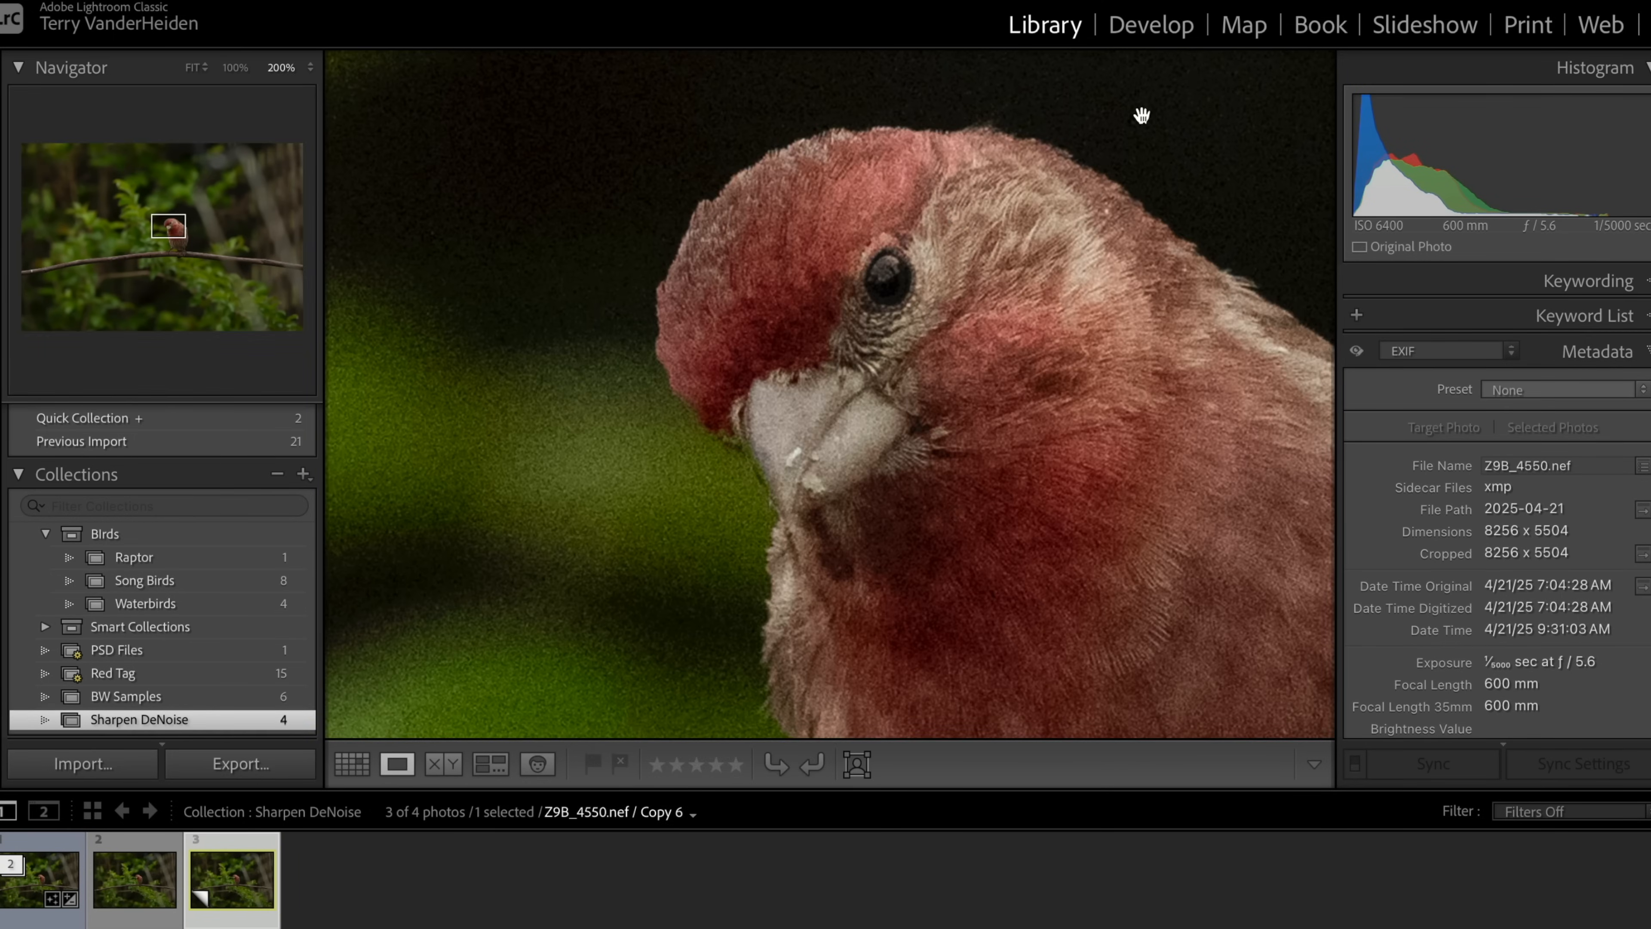
left_click(1151, 25)
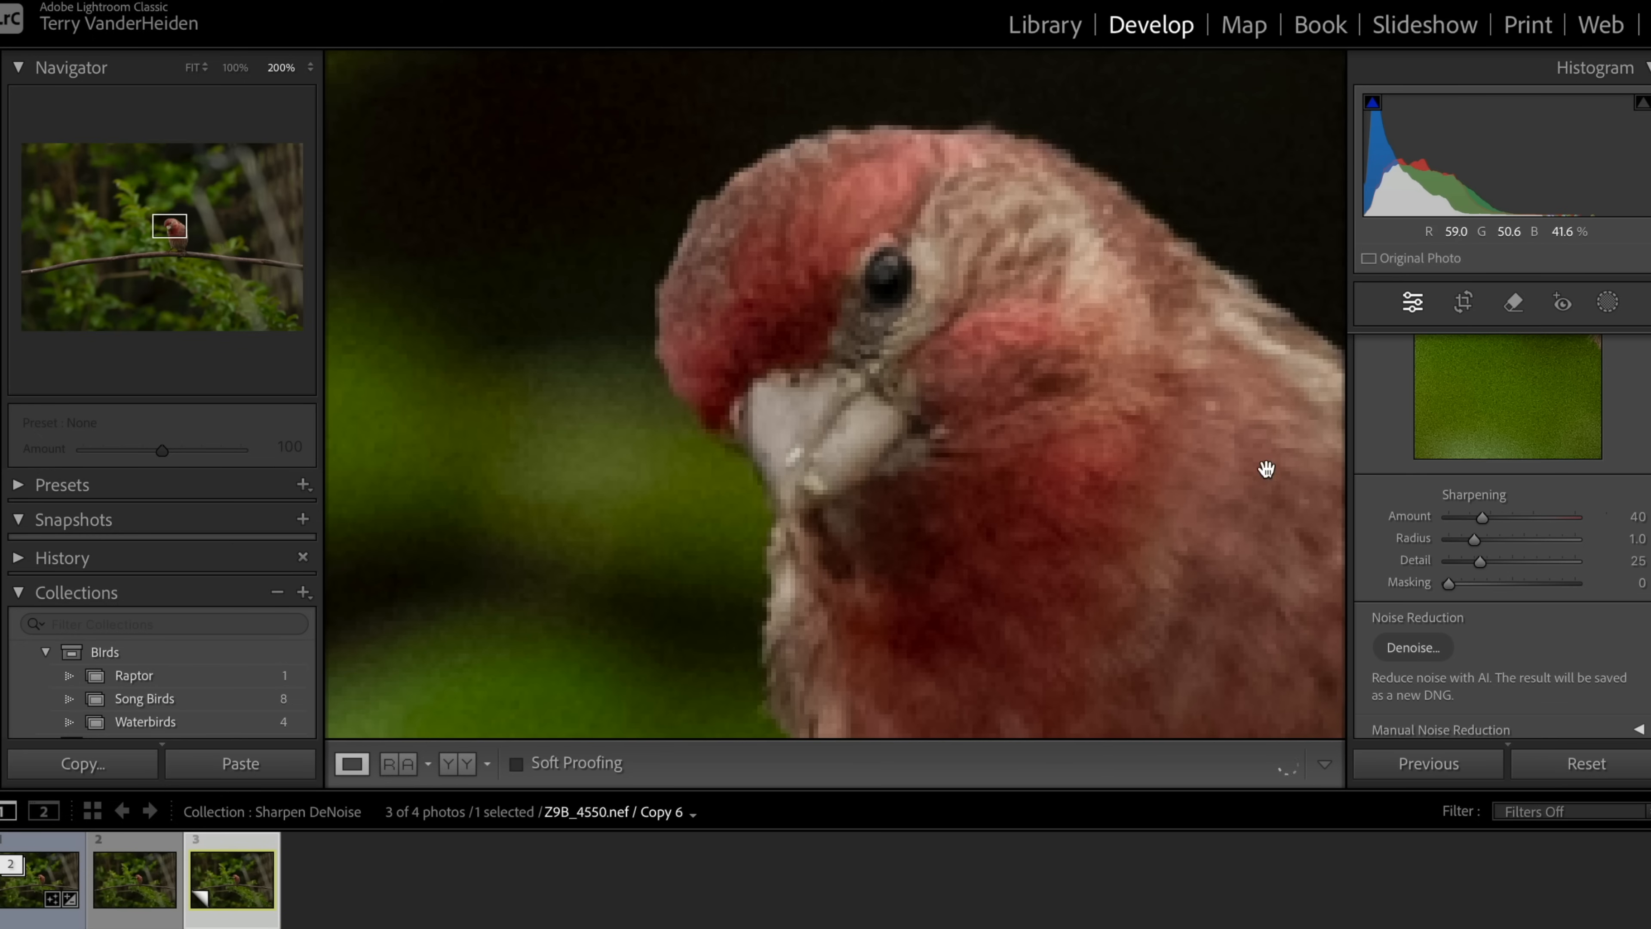
Turn the Sharpening Amount down to 0
left_click_drag(1479, 516, 1449, 516)
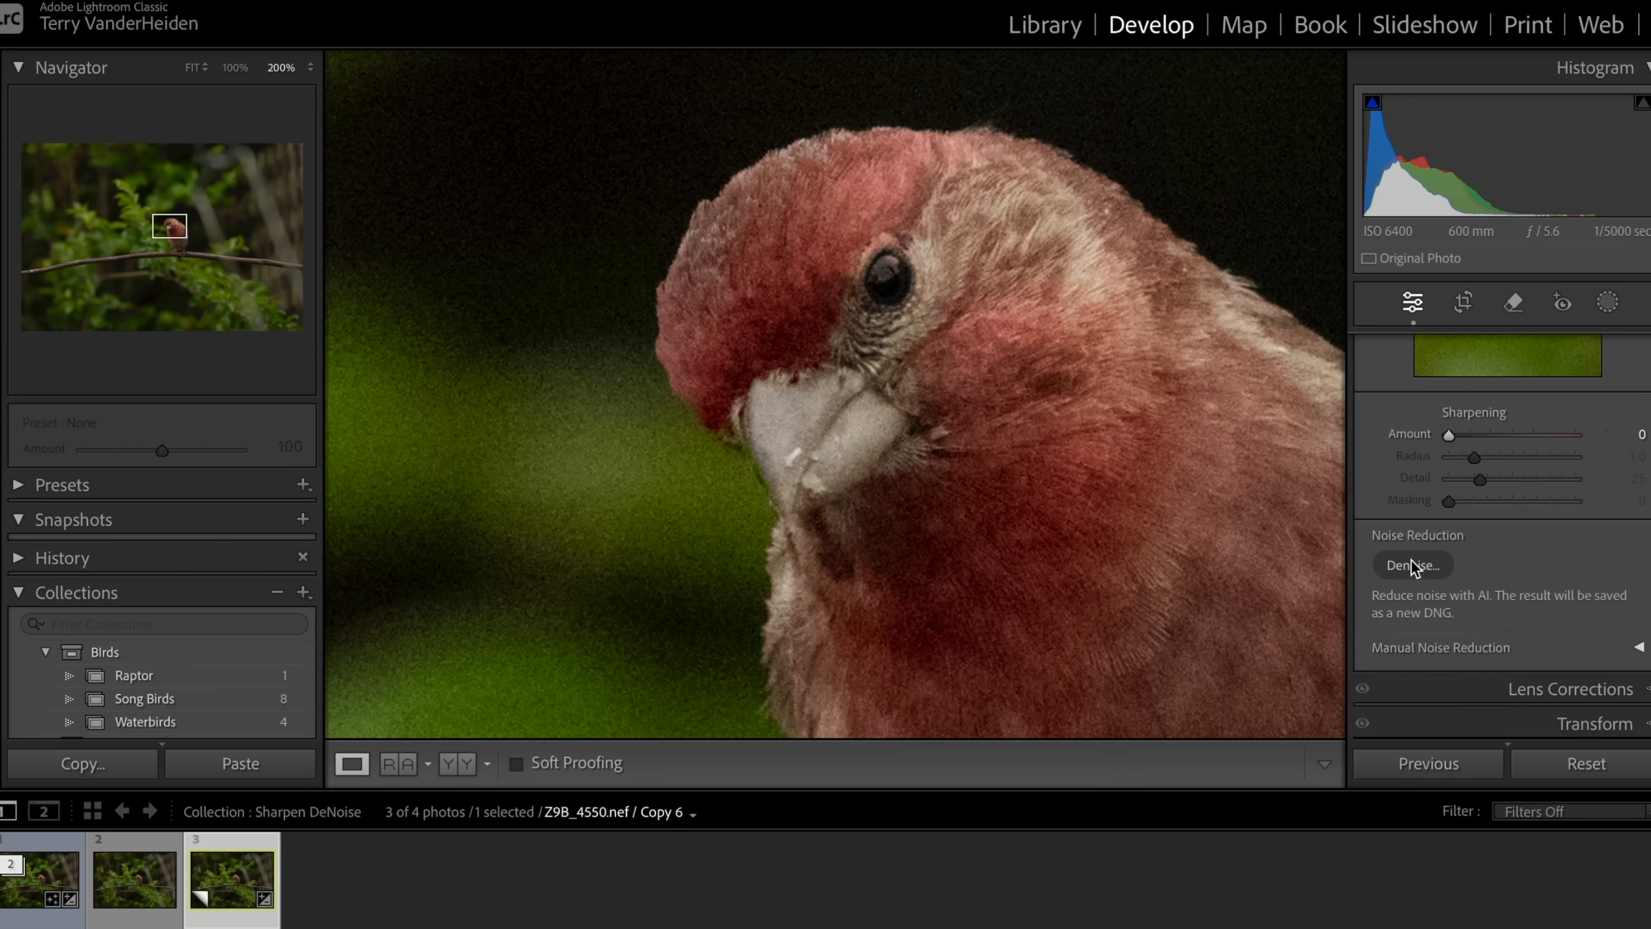
Run AI Denoise at an amount of 50 to create a new enhanced DNG
left_click(1412, 566)
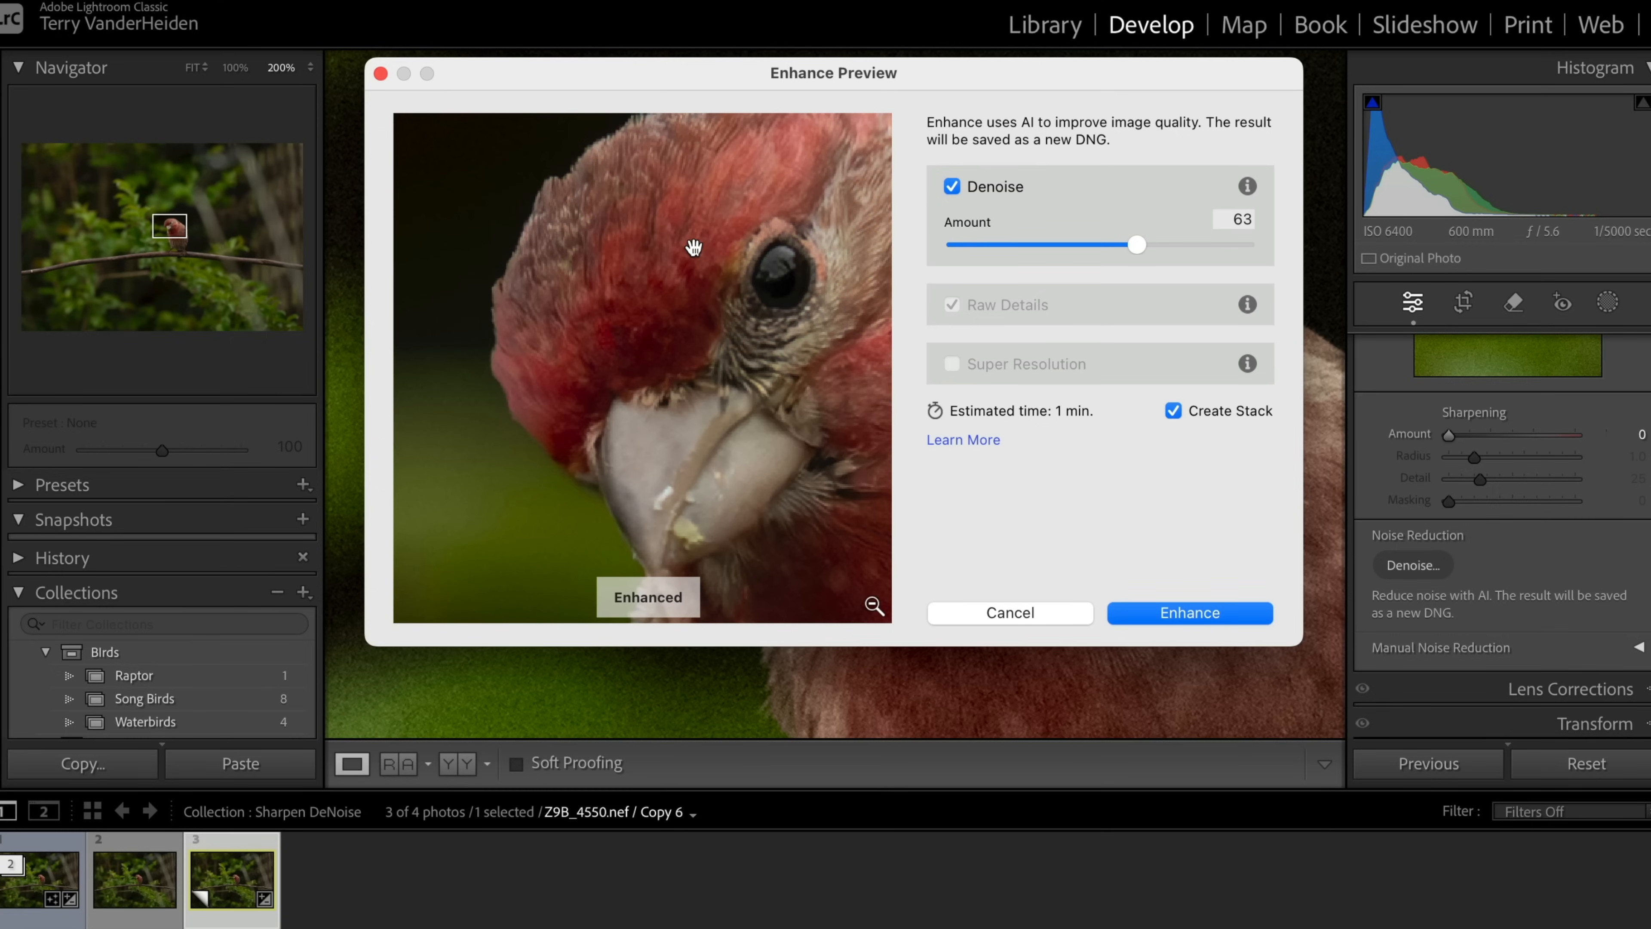
mouse_move(663, 290)
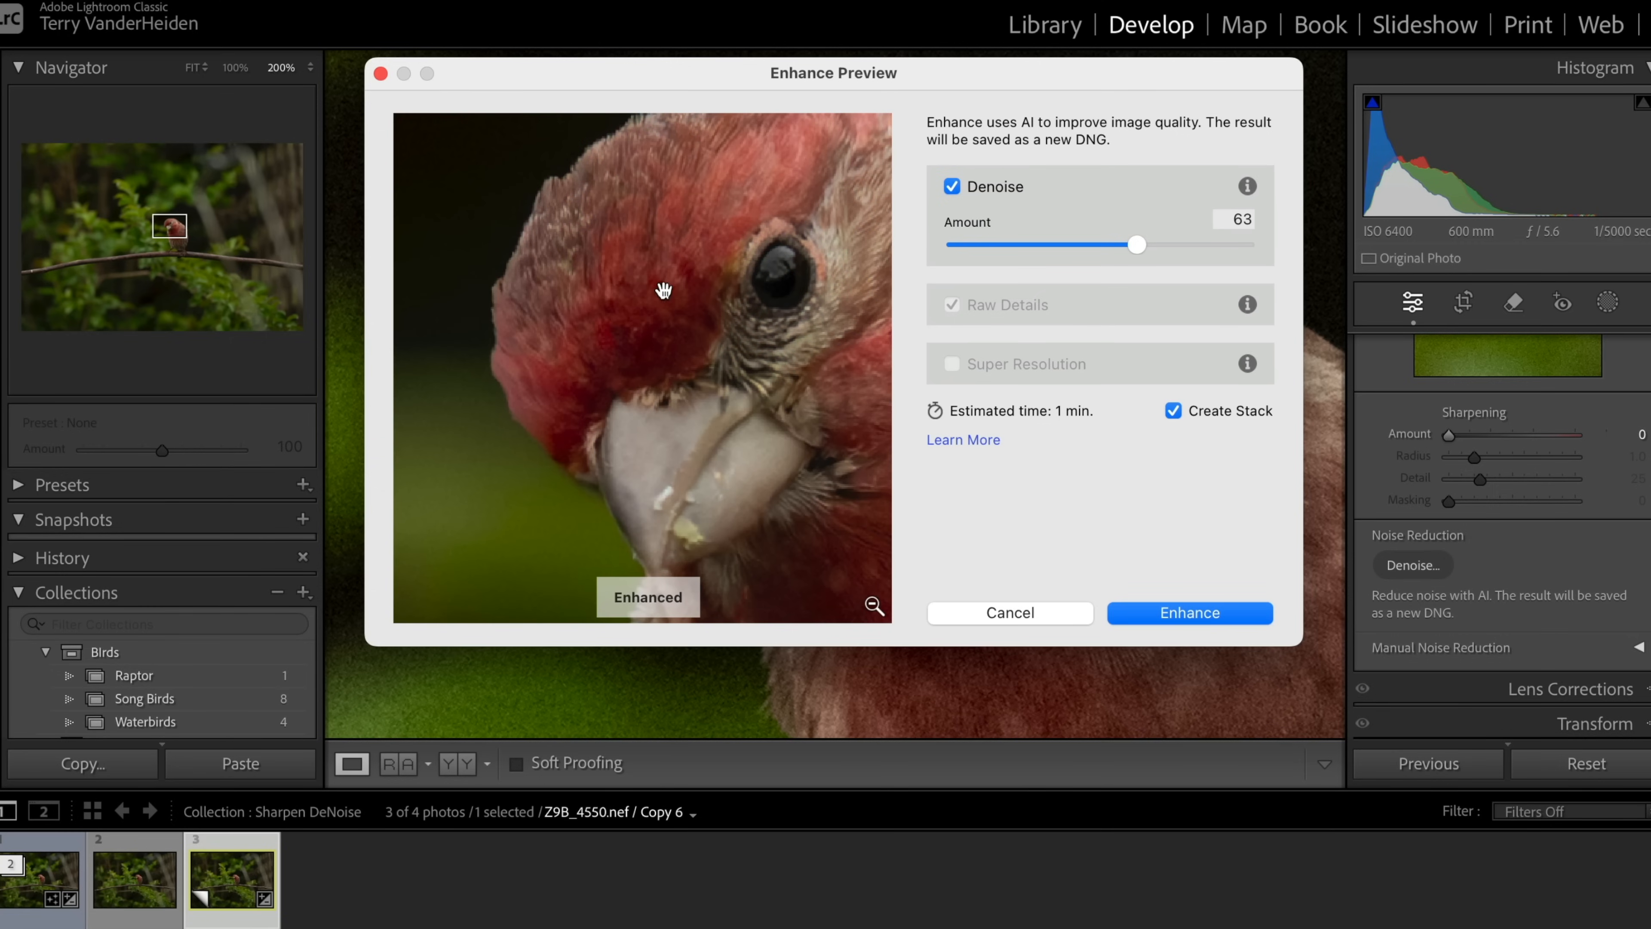
mouse_move(685, 267)
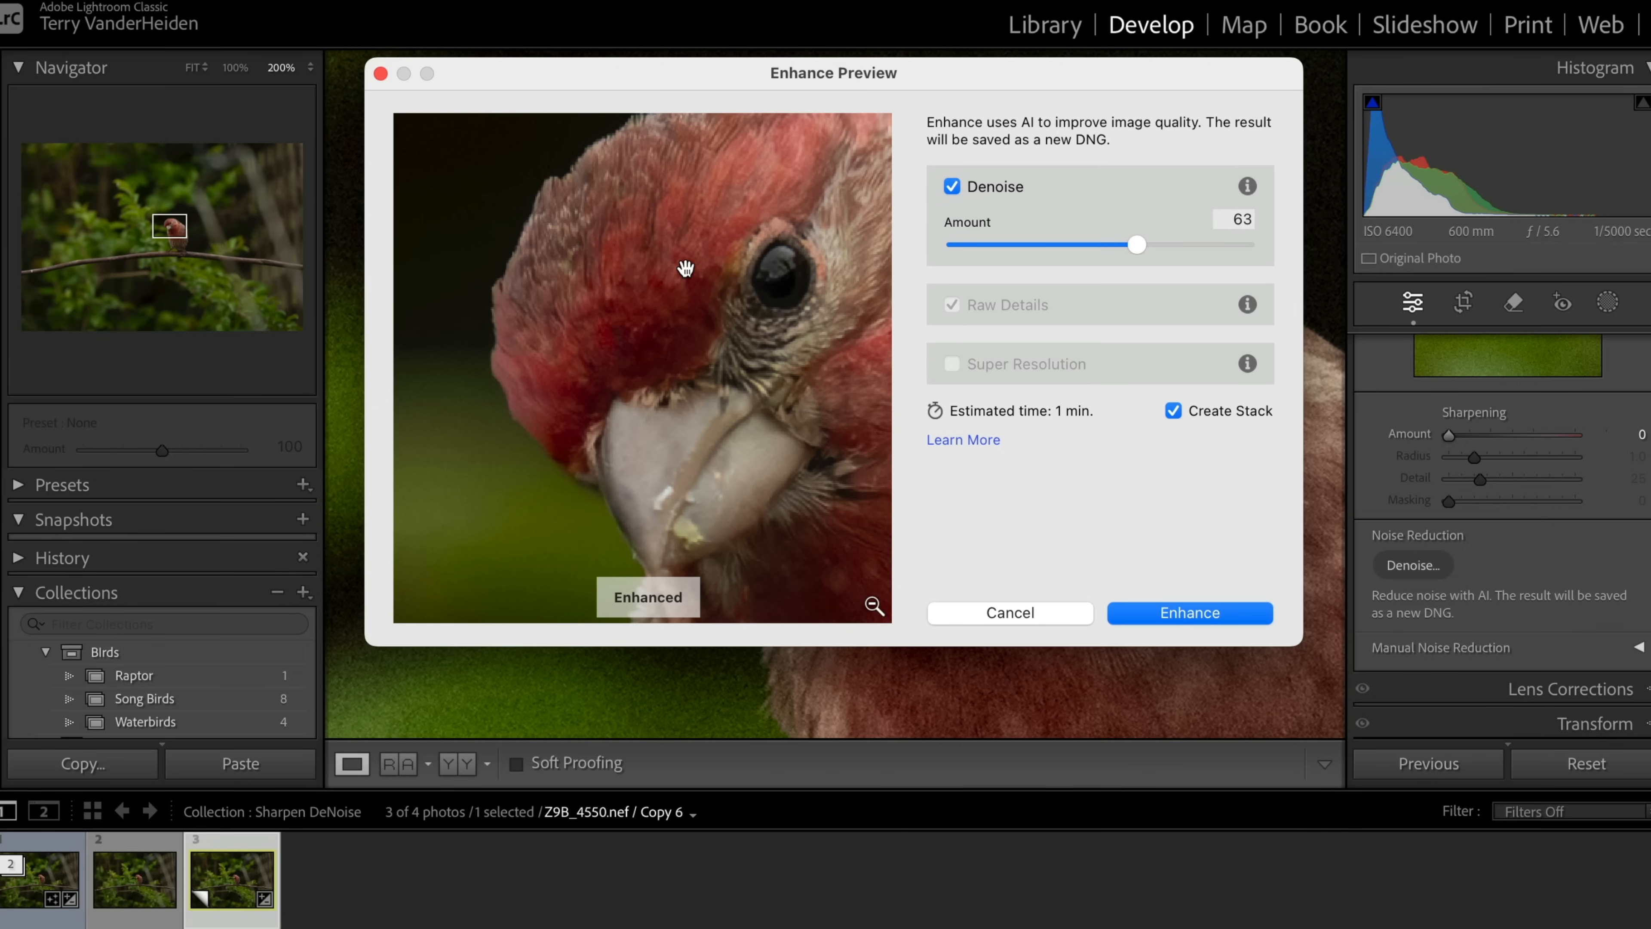
mouse_move(662, 252)
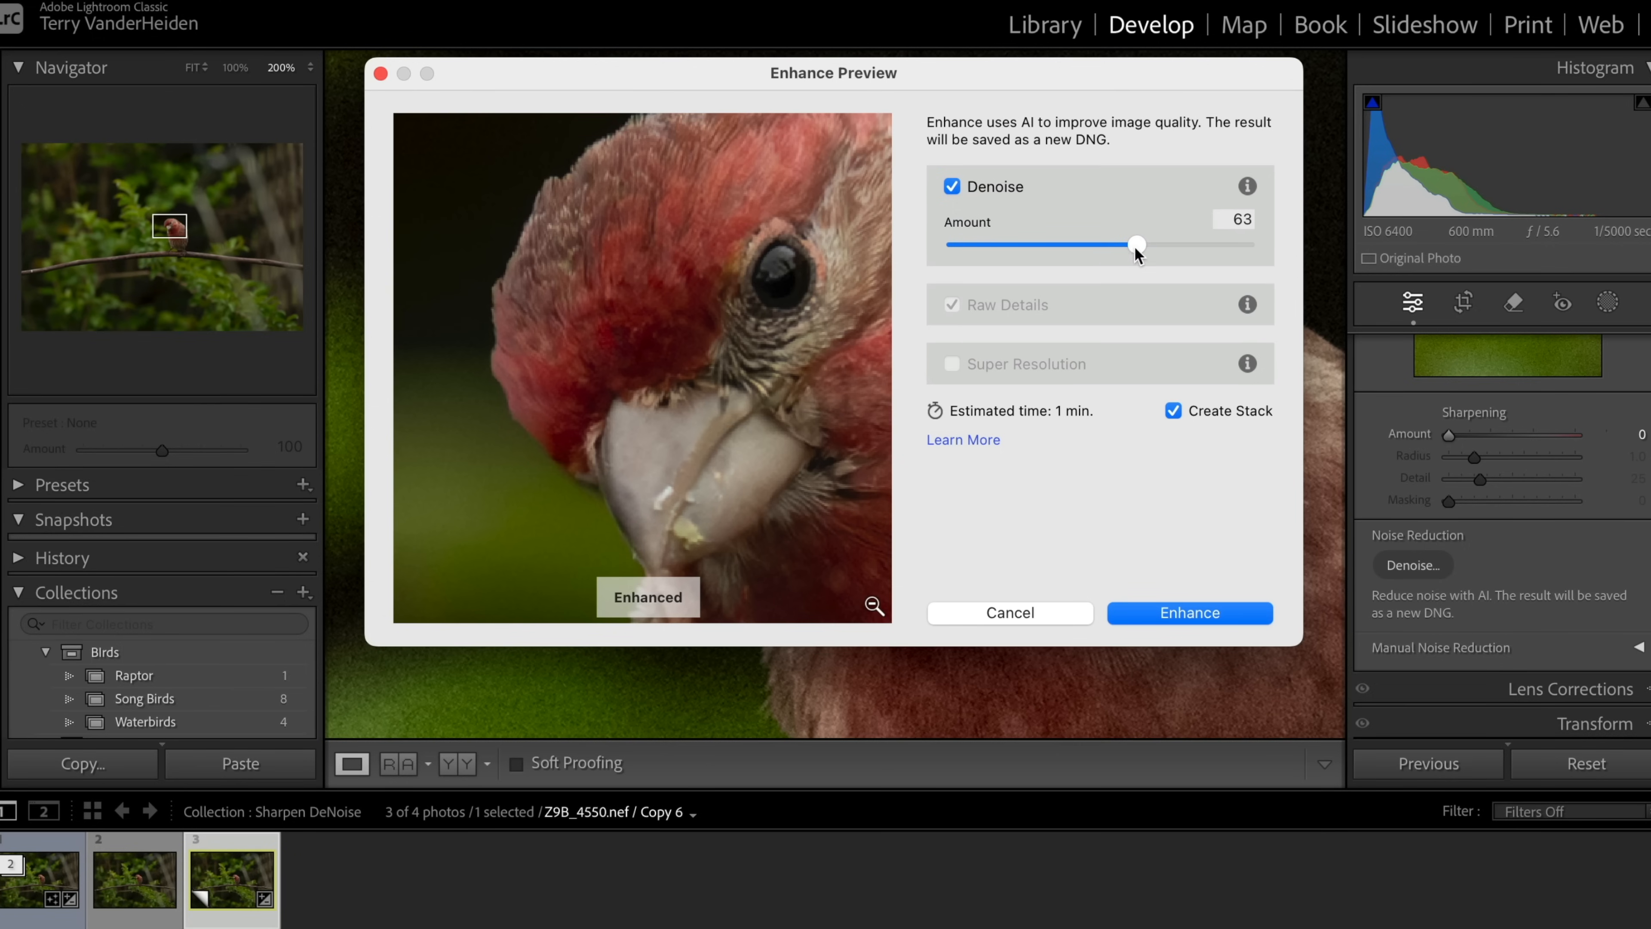
mouse_move(569, 430)
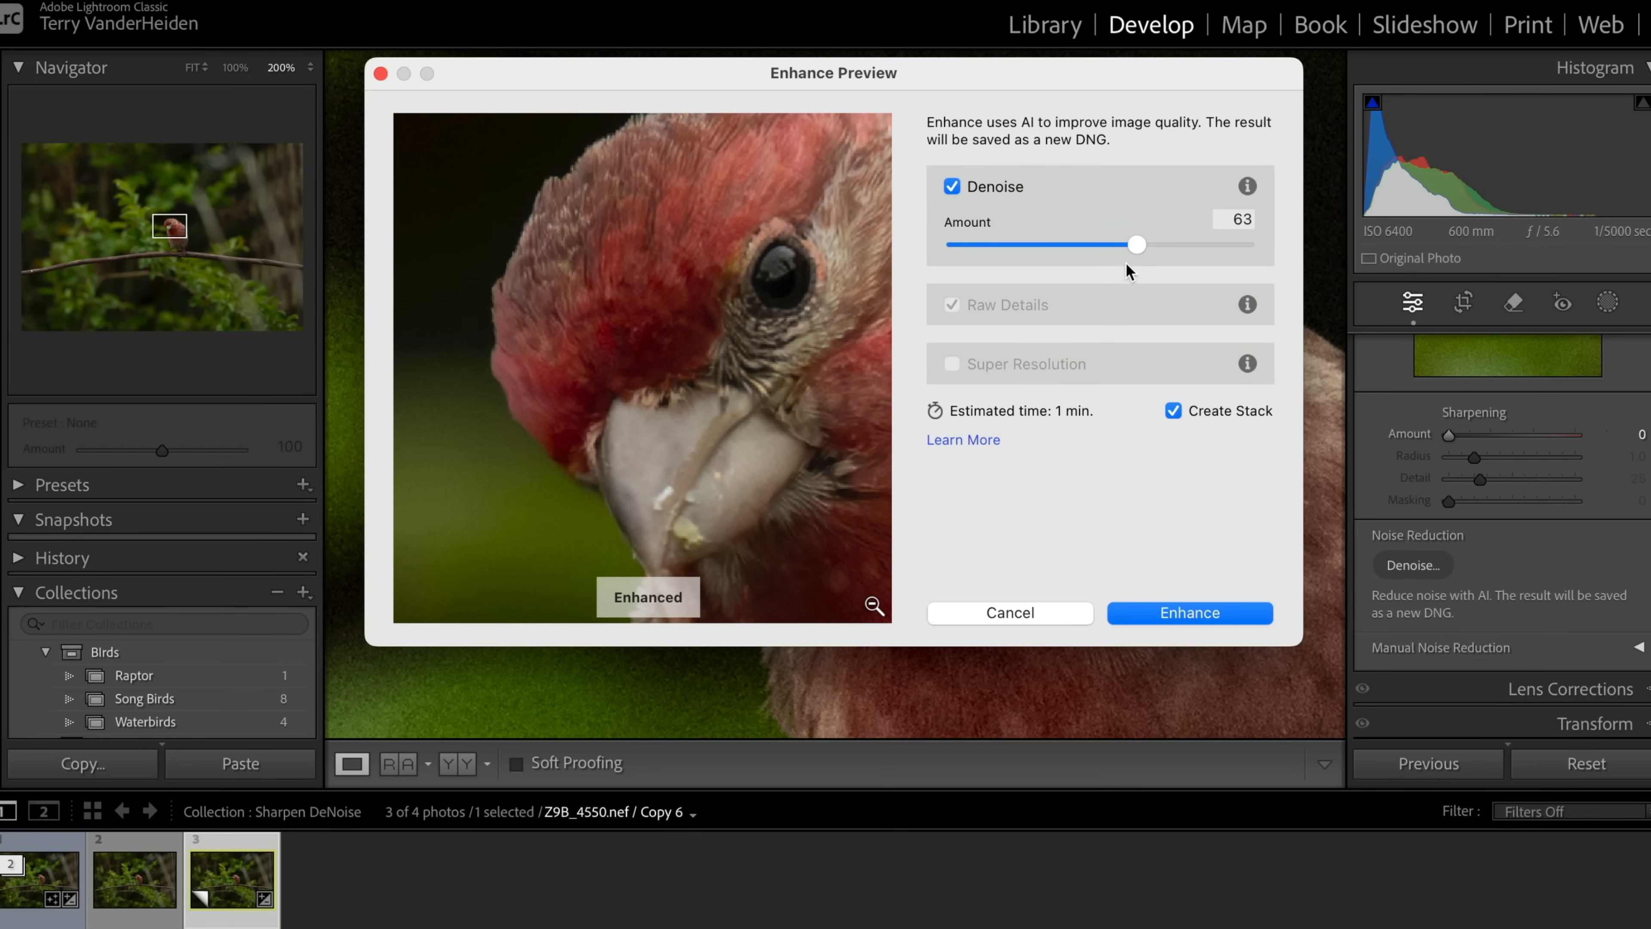
left_click_drag(1137, 244, 1116, 244)
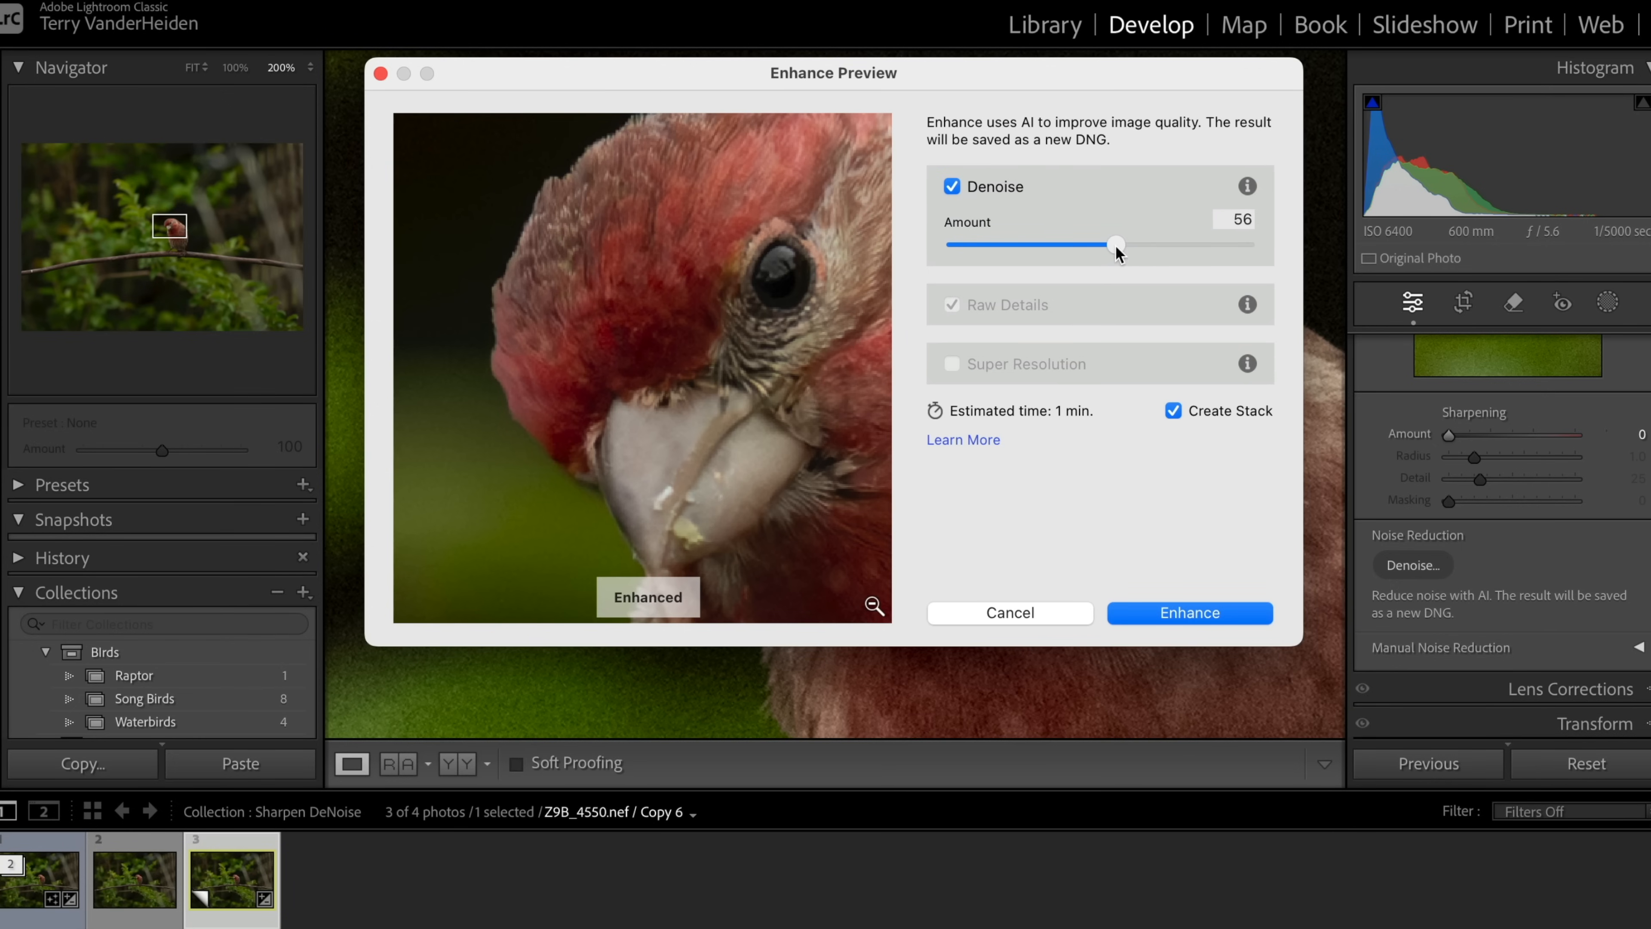
left_click_drag(1116, 244, 1093, 244)
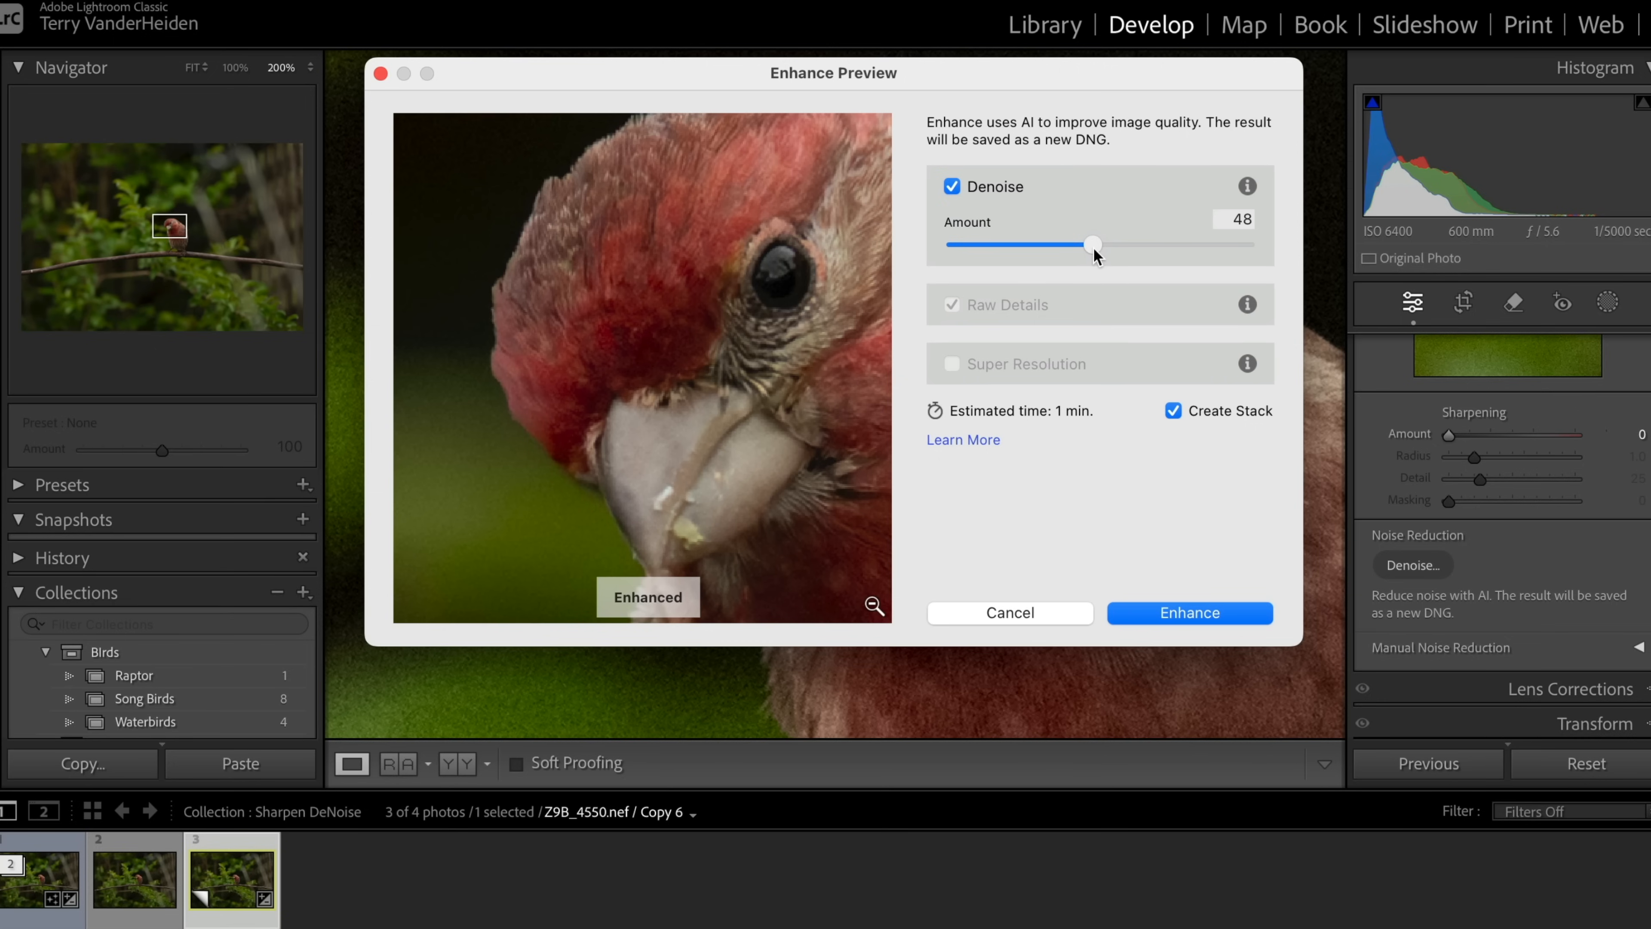
left_click_drag(1093, 245, 1098, 245)
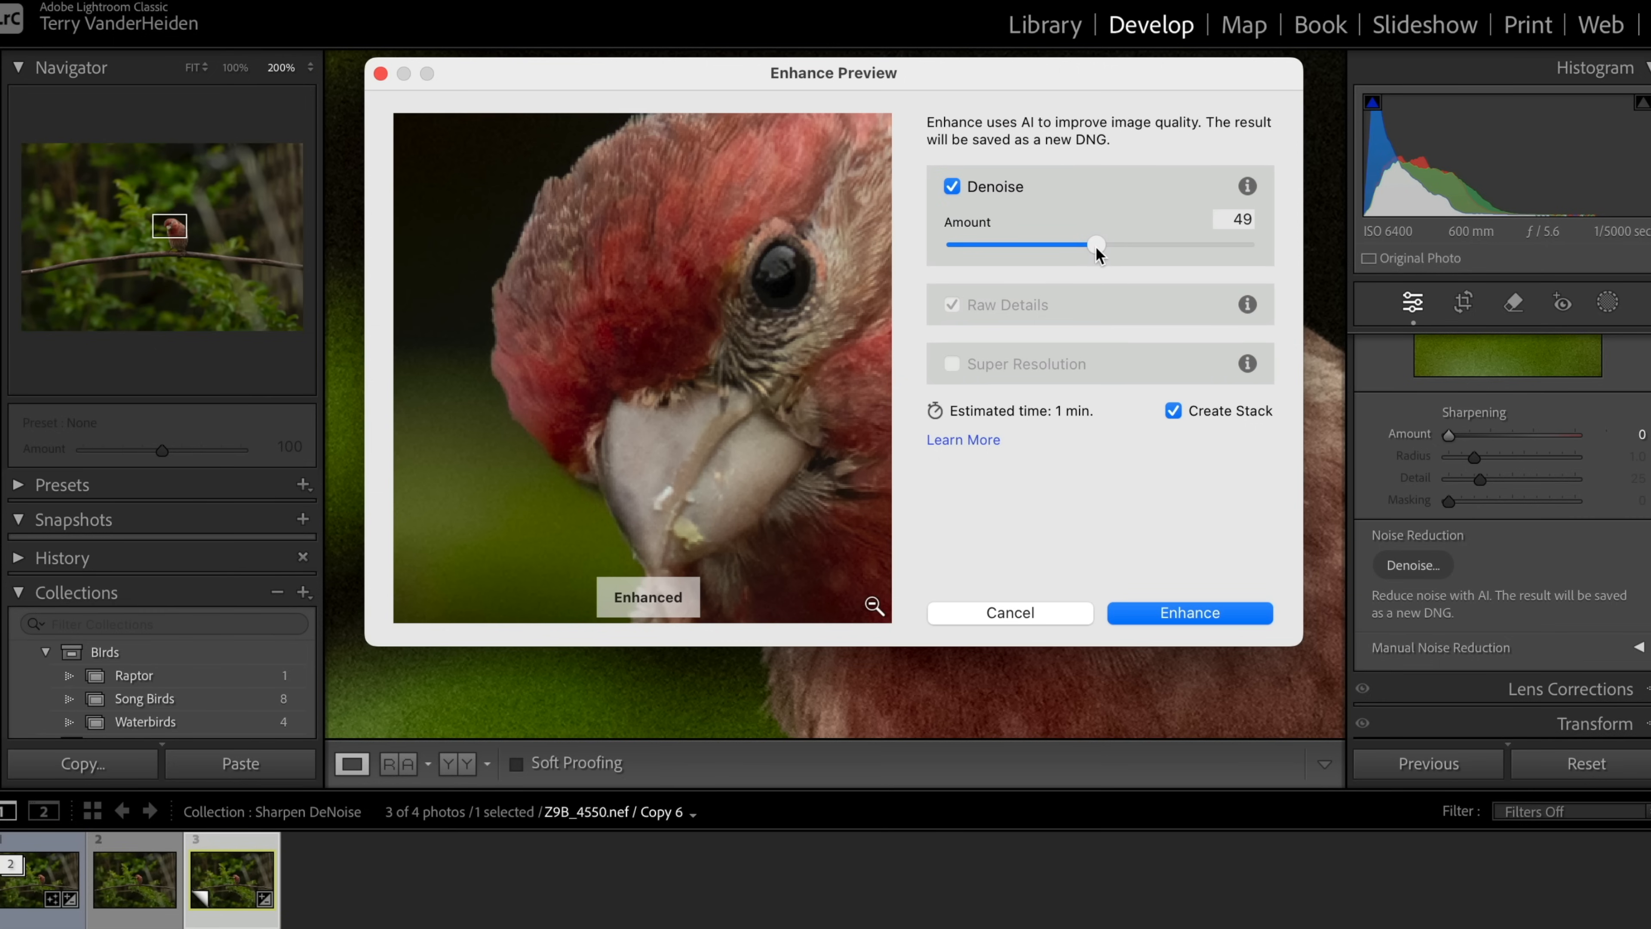
left_click_drag(1095, 245, 1104, 245)
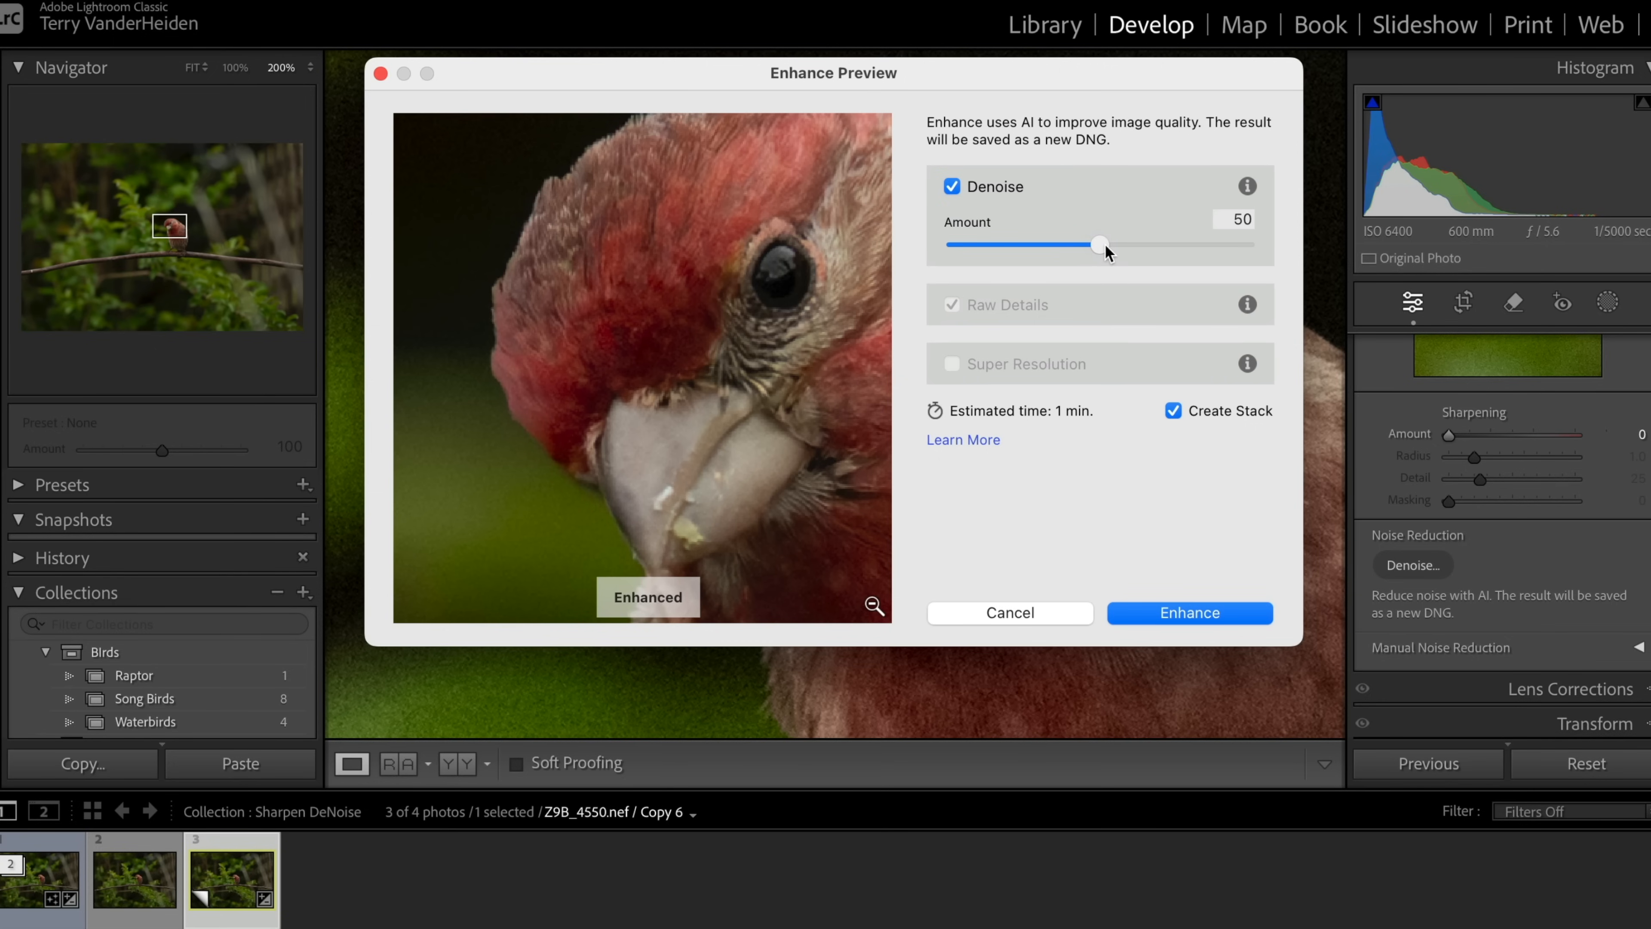
mouse_move(605, 410)
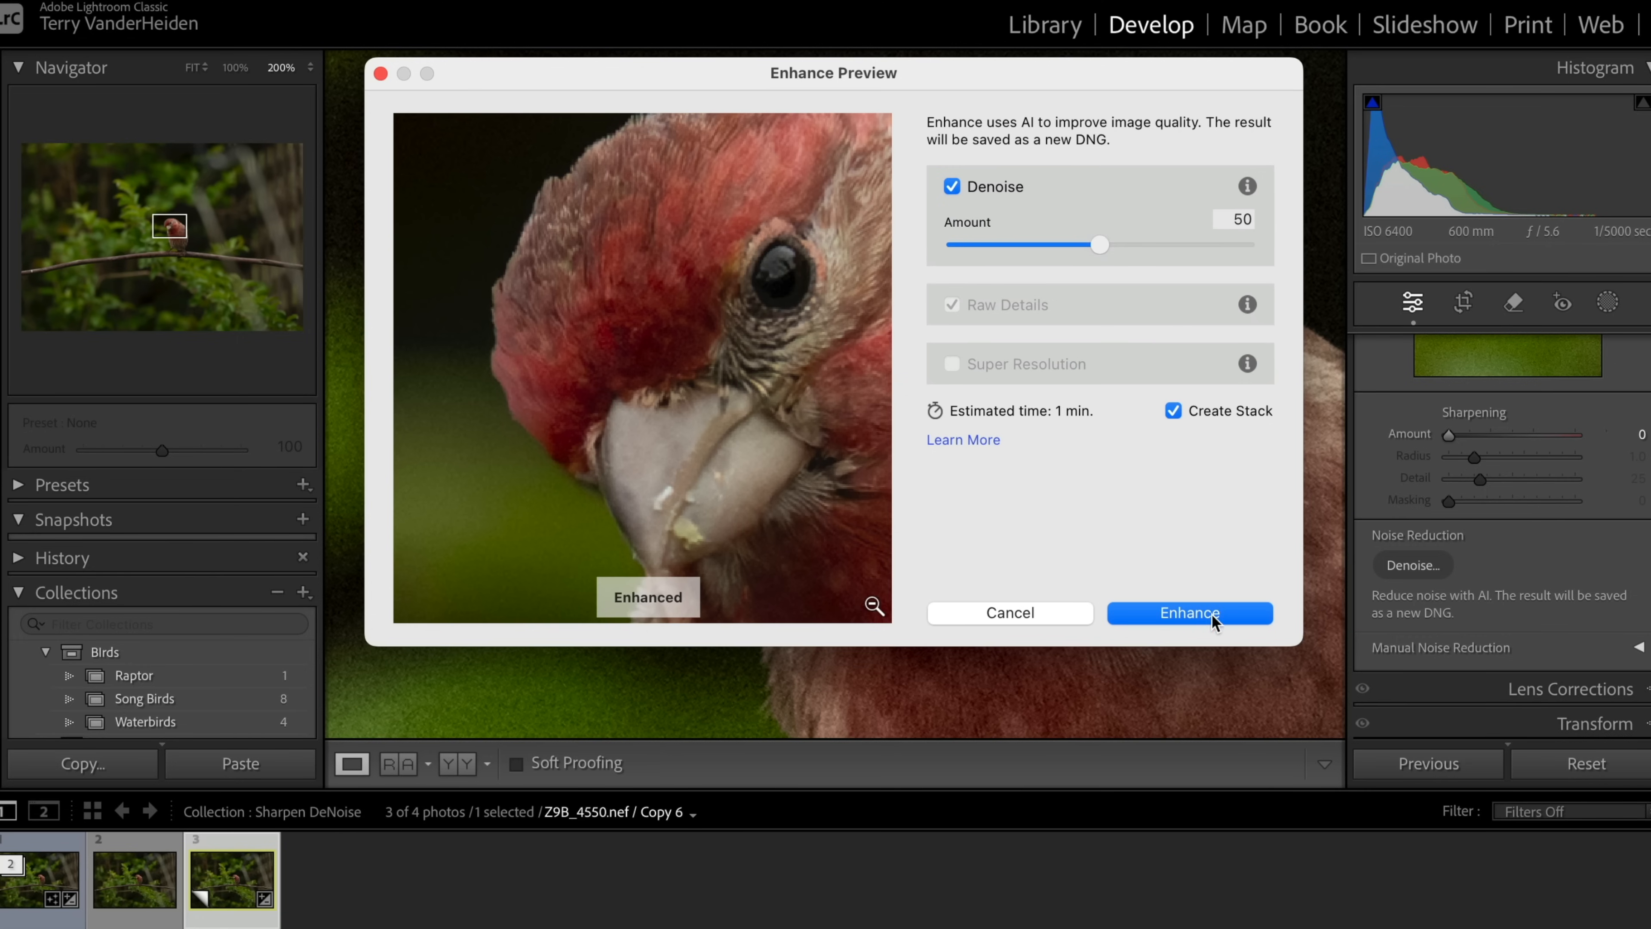
left_click(1189, 611)
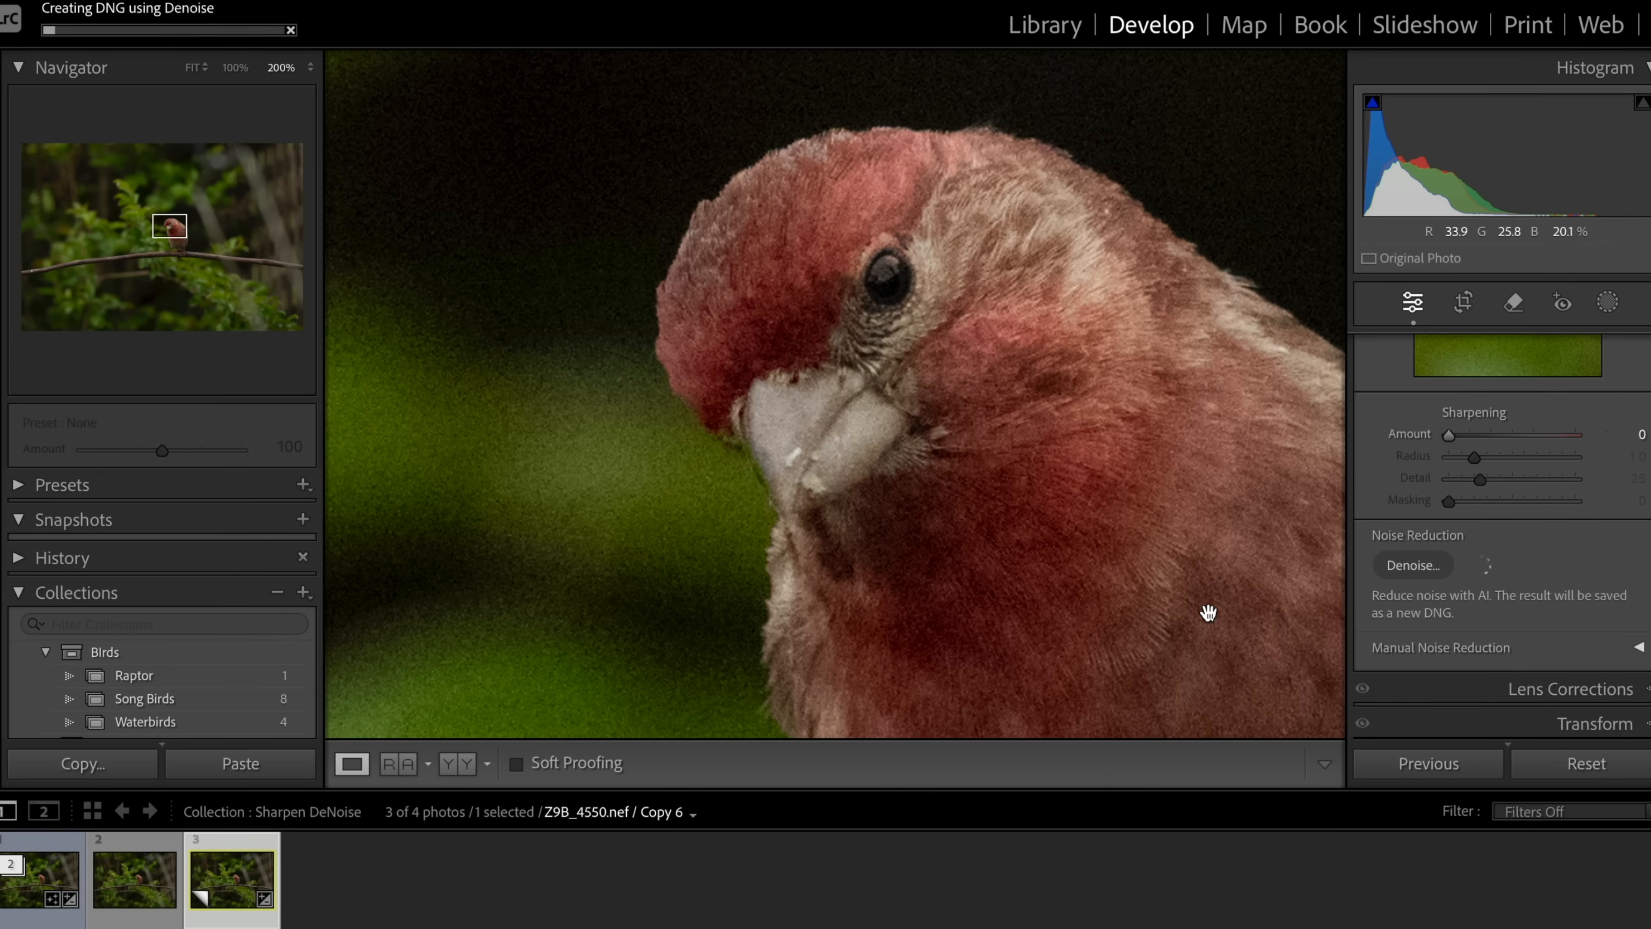